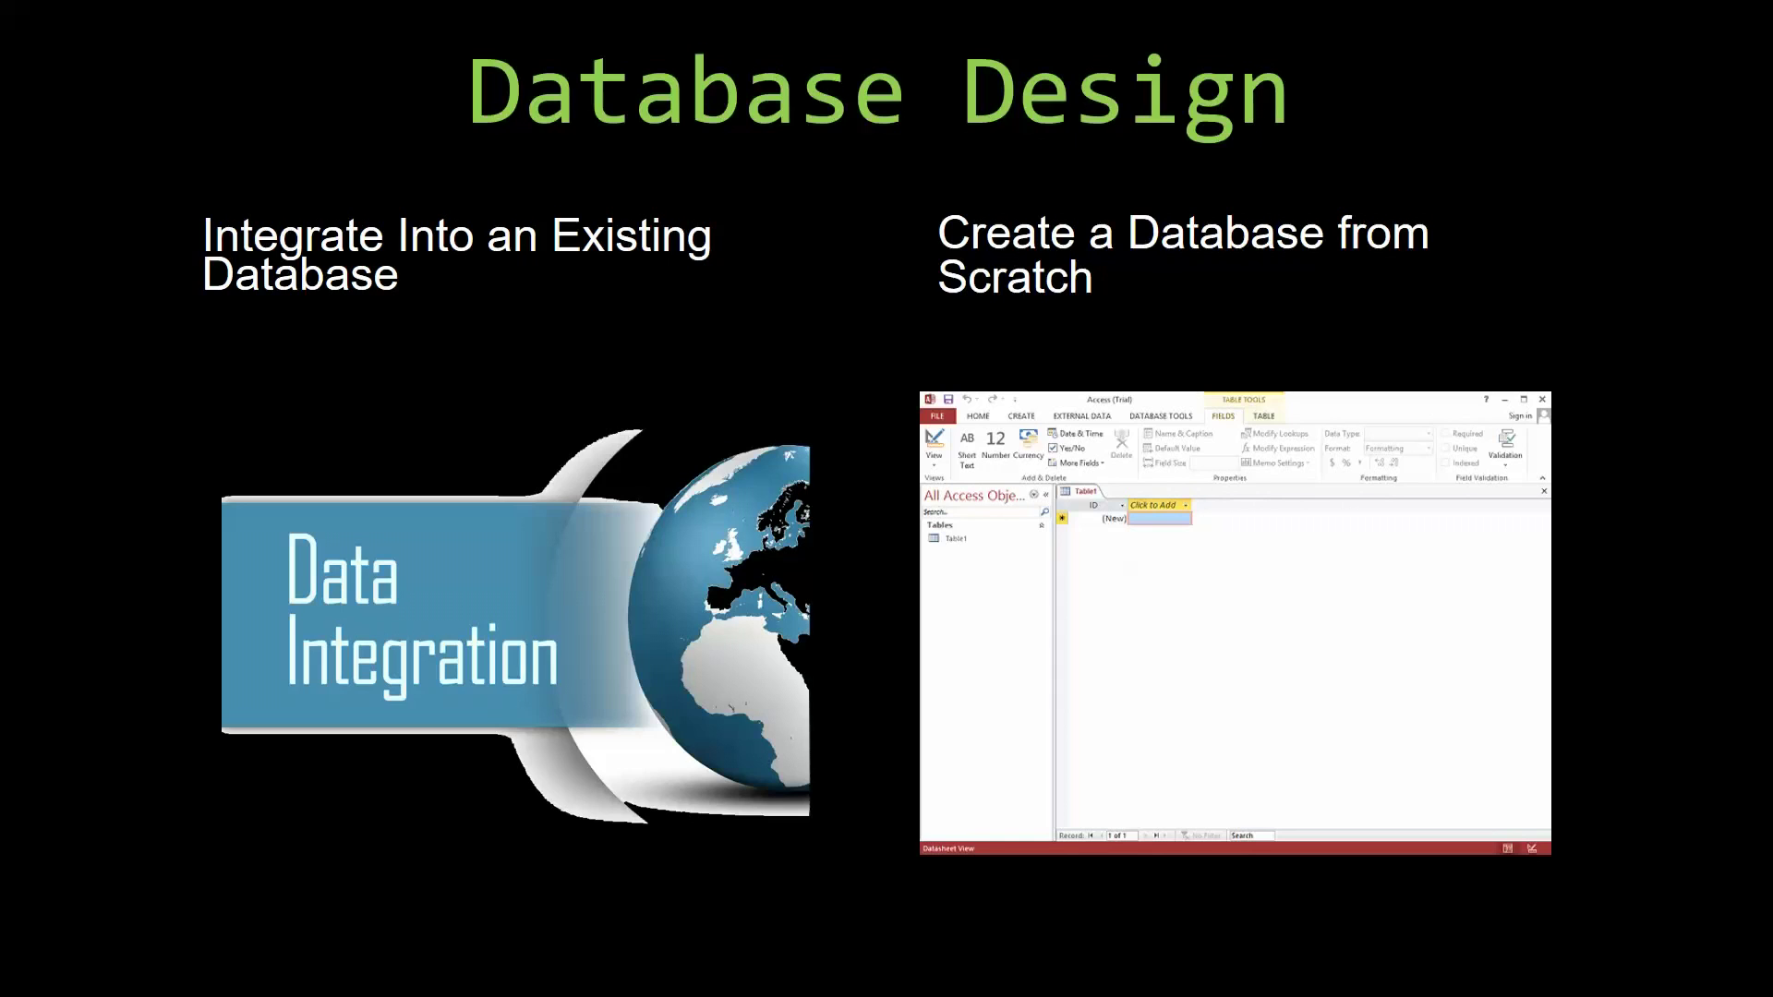
Advance the slide show past the Database Design slide.
key("Right")
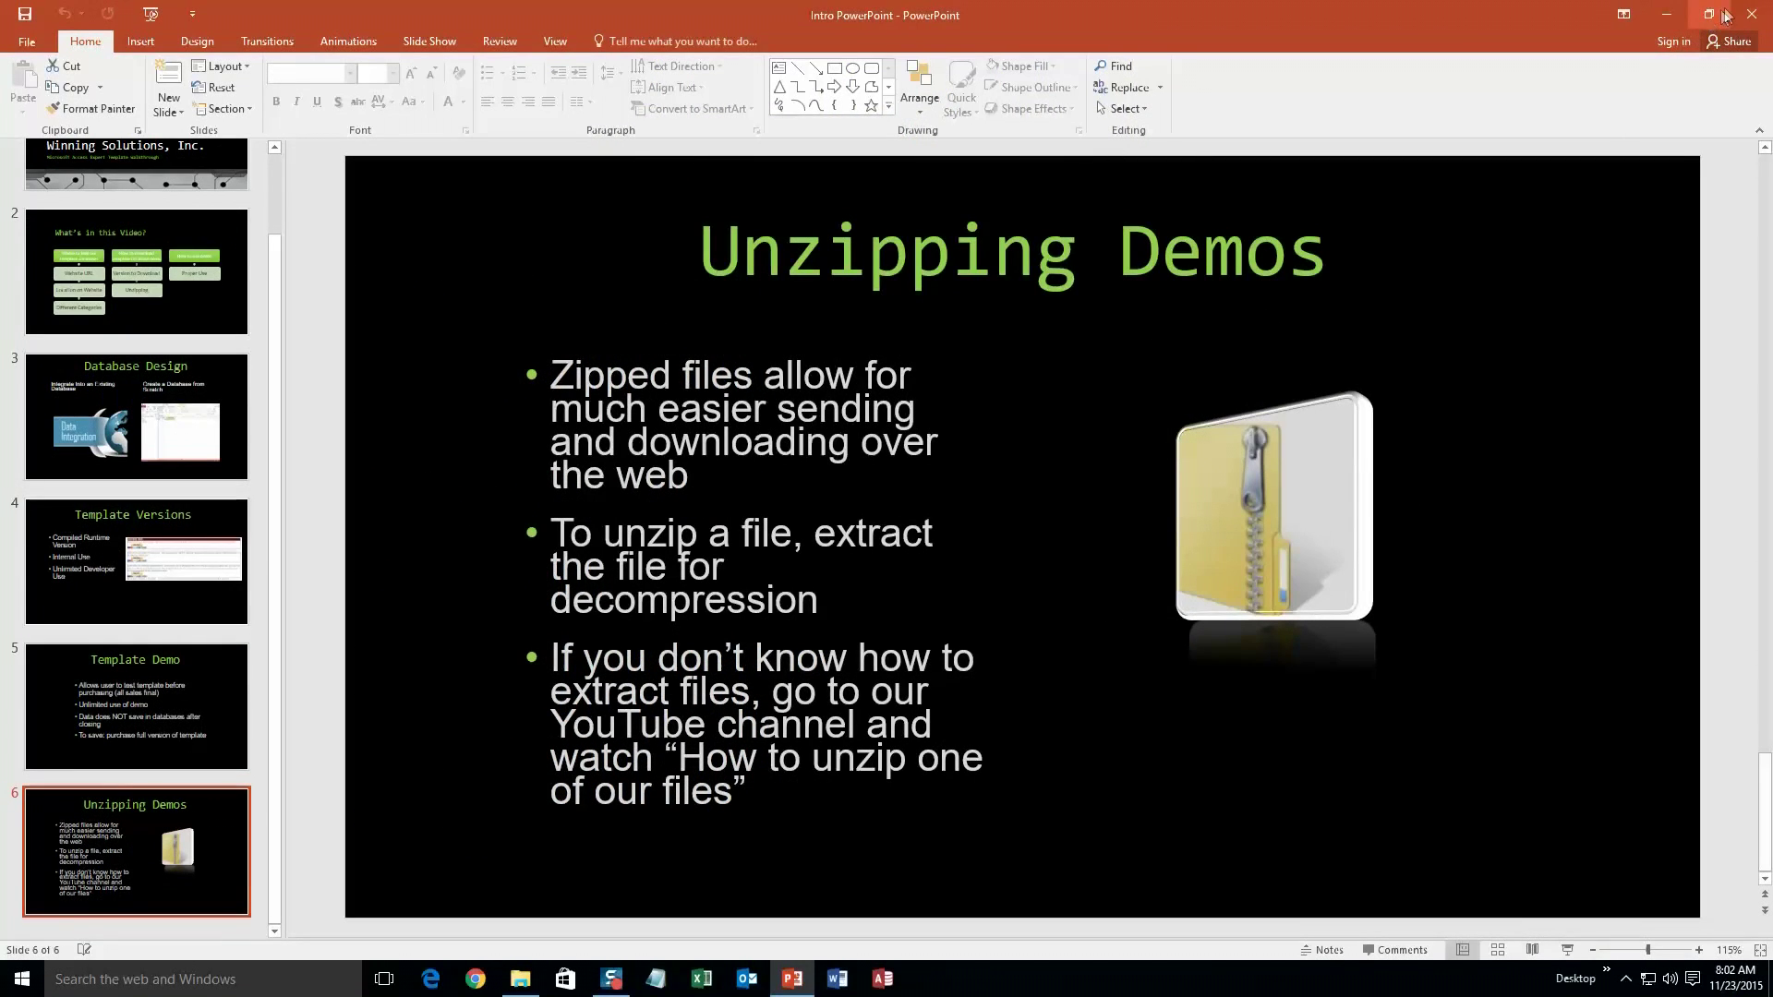
Close PowerPoint and Downloads, visit microsoftaccessexpert.com, and expand Database Templates (For Sale).
left_click(1663, 14)
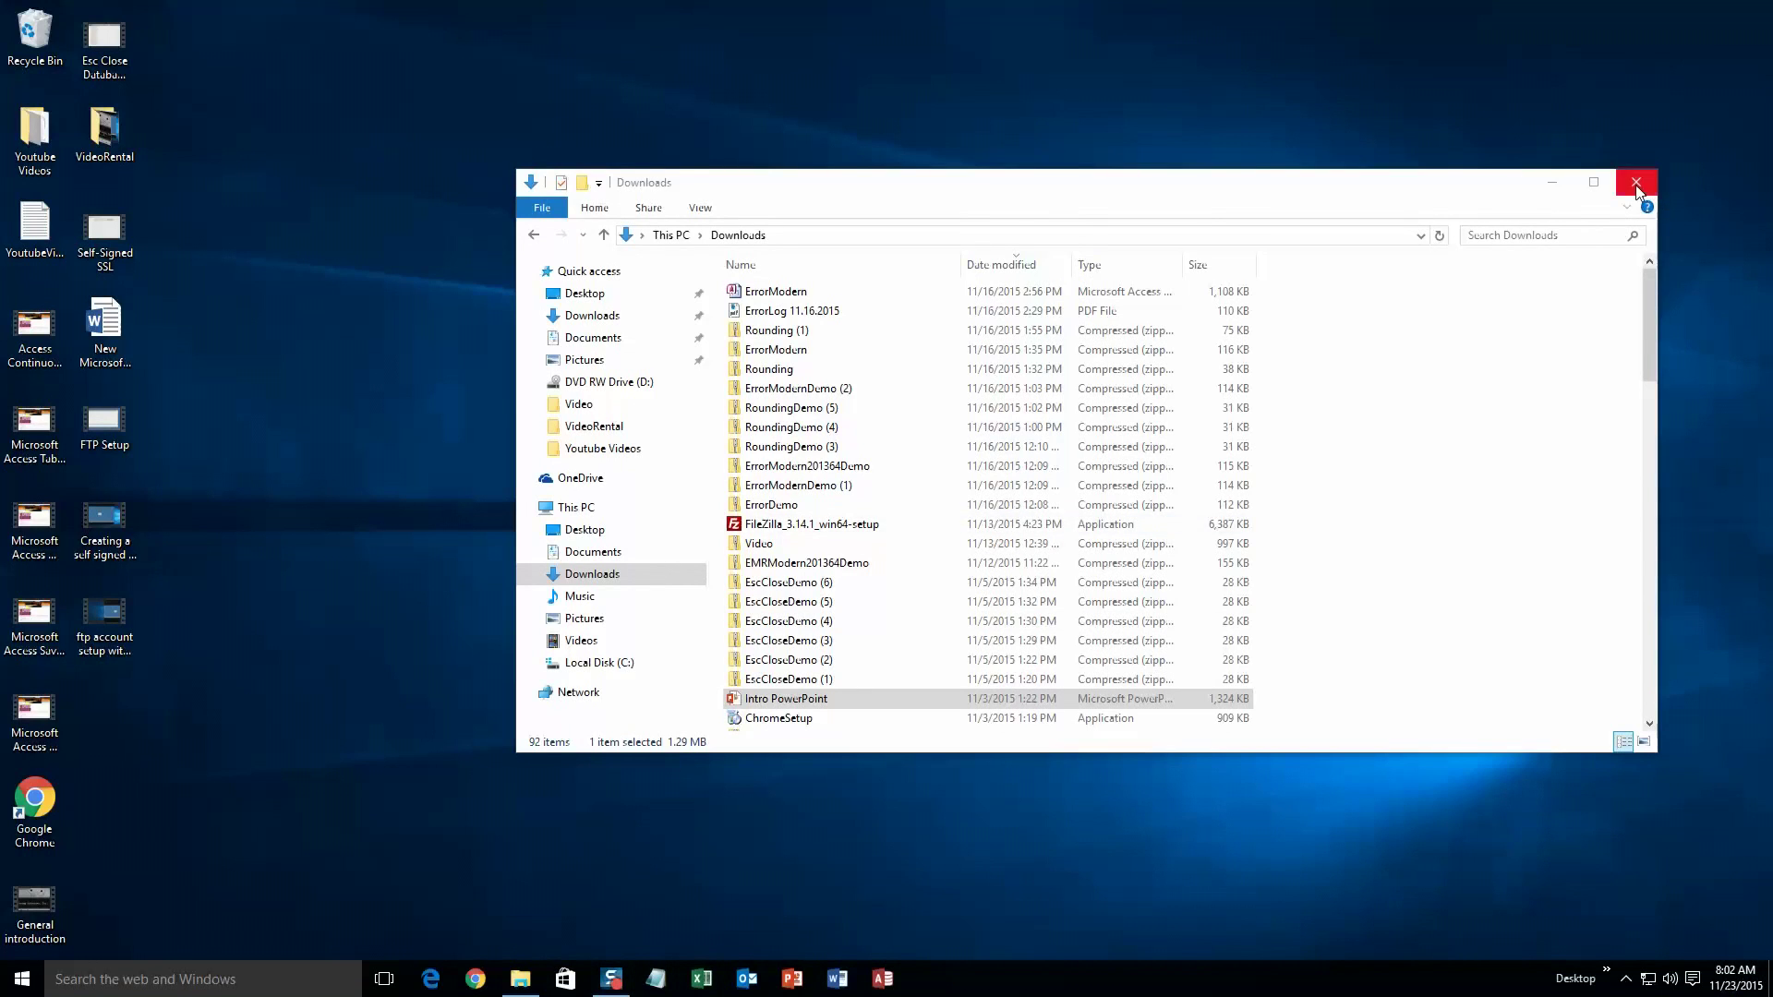
left_click(1636, 182)
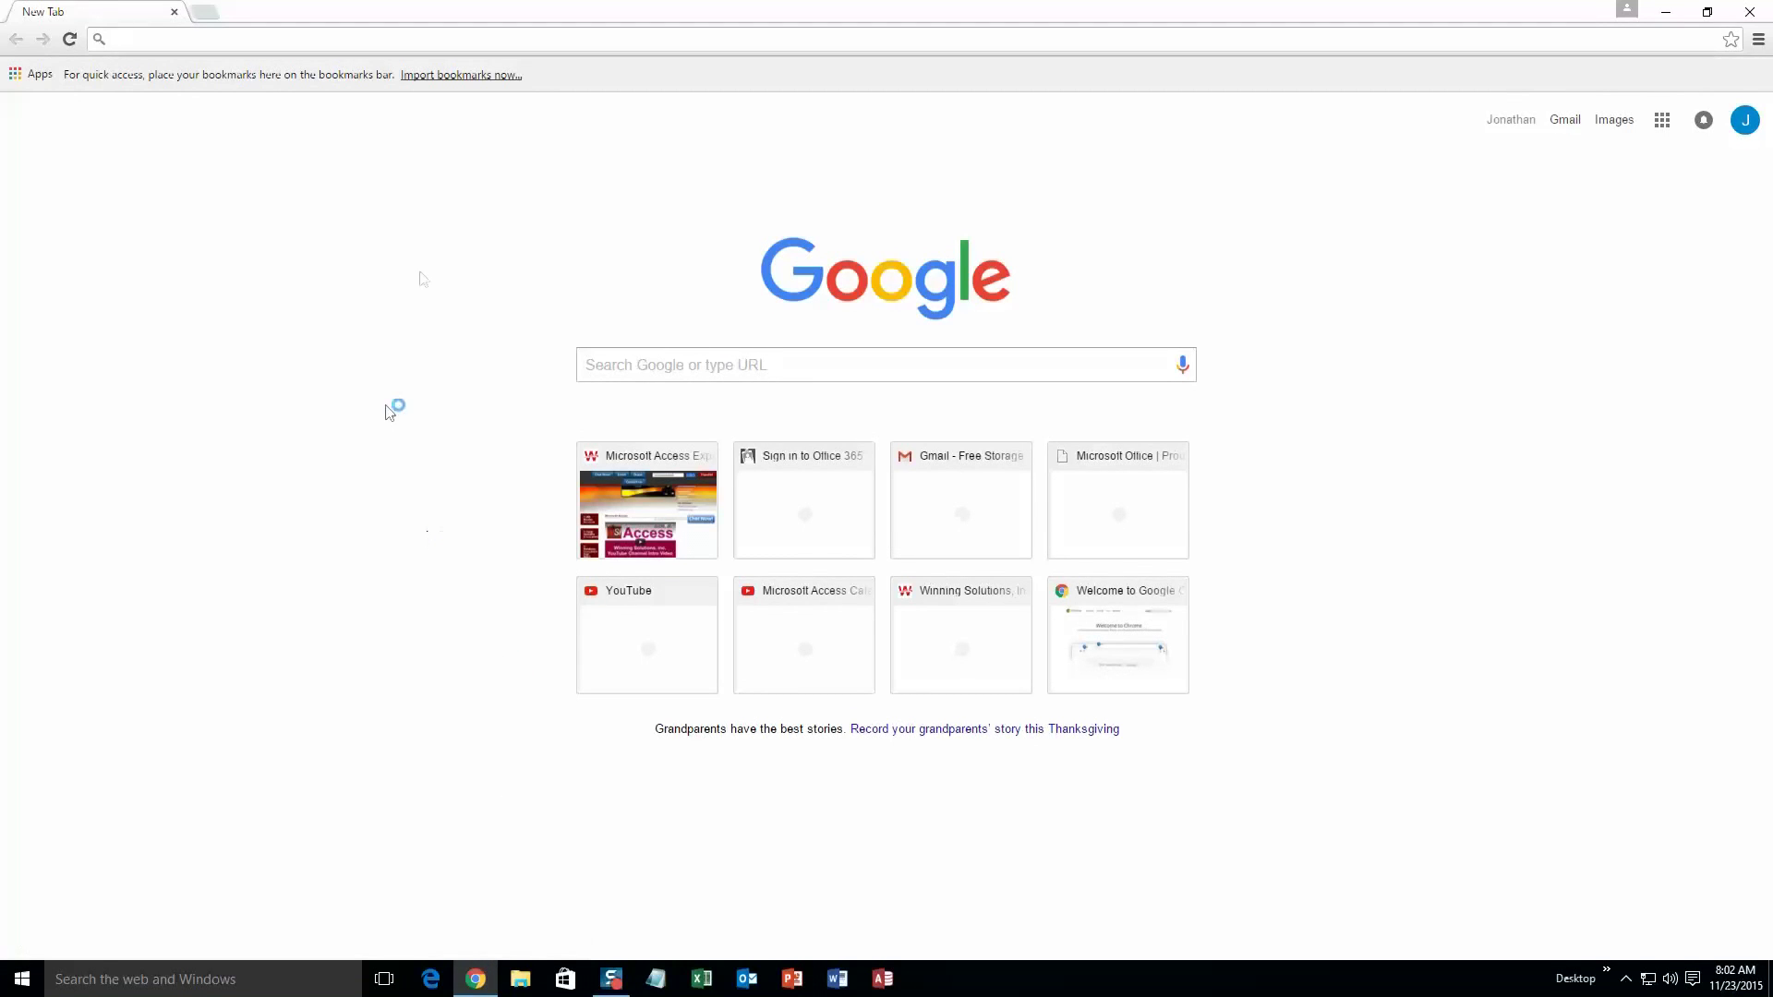
type("microsoftaccessexpert.com/default.aspx")
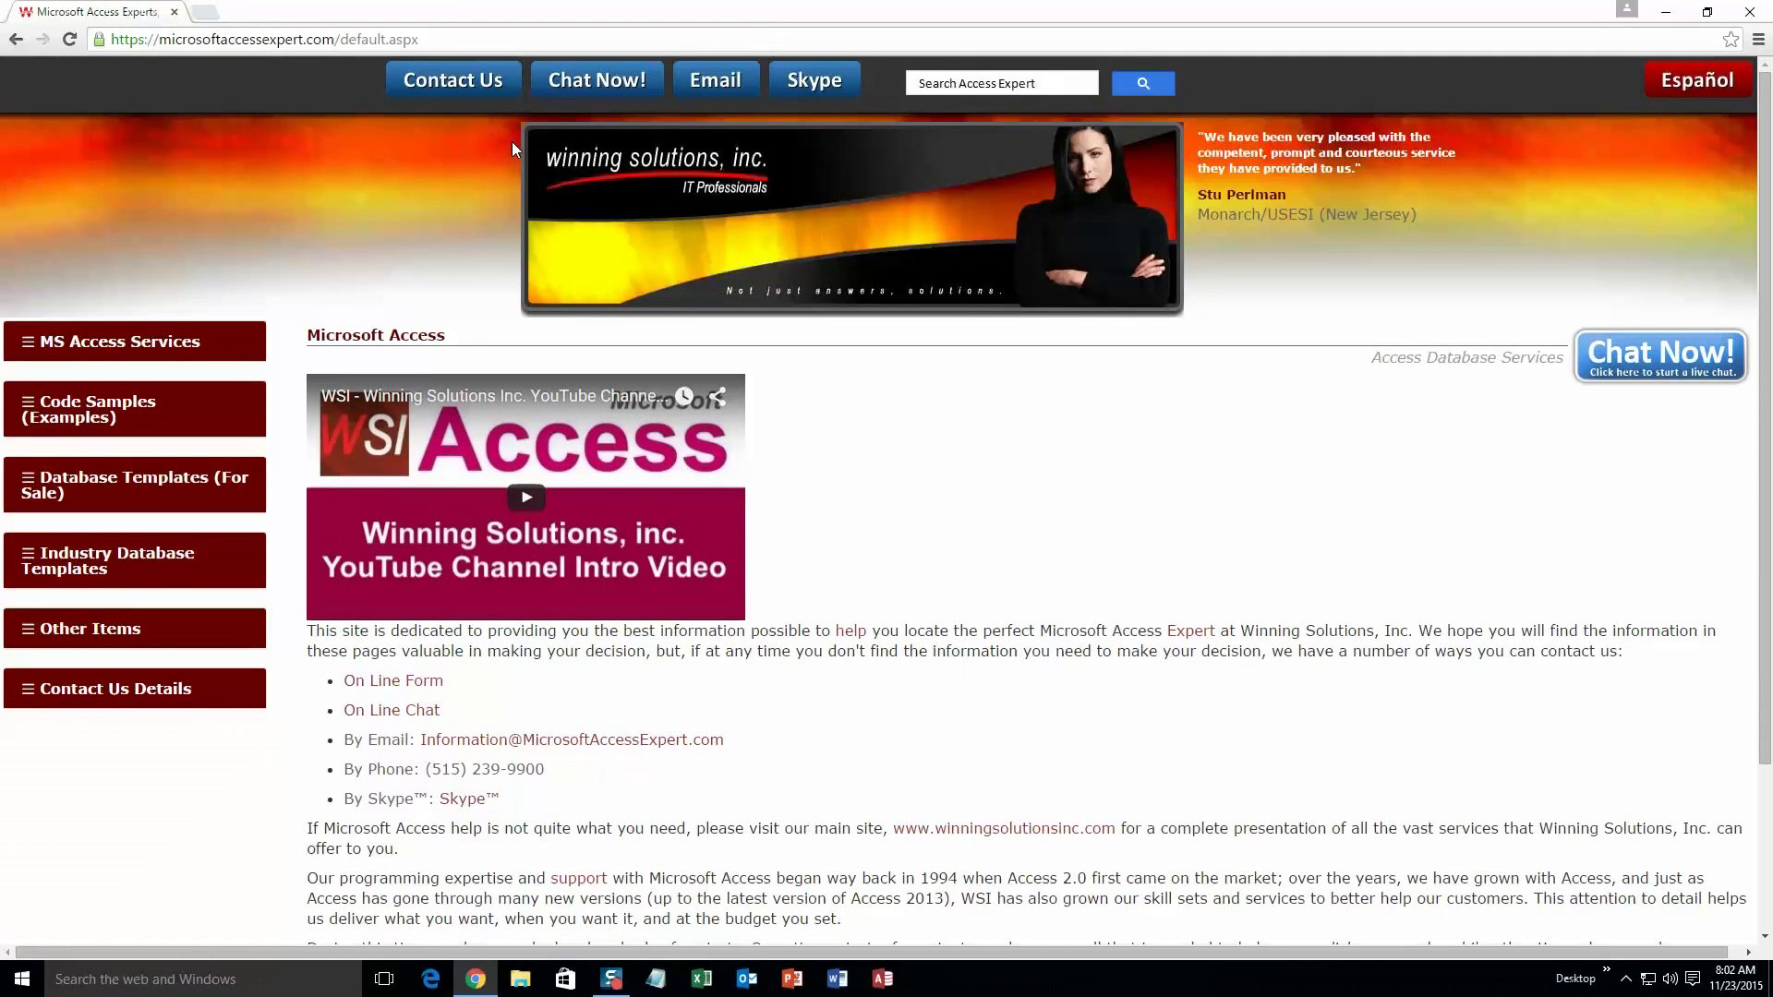
mouse_move(674, 205)
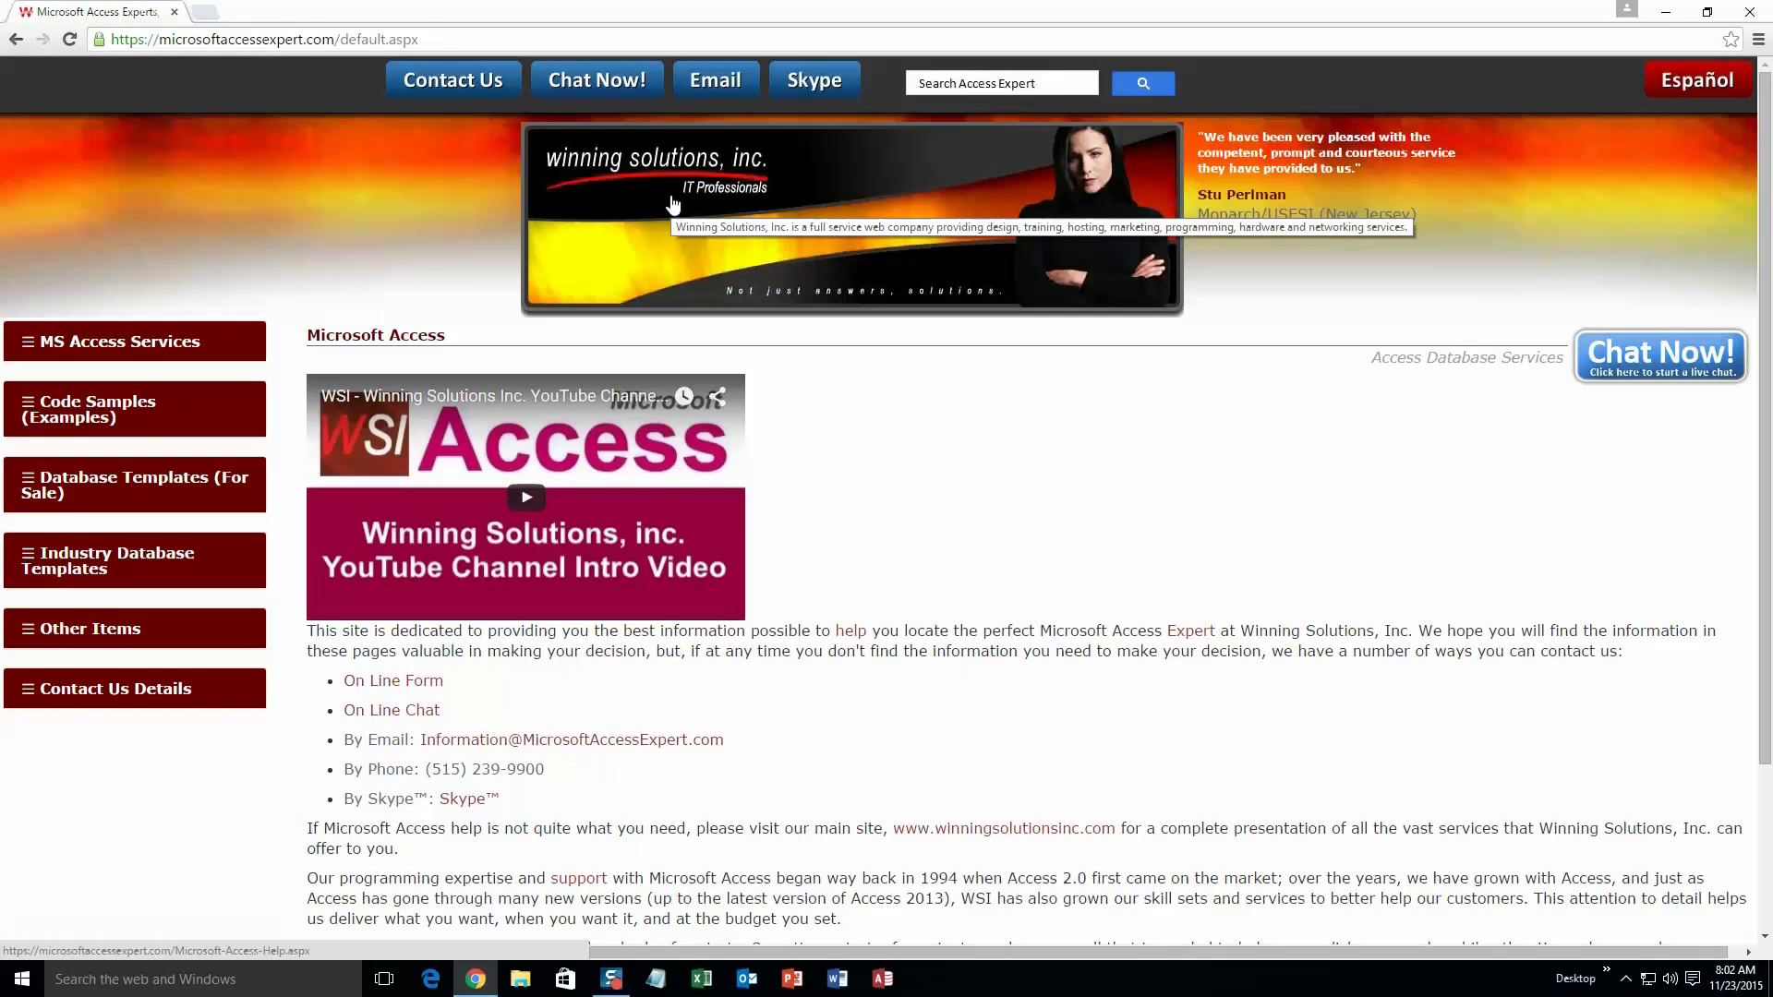
mouse_move(660, 215)
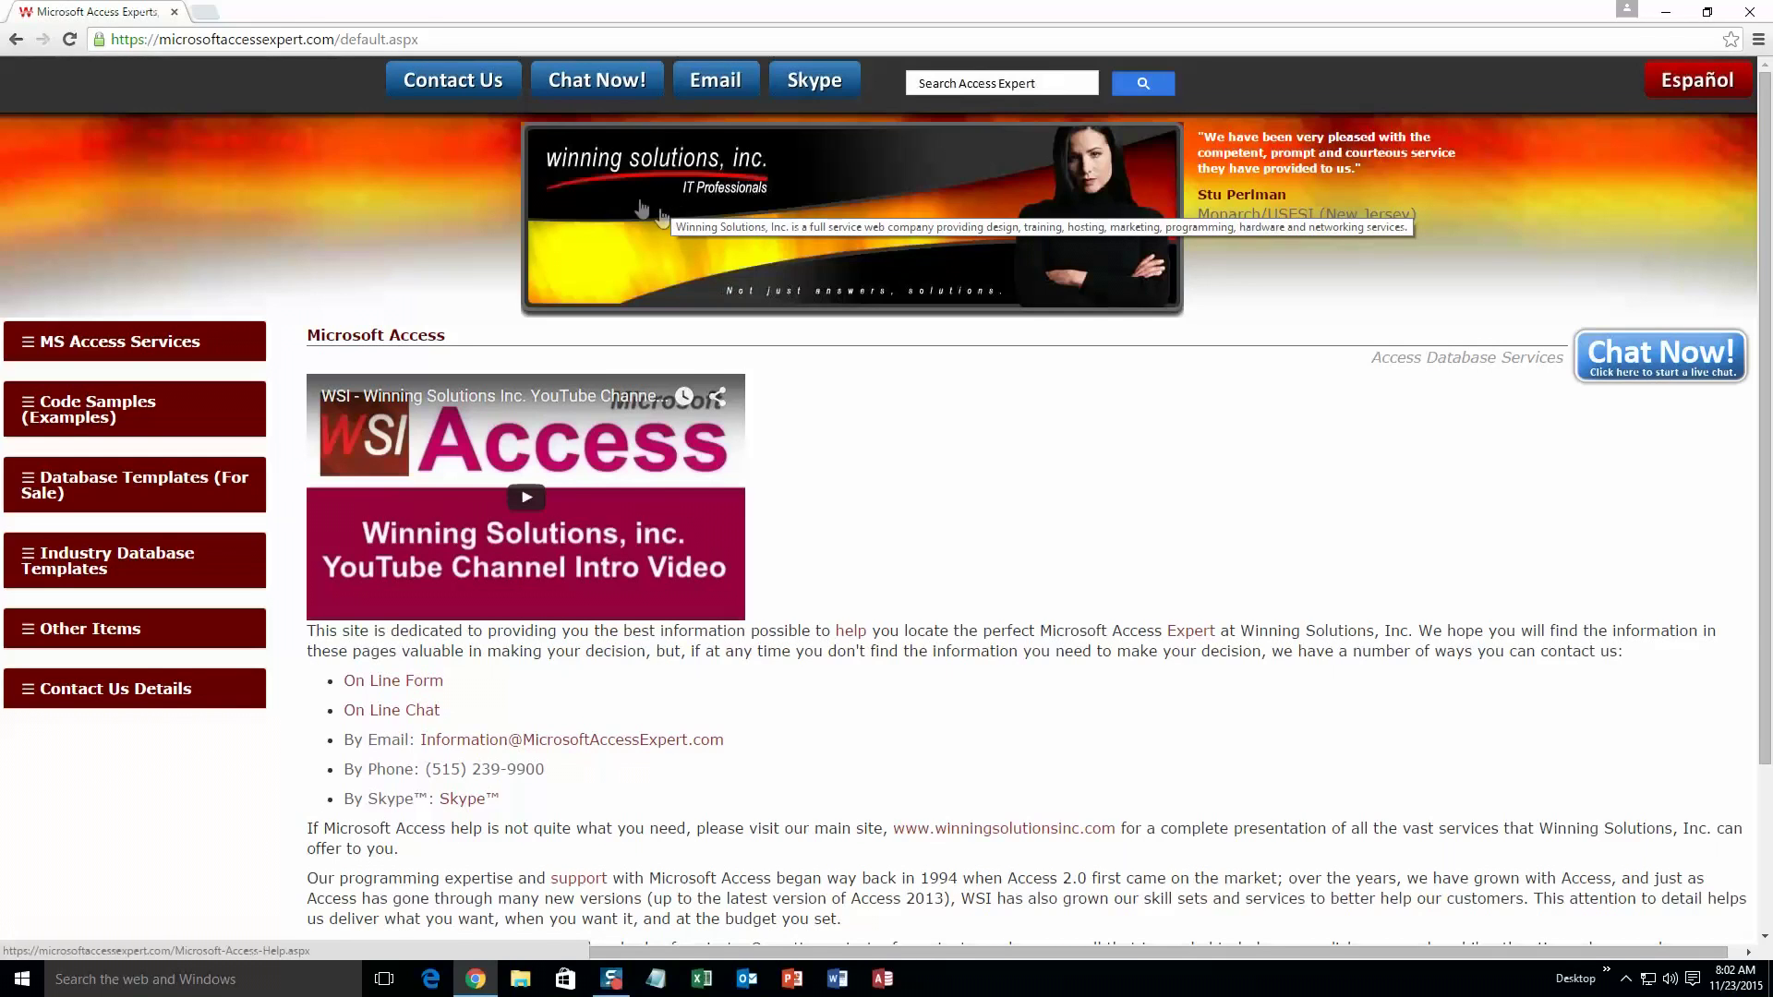
mouse_move(164, 257)
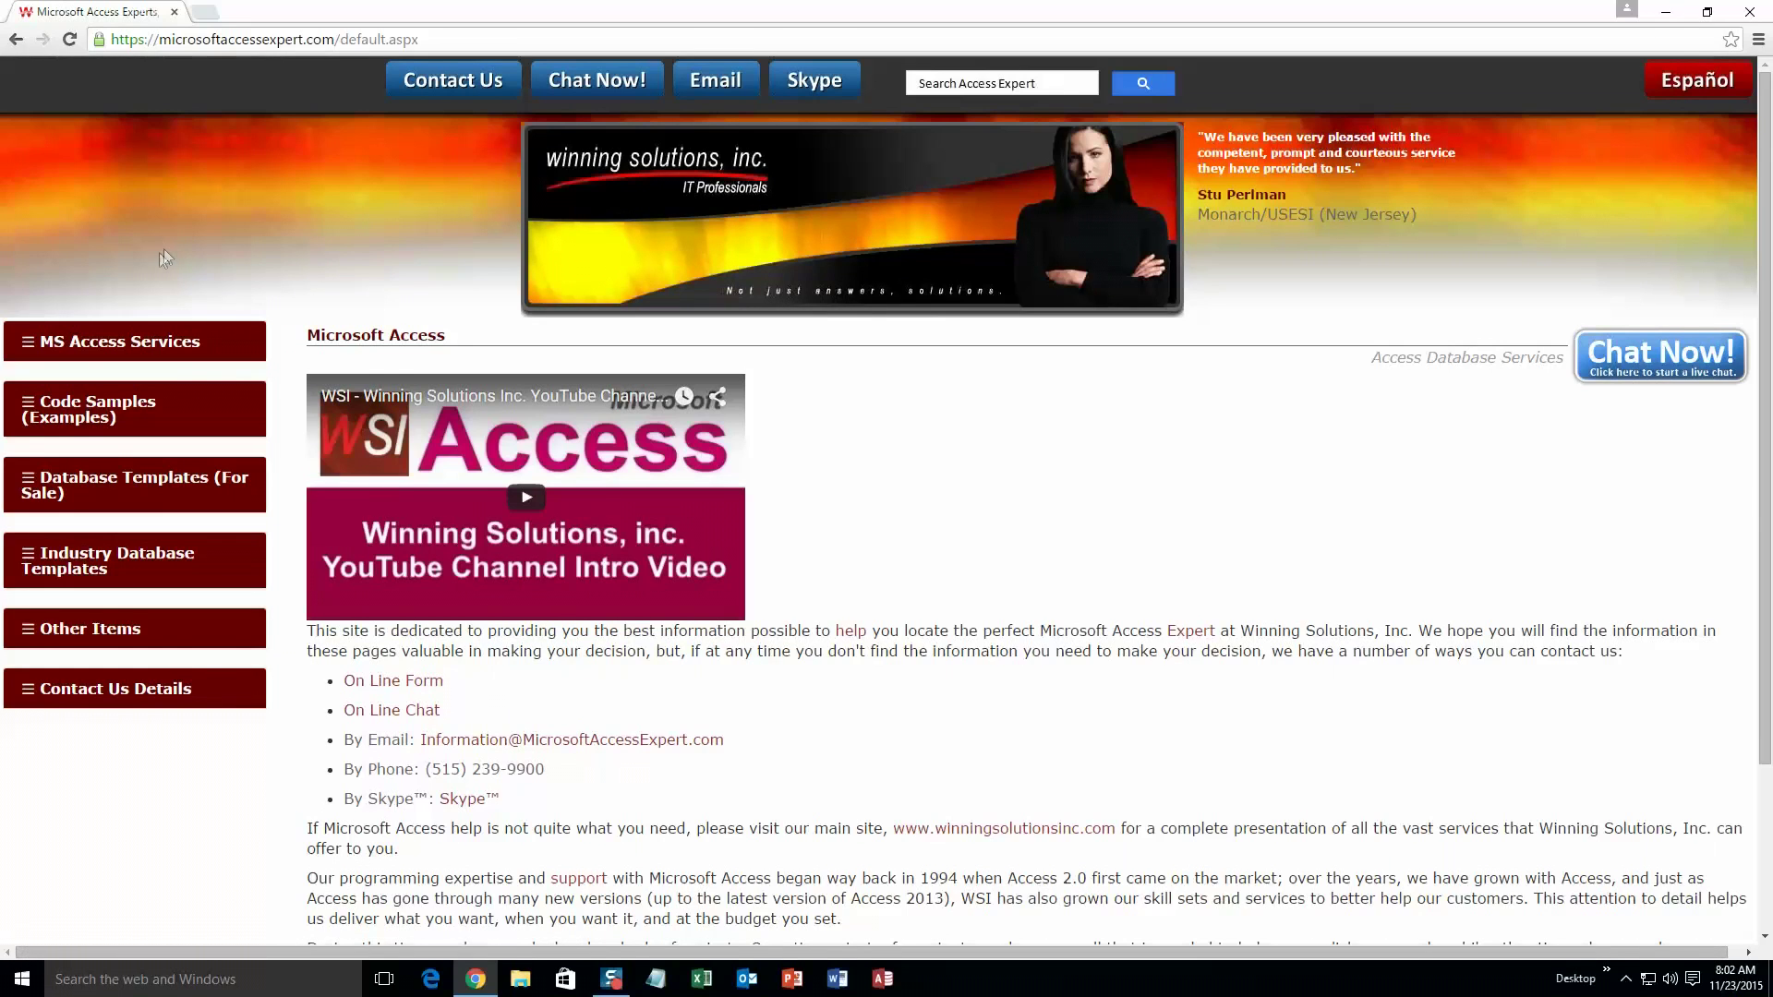
left_click(133, 484)
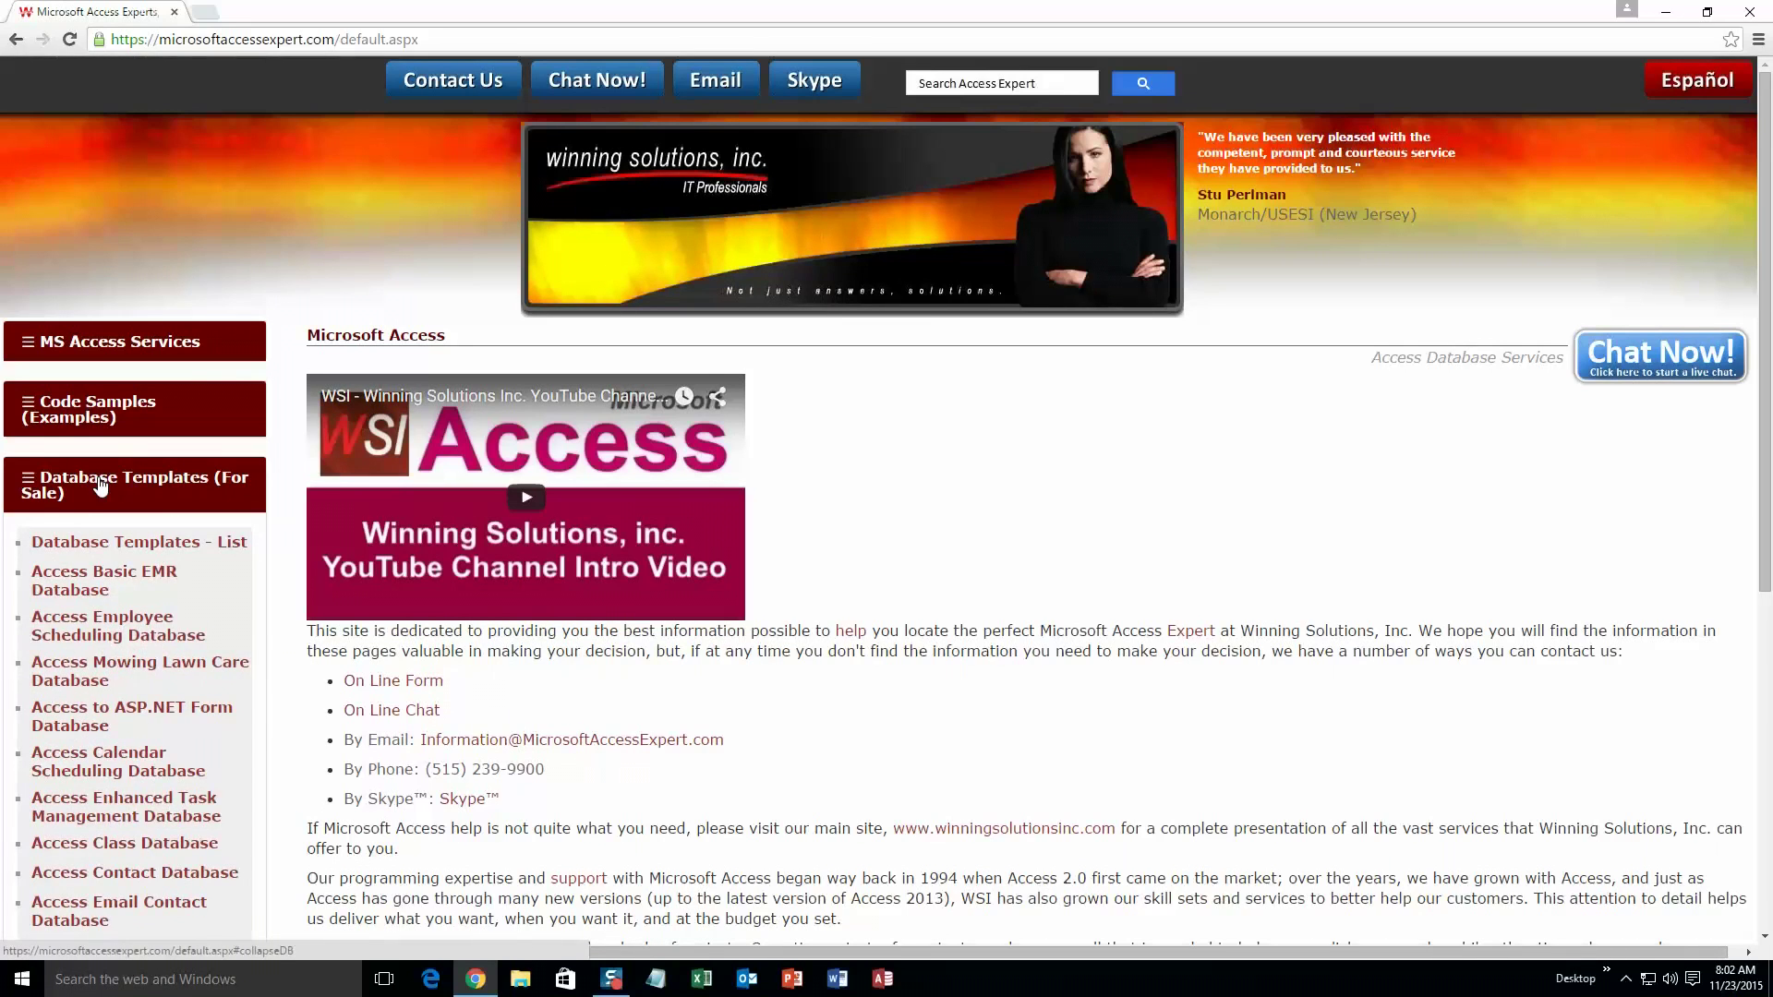
mouse_move(112, 482)
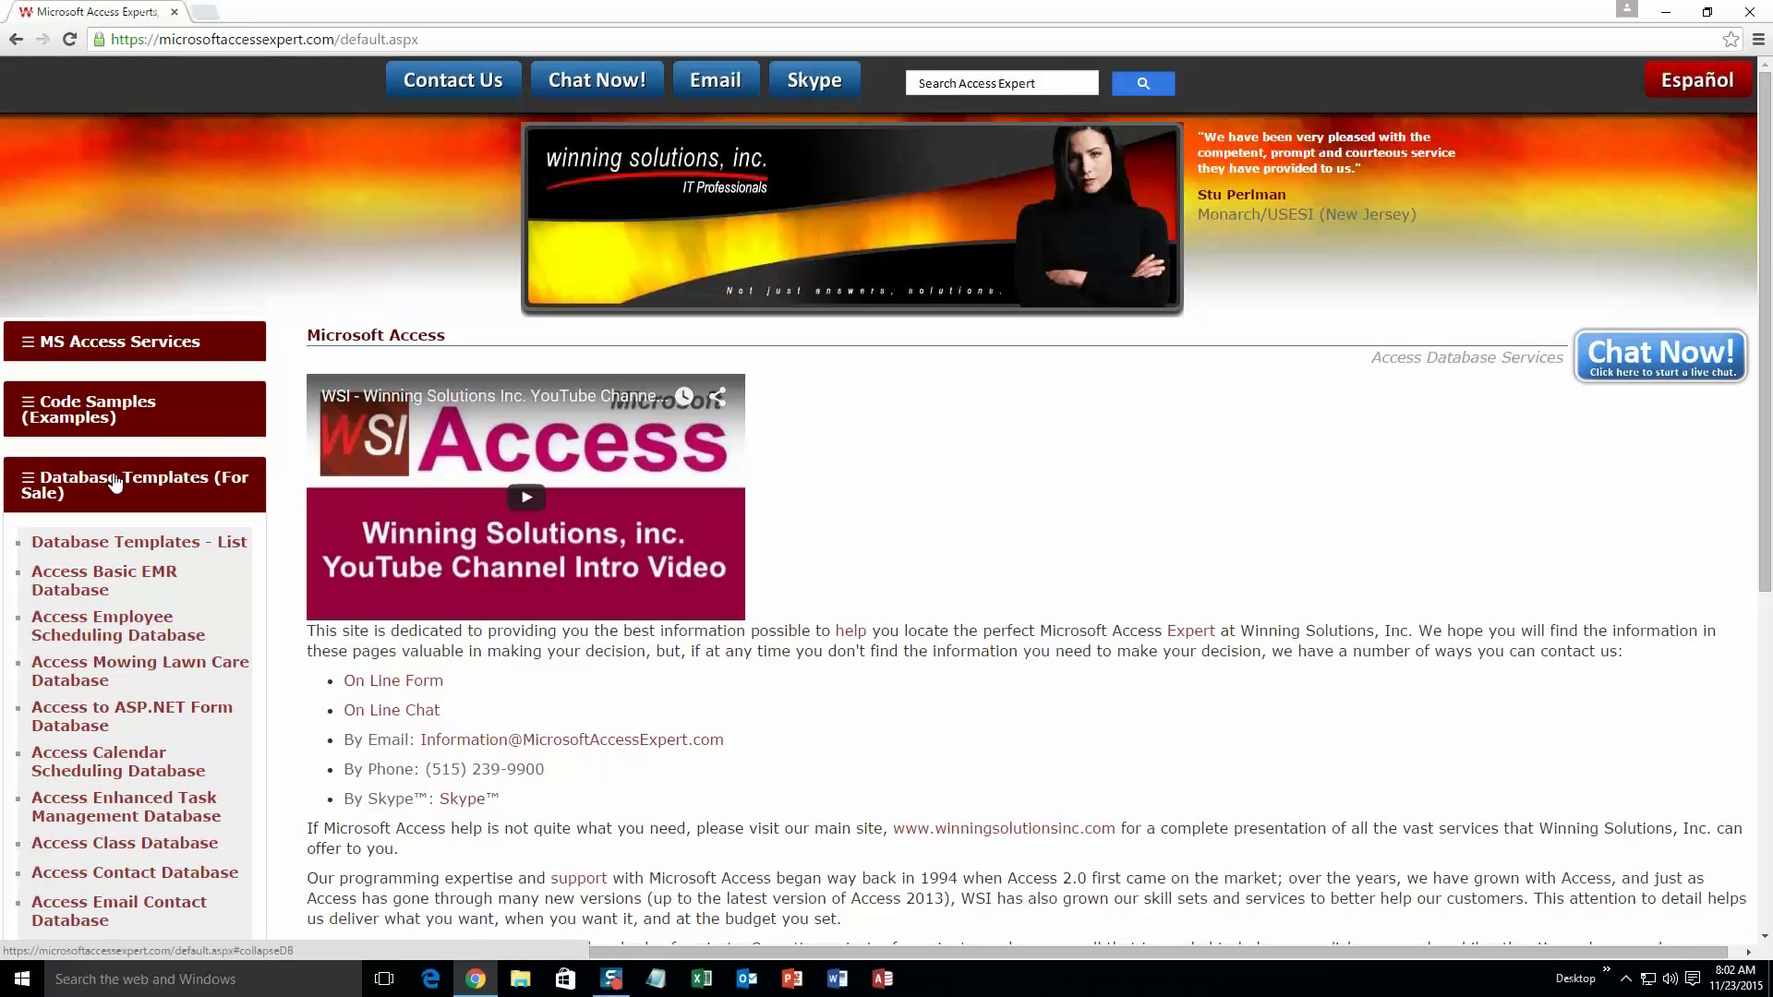
mouse_move(140, 542)
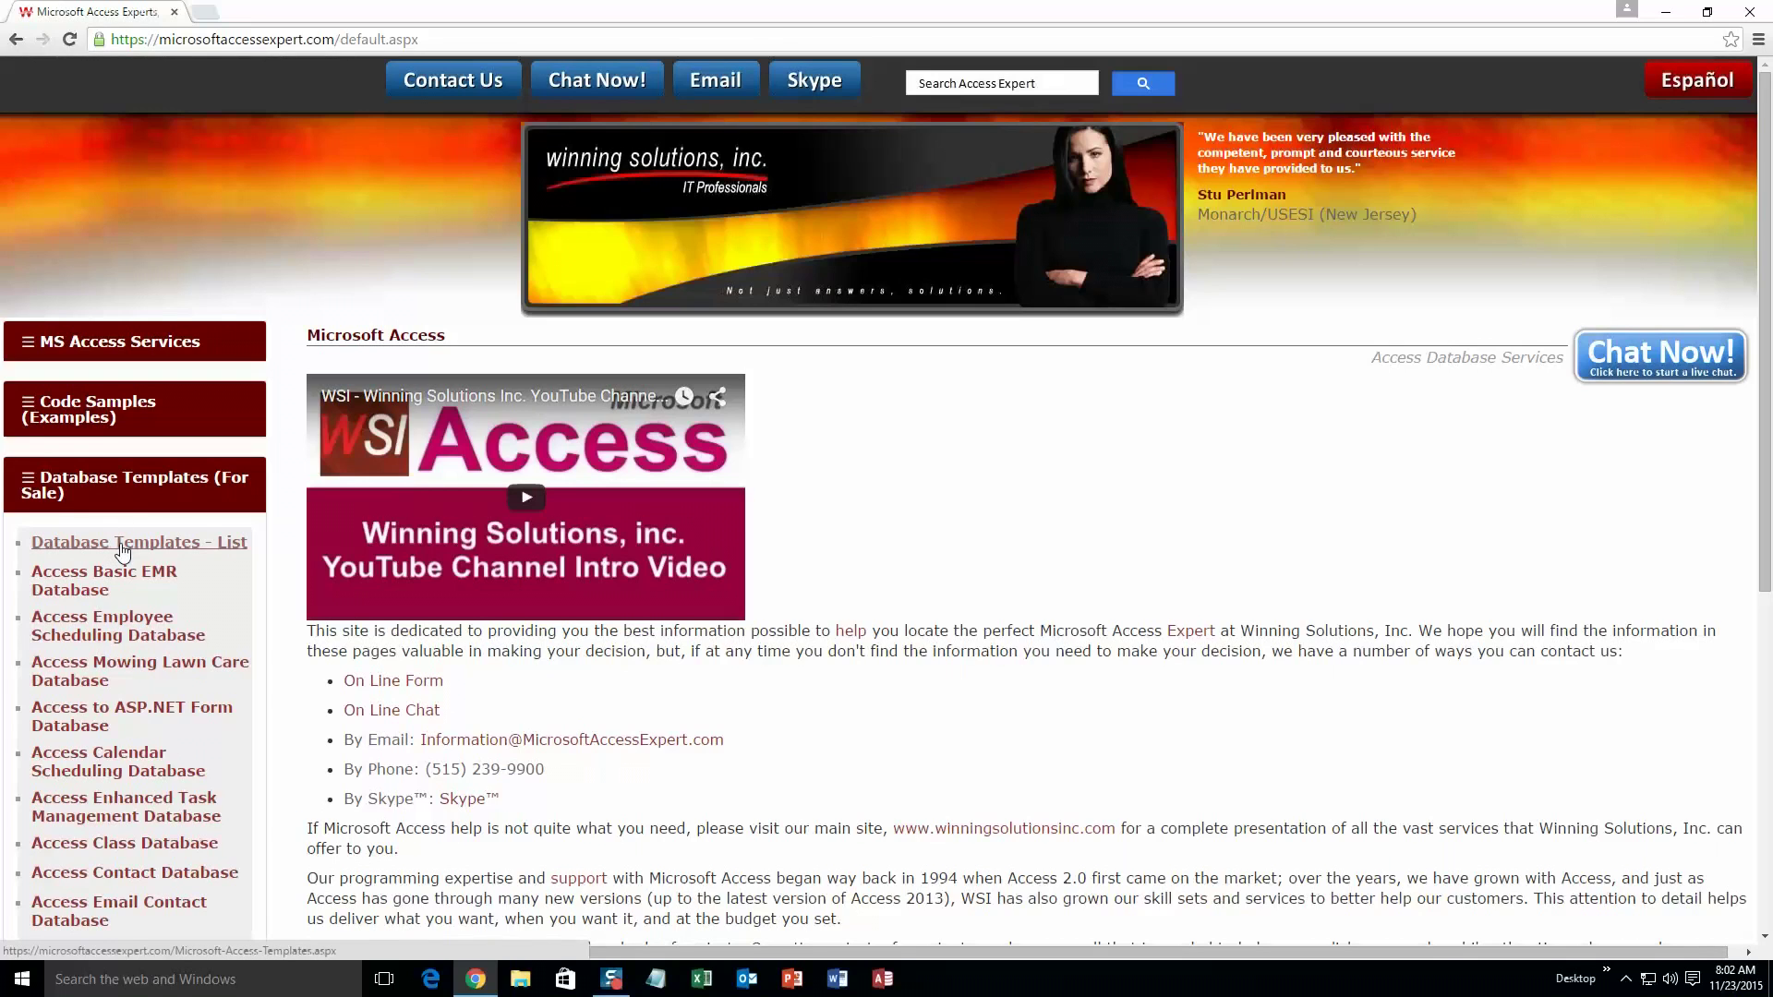
Open Database Templates - List and browse to the Equipment and Maintenance Tracking section.
left_click(140, 542)
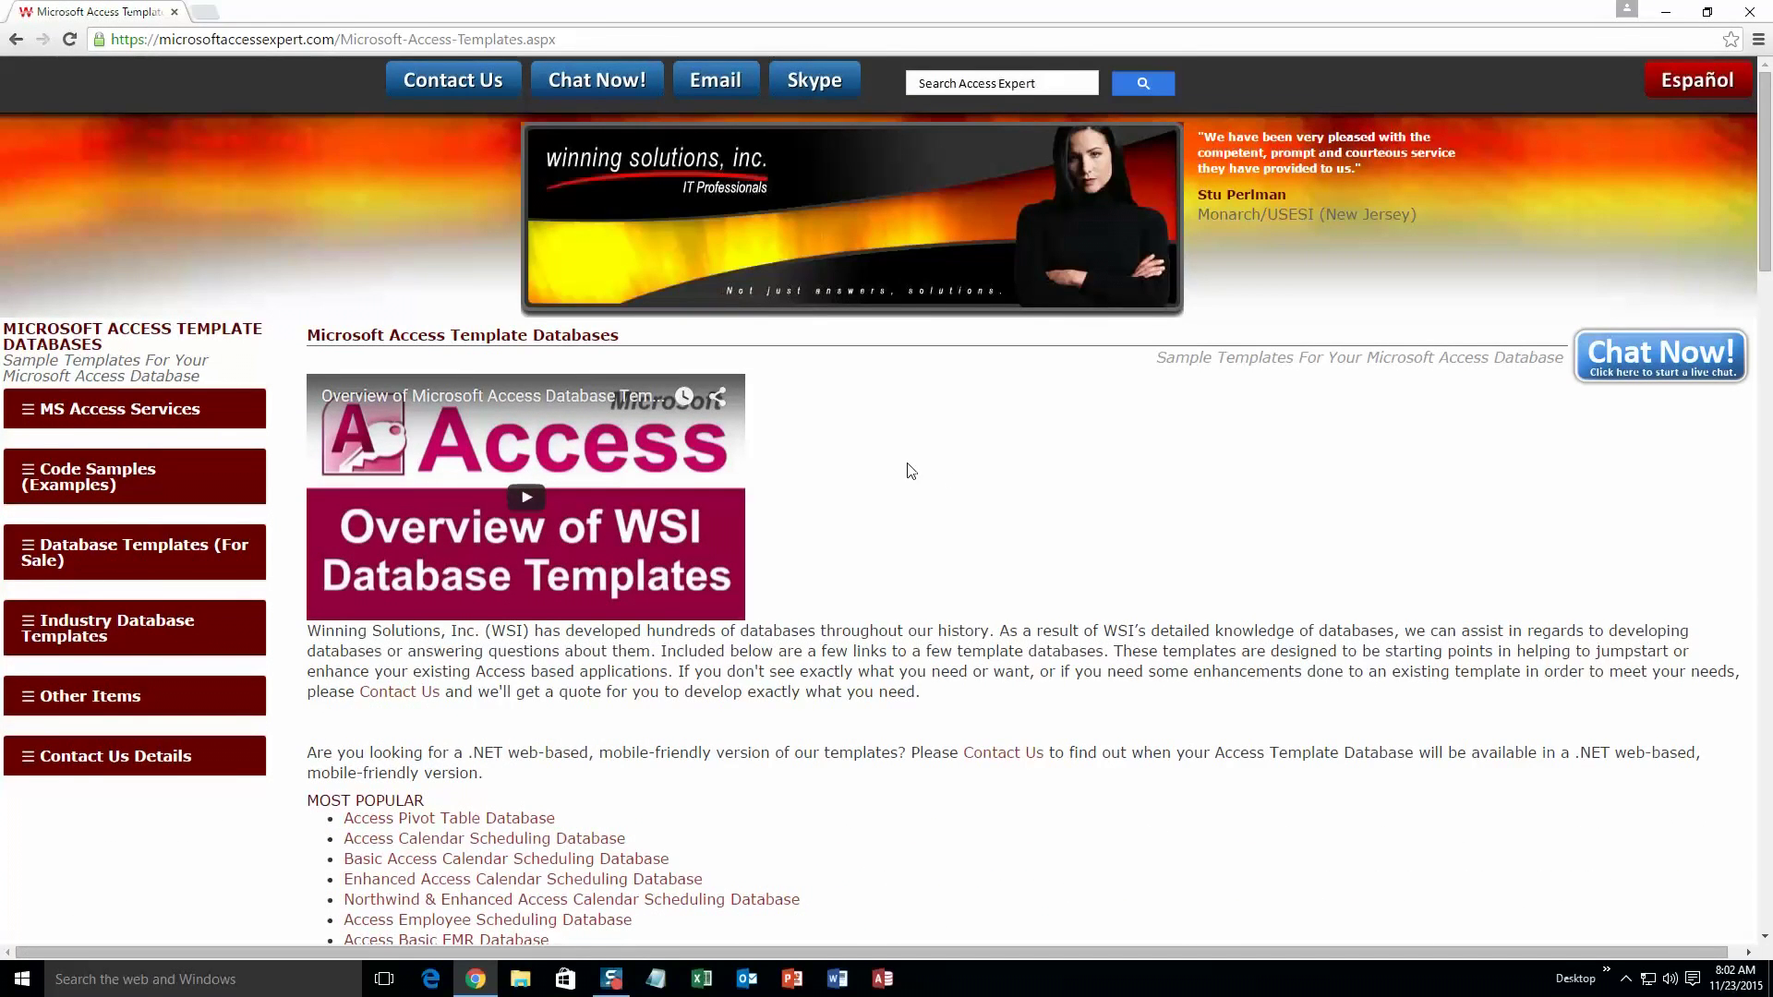
mouse_move(1211, 477)
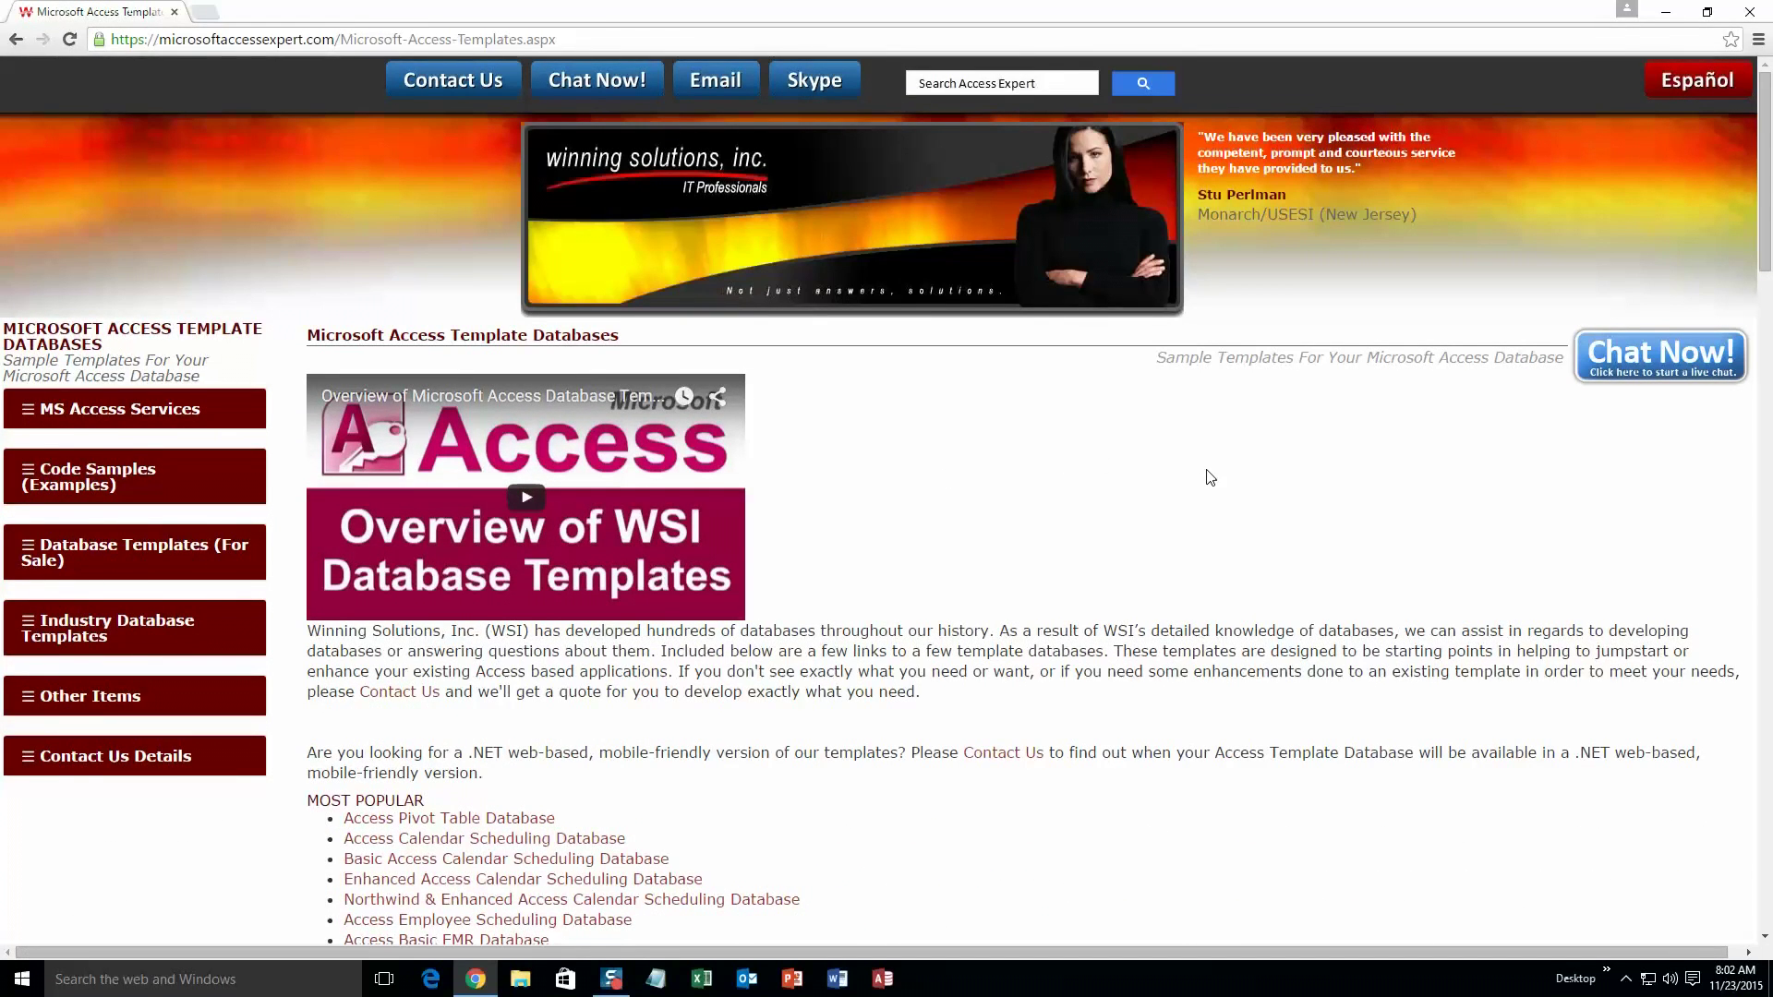
mouse_move(1248, 514)
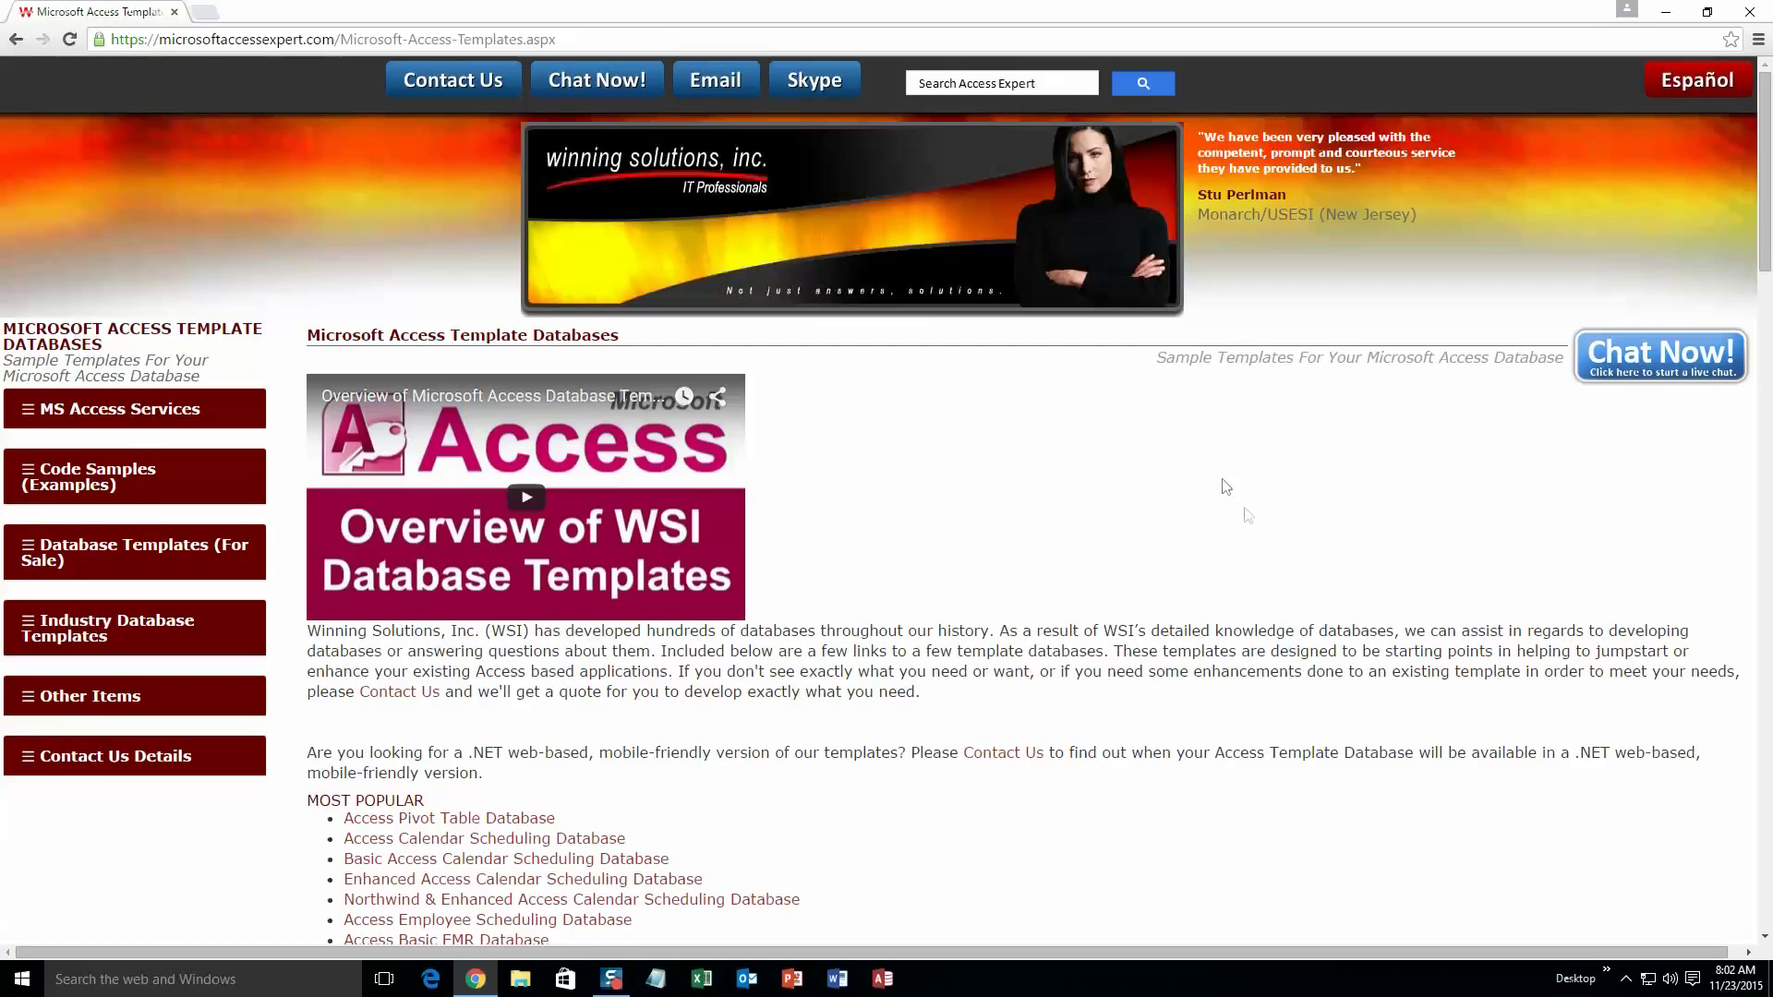
scroll("down", 3)
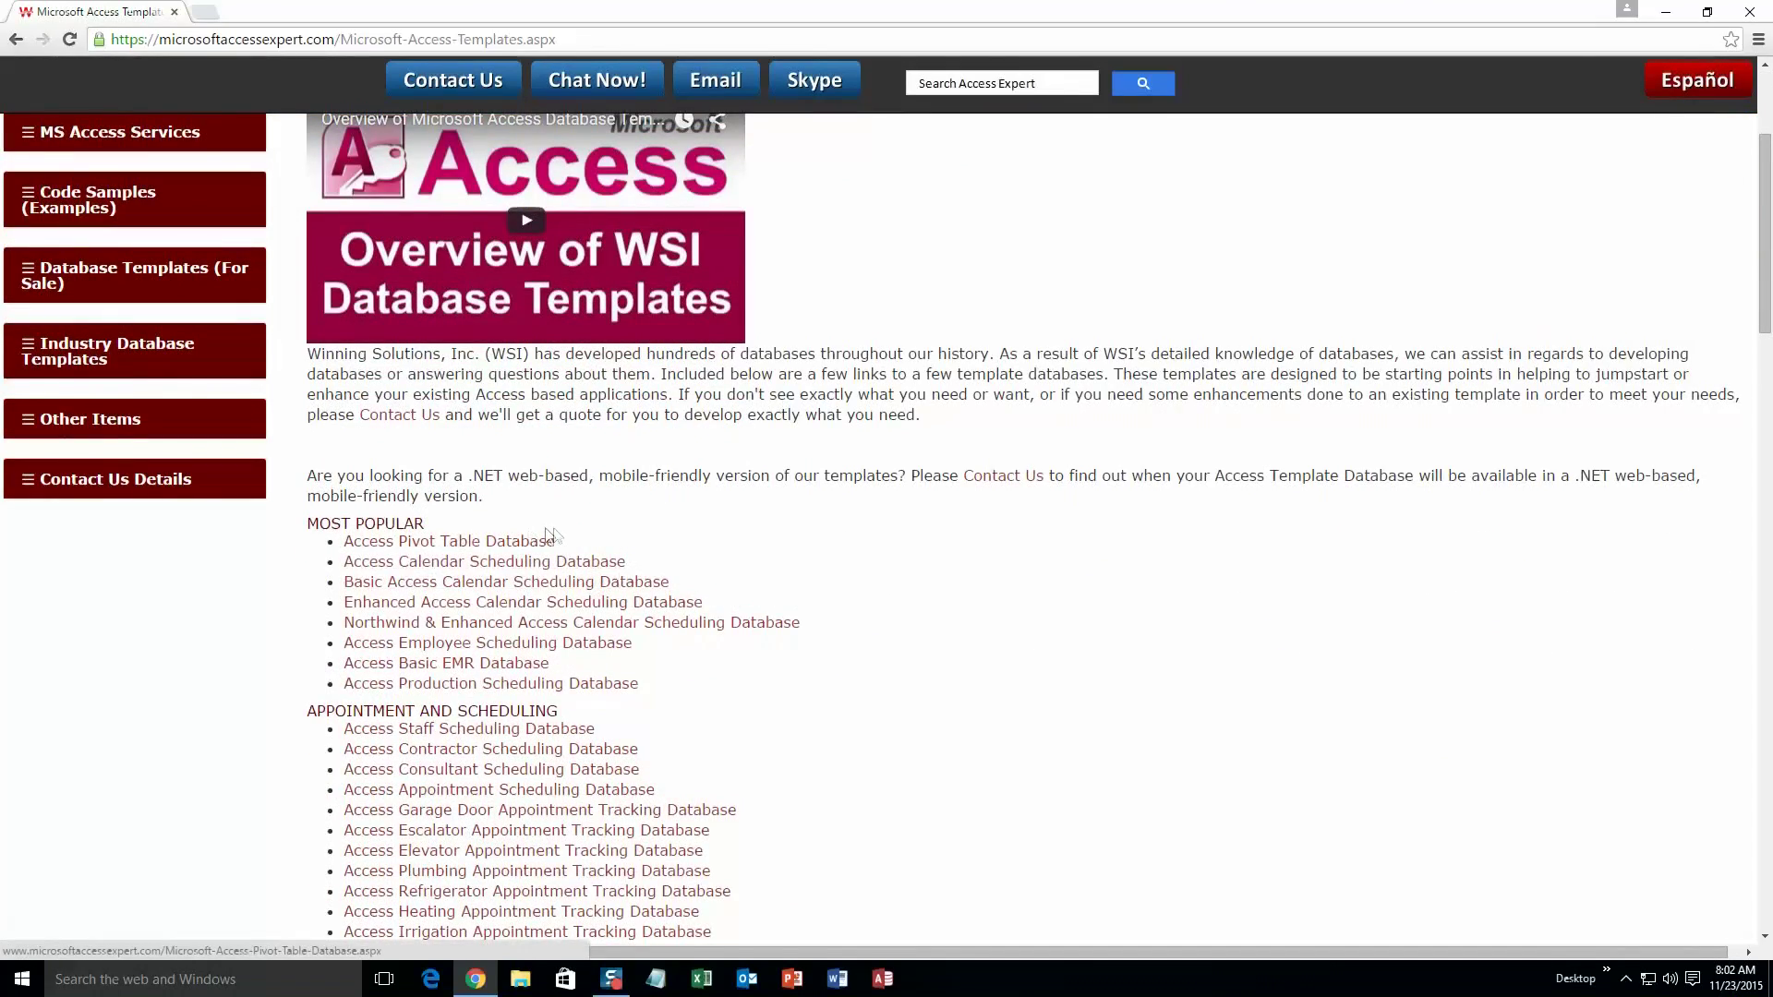
scroll("down", 3)
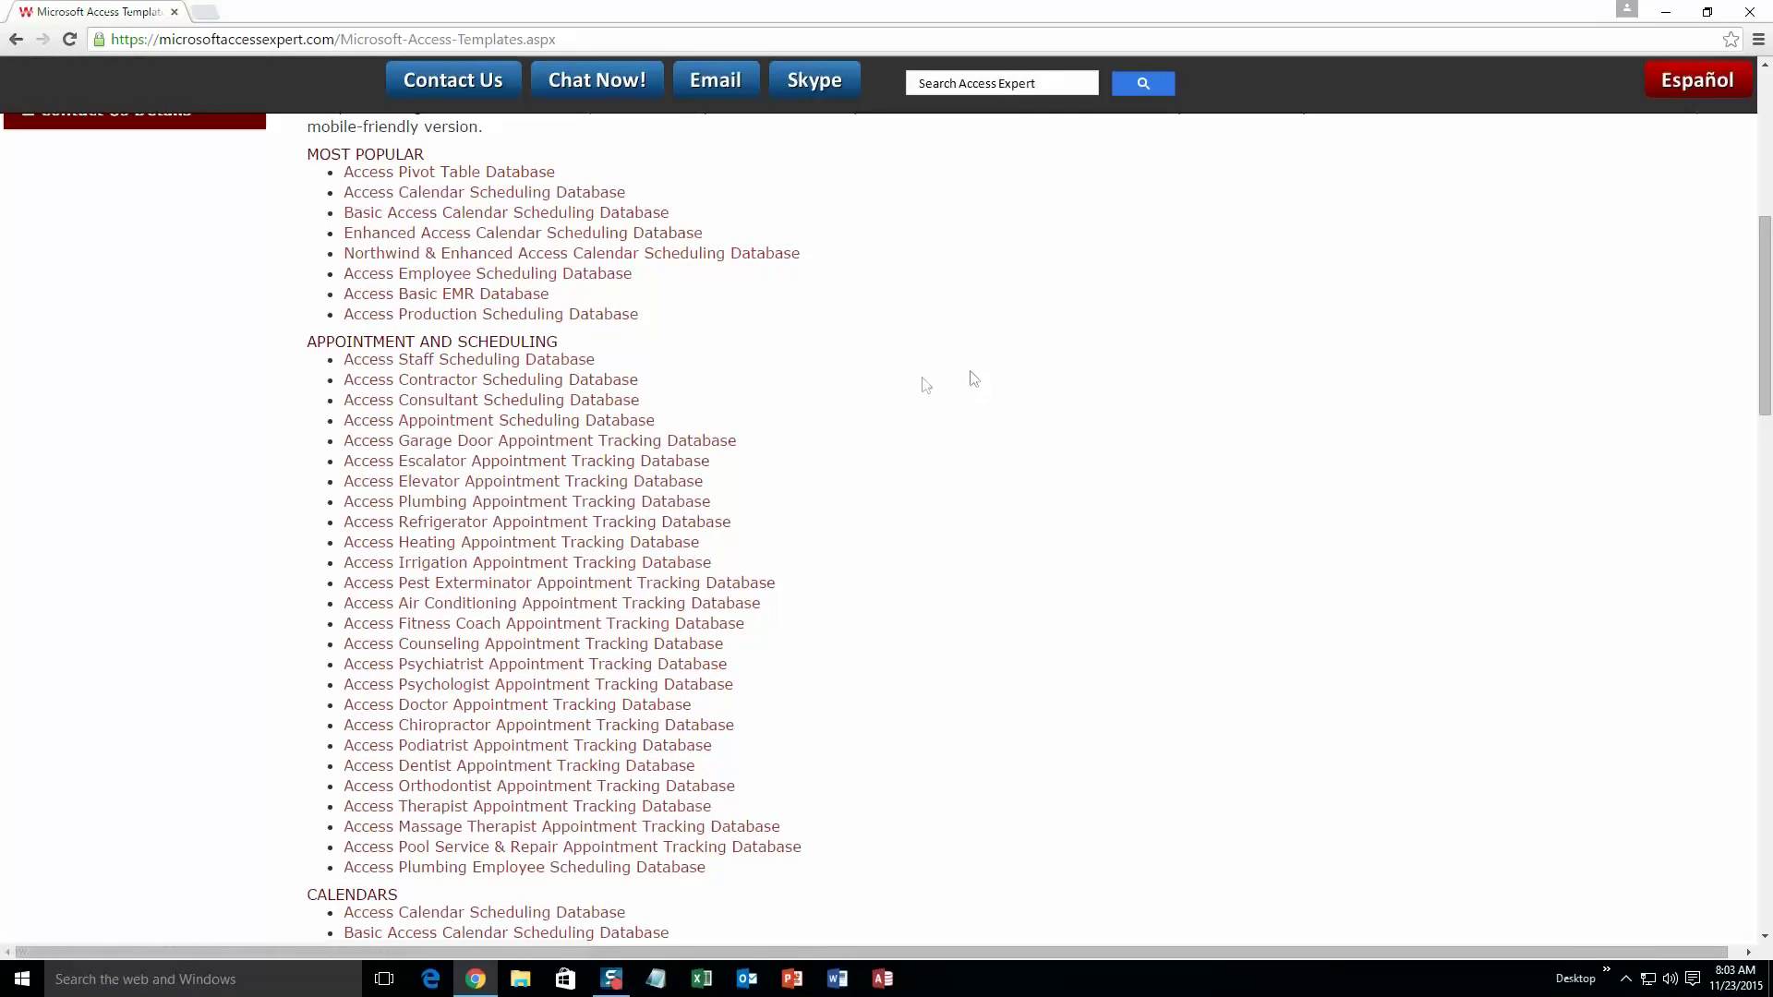
scroll("down", 3)
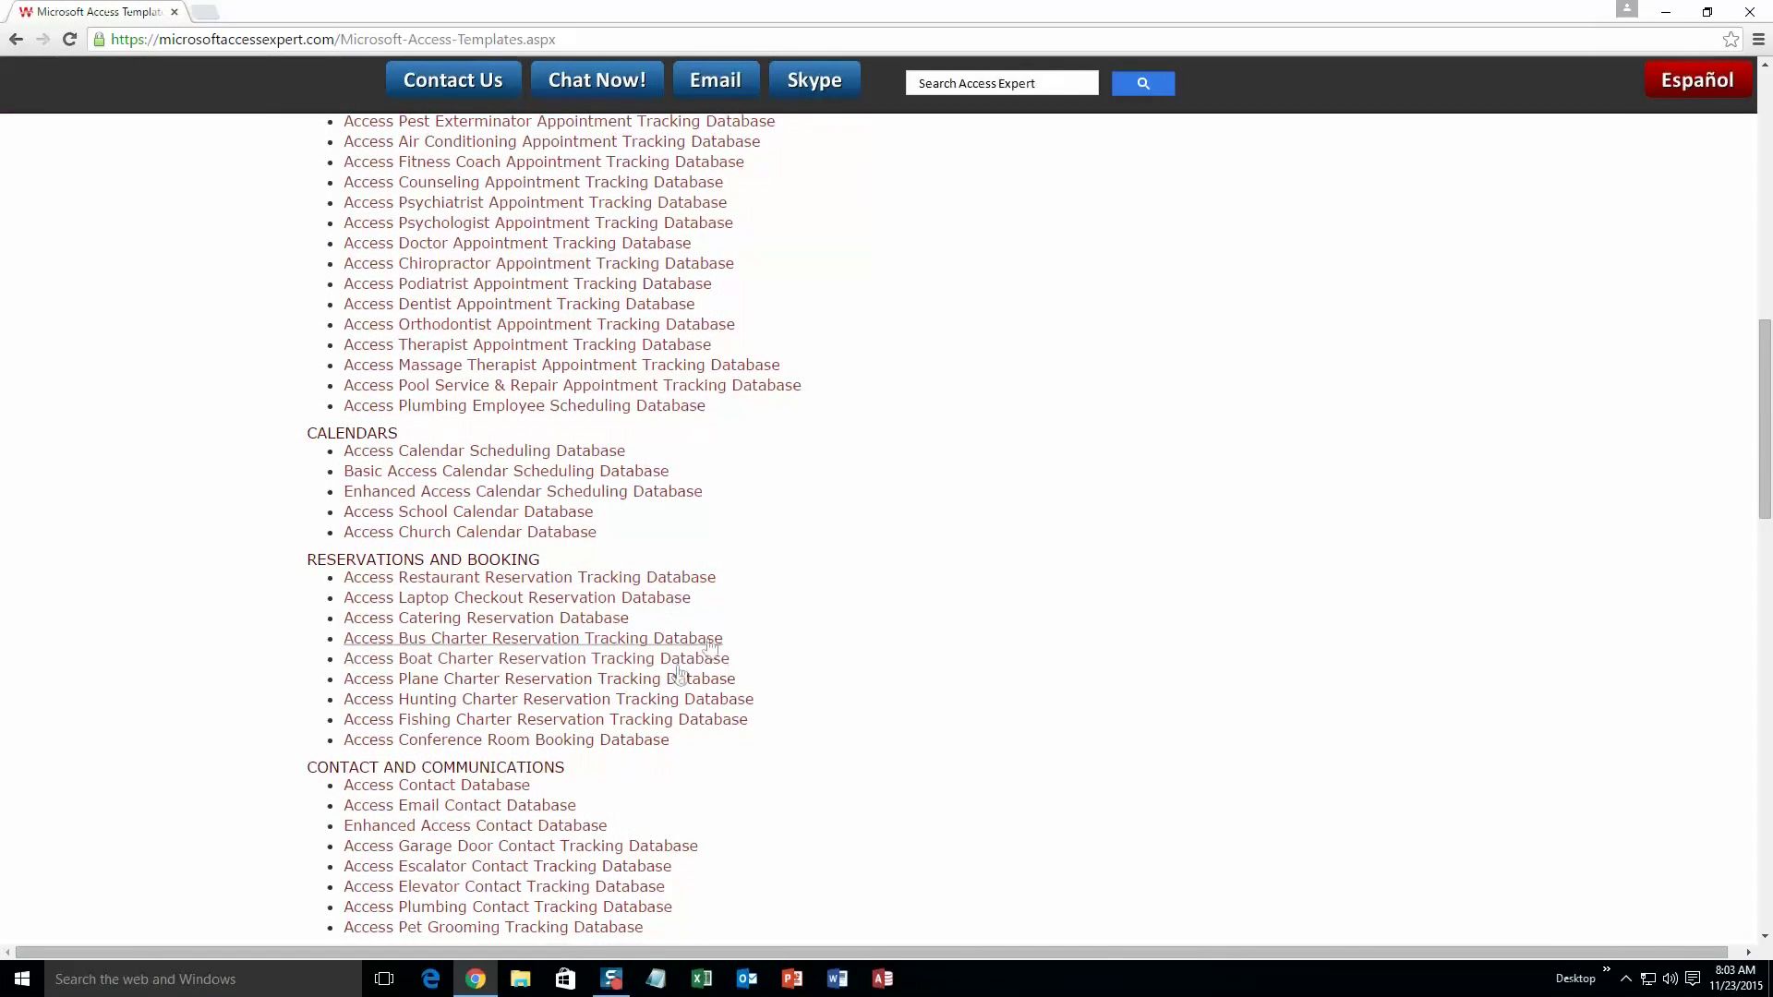
scroll("down", 3)
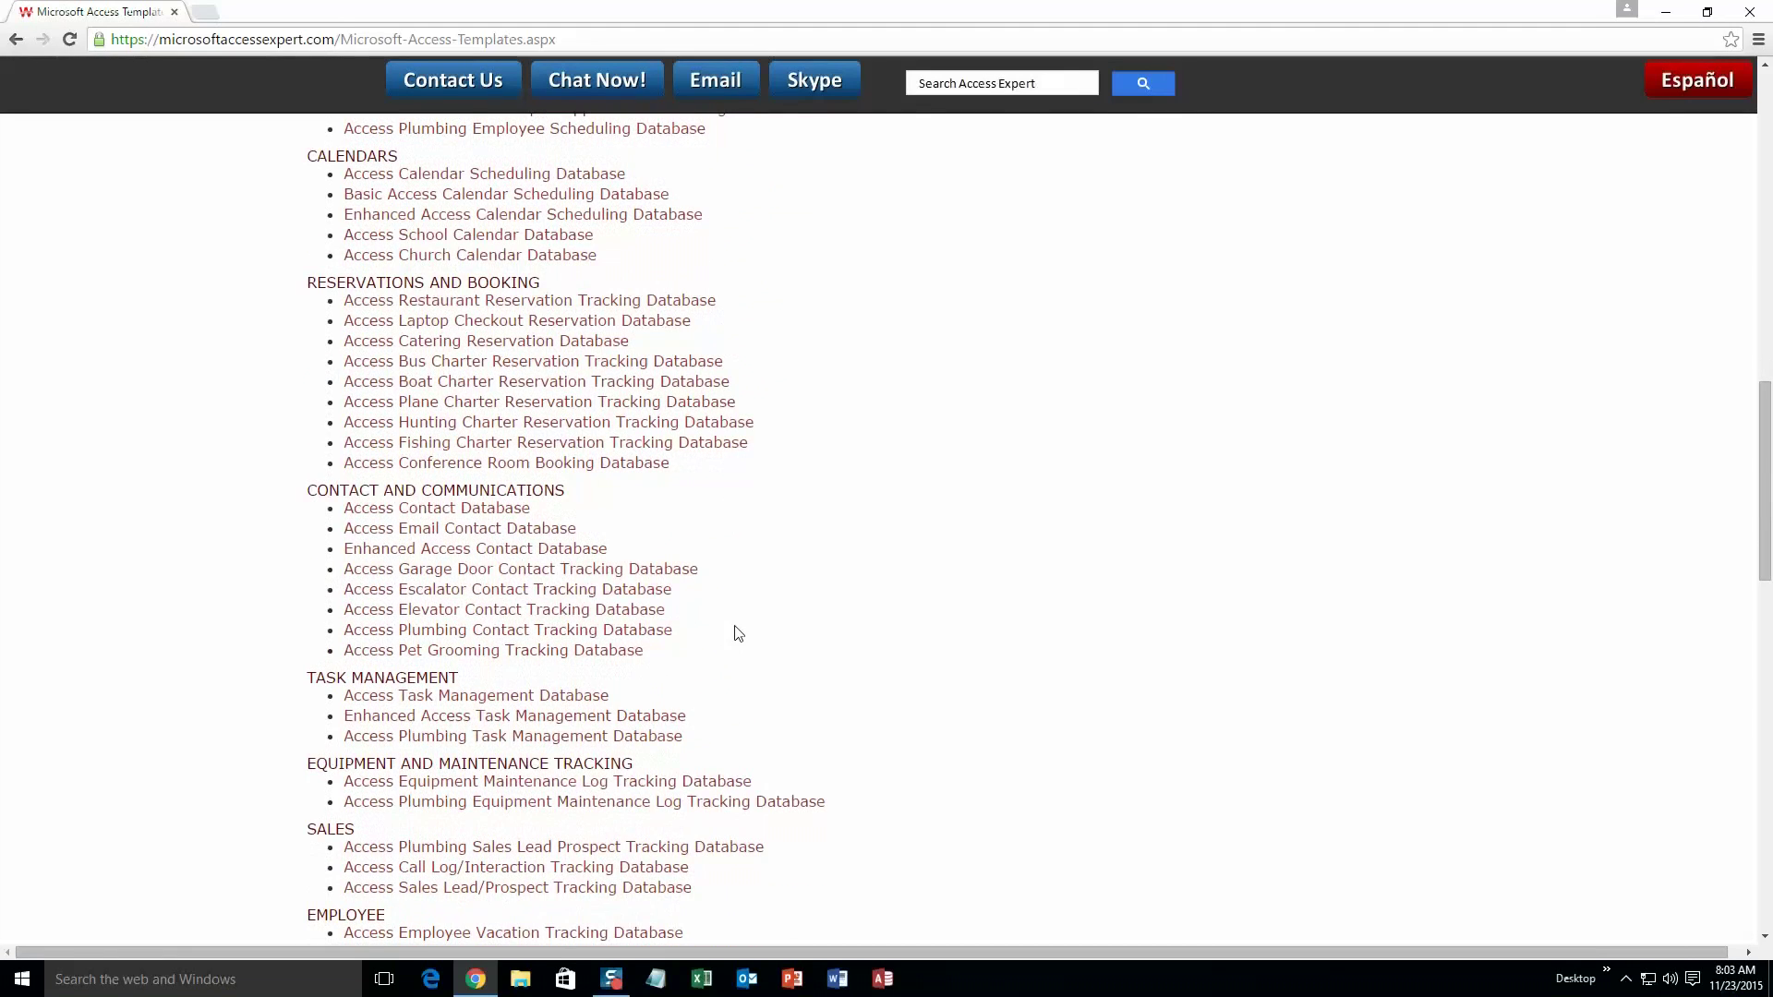
mouse_move(734, 619)
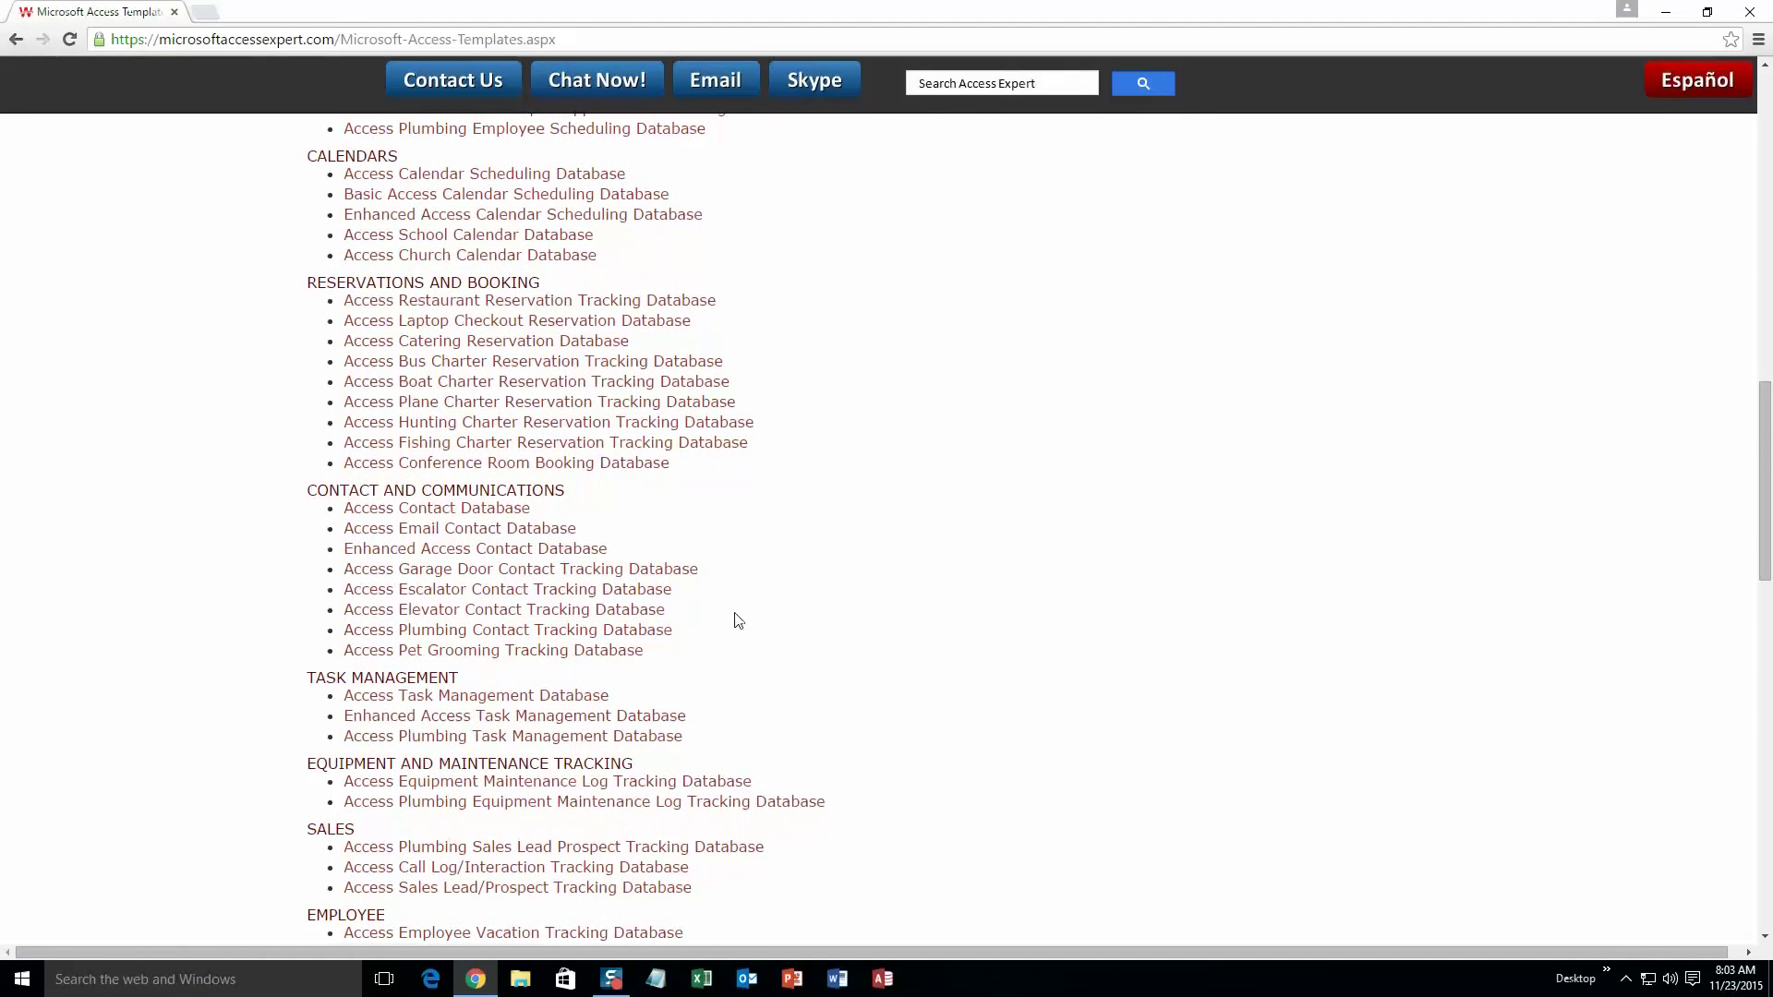
scroll("down", 3)
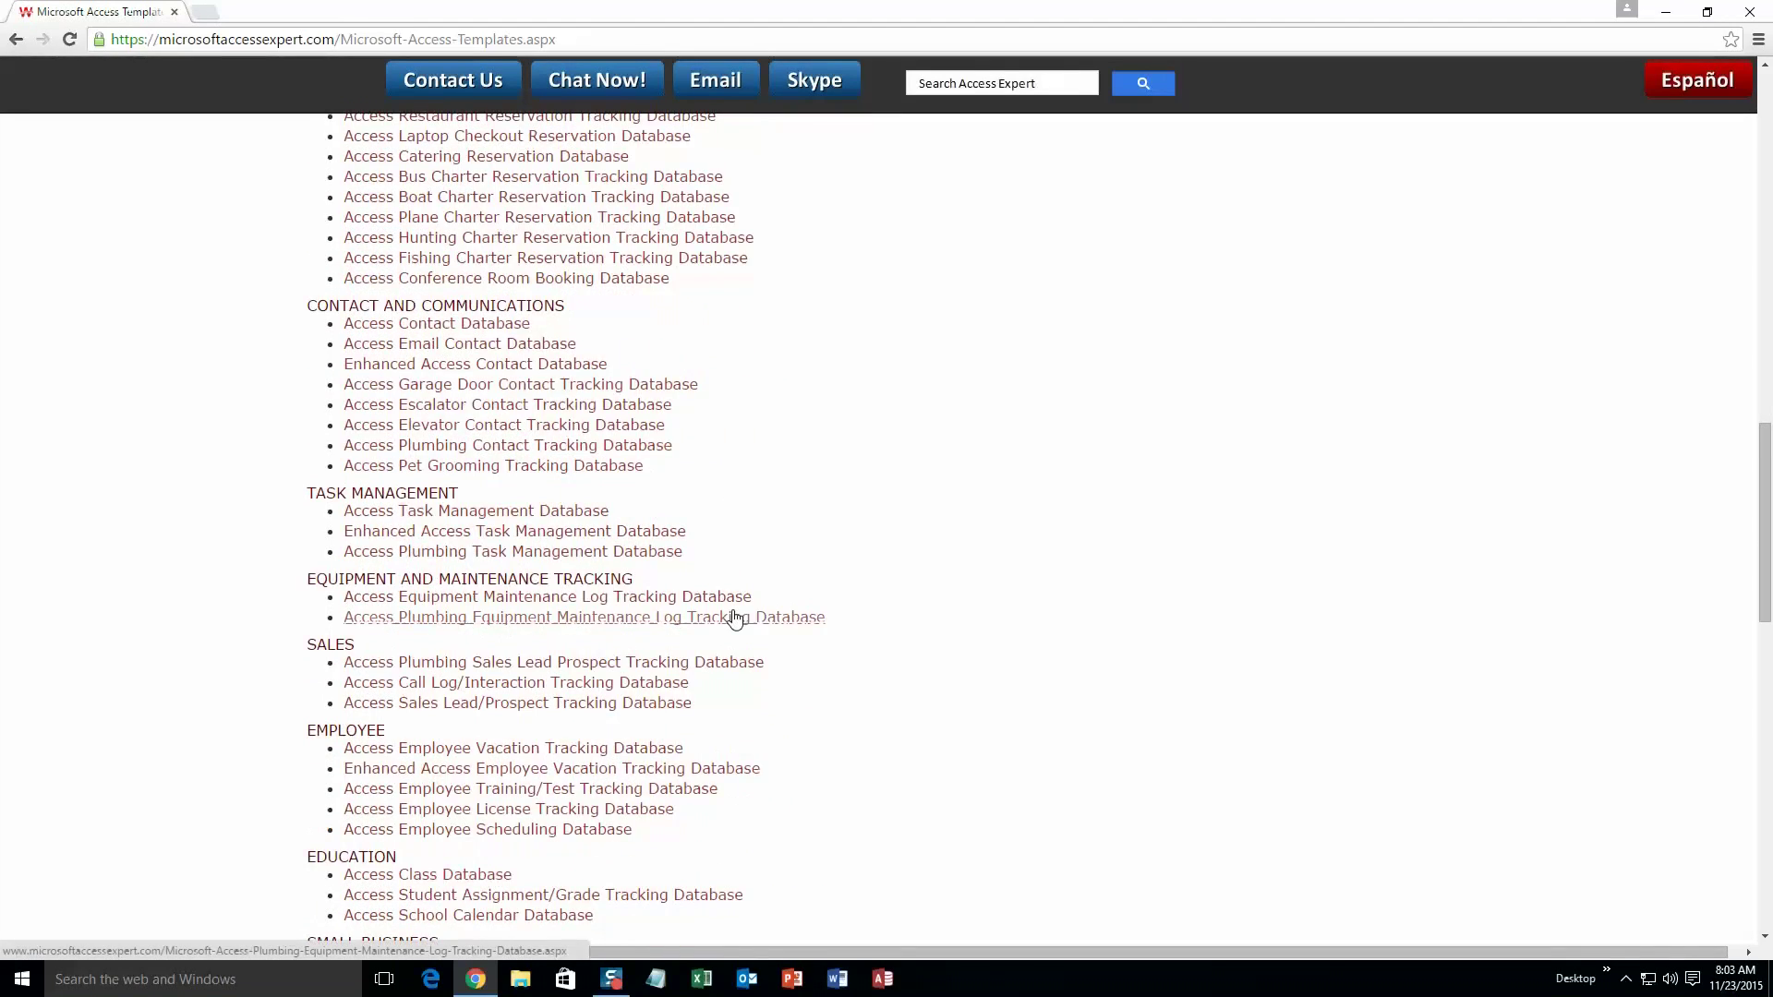
scroll("down", 3)
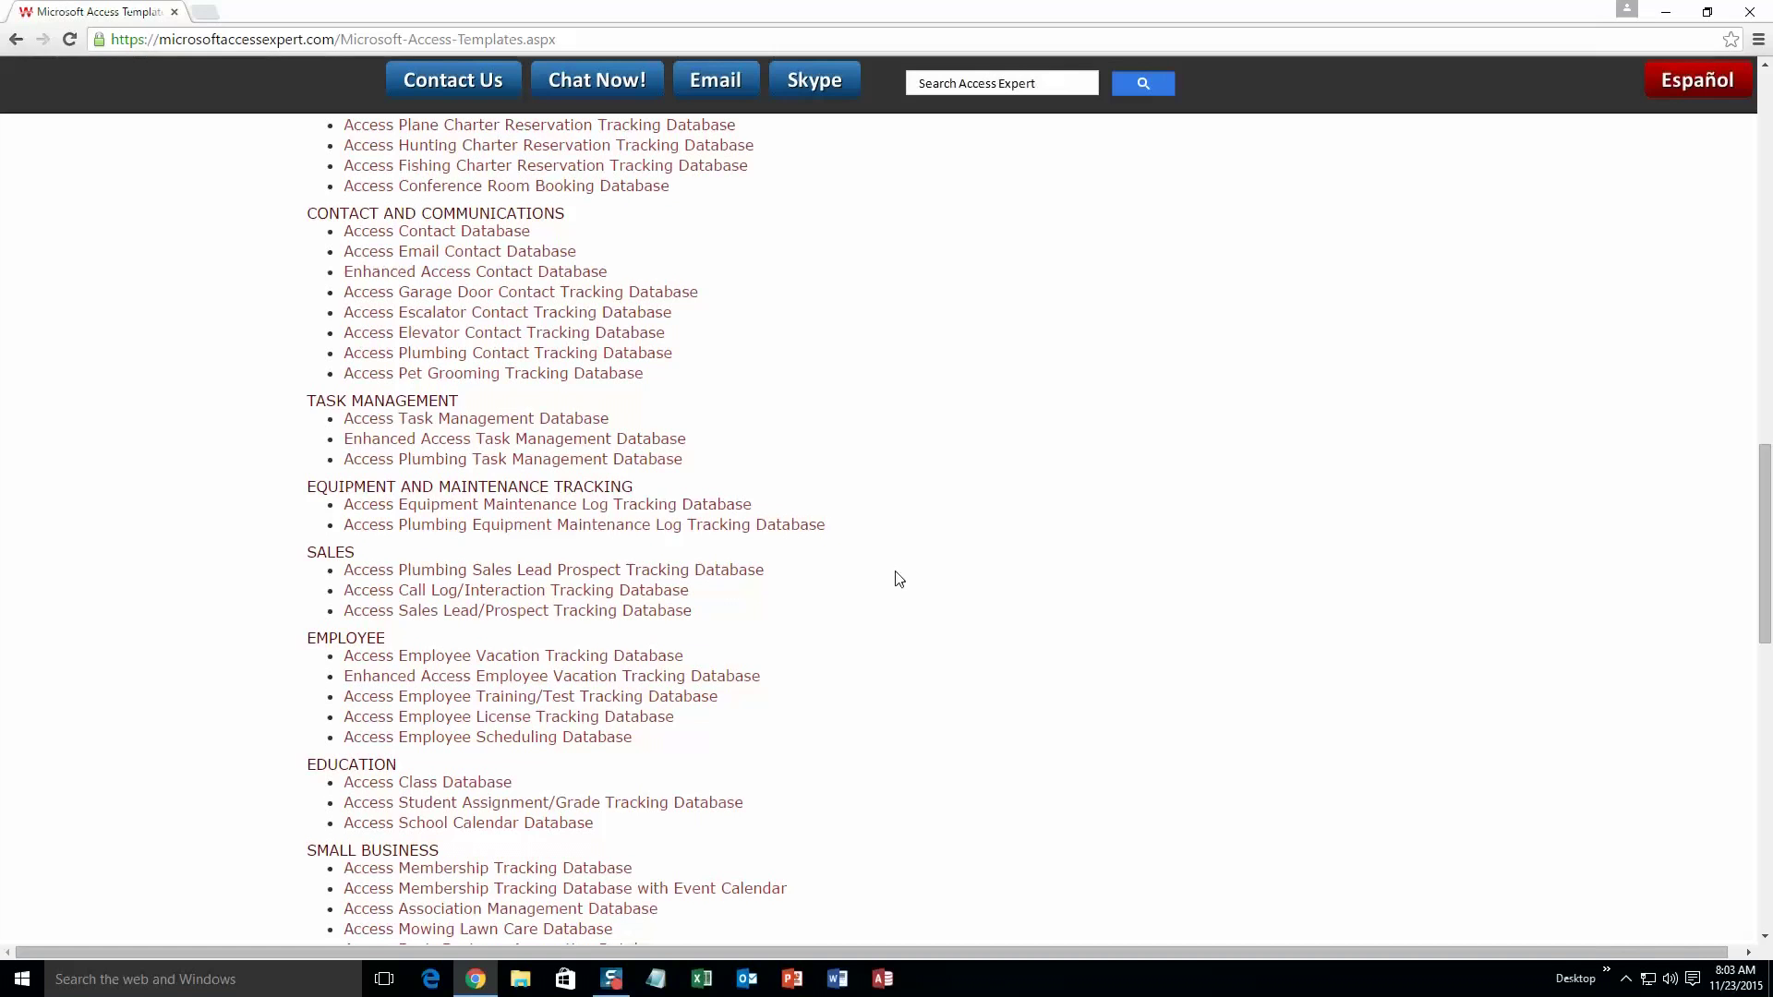
scroll("down", 3)
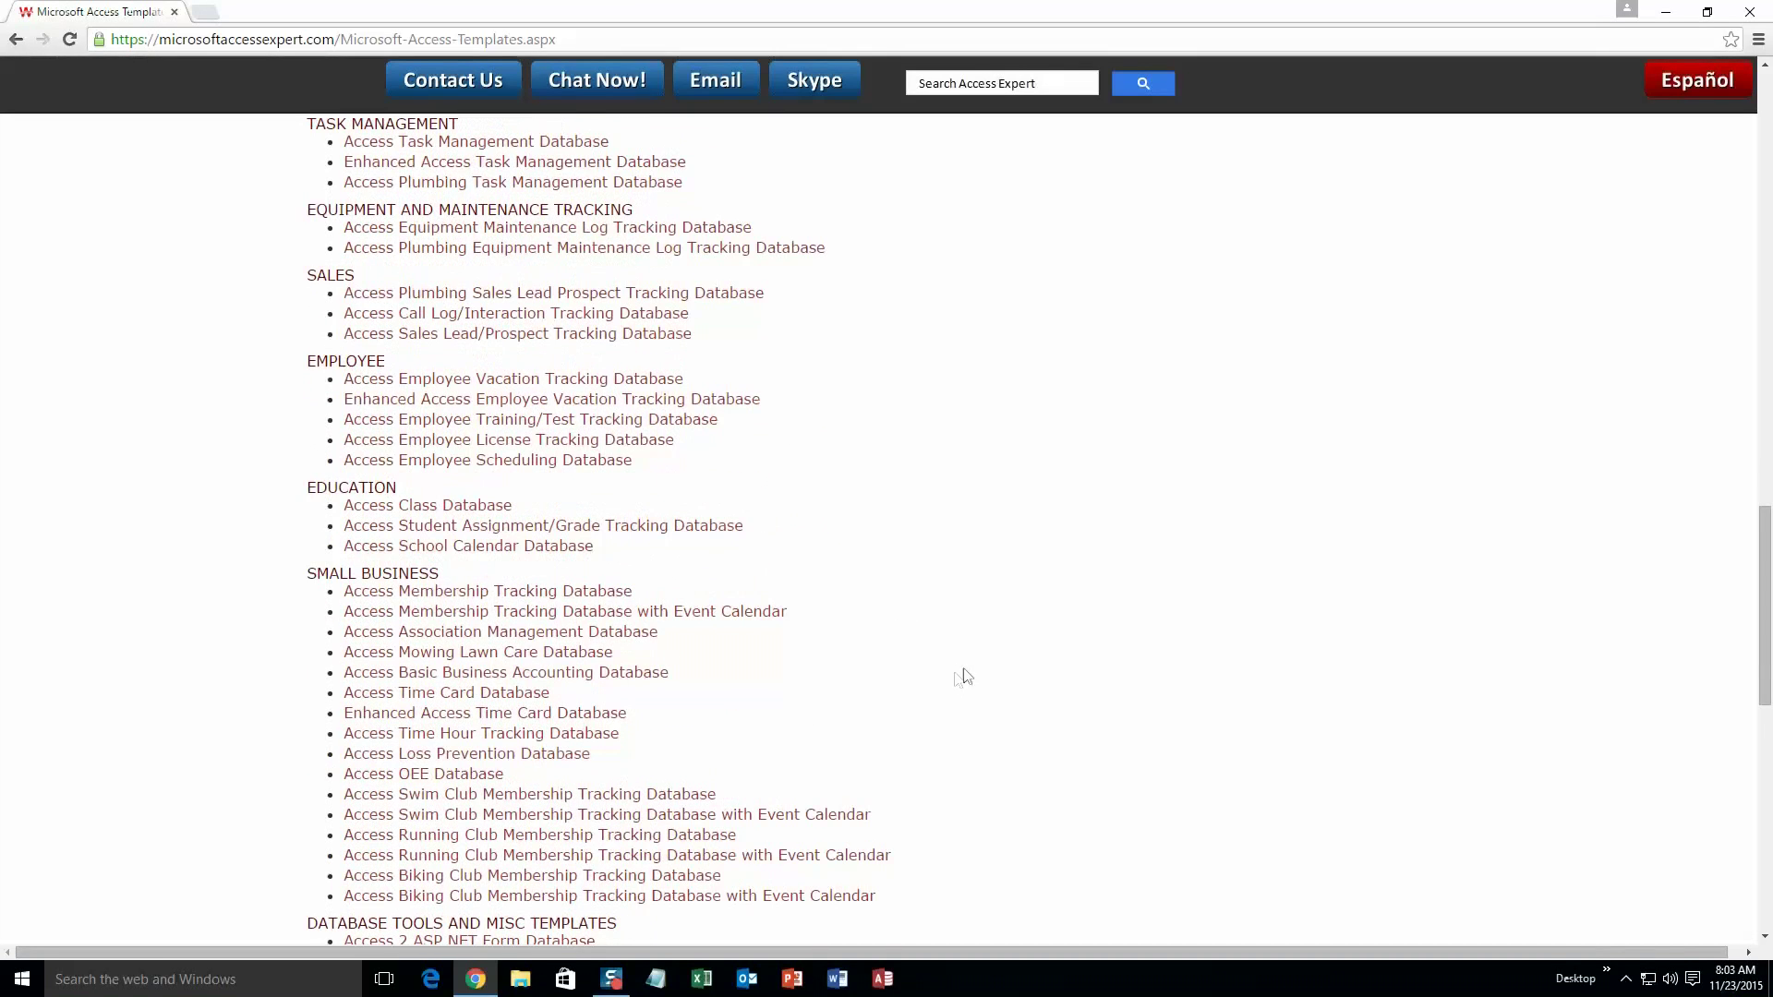
scroll("down", 3)
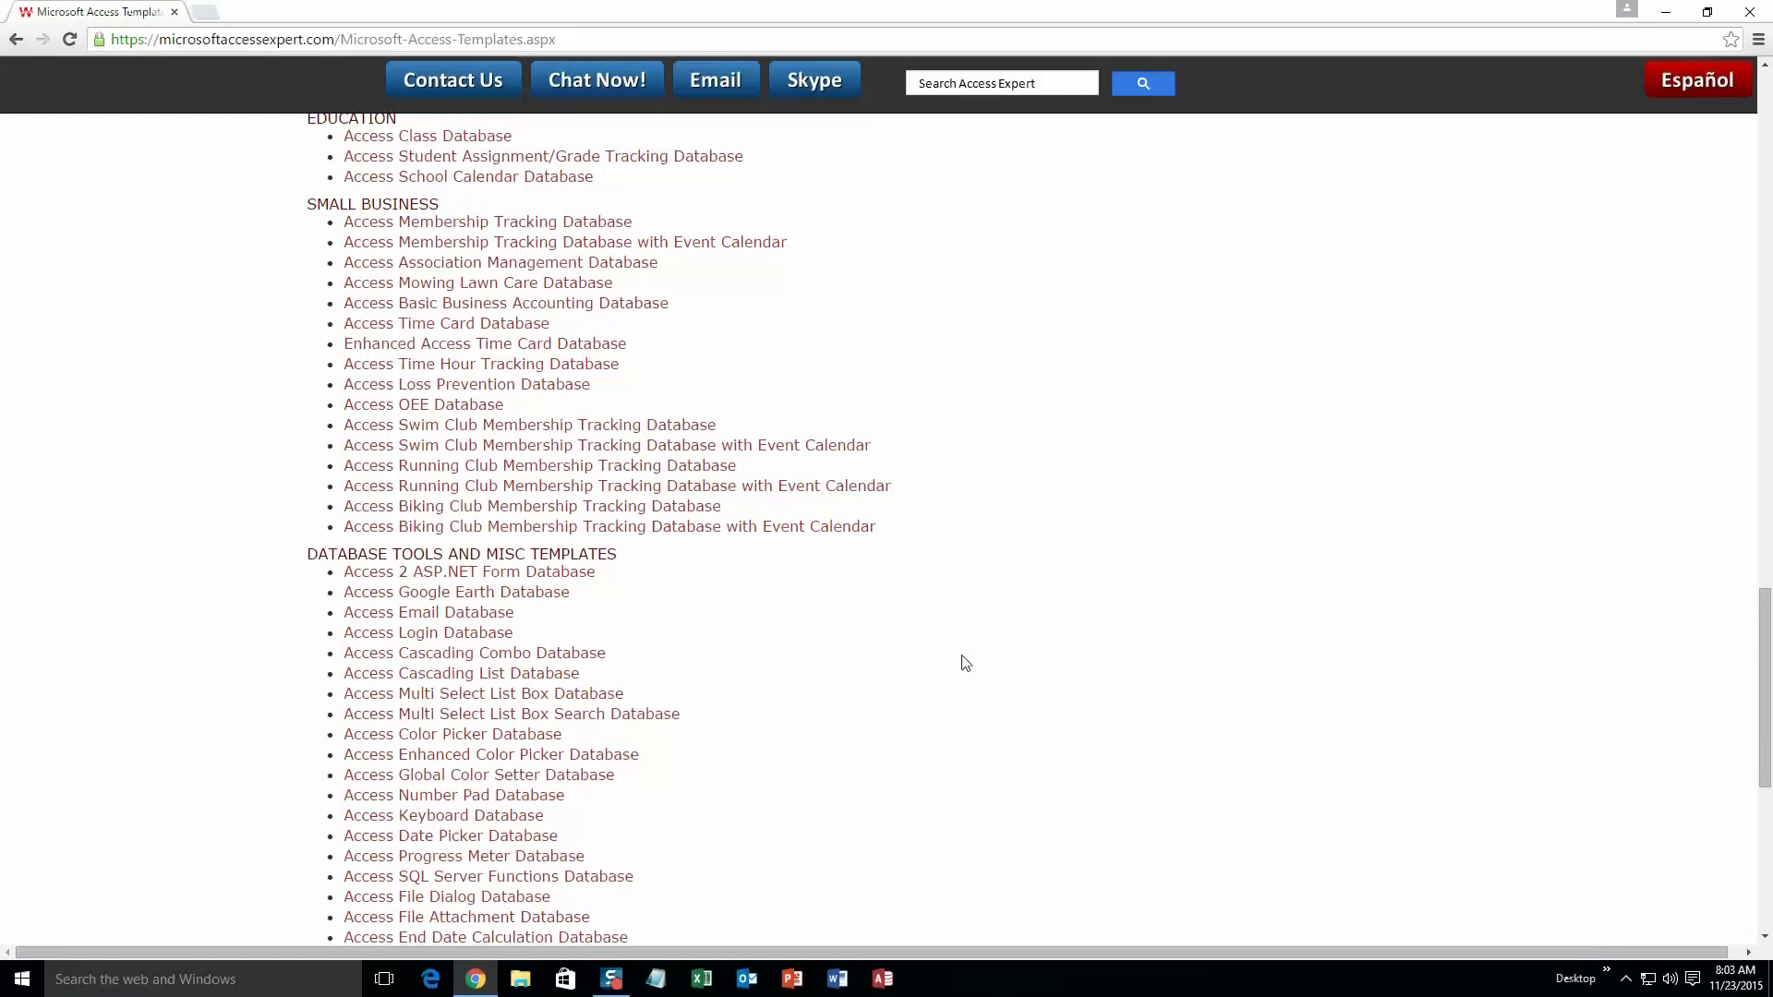
mouse_move(800, 656)
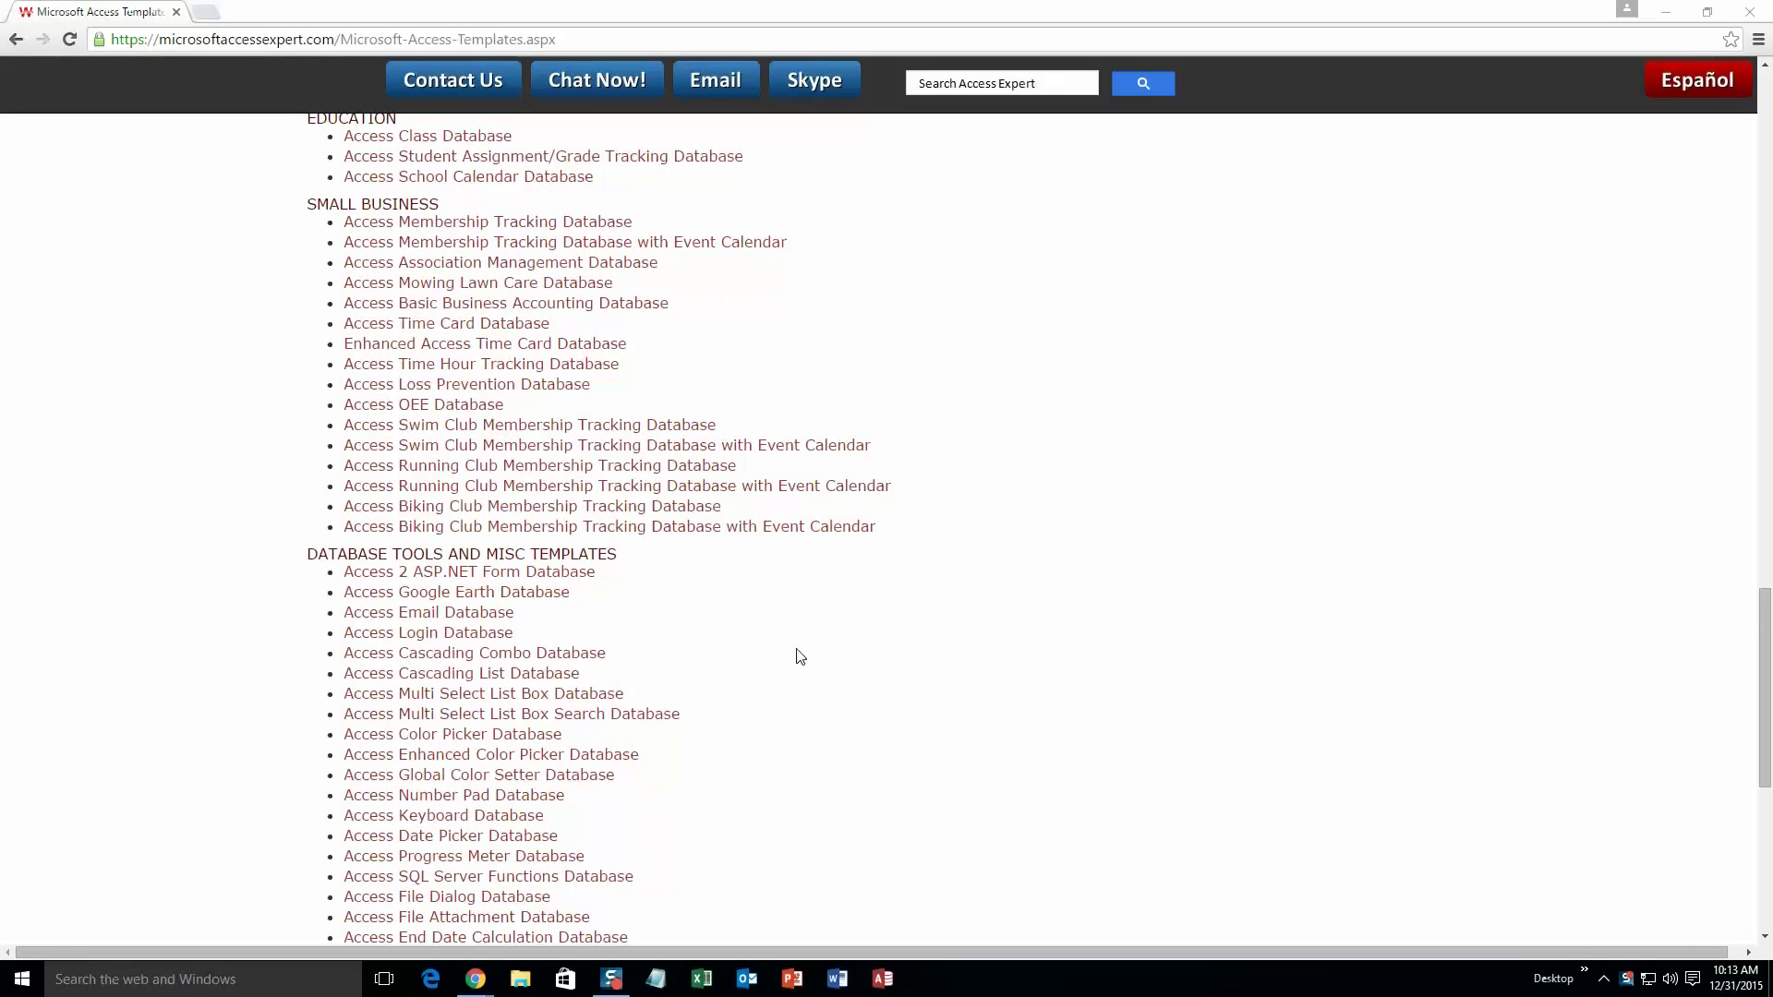
scroll("up", 3)
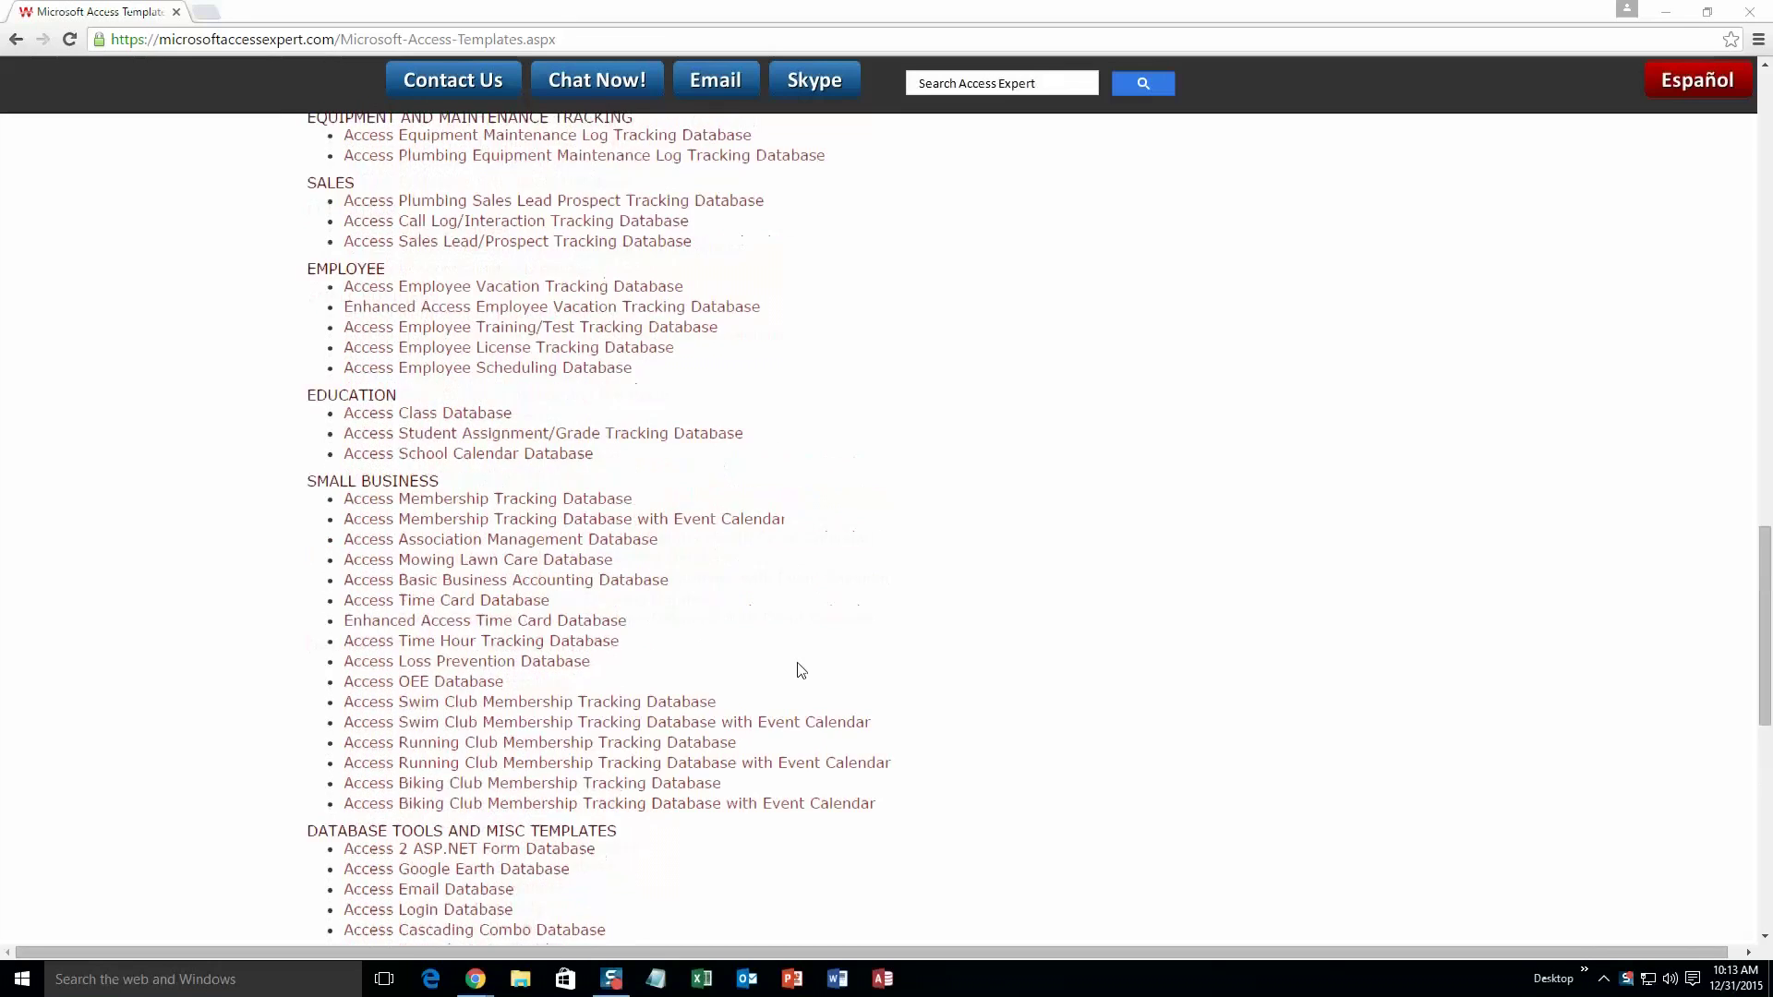
scroll("up", 3)
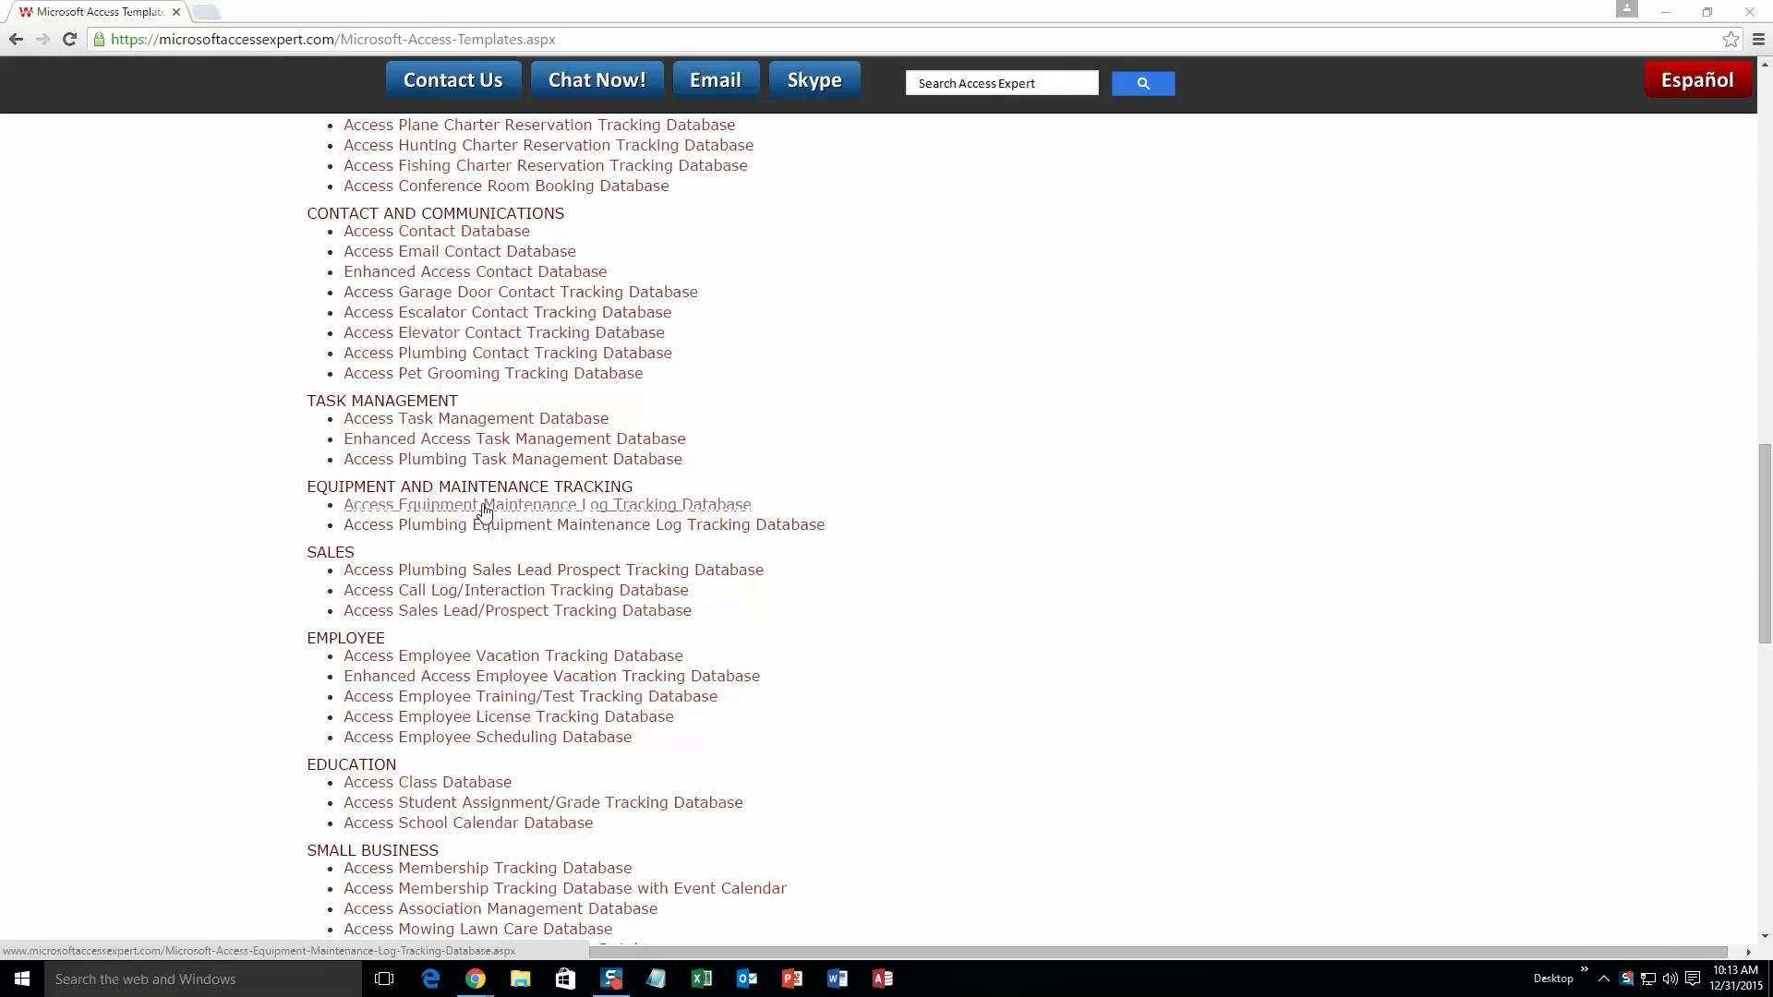
Download the Access 2010/2013/2016 demo of the Equipment Maintenance Log Tracking Database.
left_click(546, 504)
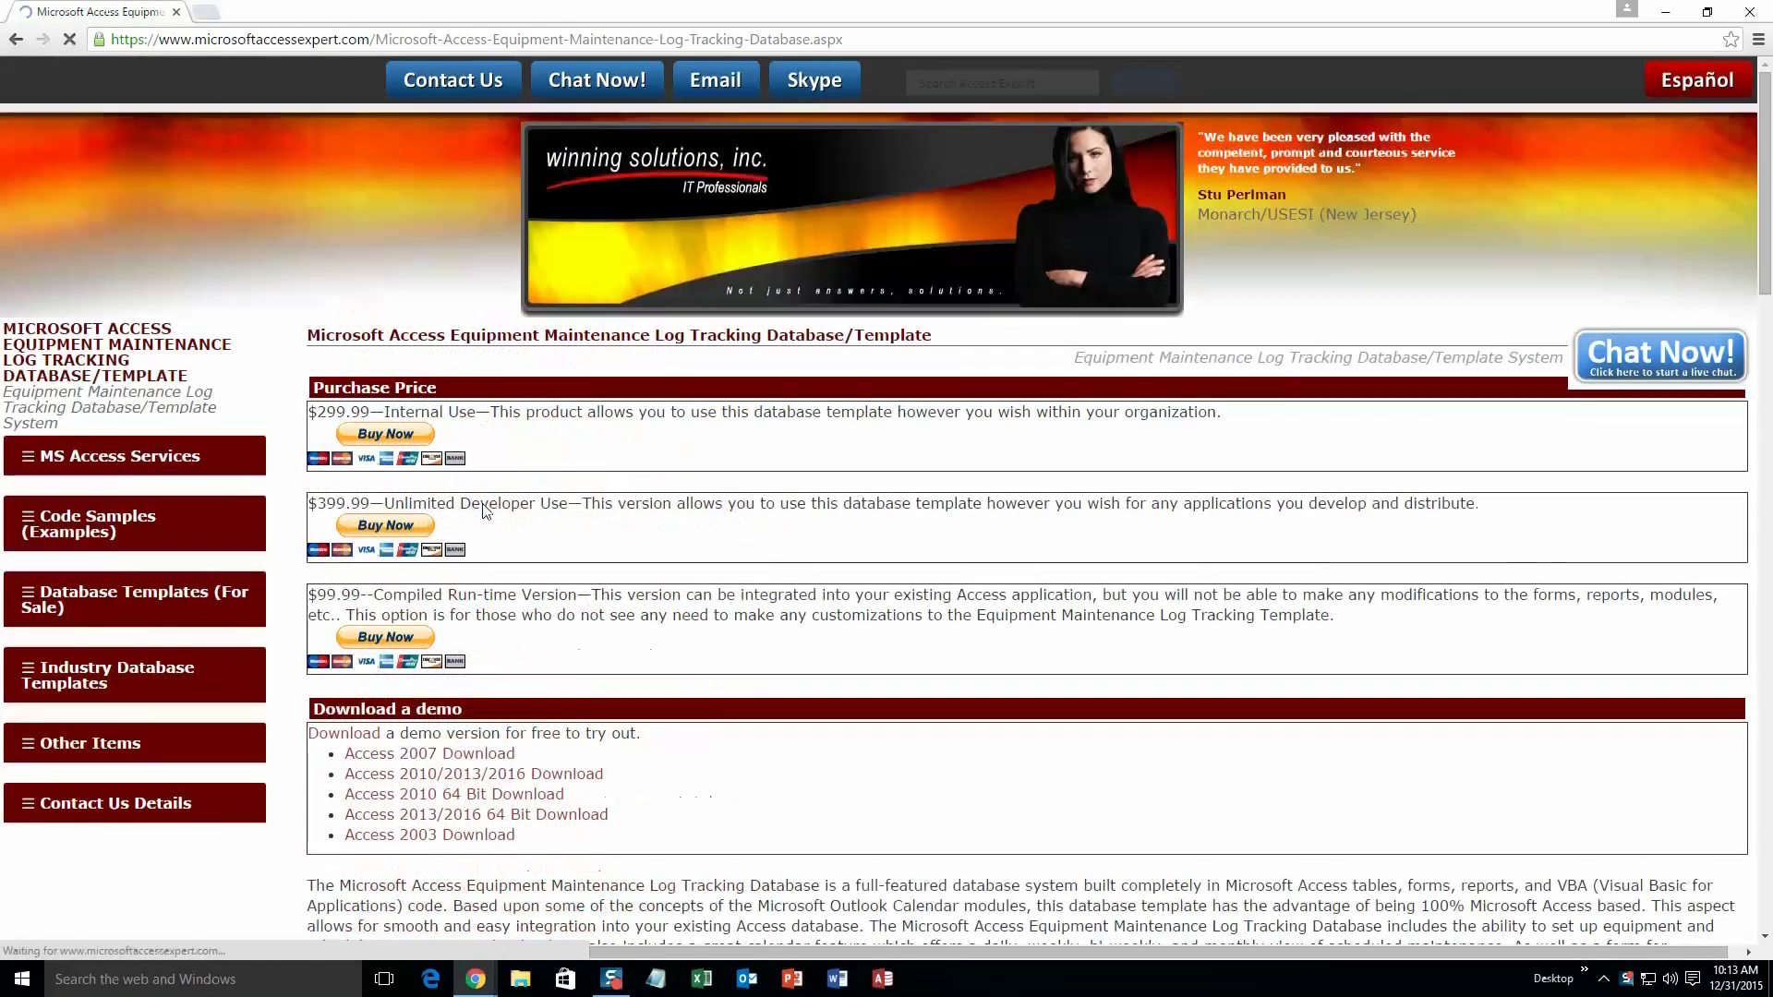
scroll("down", 3)
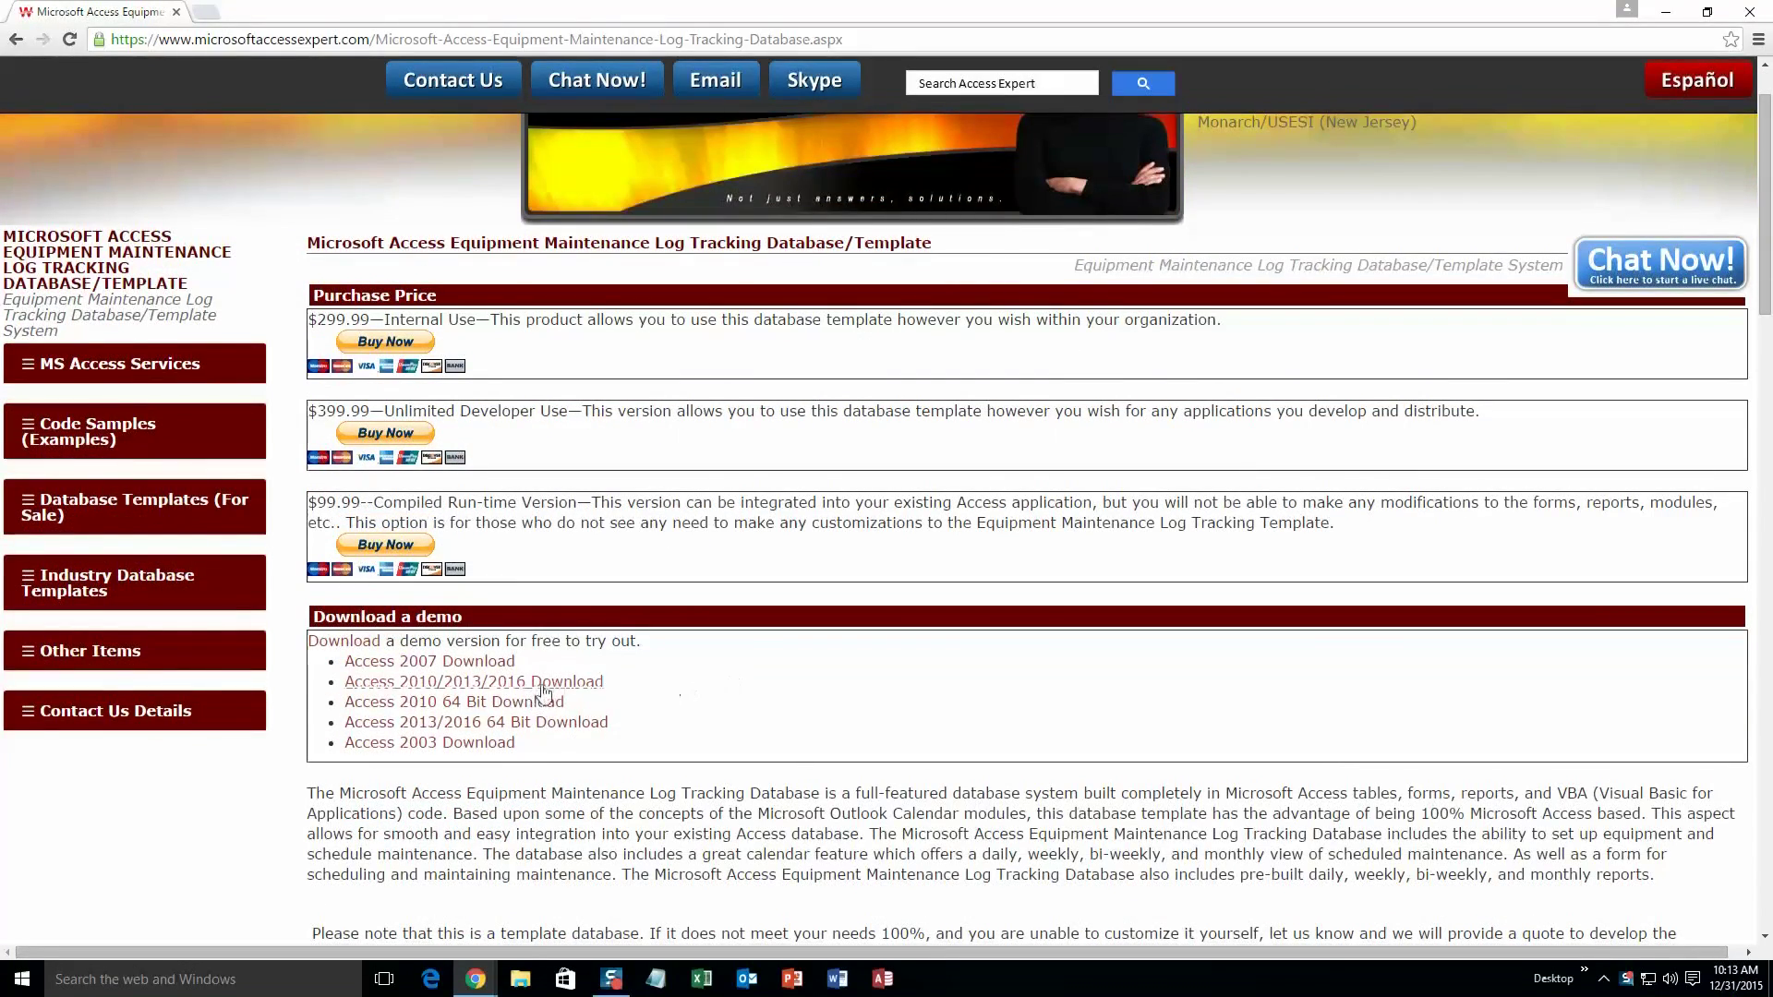
mouse_move(571, 687)
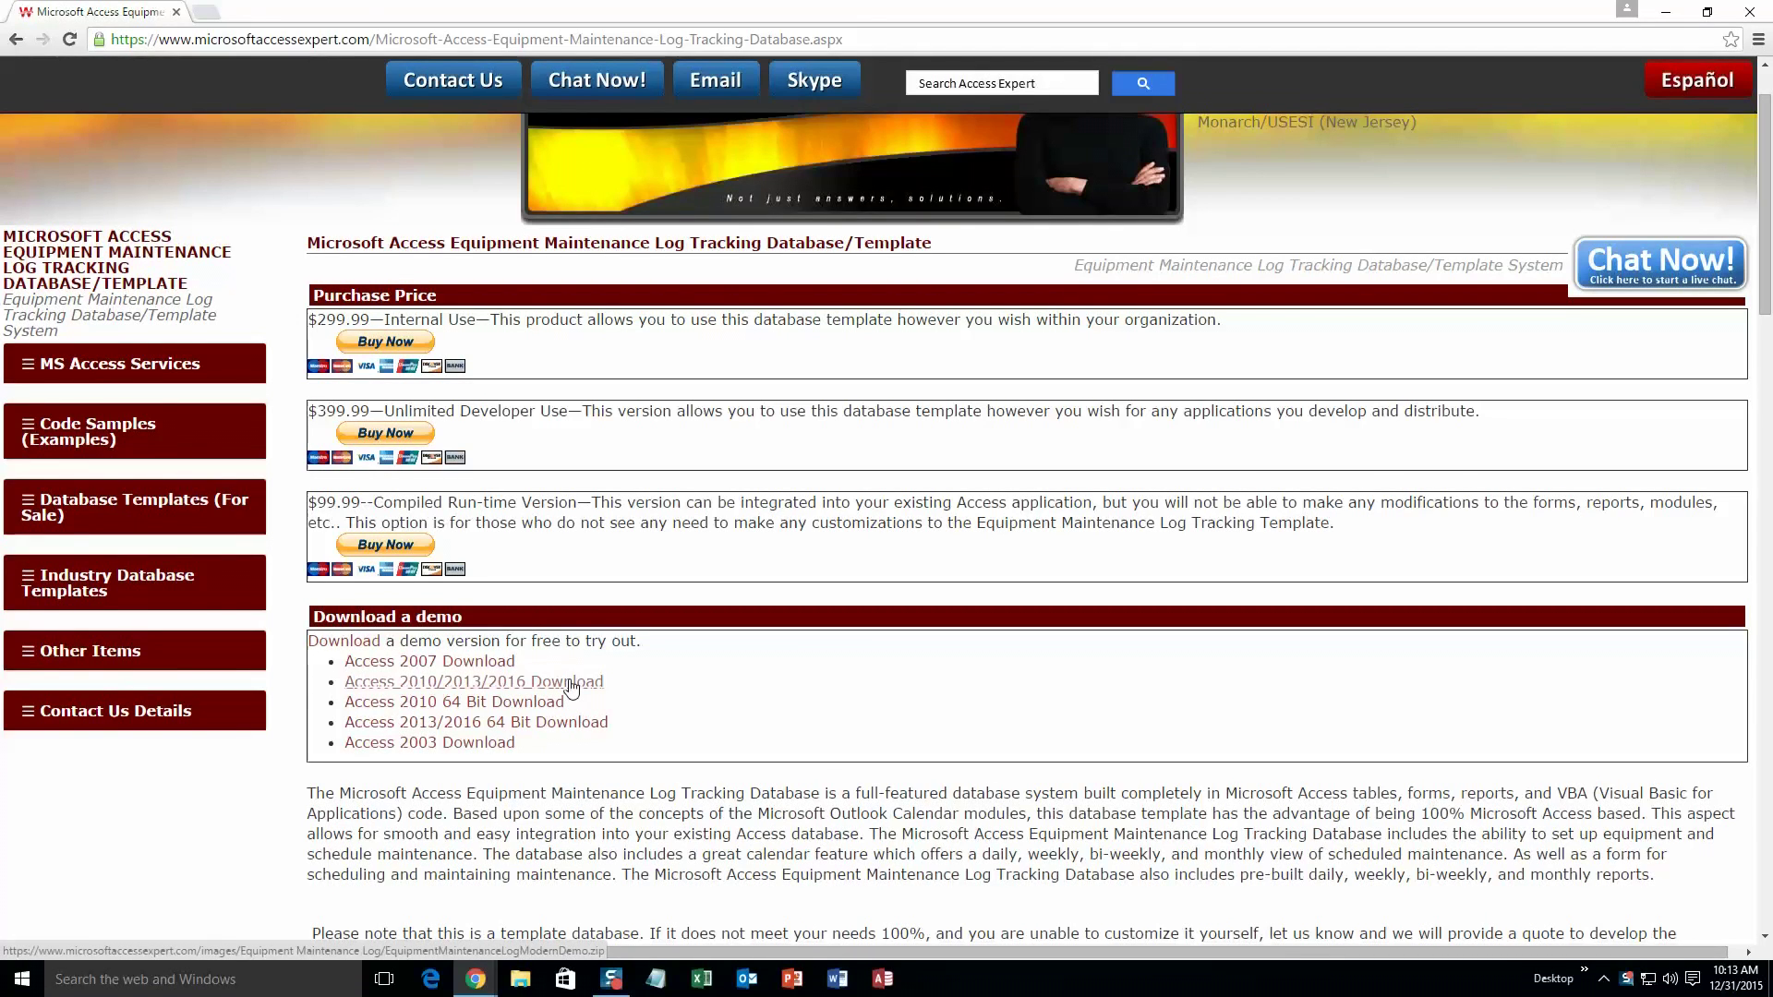
left_click(472, 680)
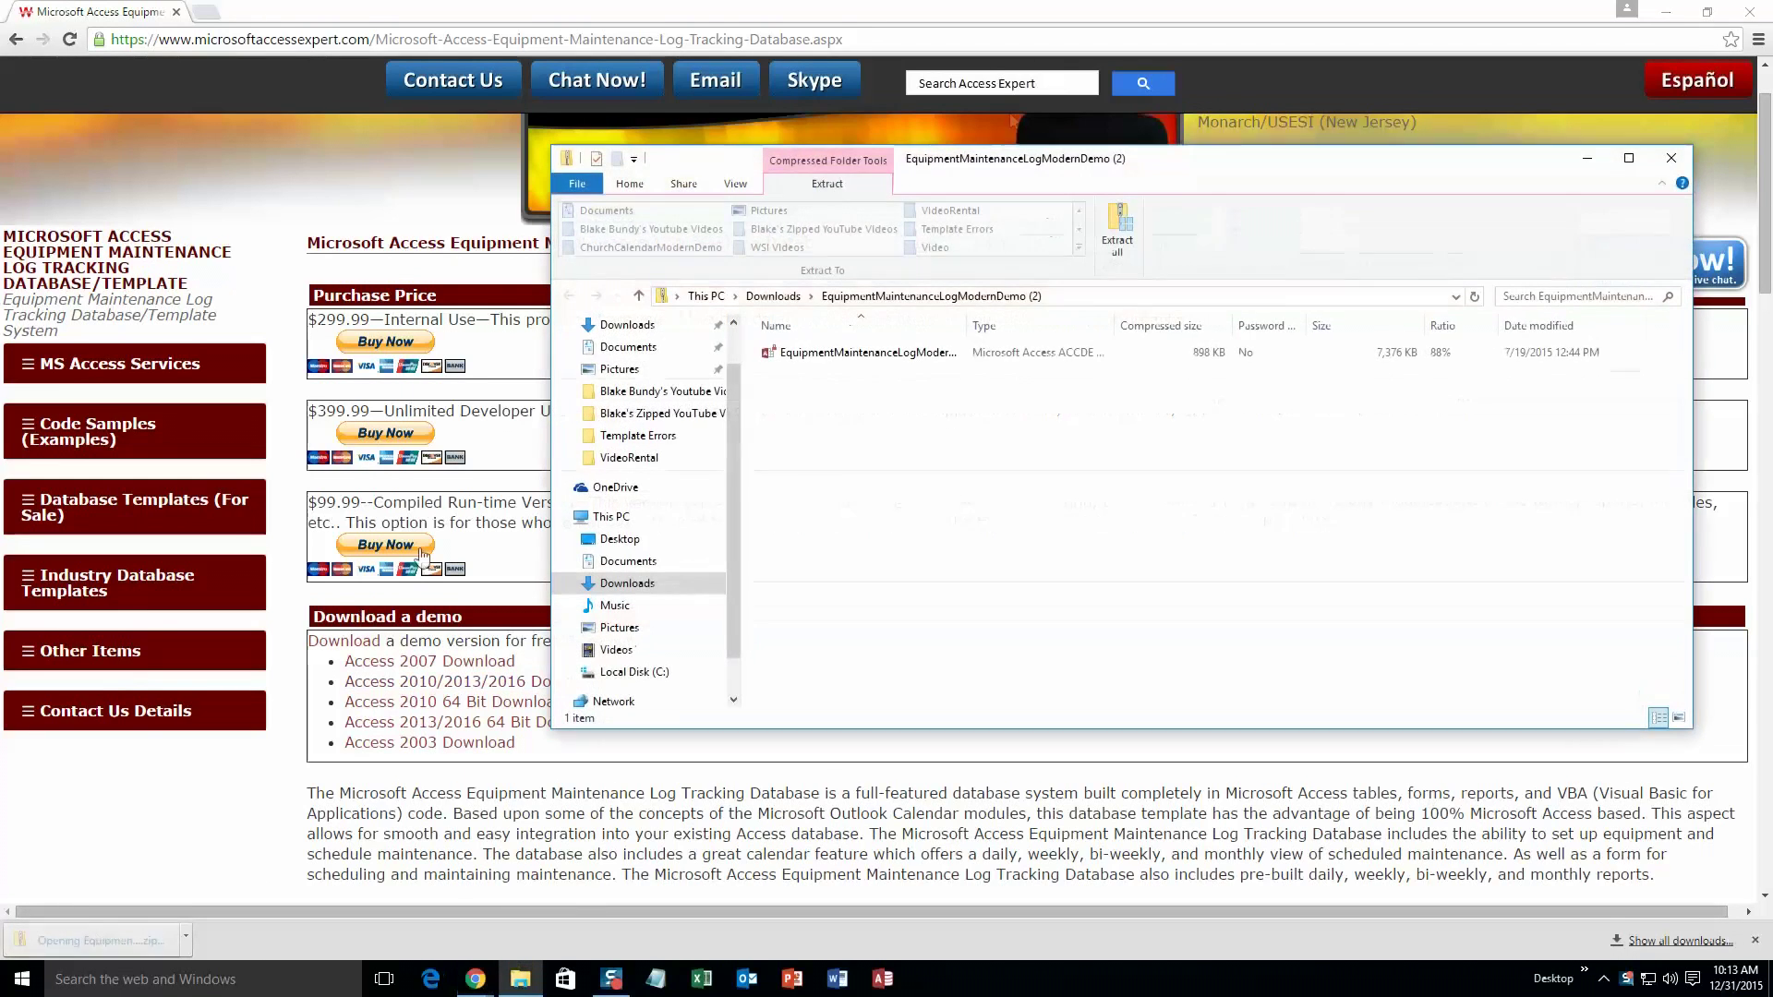
Extract the .accde demo file and launch EquipmentMaintenanceLogModernDemo.
left_click(866, 352)
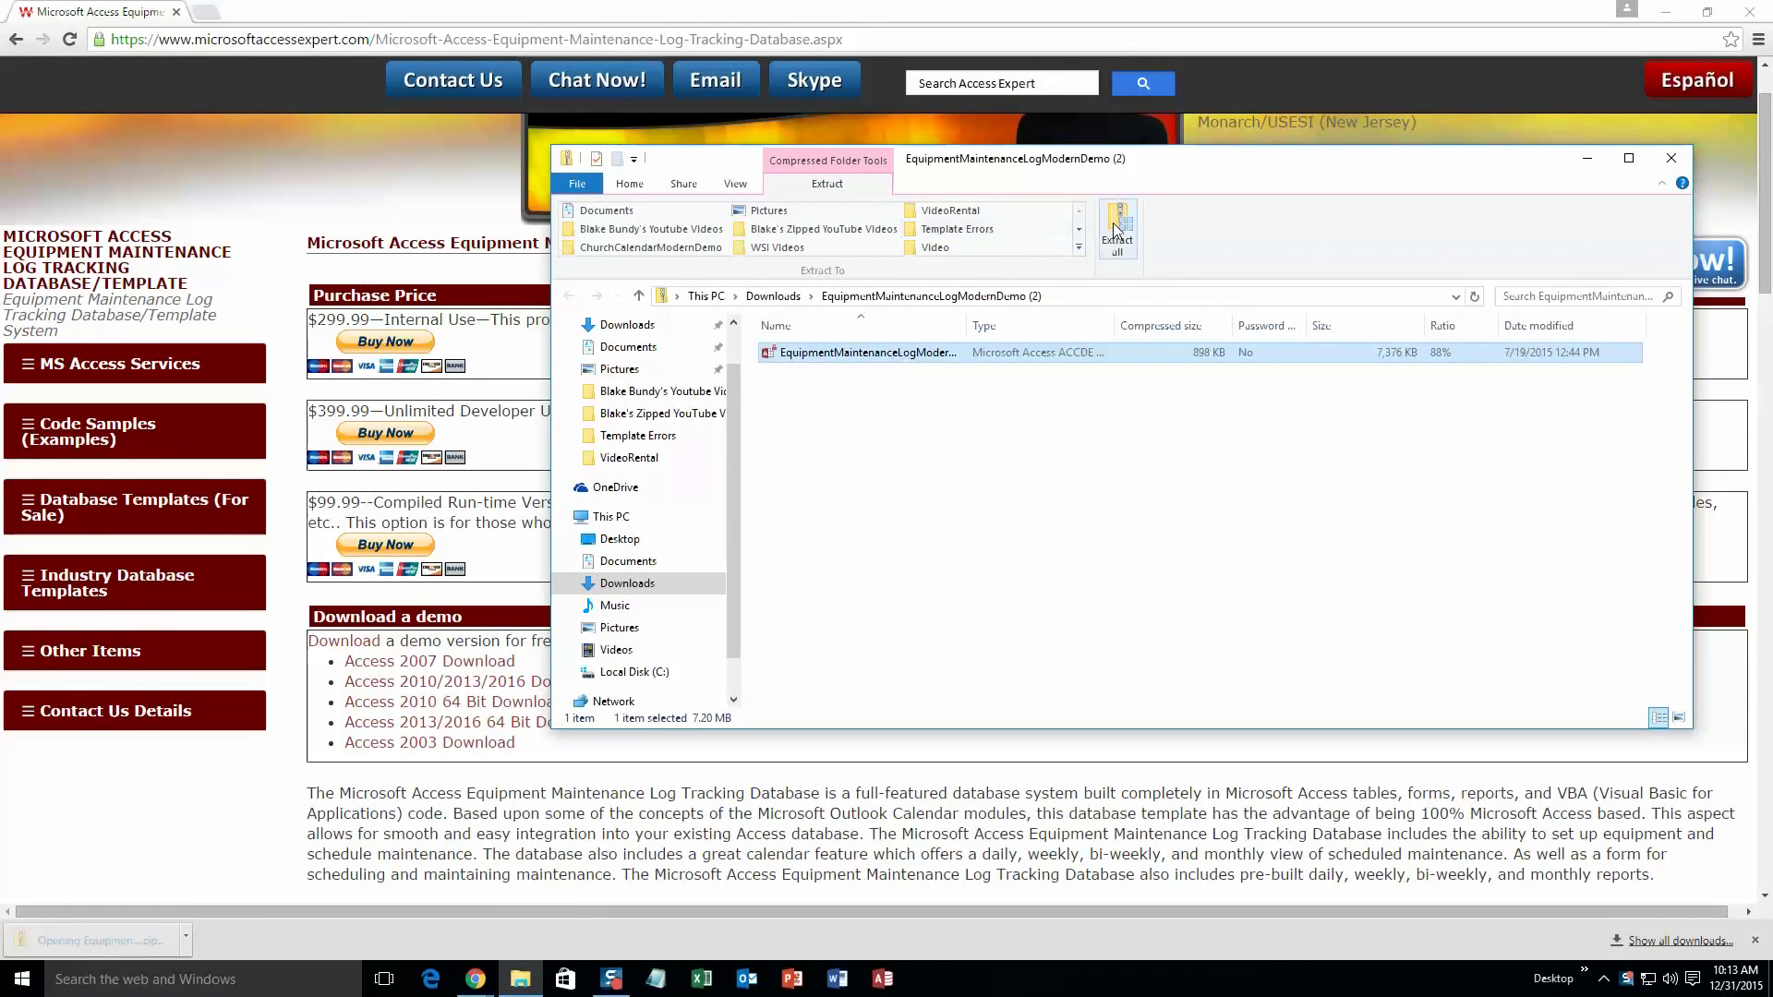
left_click(1117, 233)
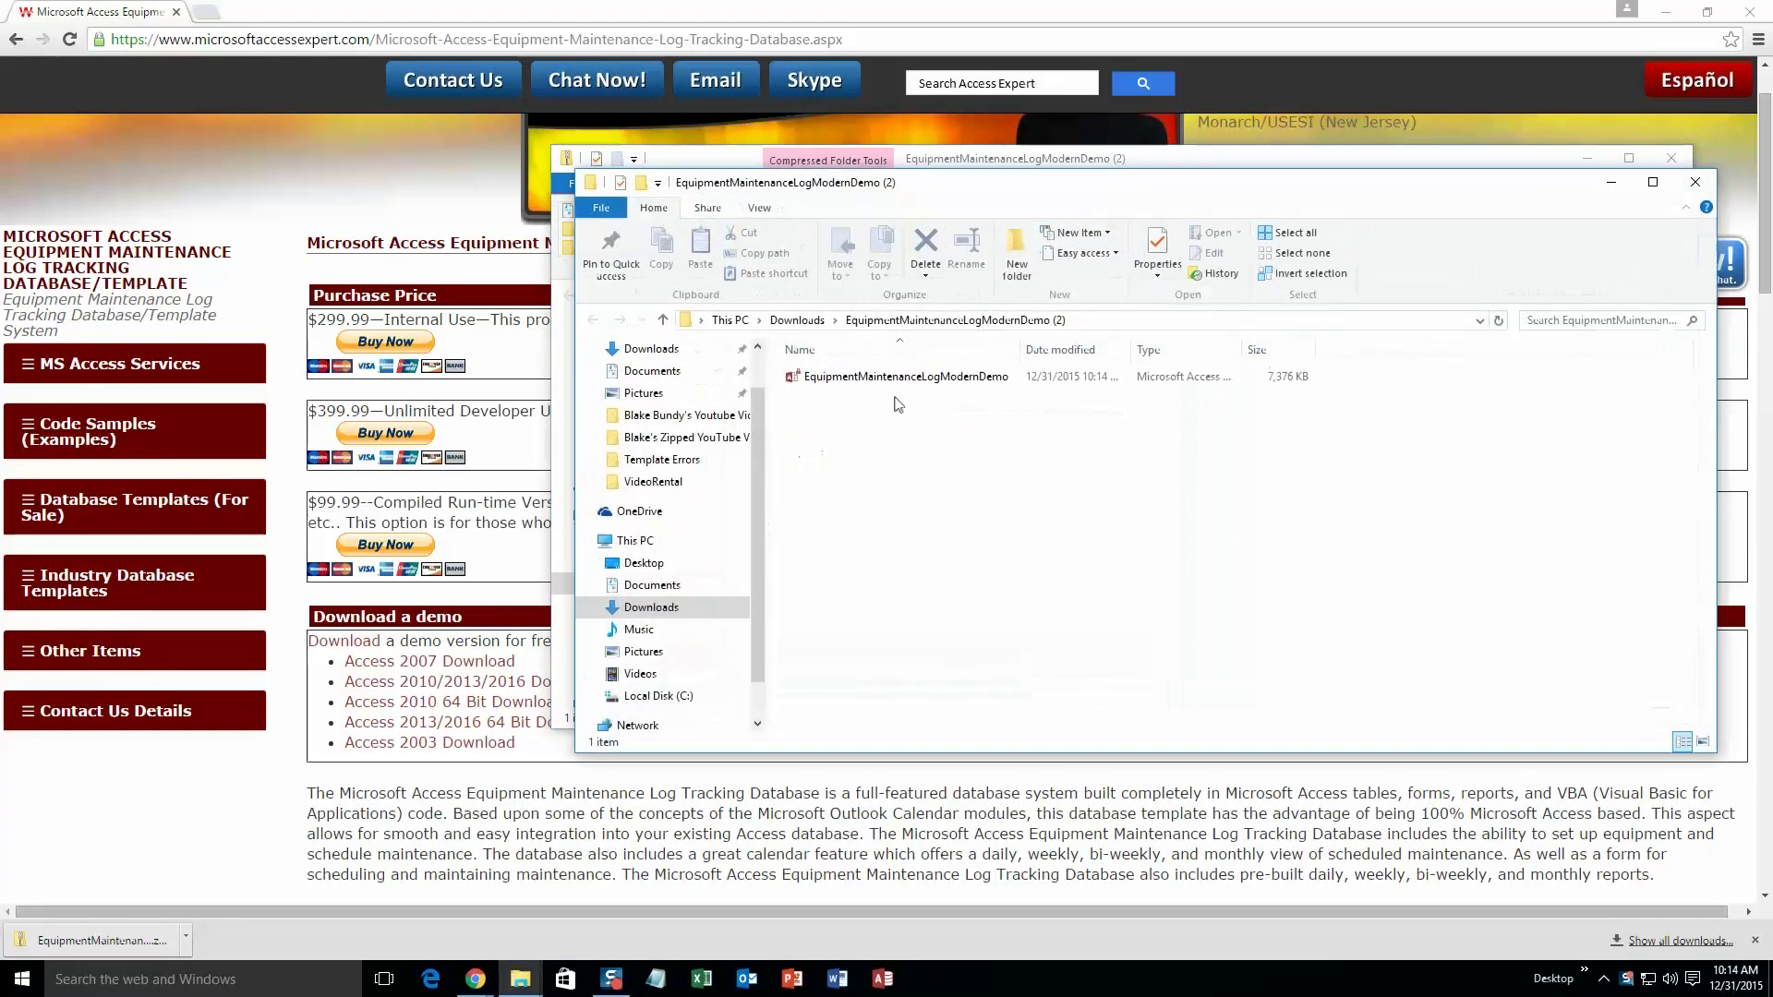
left_click(905, 376)
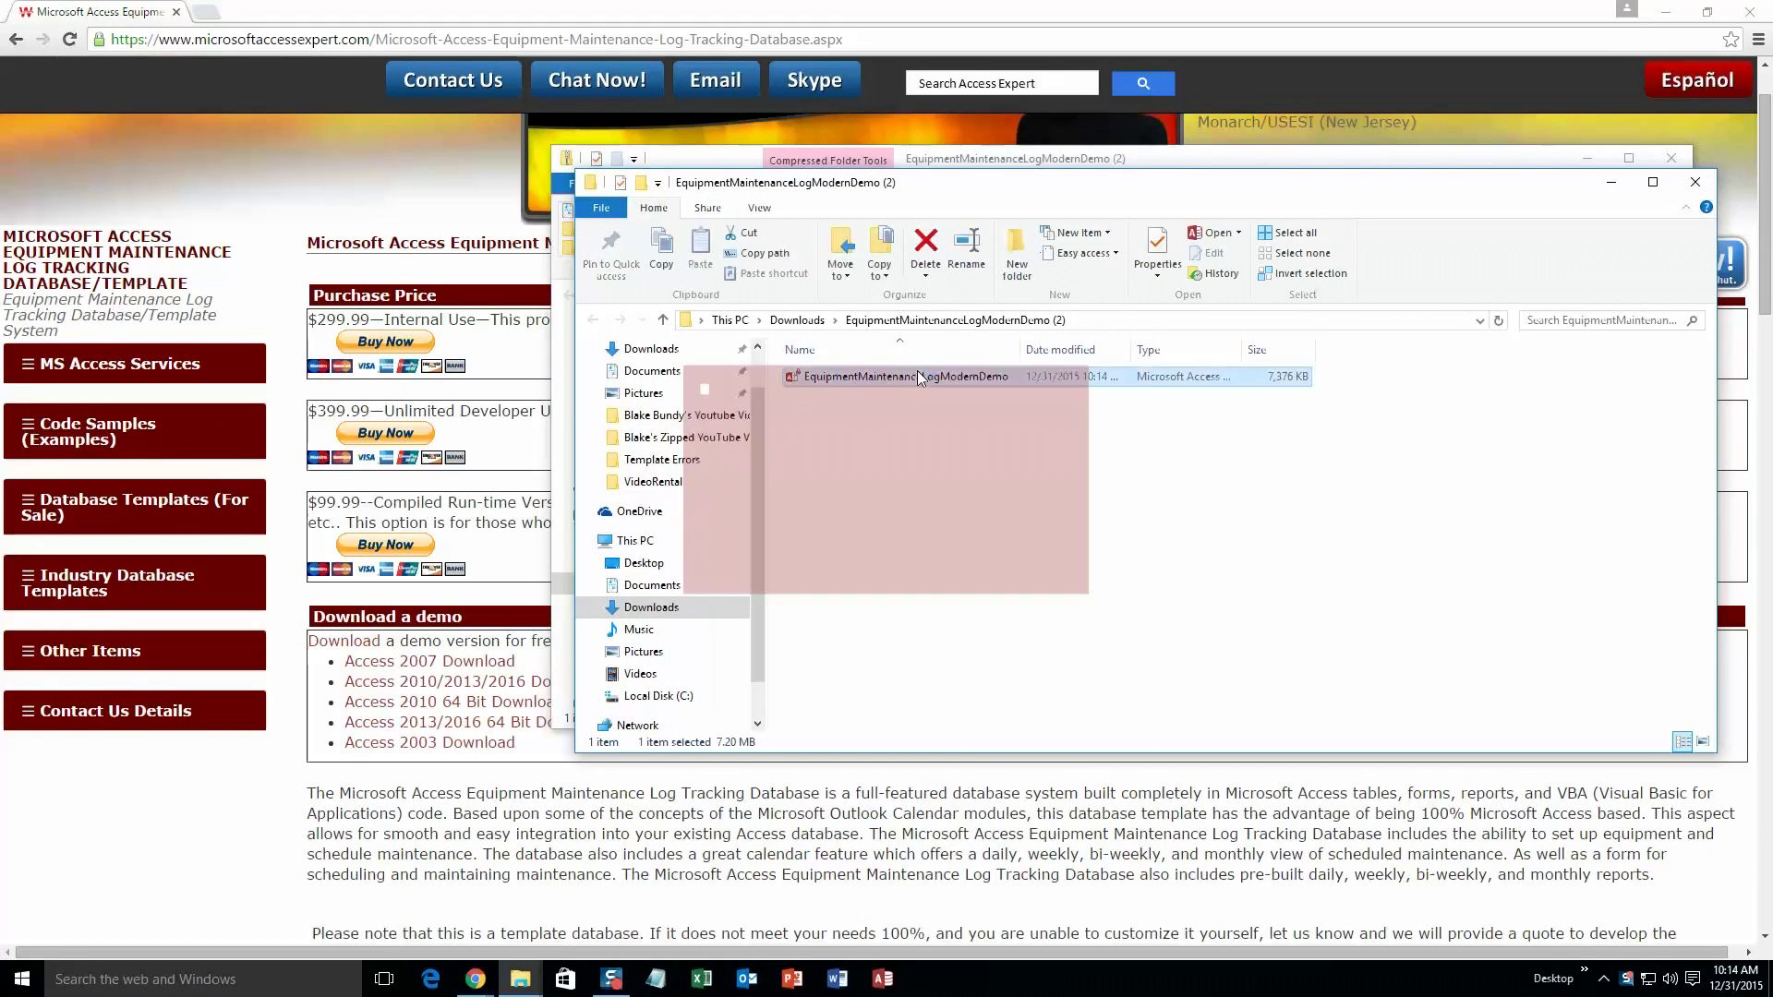
double_click(897, 376)
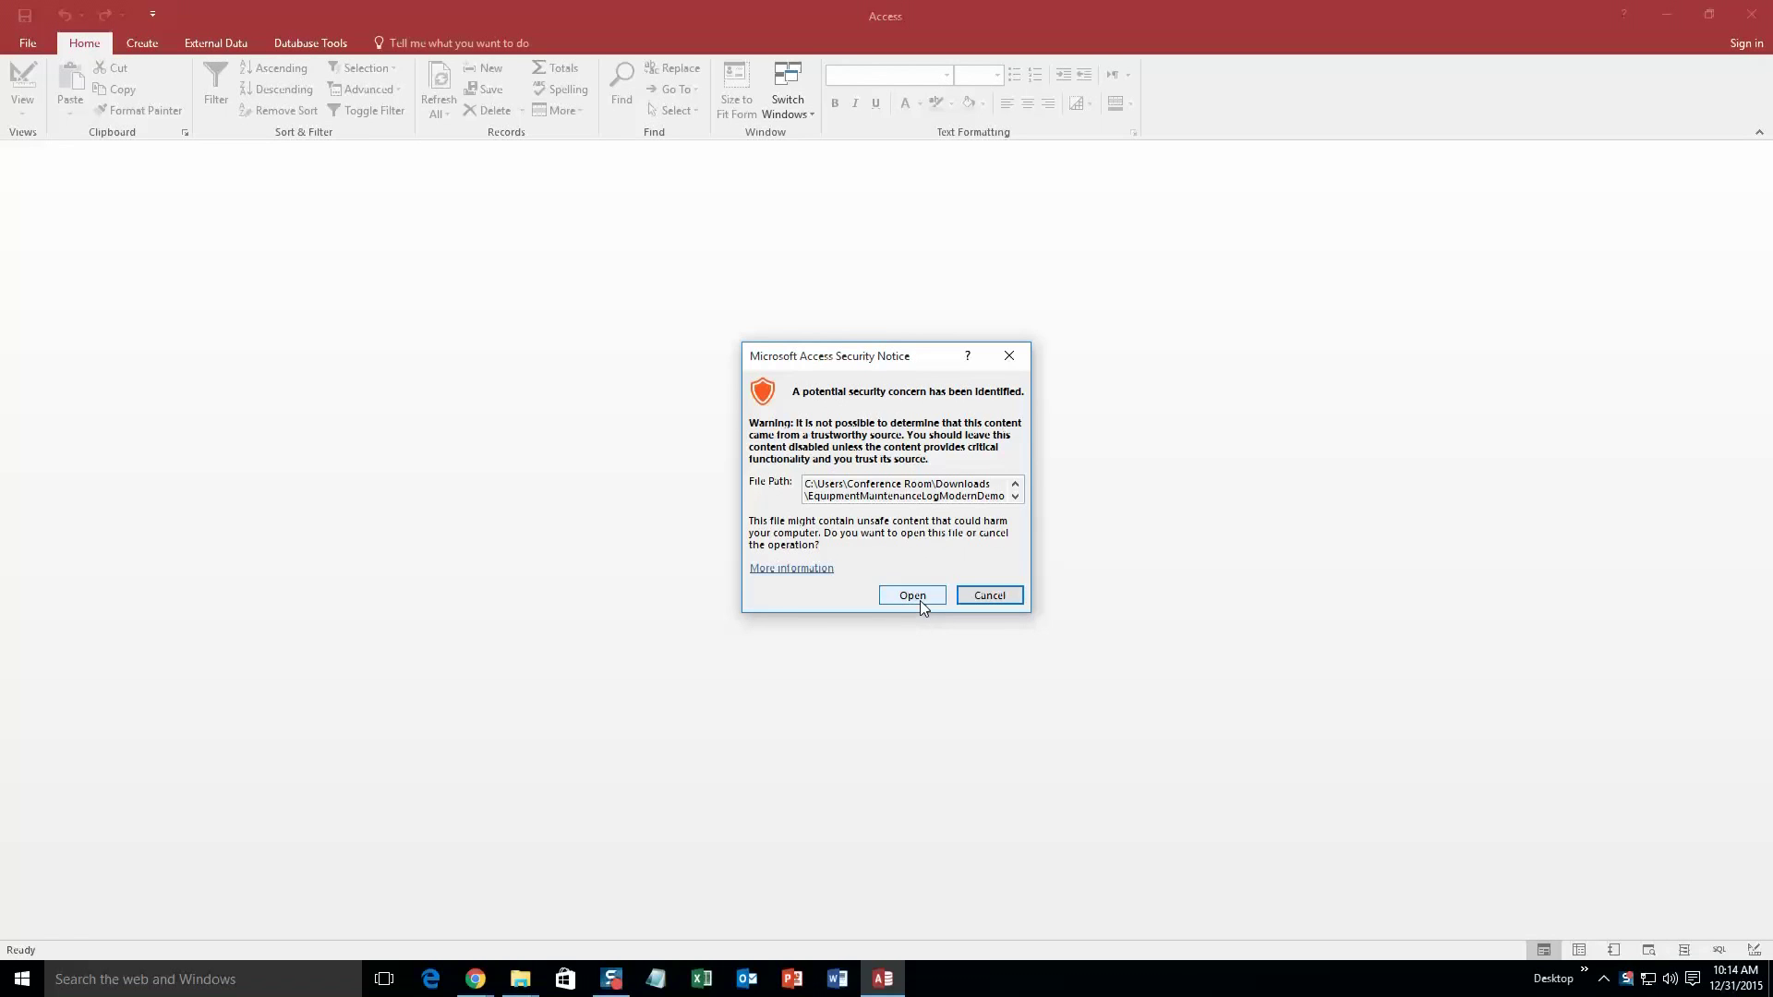
Accept the security notice, close the demo feedback window, and start Add New Equipment.
left_click(911, 595)
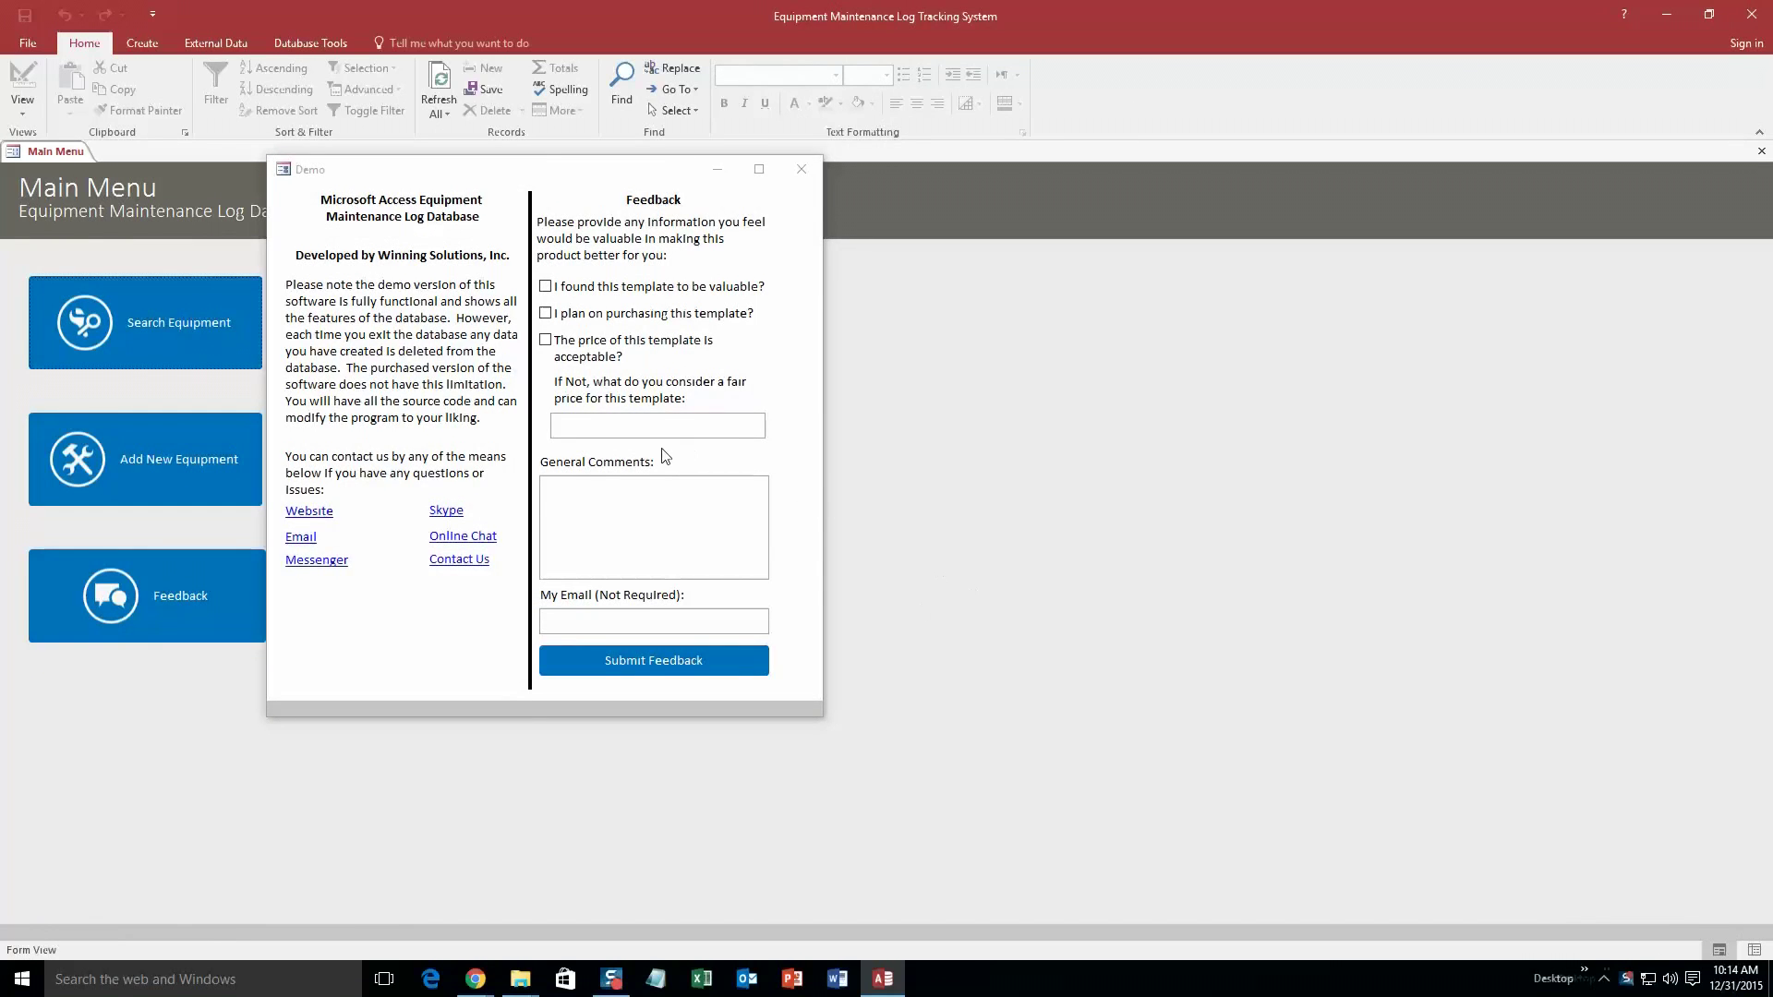
mouse_move(581, 186)
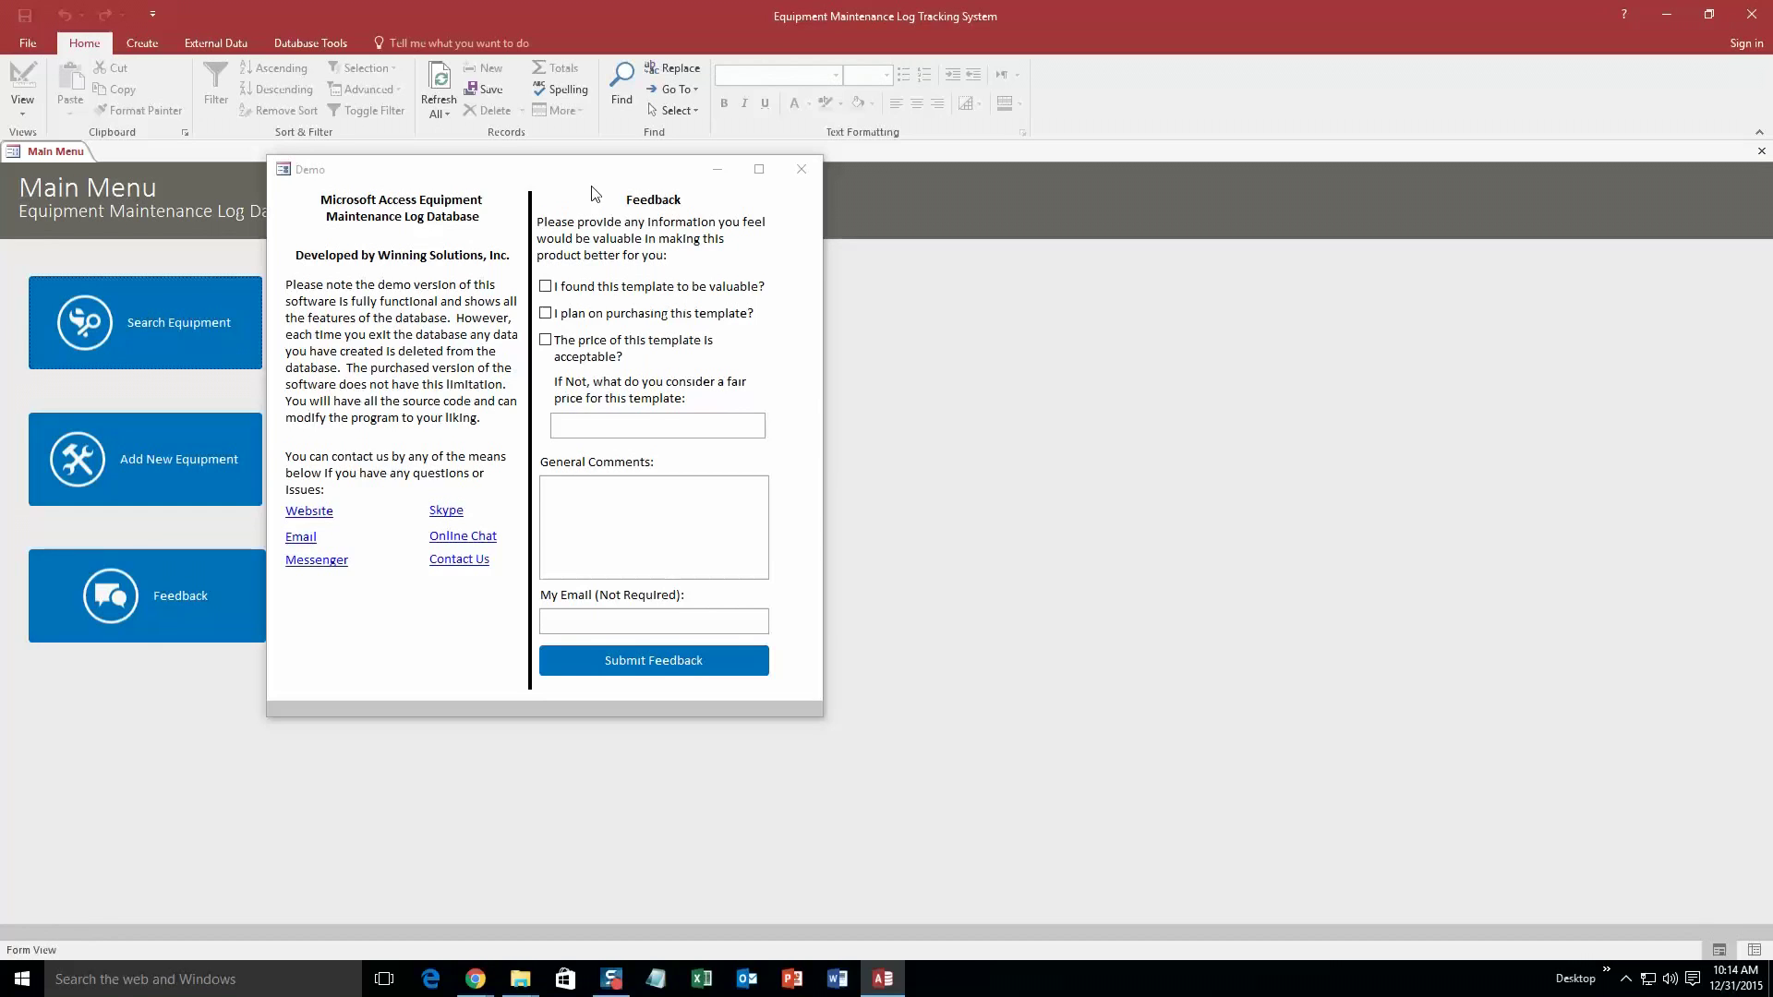
mouse_move(802, 168)
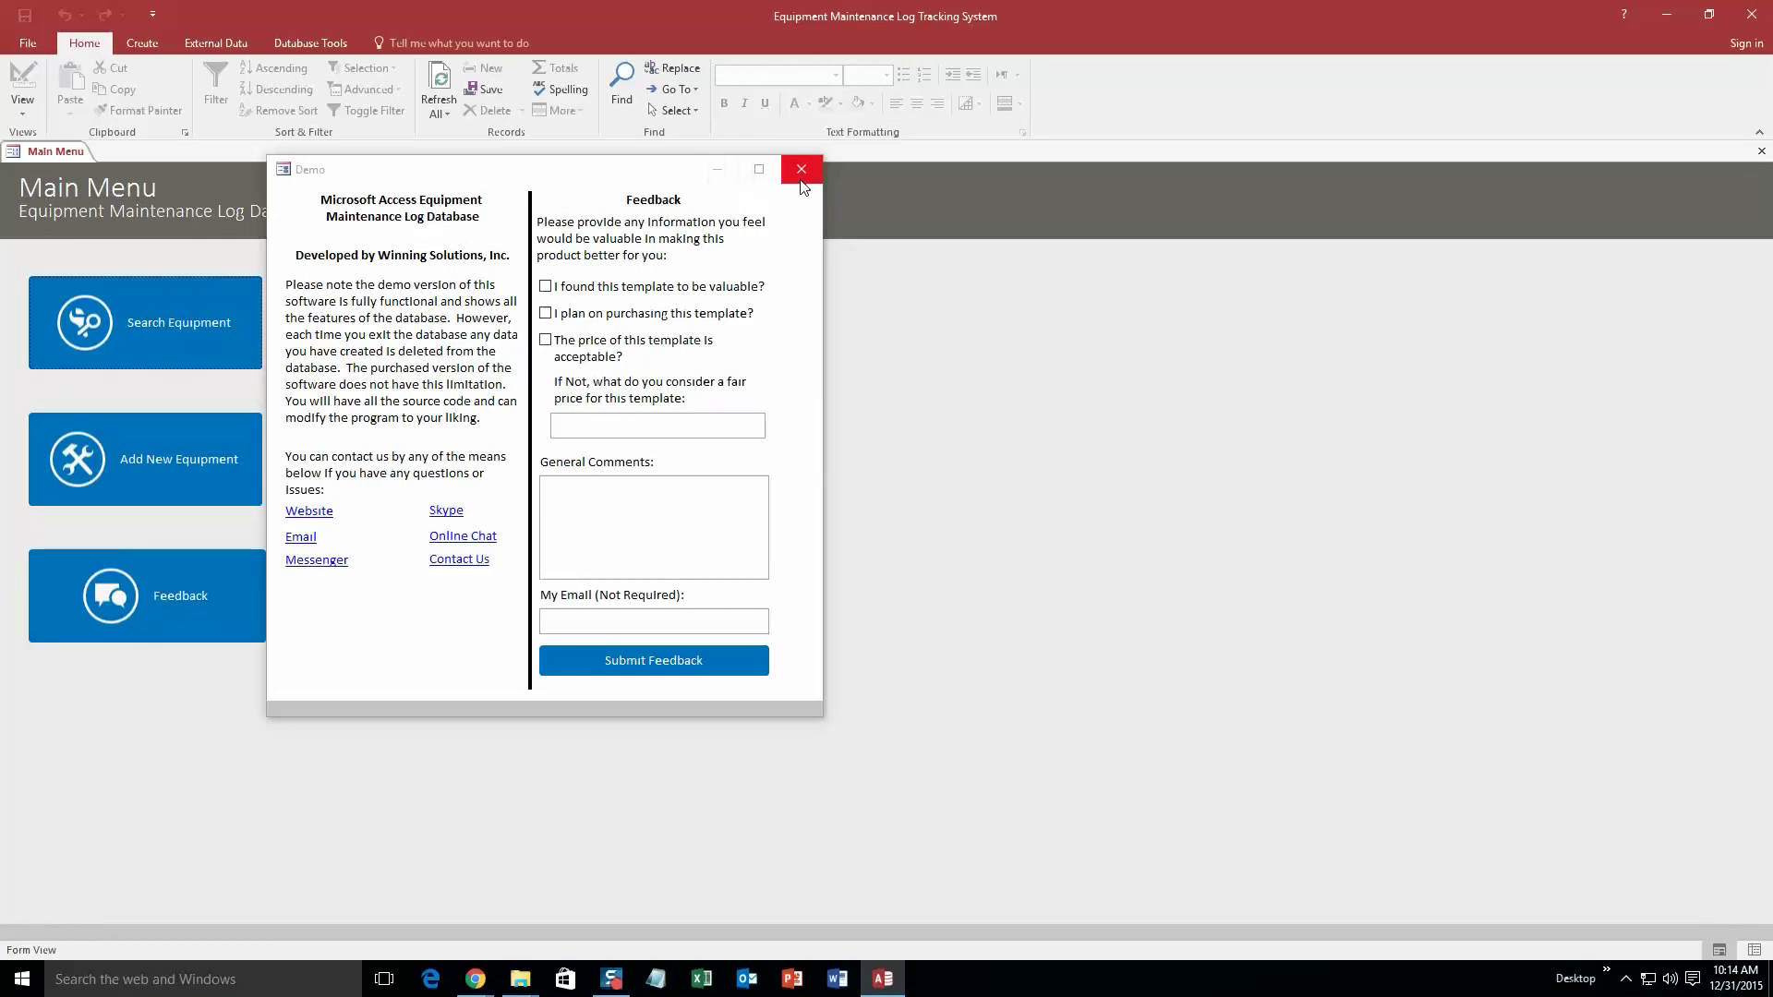
left_click(802, 170)
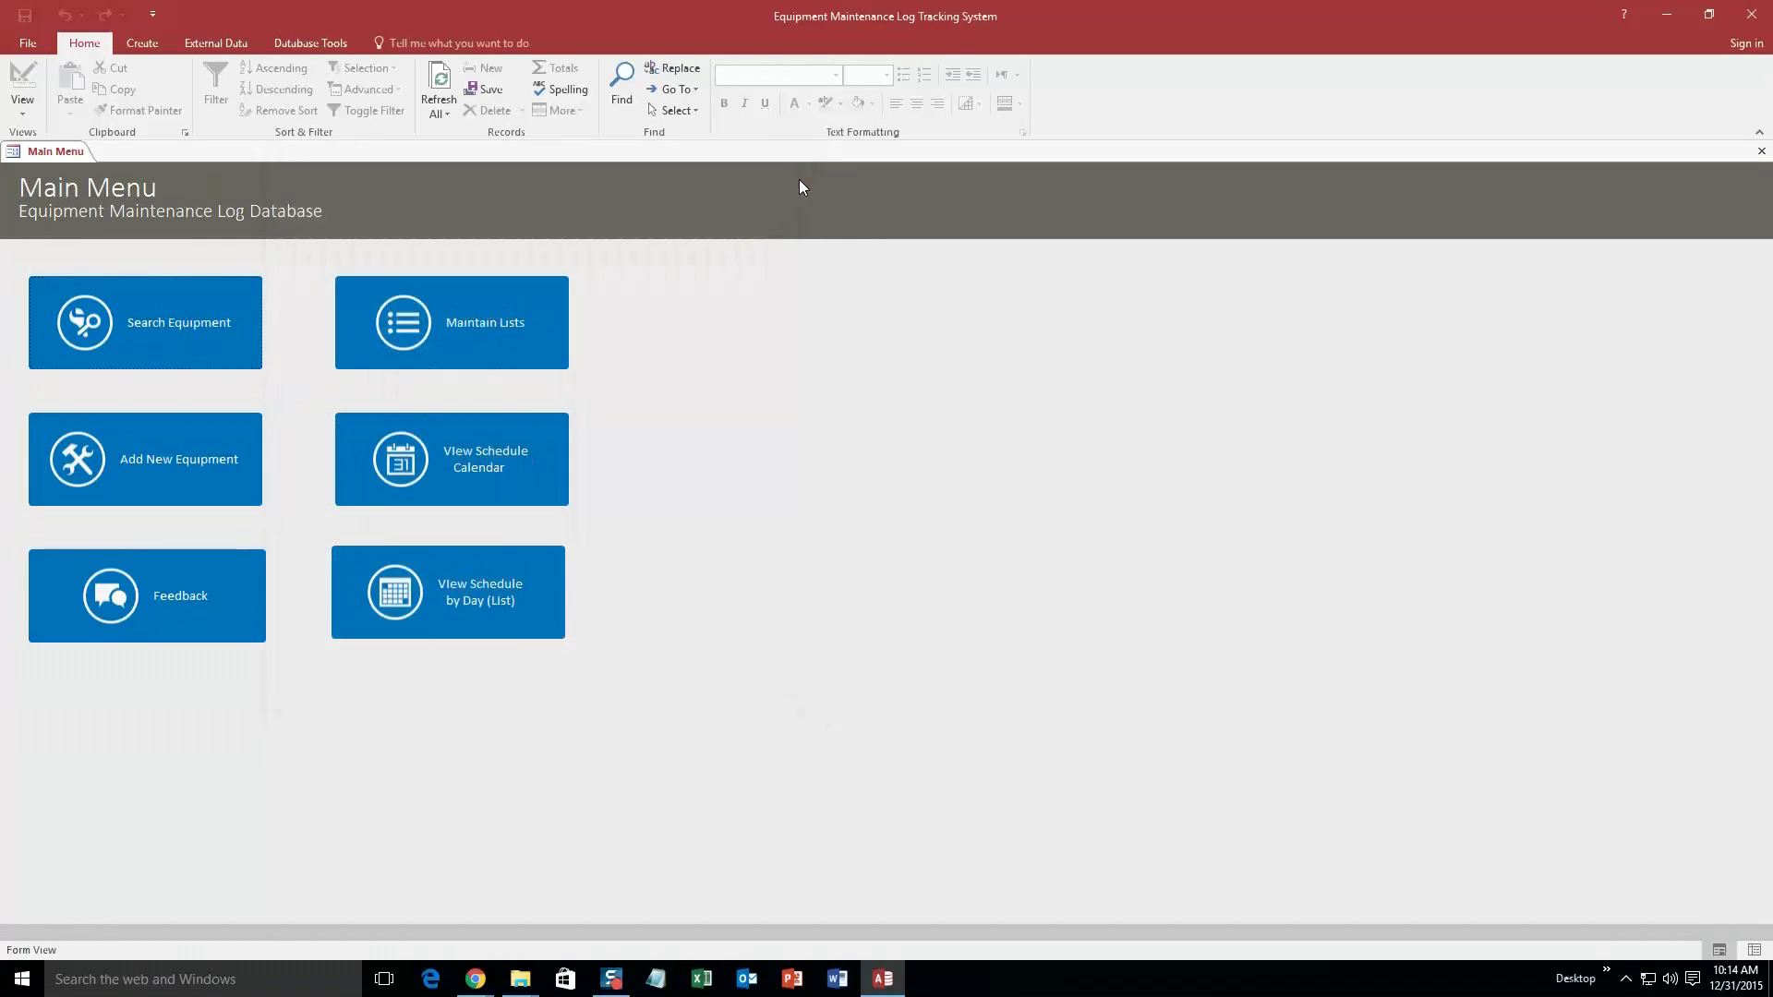
mouse_move(243, 458)
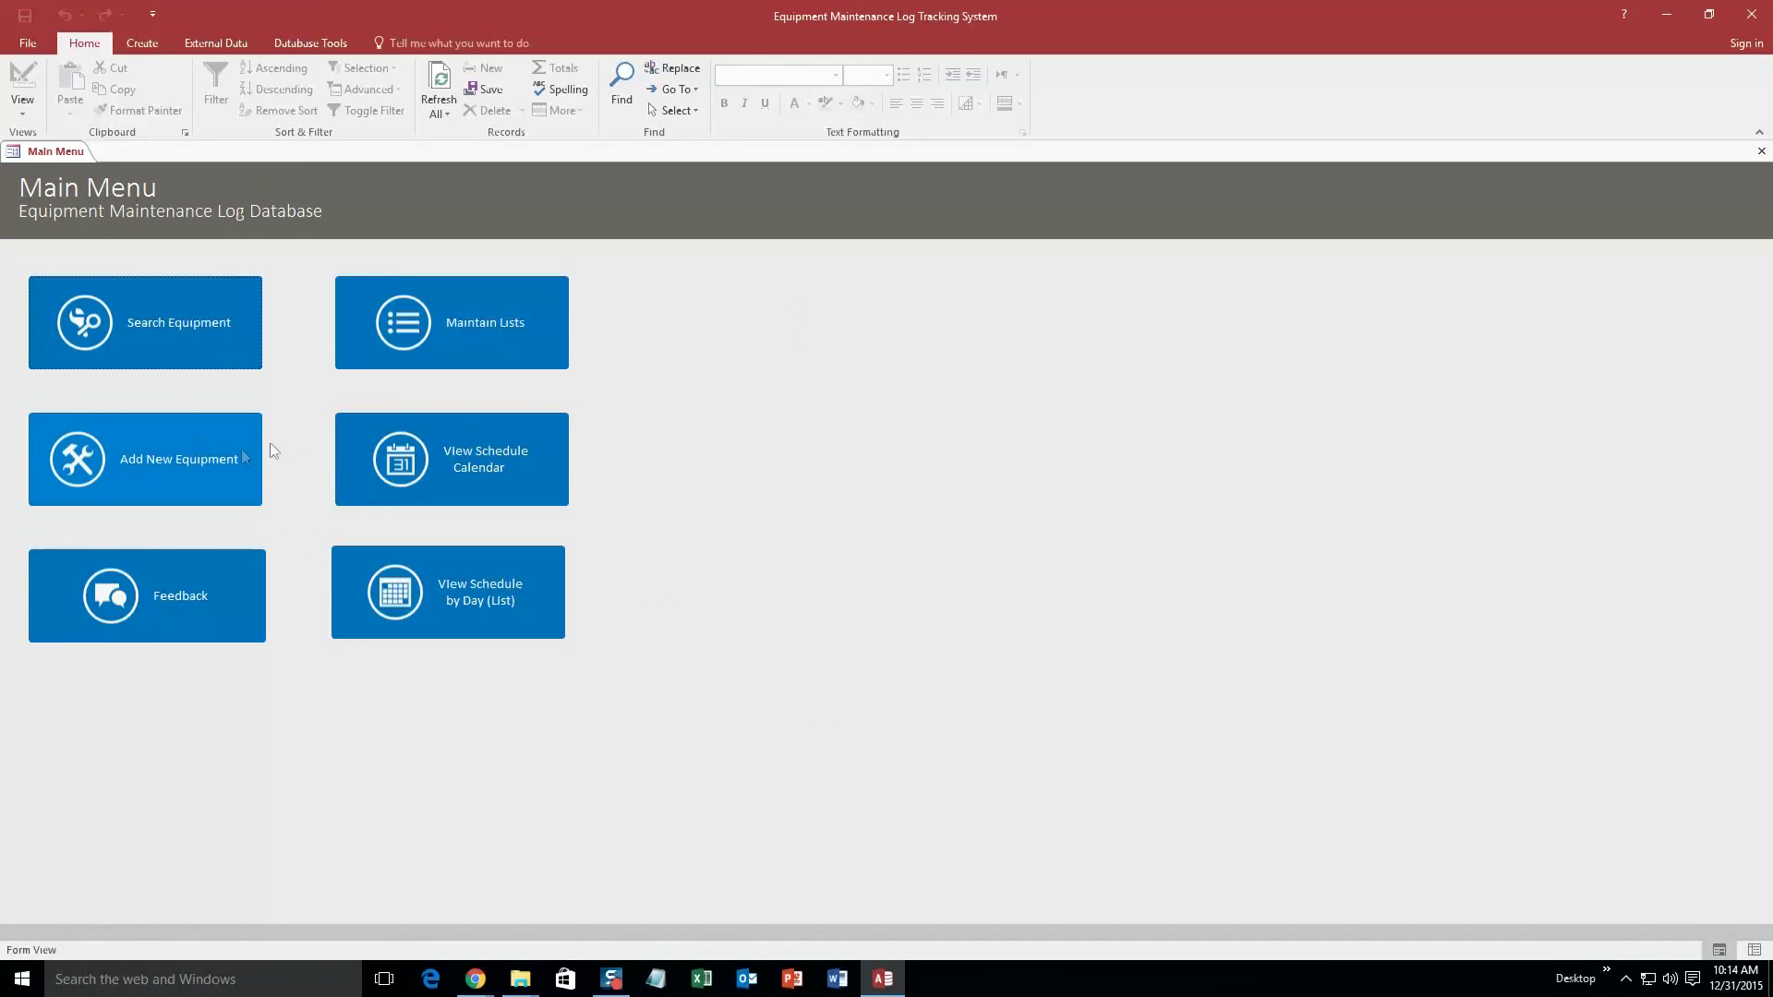
left_click(145, 458)
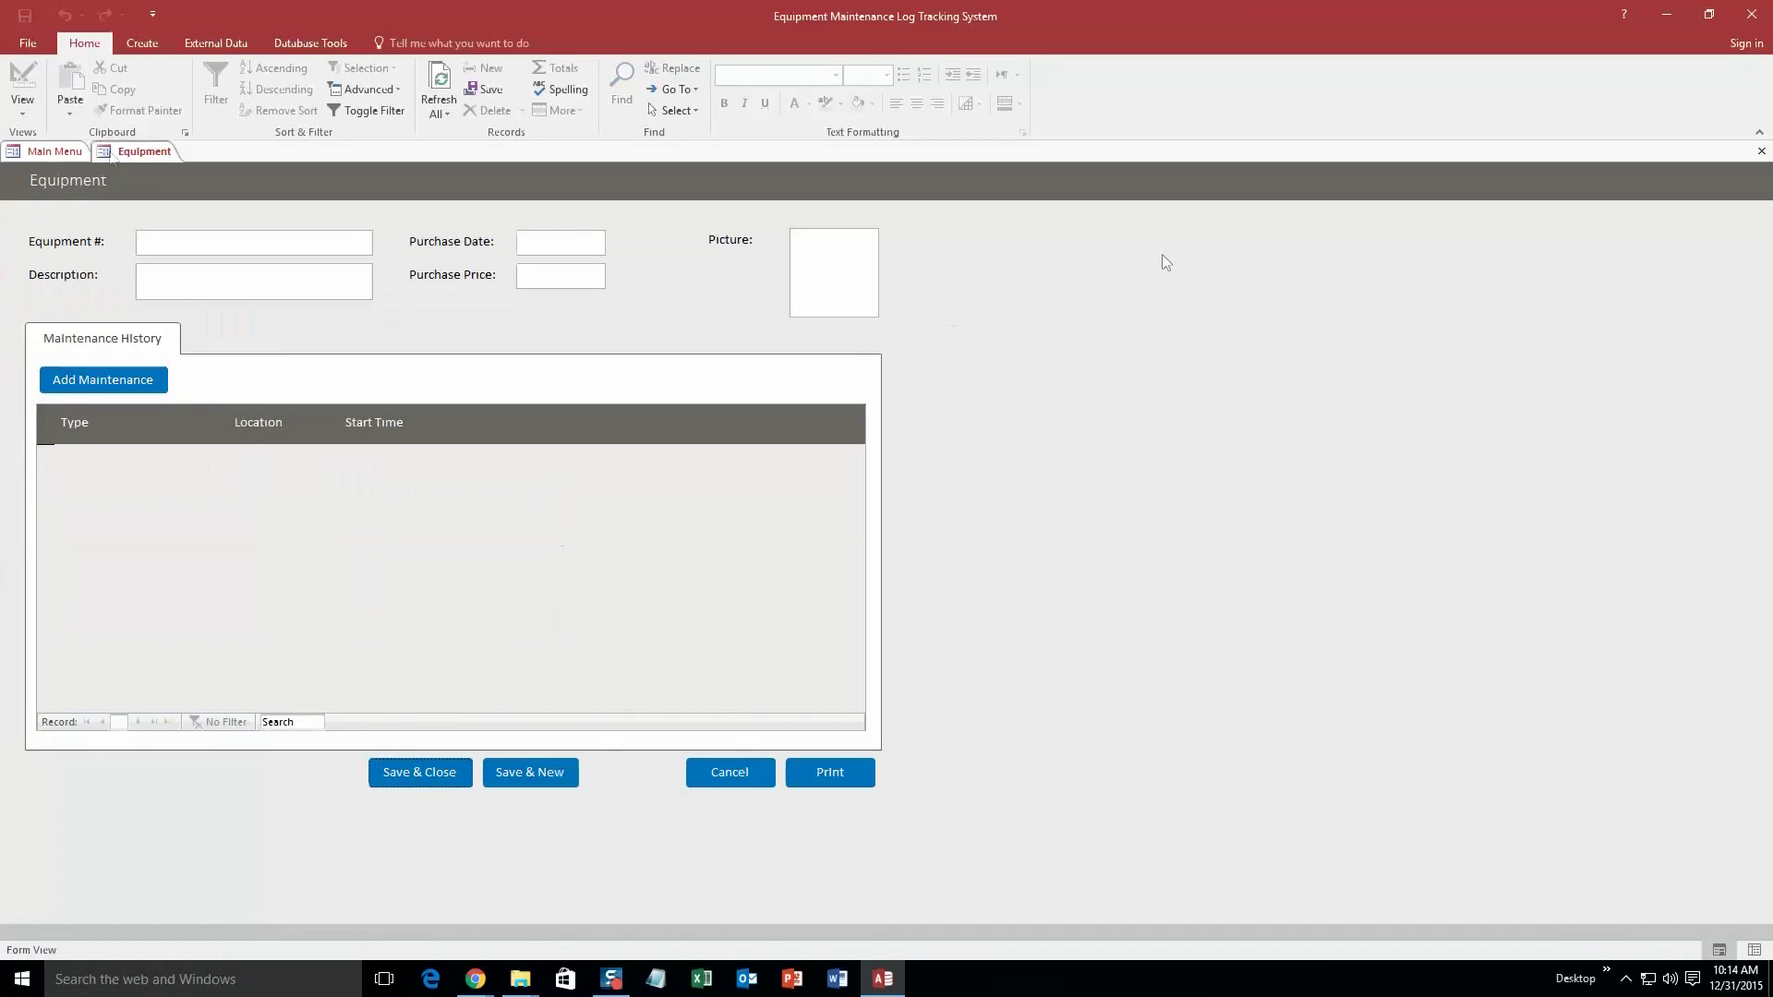
Enter equipment 1234, purchase date 12/31/2015, price $100.00 and description test.
type("123")
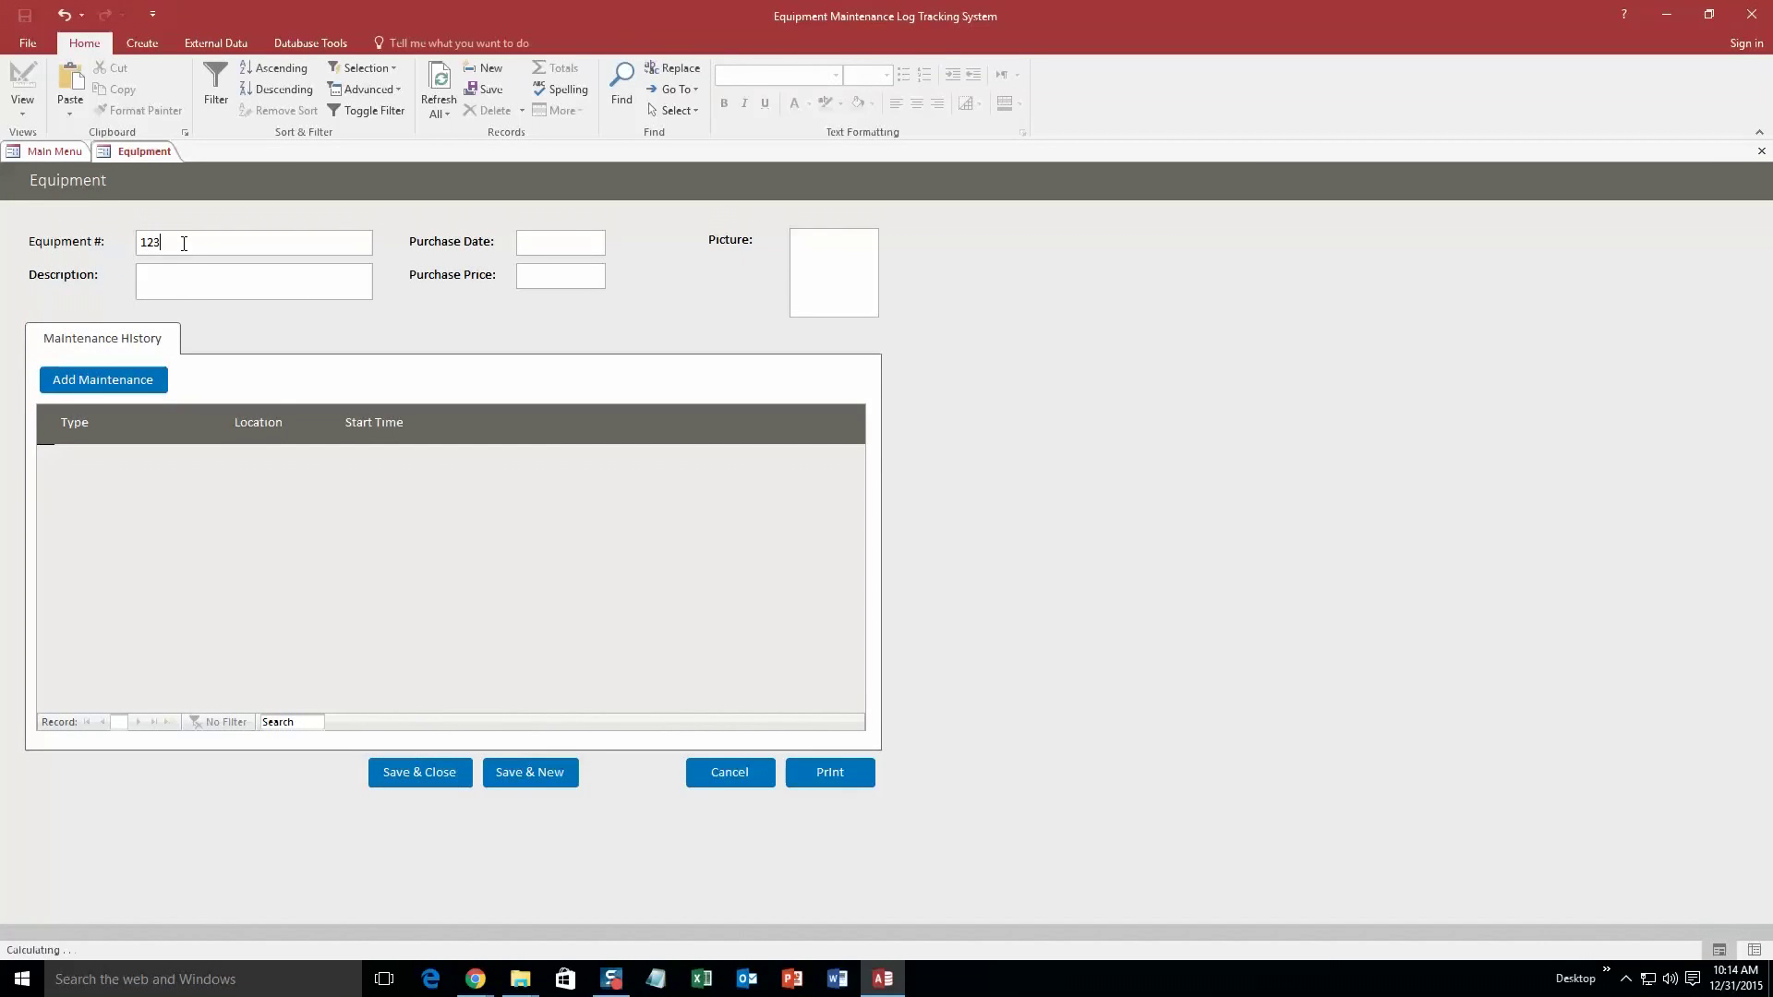
left_click(616, 237)
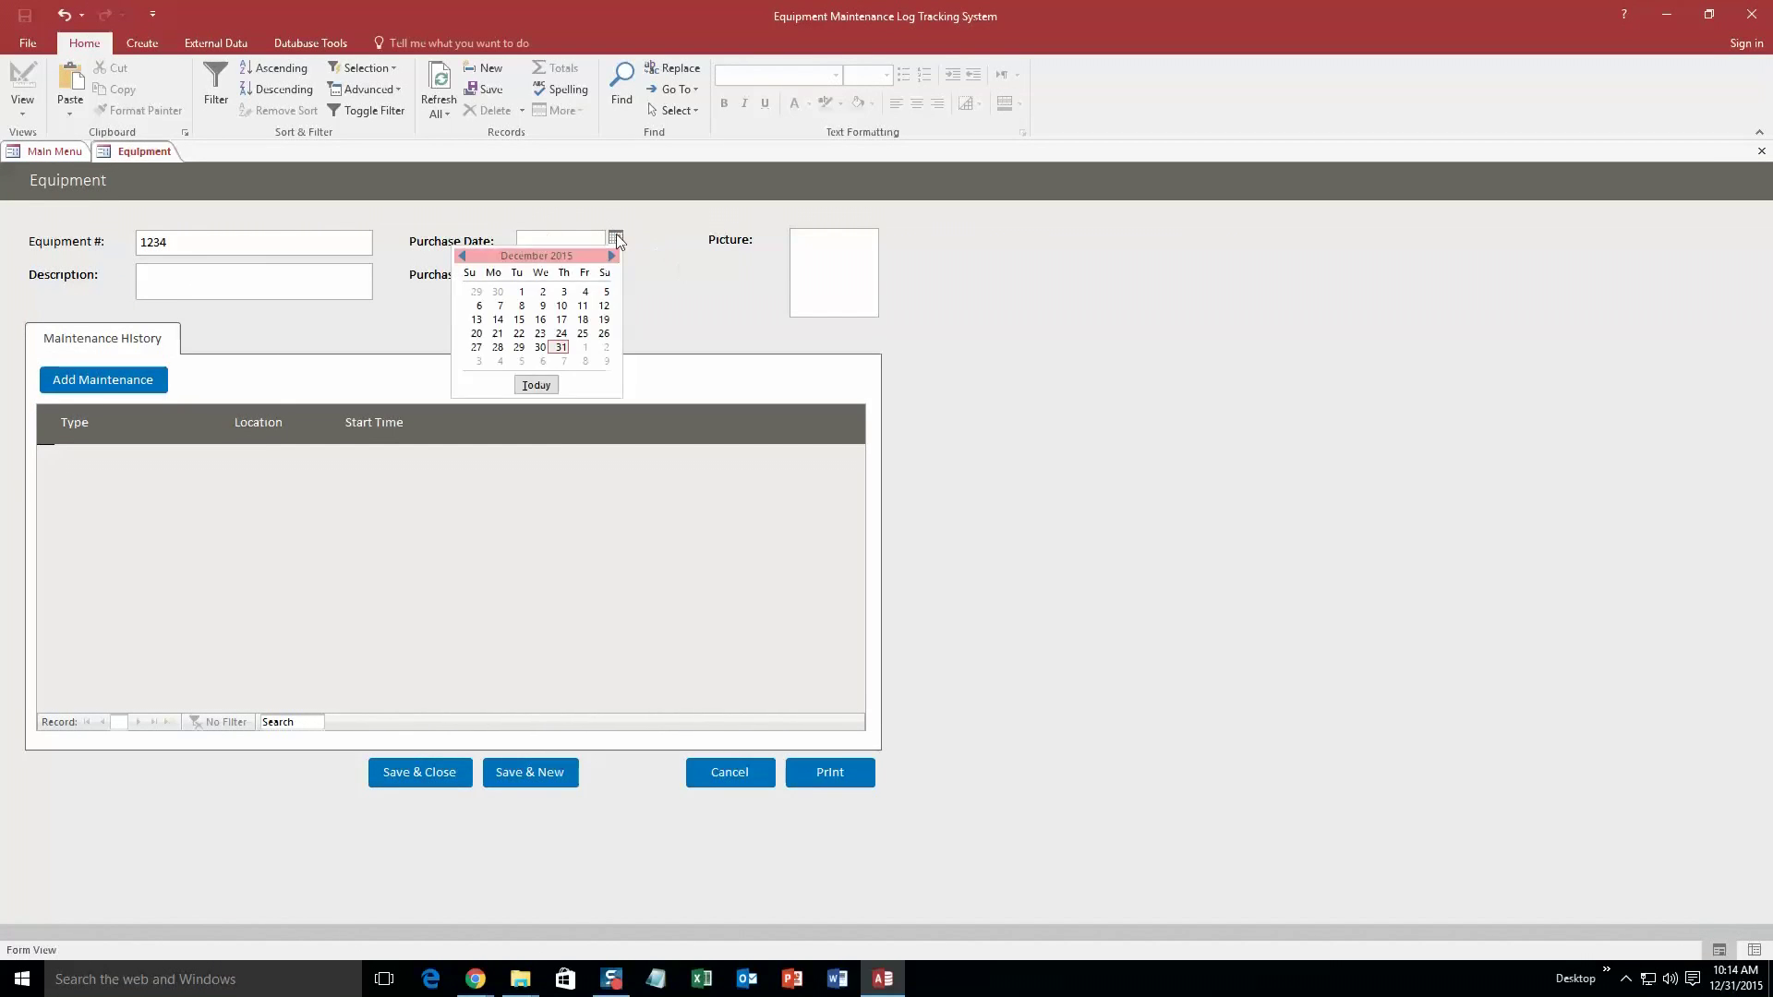
left_click(559, 347)
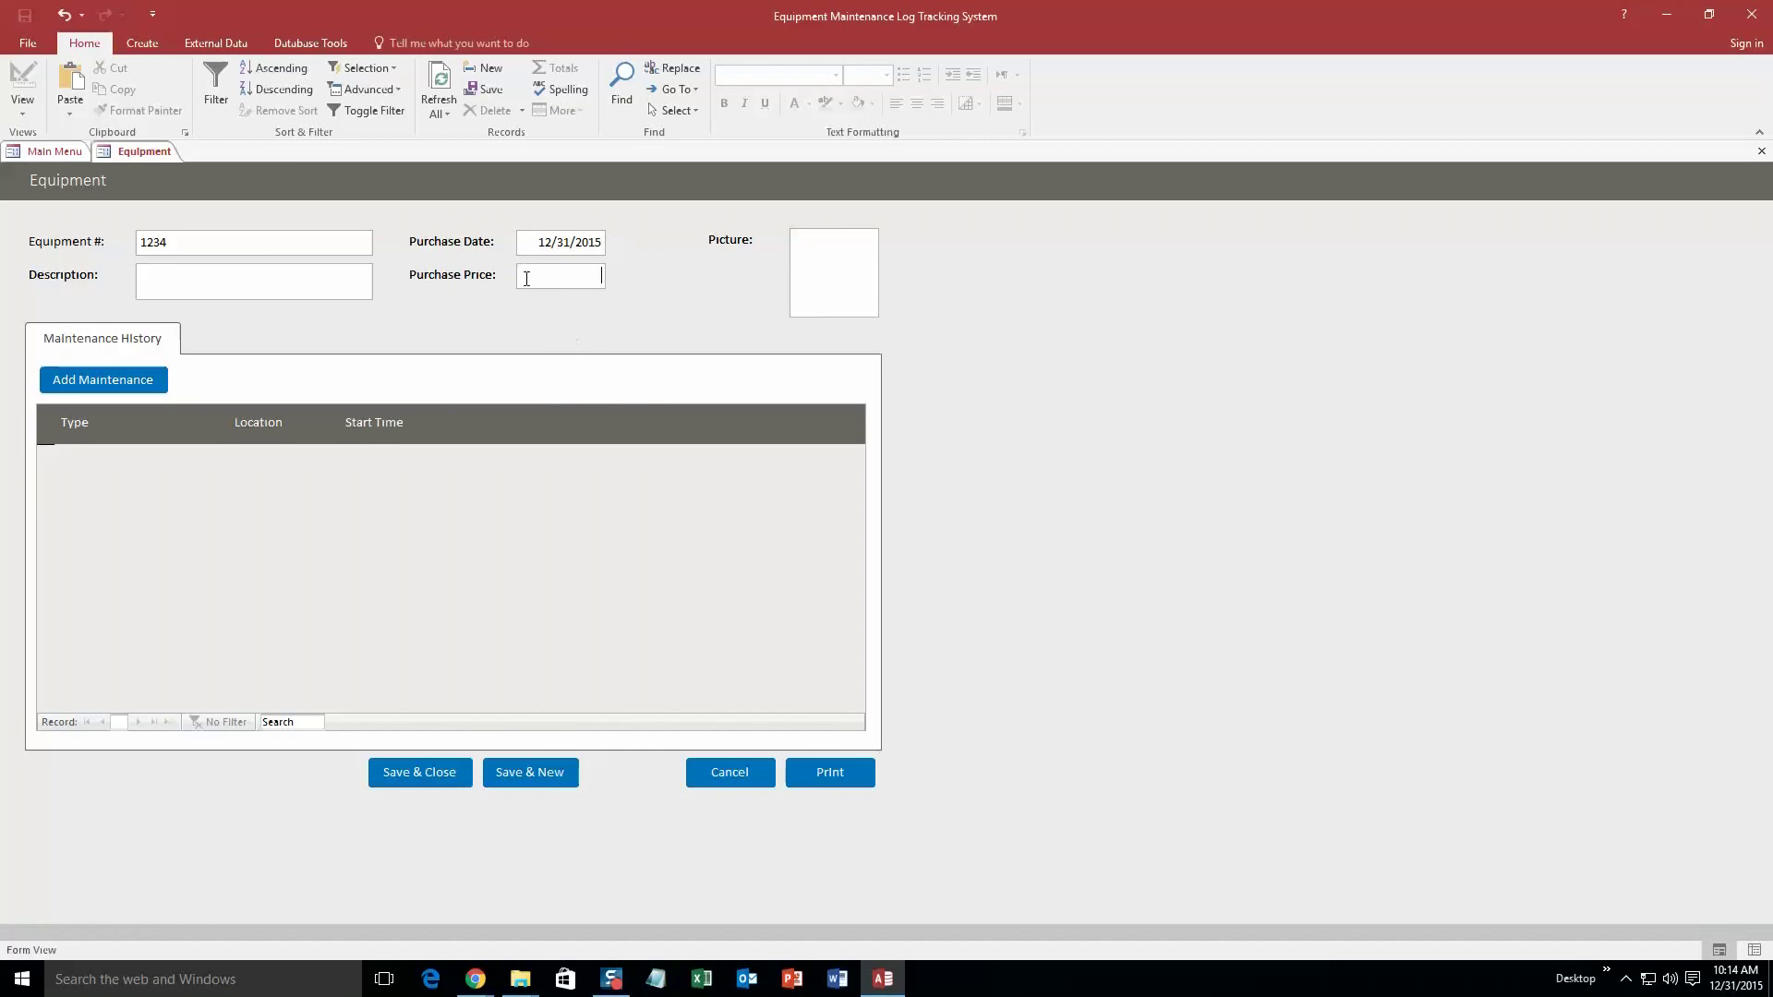
type("$100.00")
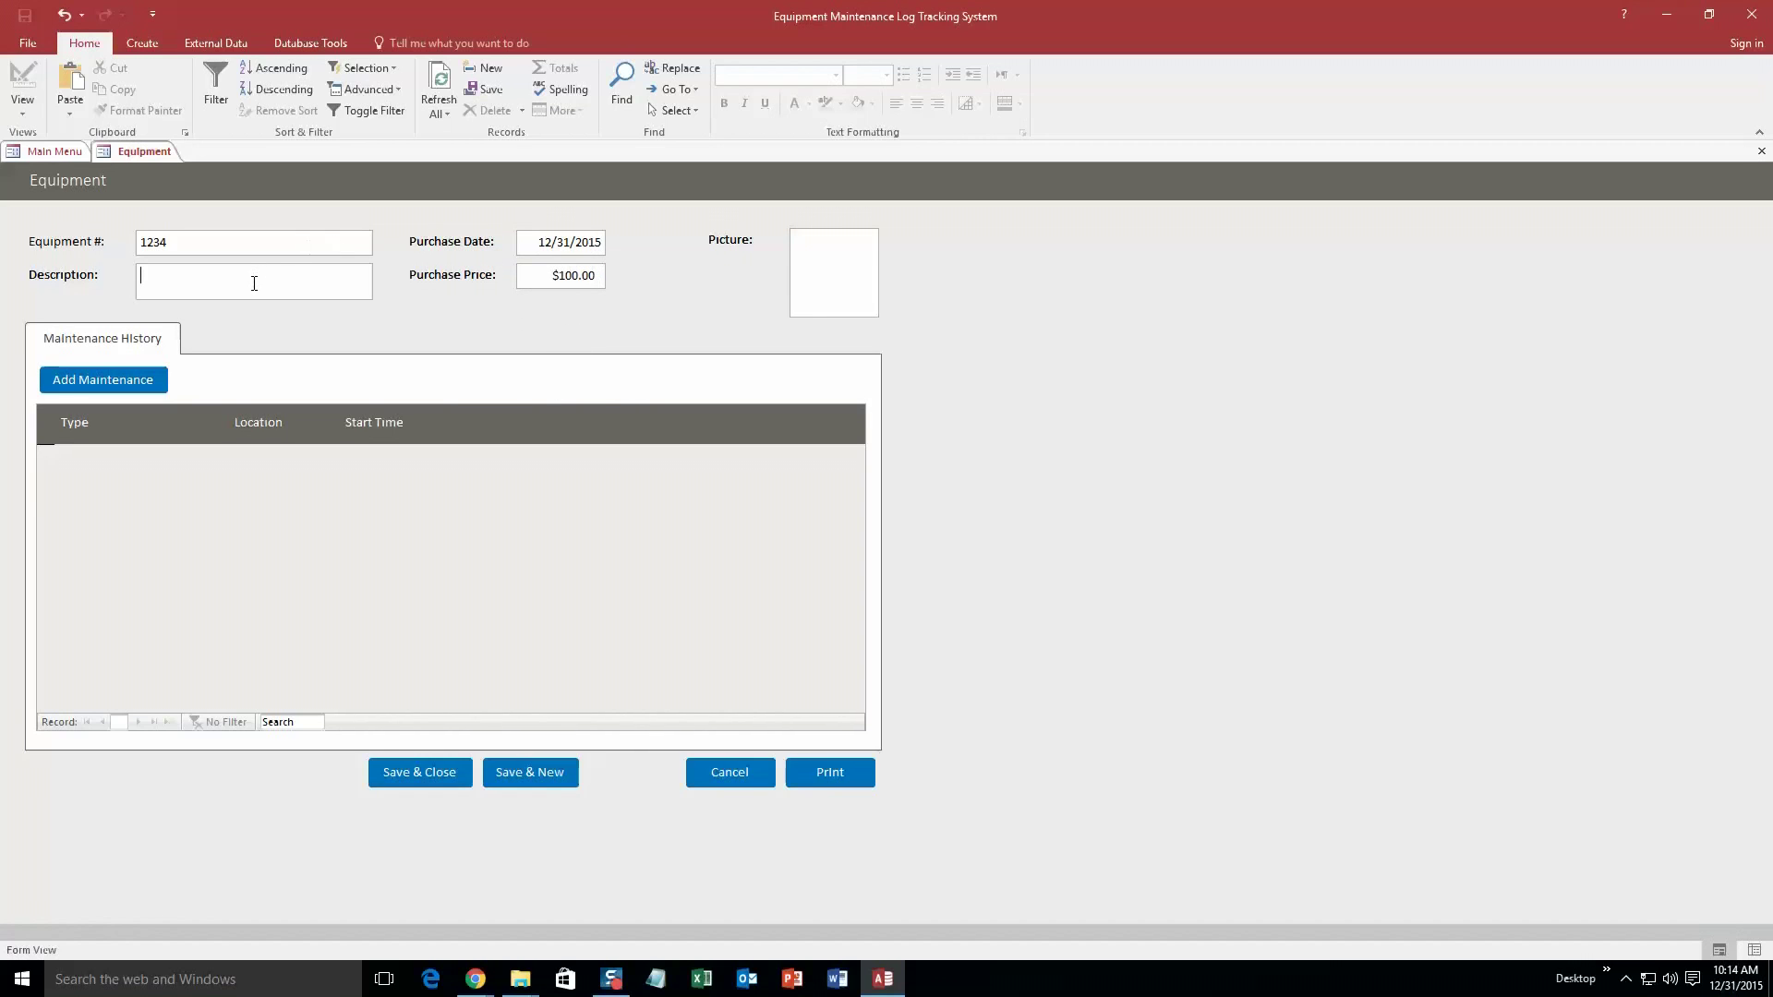
type("test")
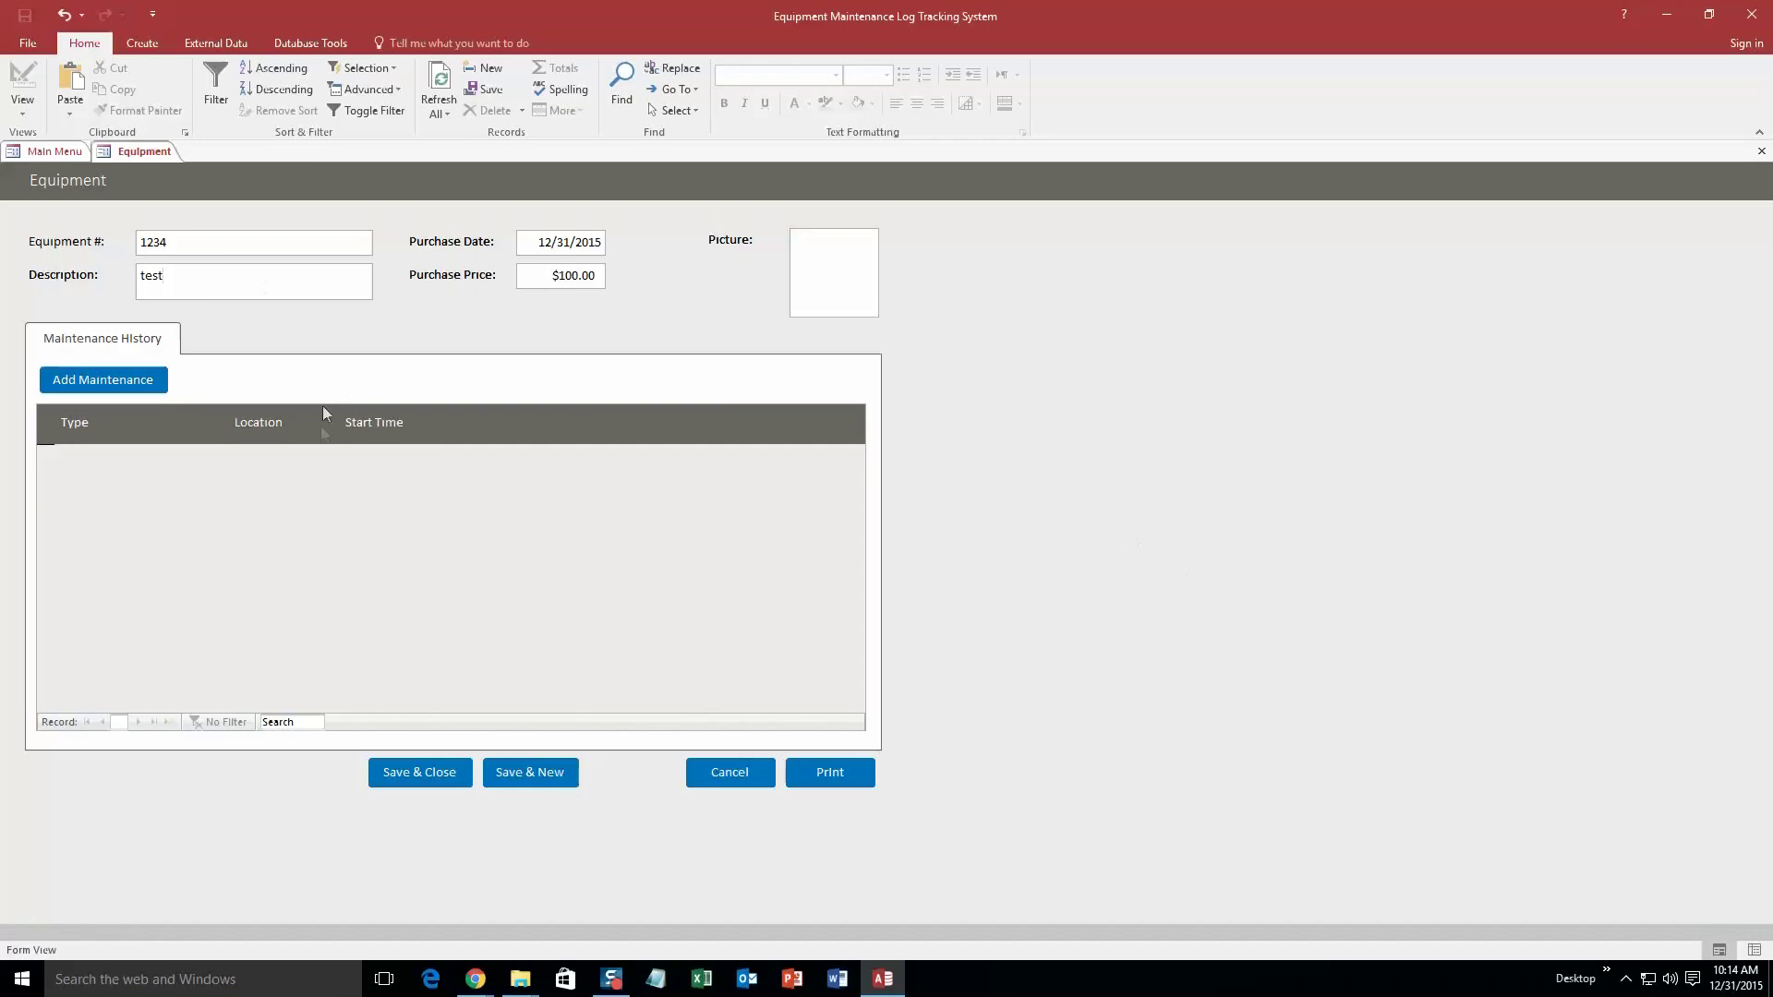
mouse_move(823, 280)
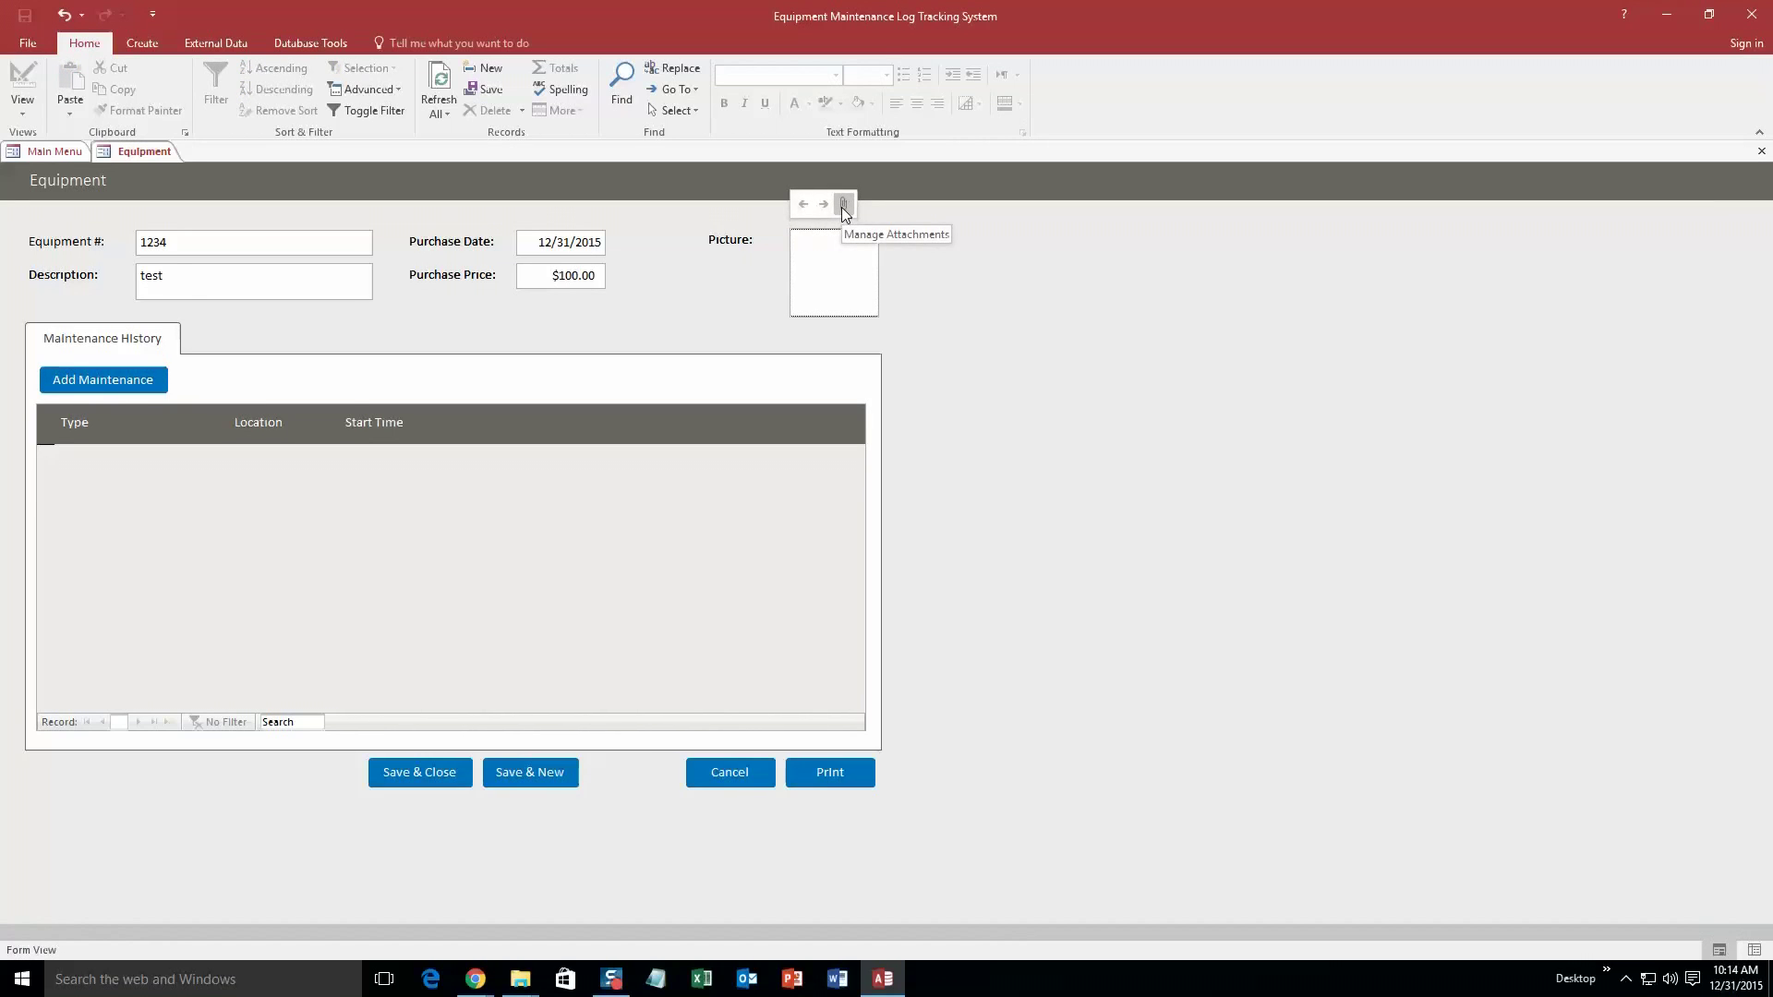
Attach the Desktop bird picture sample1_l.jpg as the equipment's picture.
left_click(843, 205)
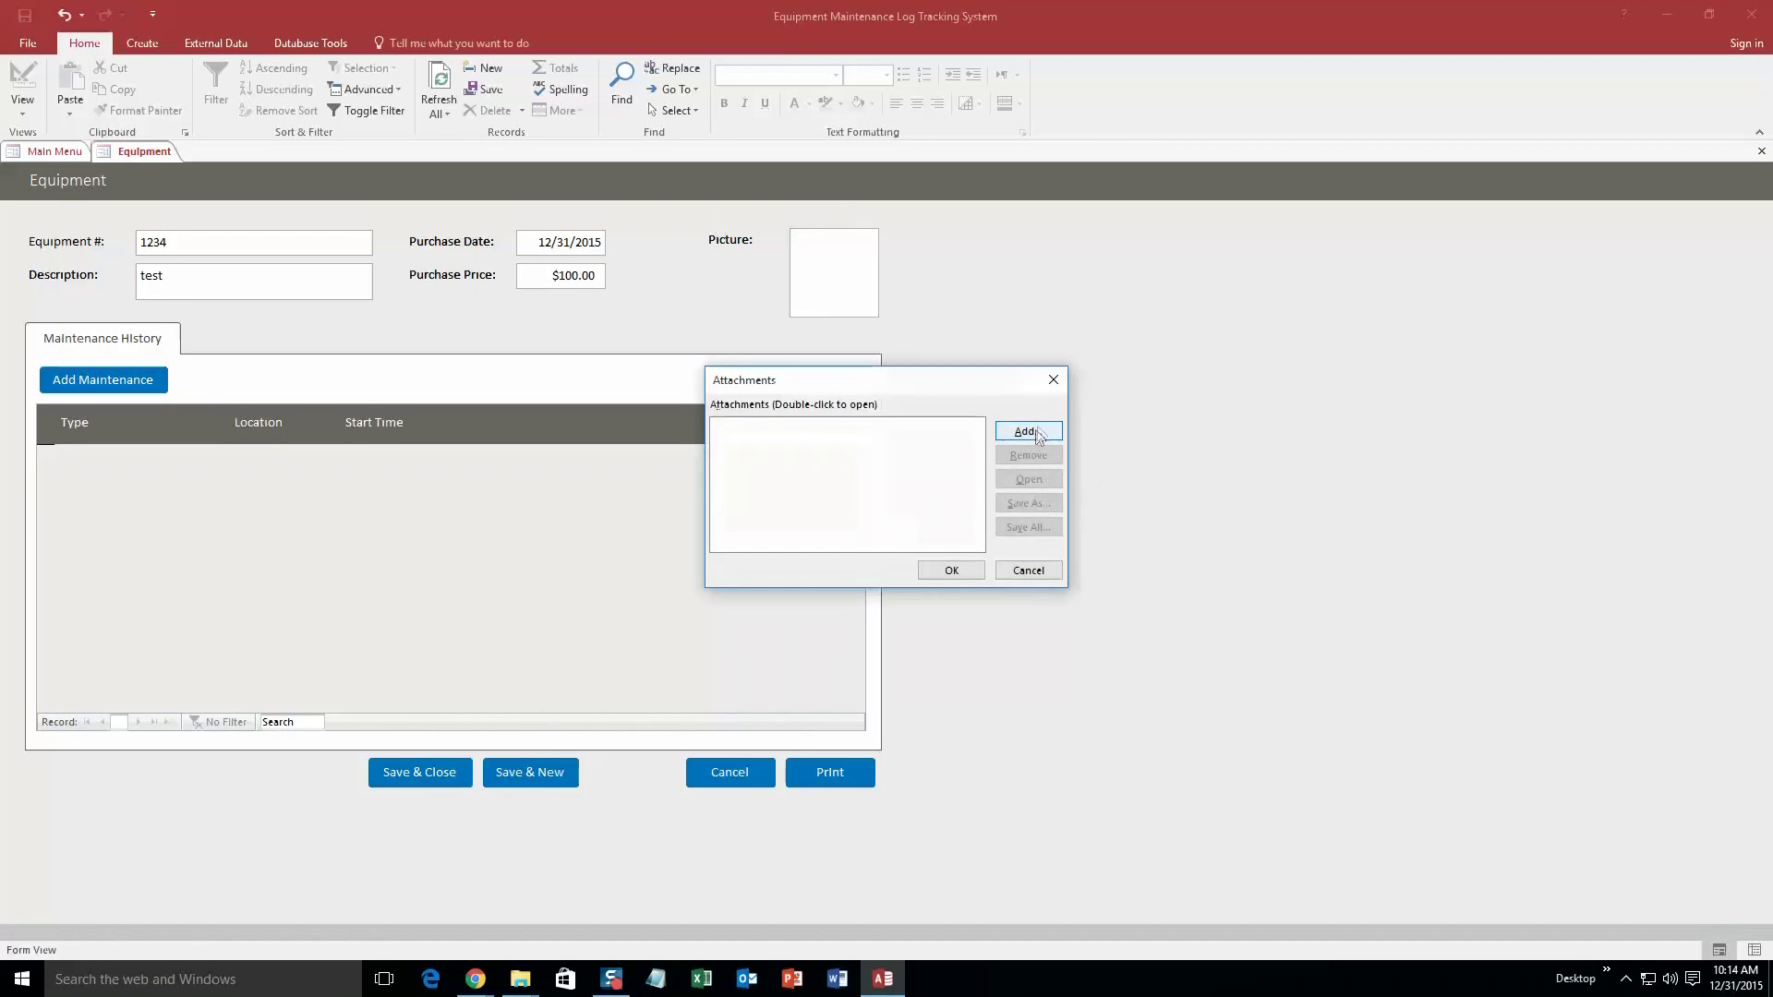
left_click(1026, 432)
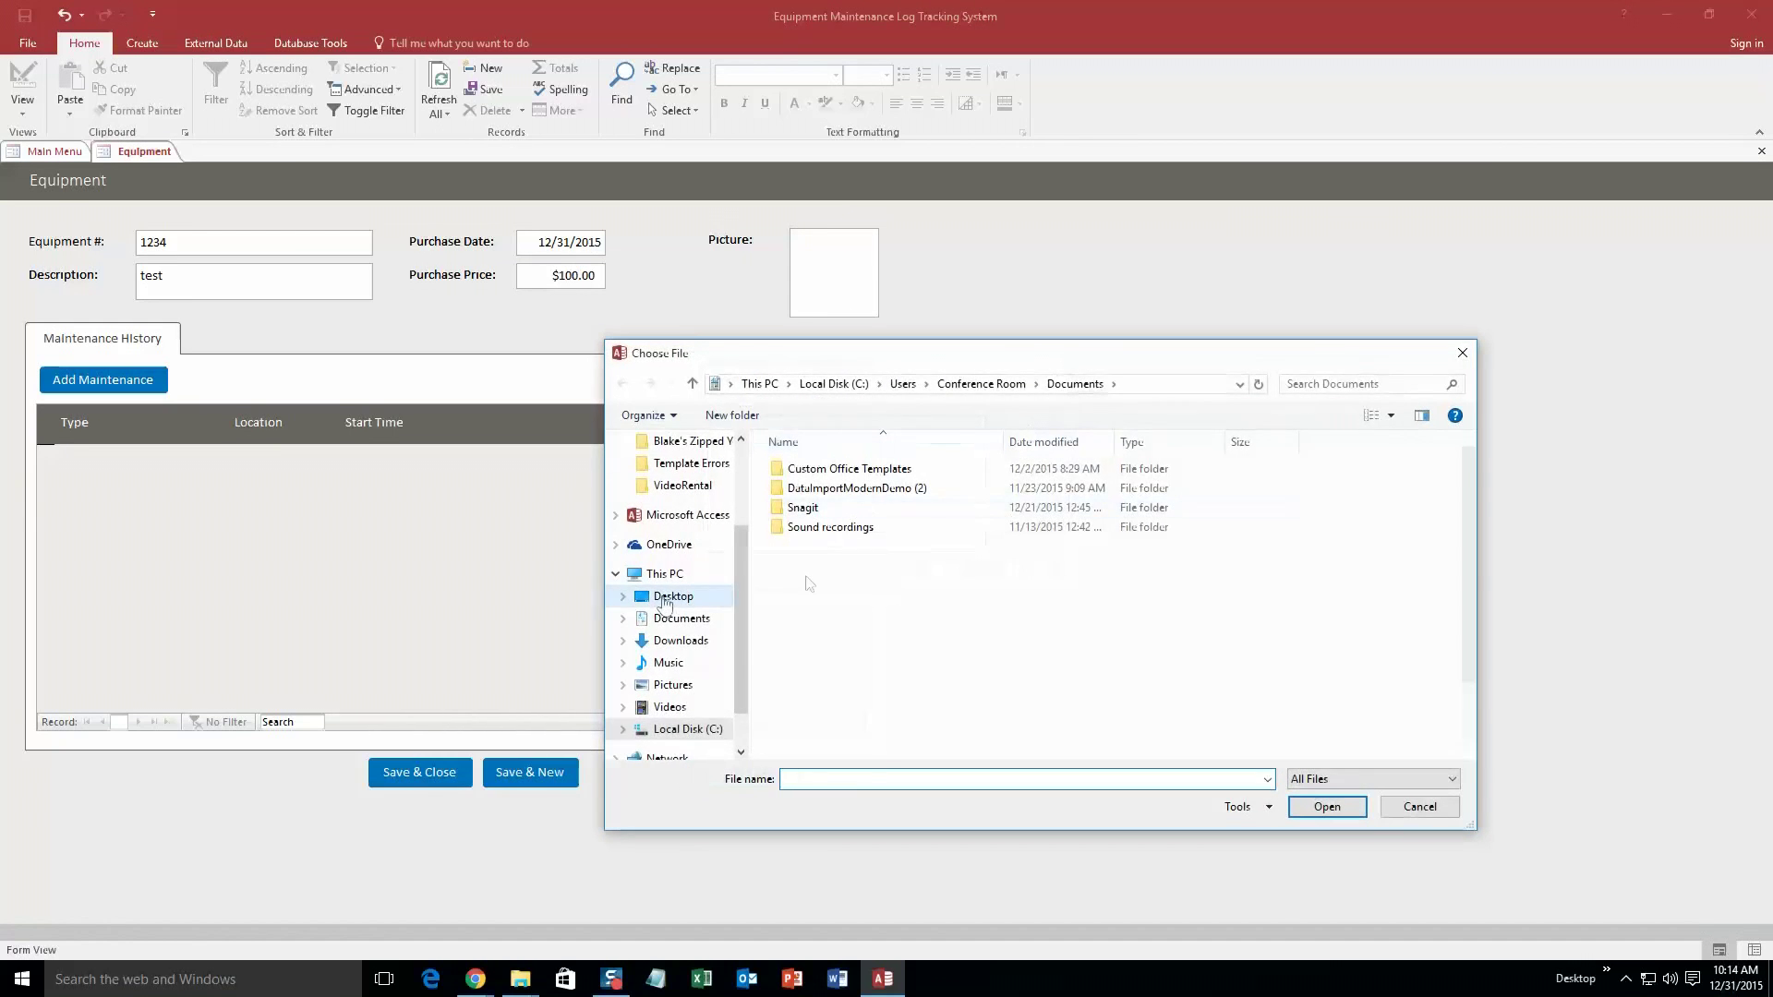
left_click(674, 596)
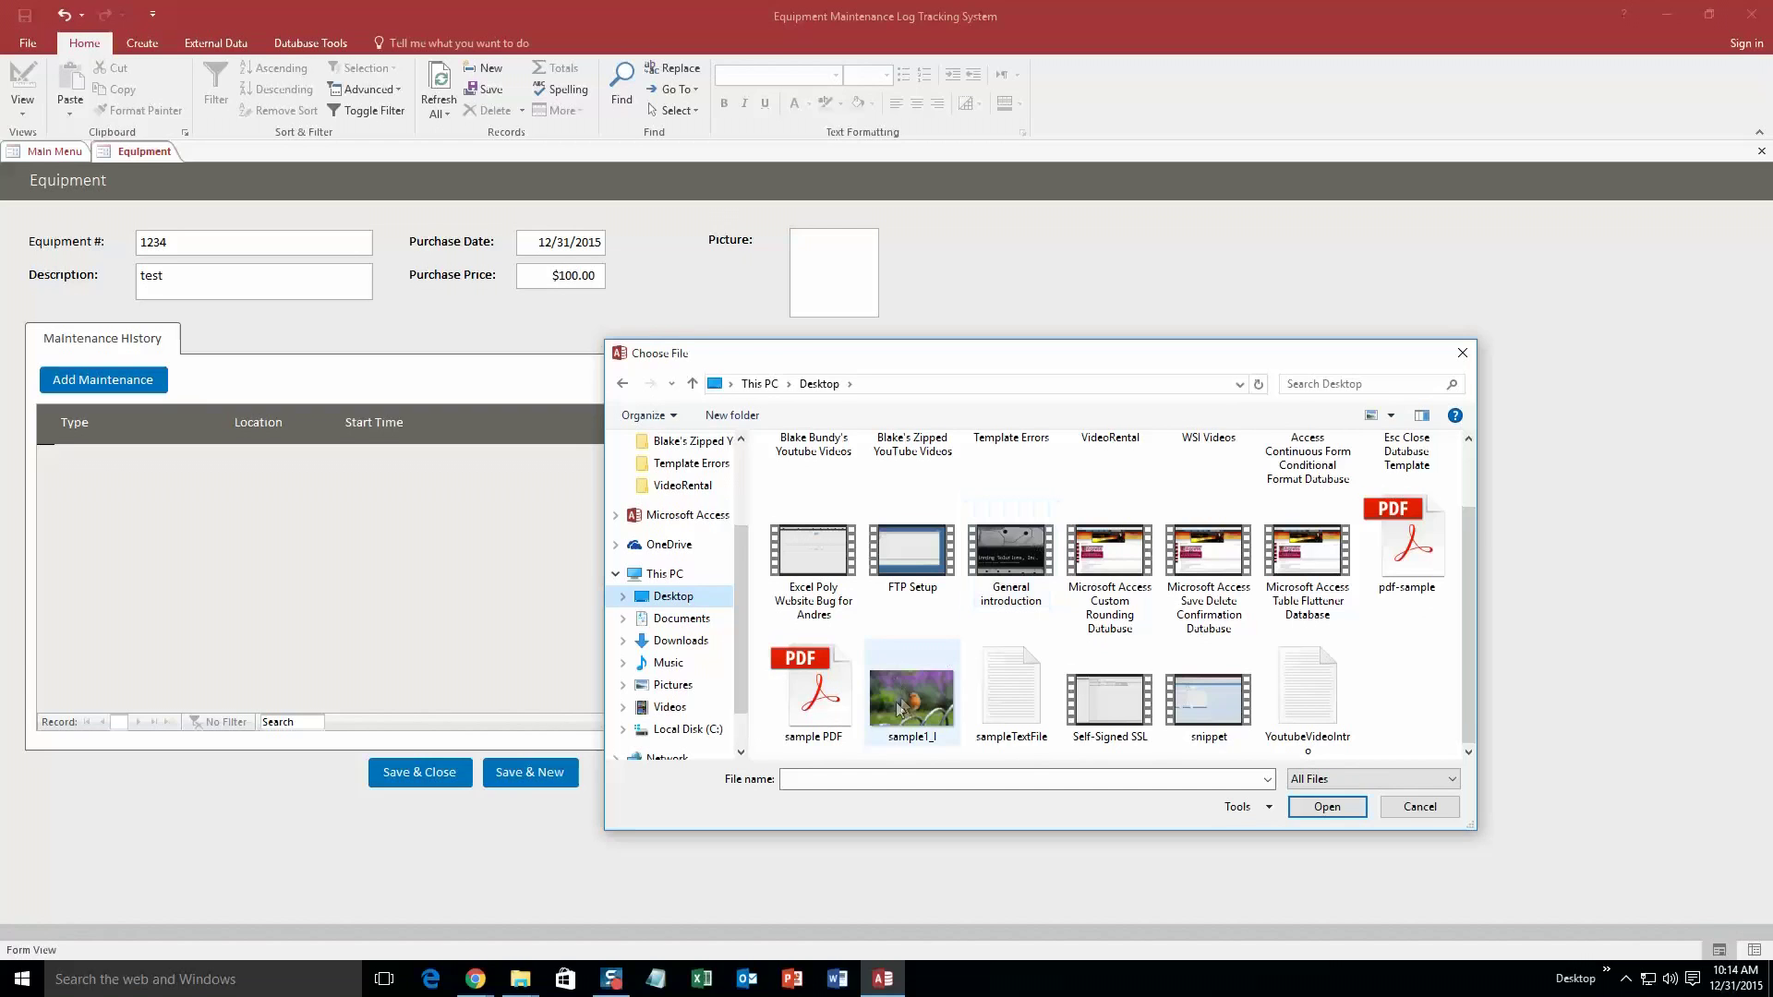
left_click(911, 682)
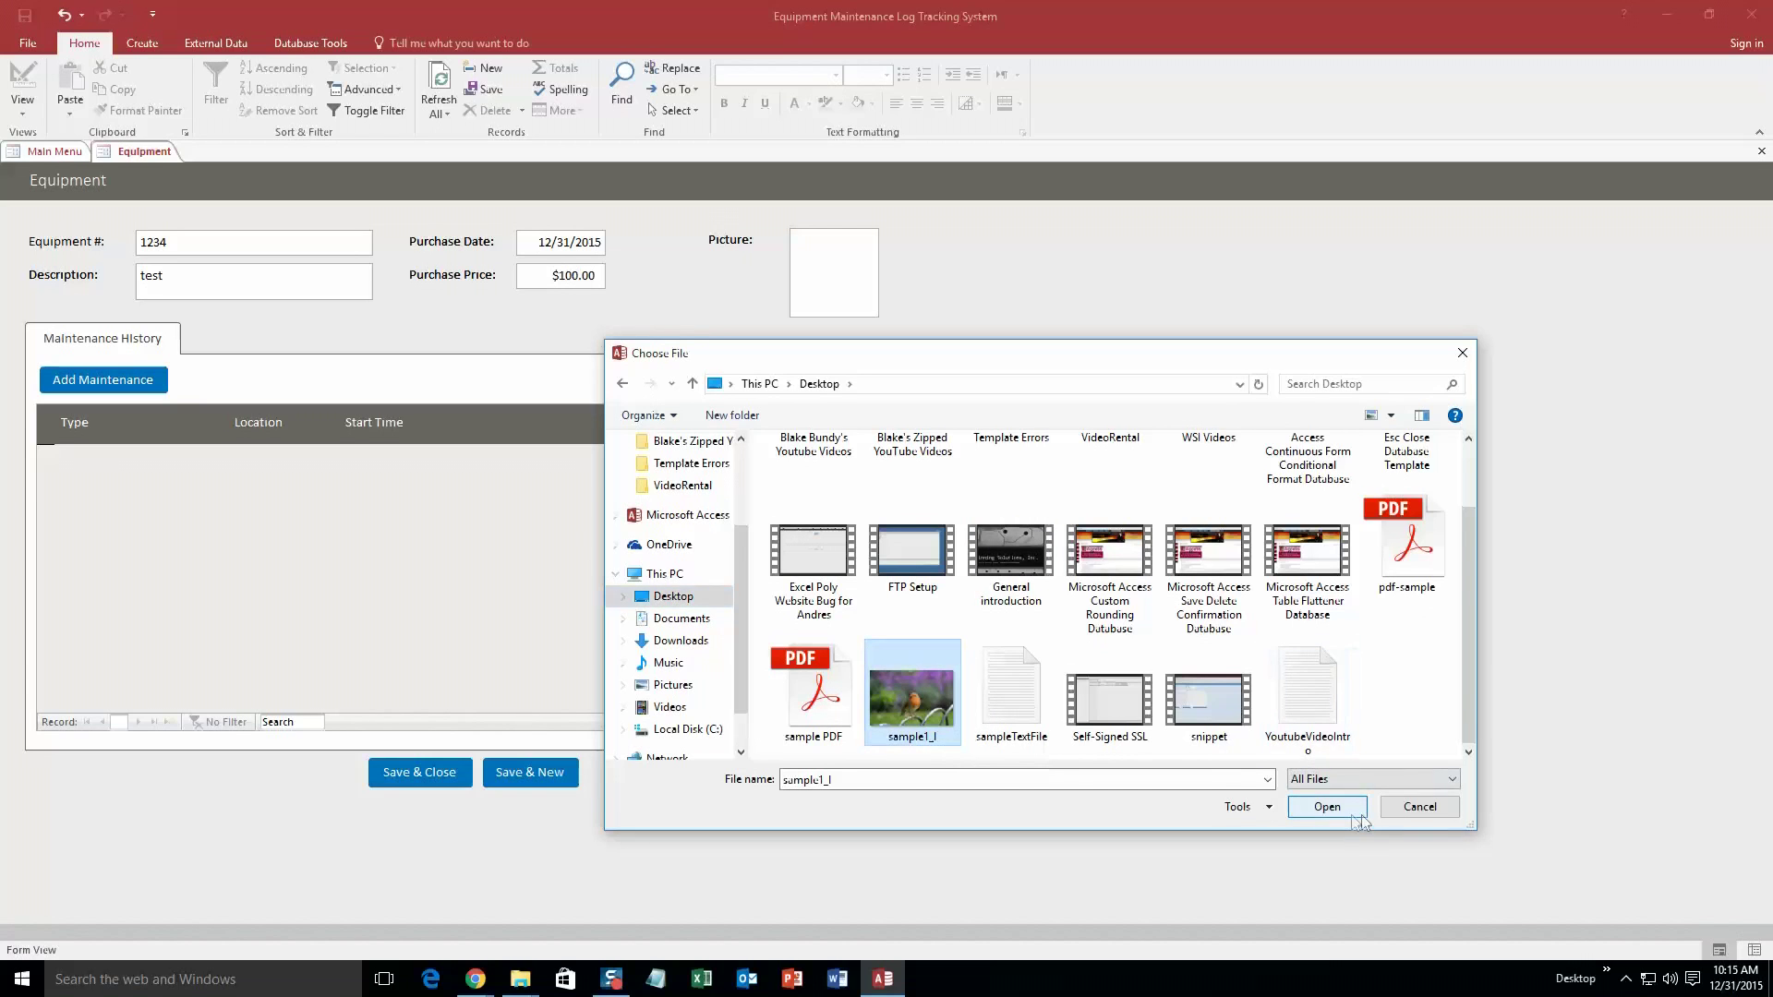
left_click(1325, 806)
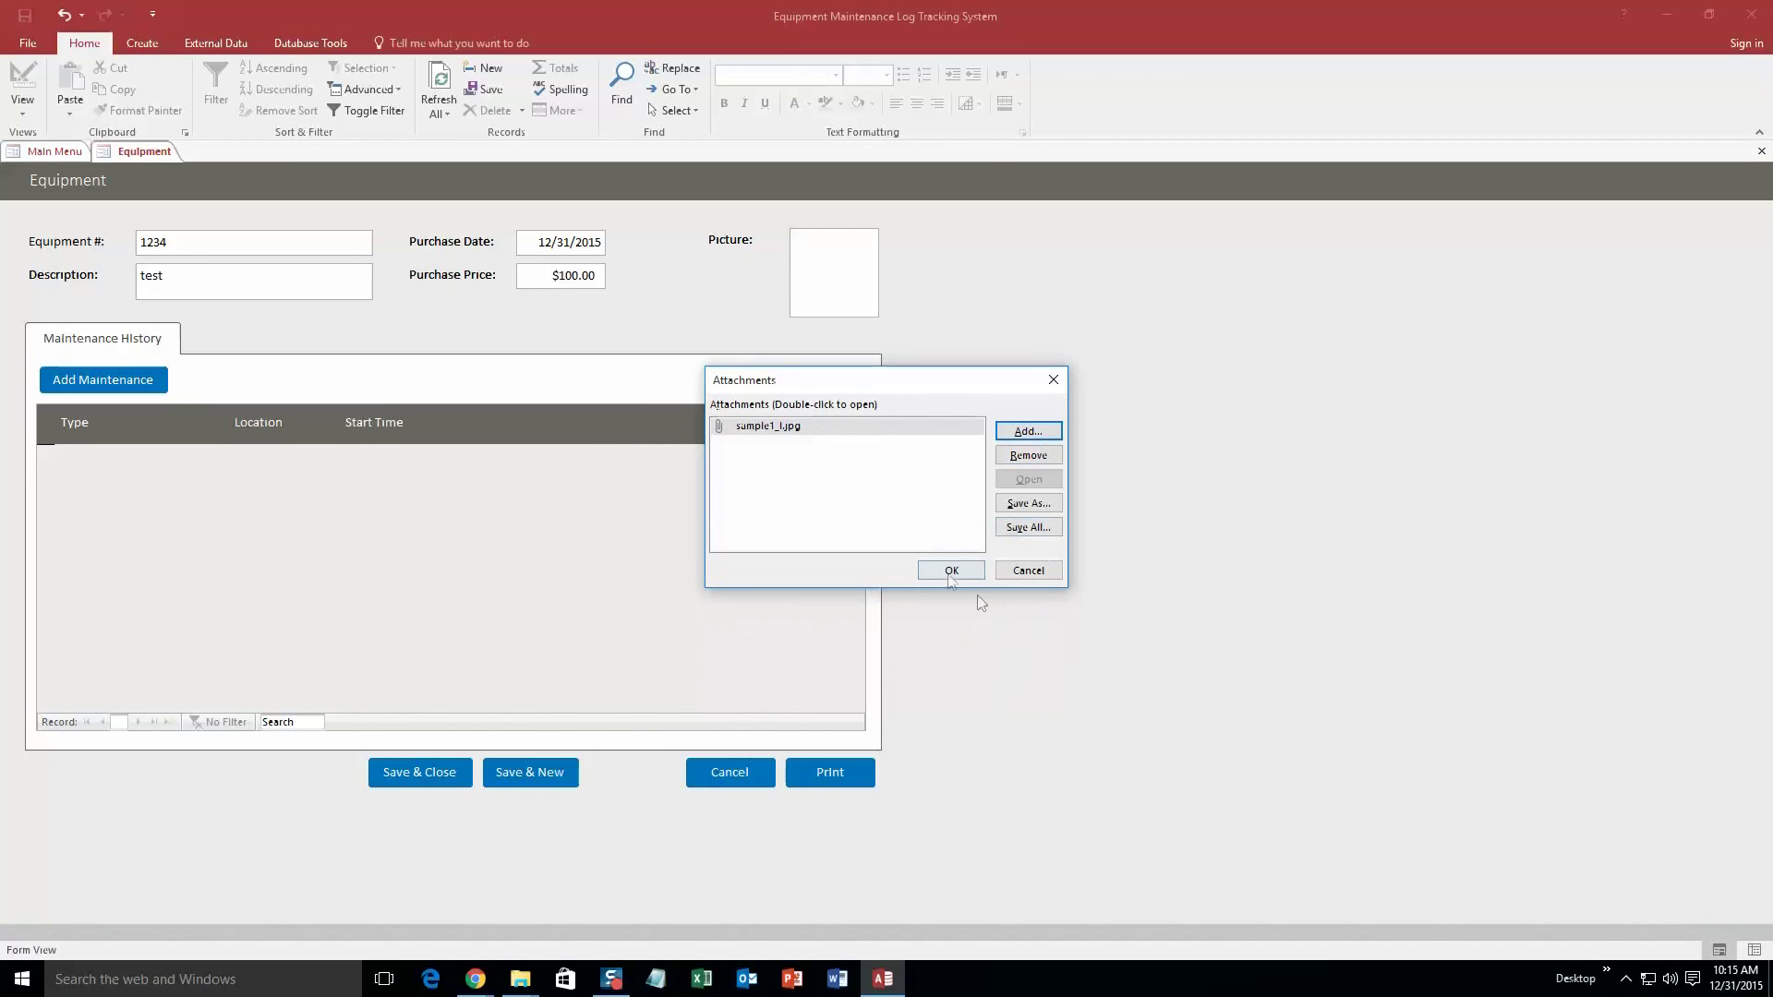
left_click(950, 569)
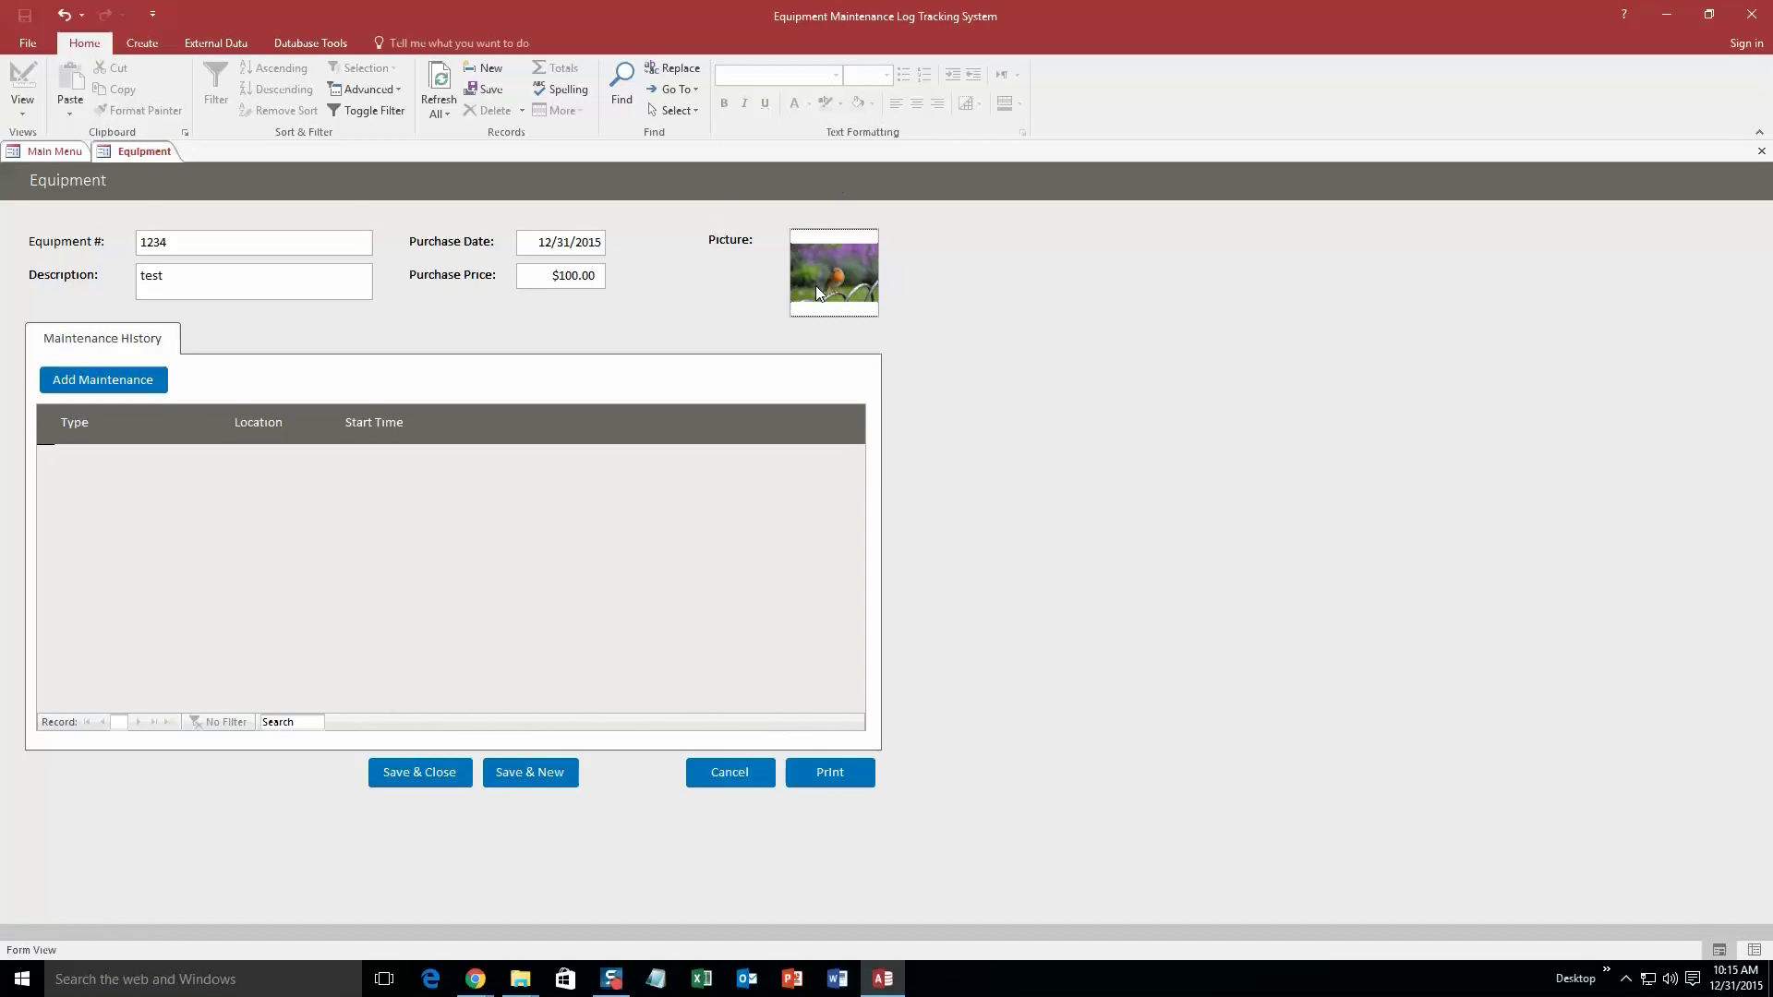
mouse_move(1001, 532)
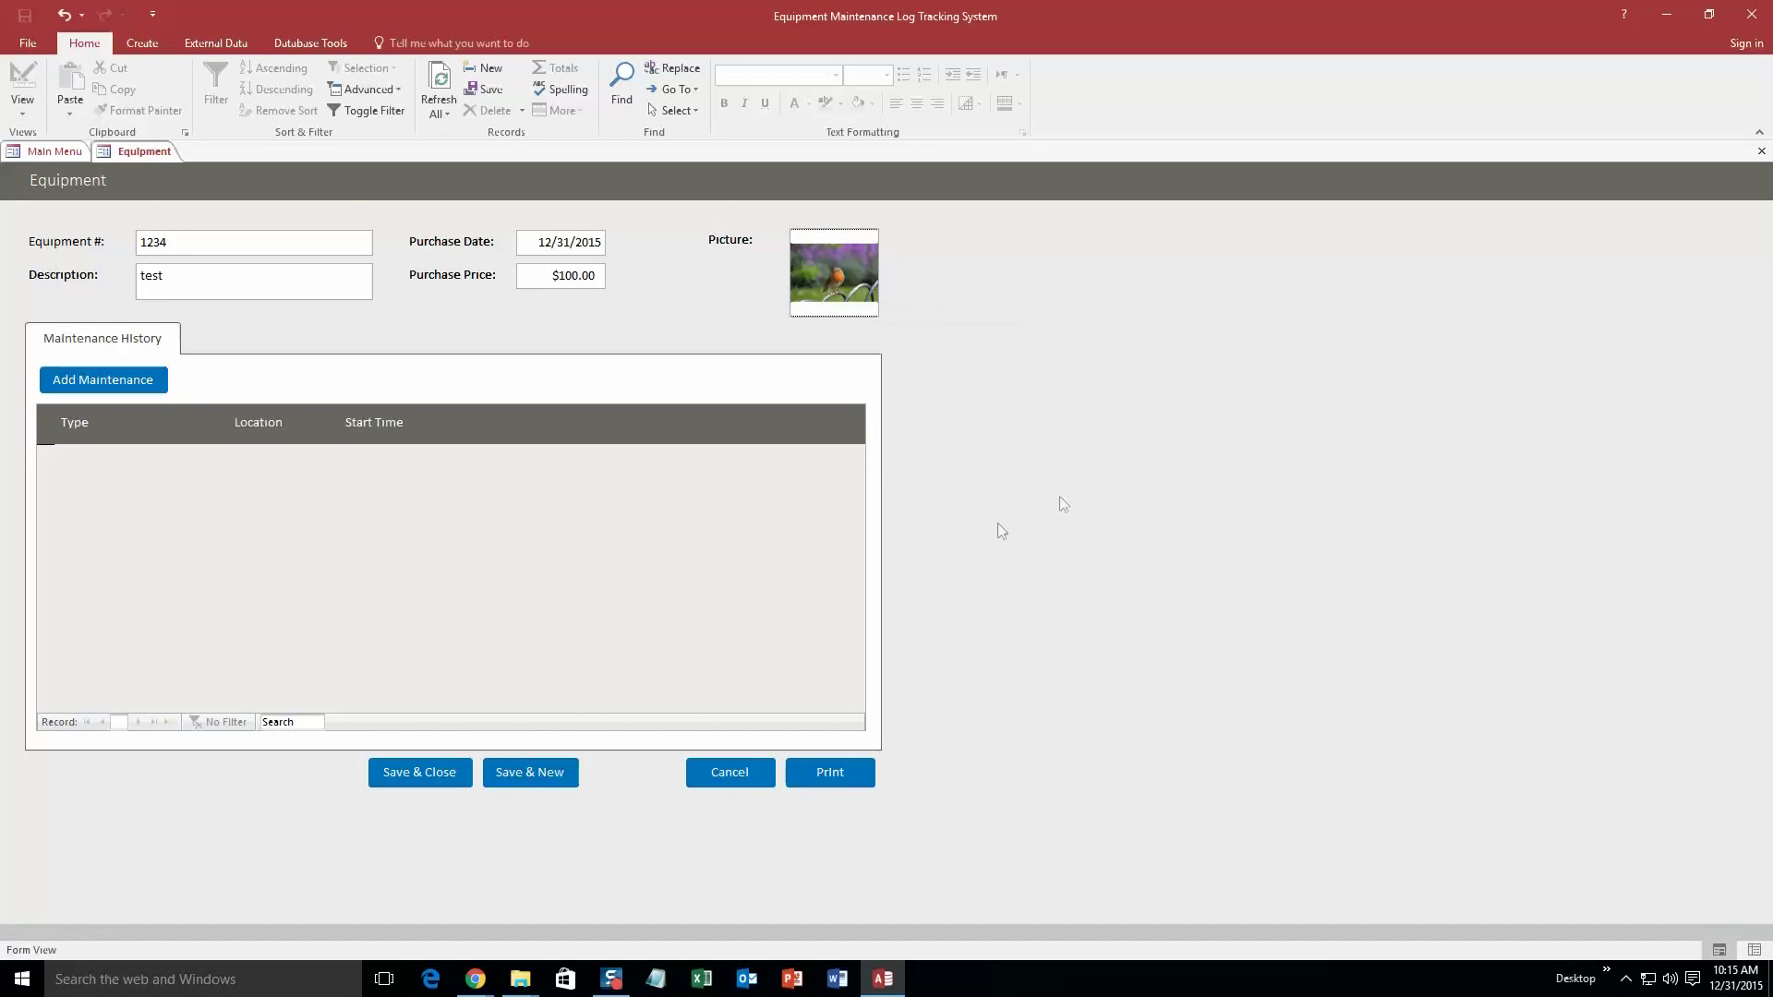
mouse_move(418, 772)
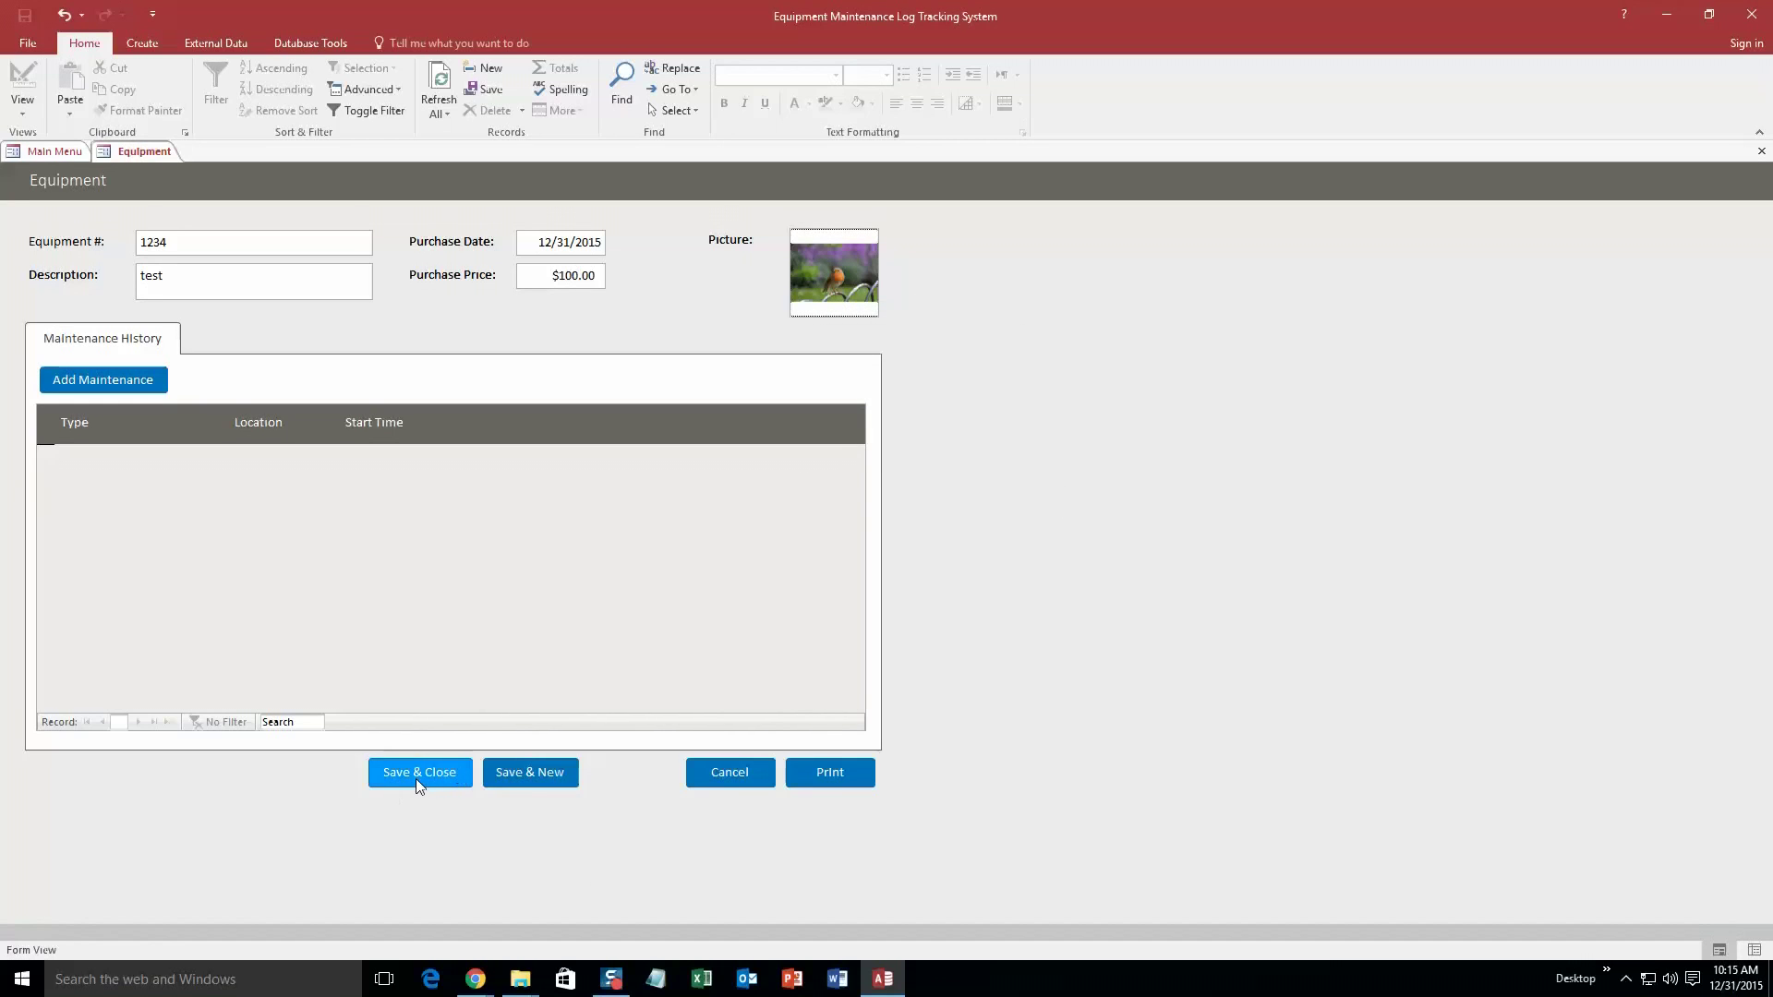
Save equipment 1234, find it via Search Equipment, then close both forms.
left_click(418, 772)
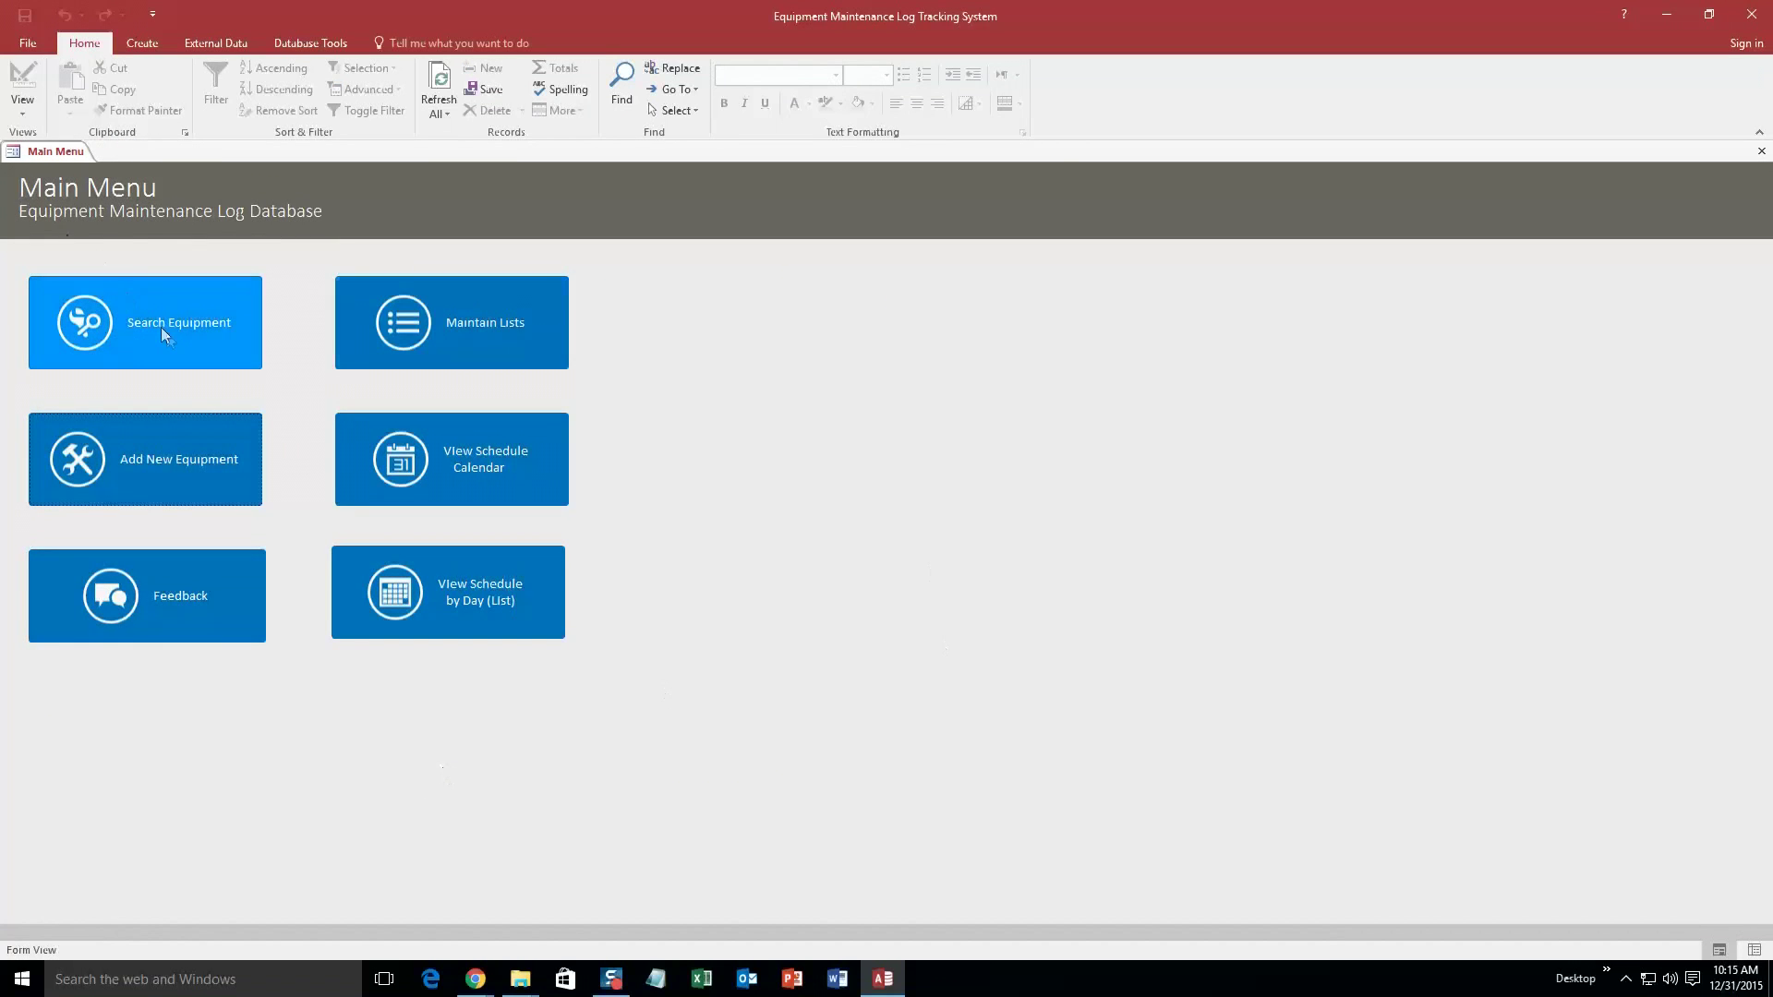
left_click(145, 322)
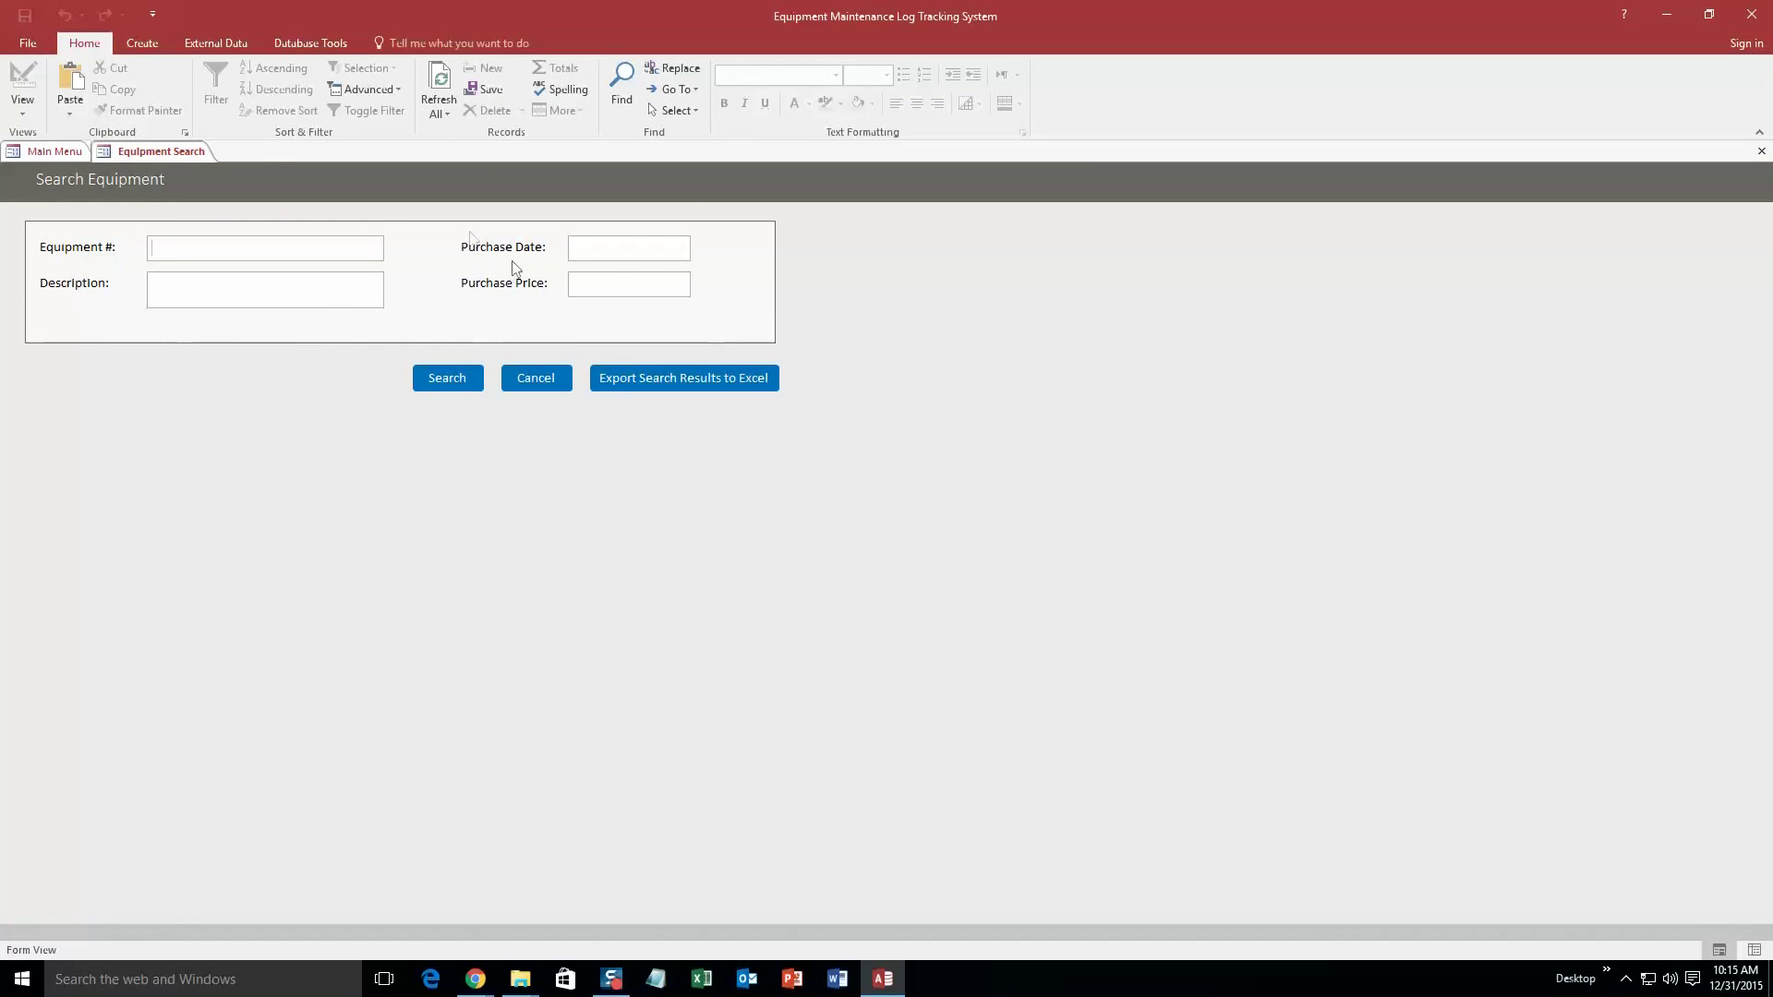
mouse_move(591, 307)
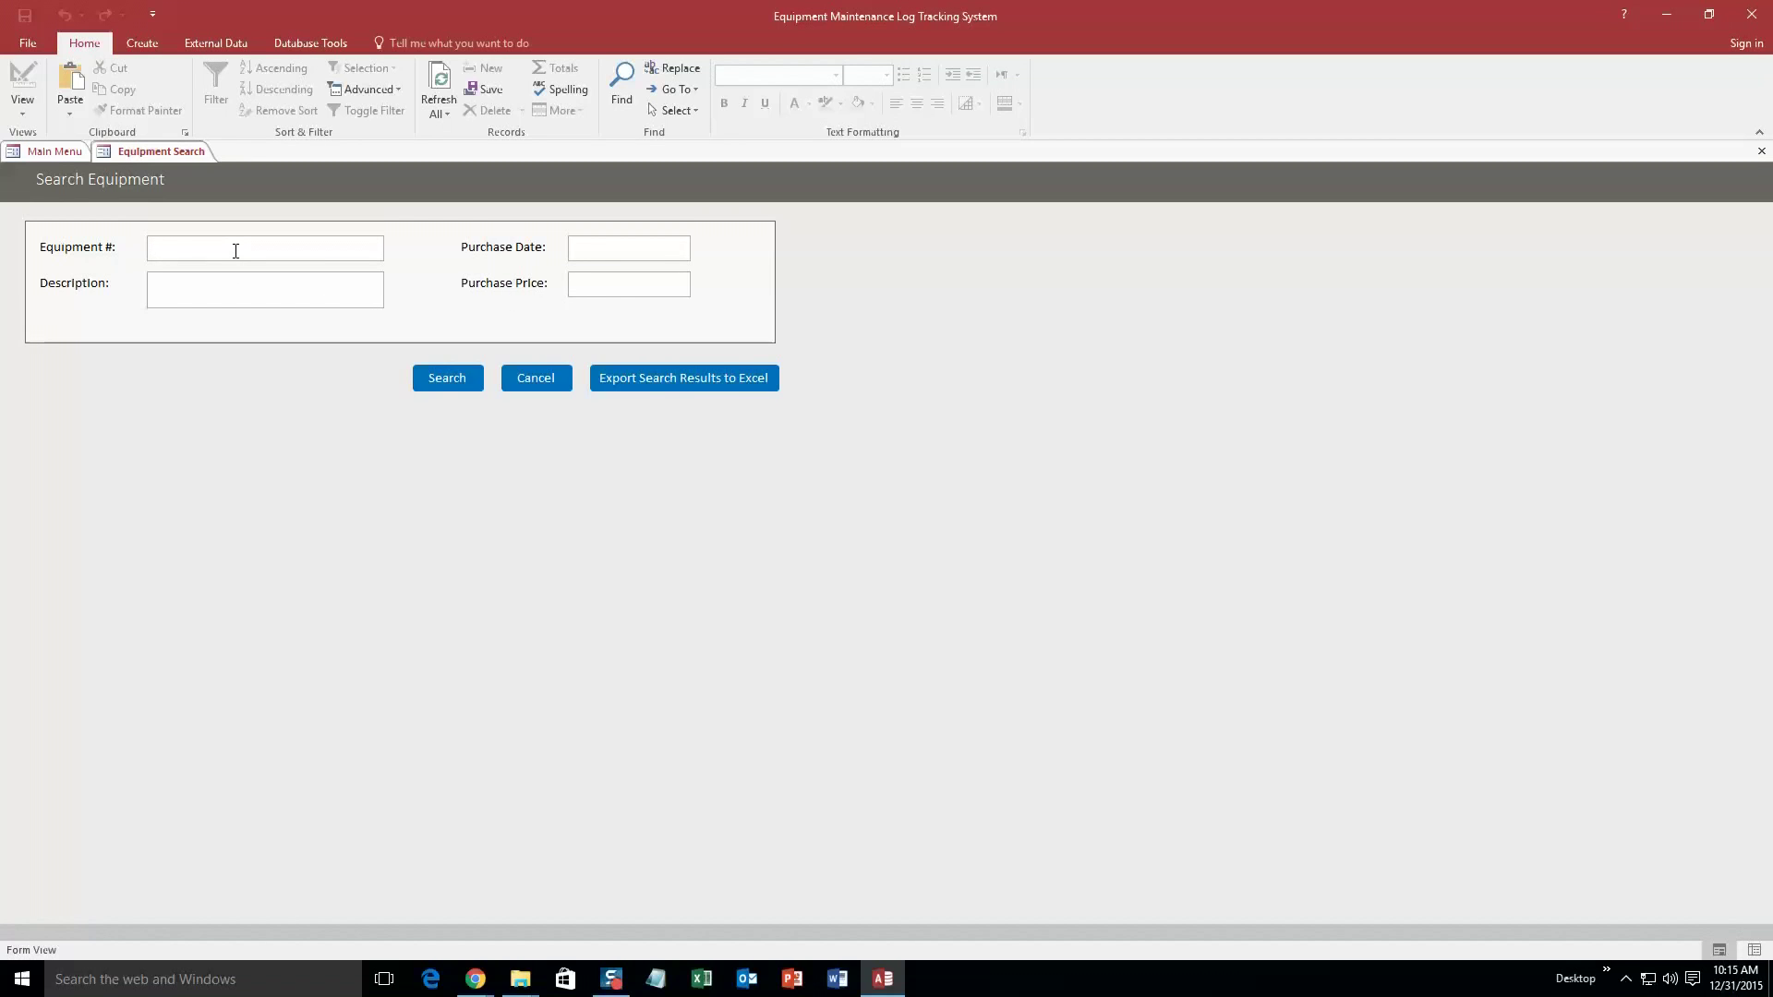
type("1234")
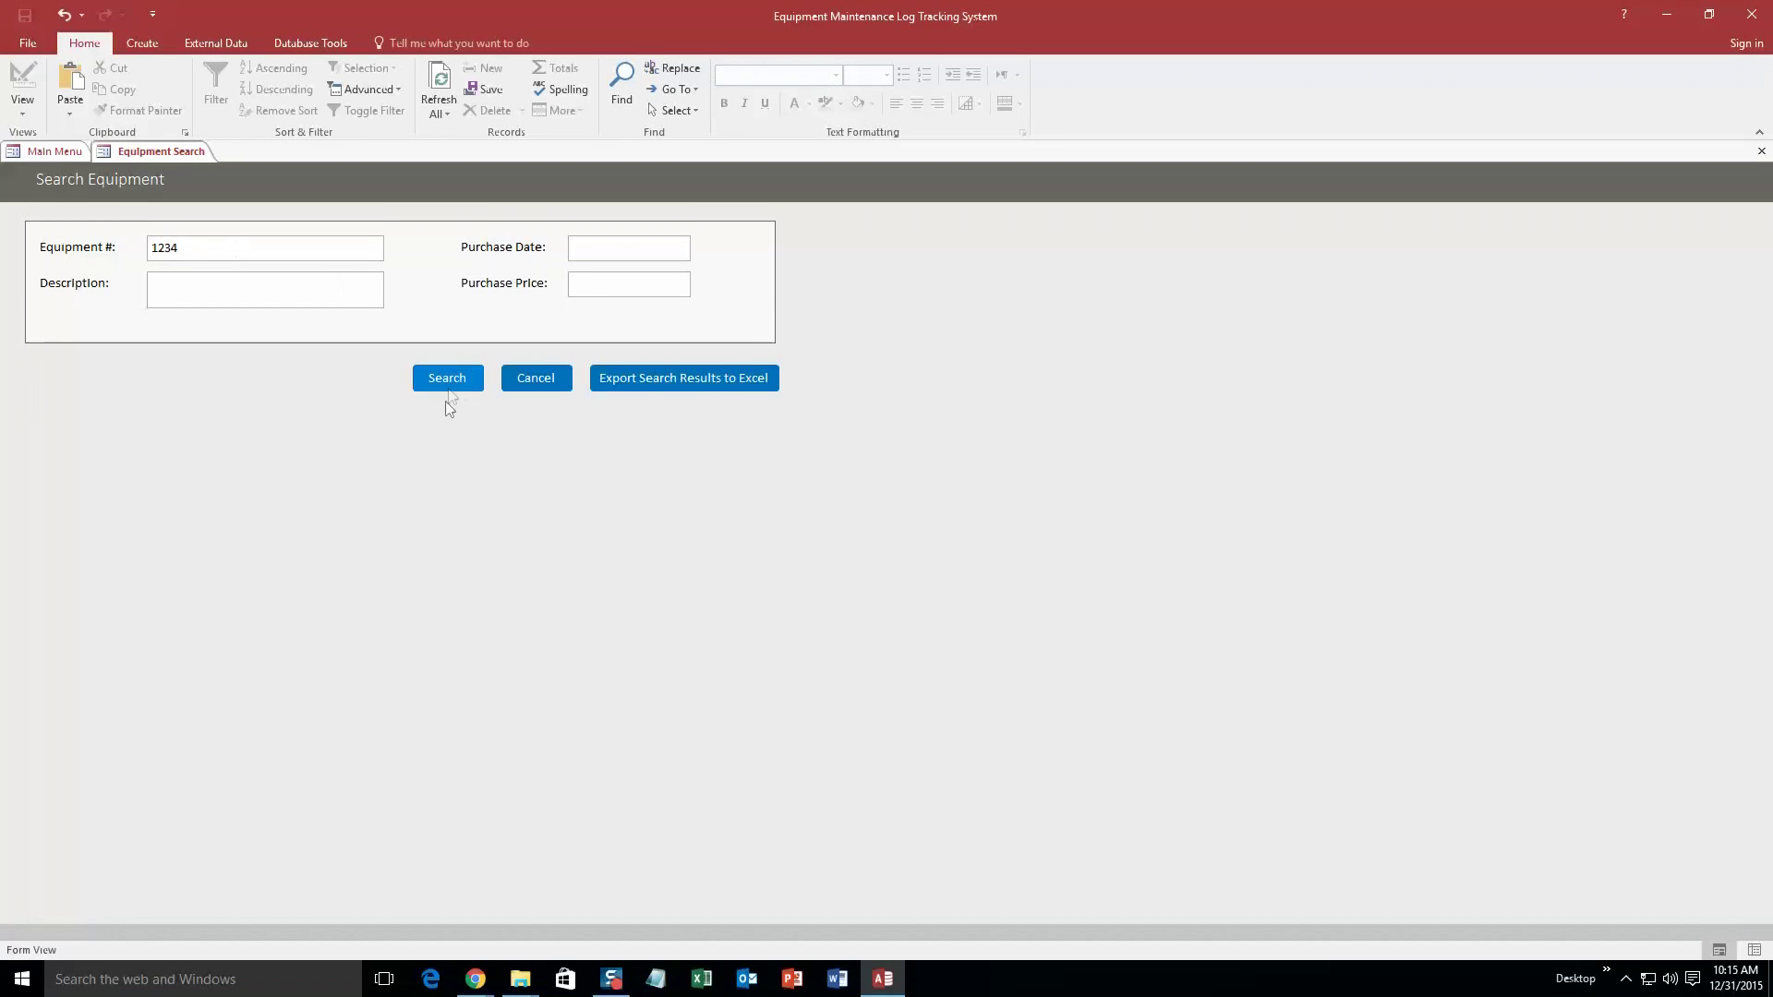
left_click(447, 378)
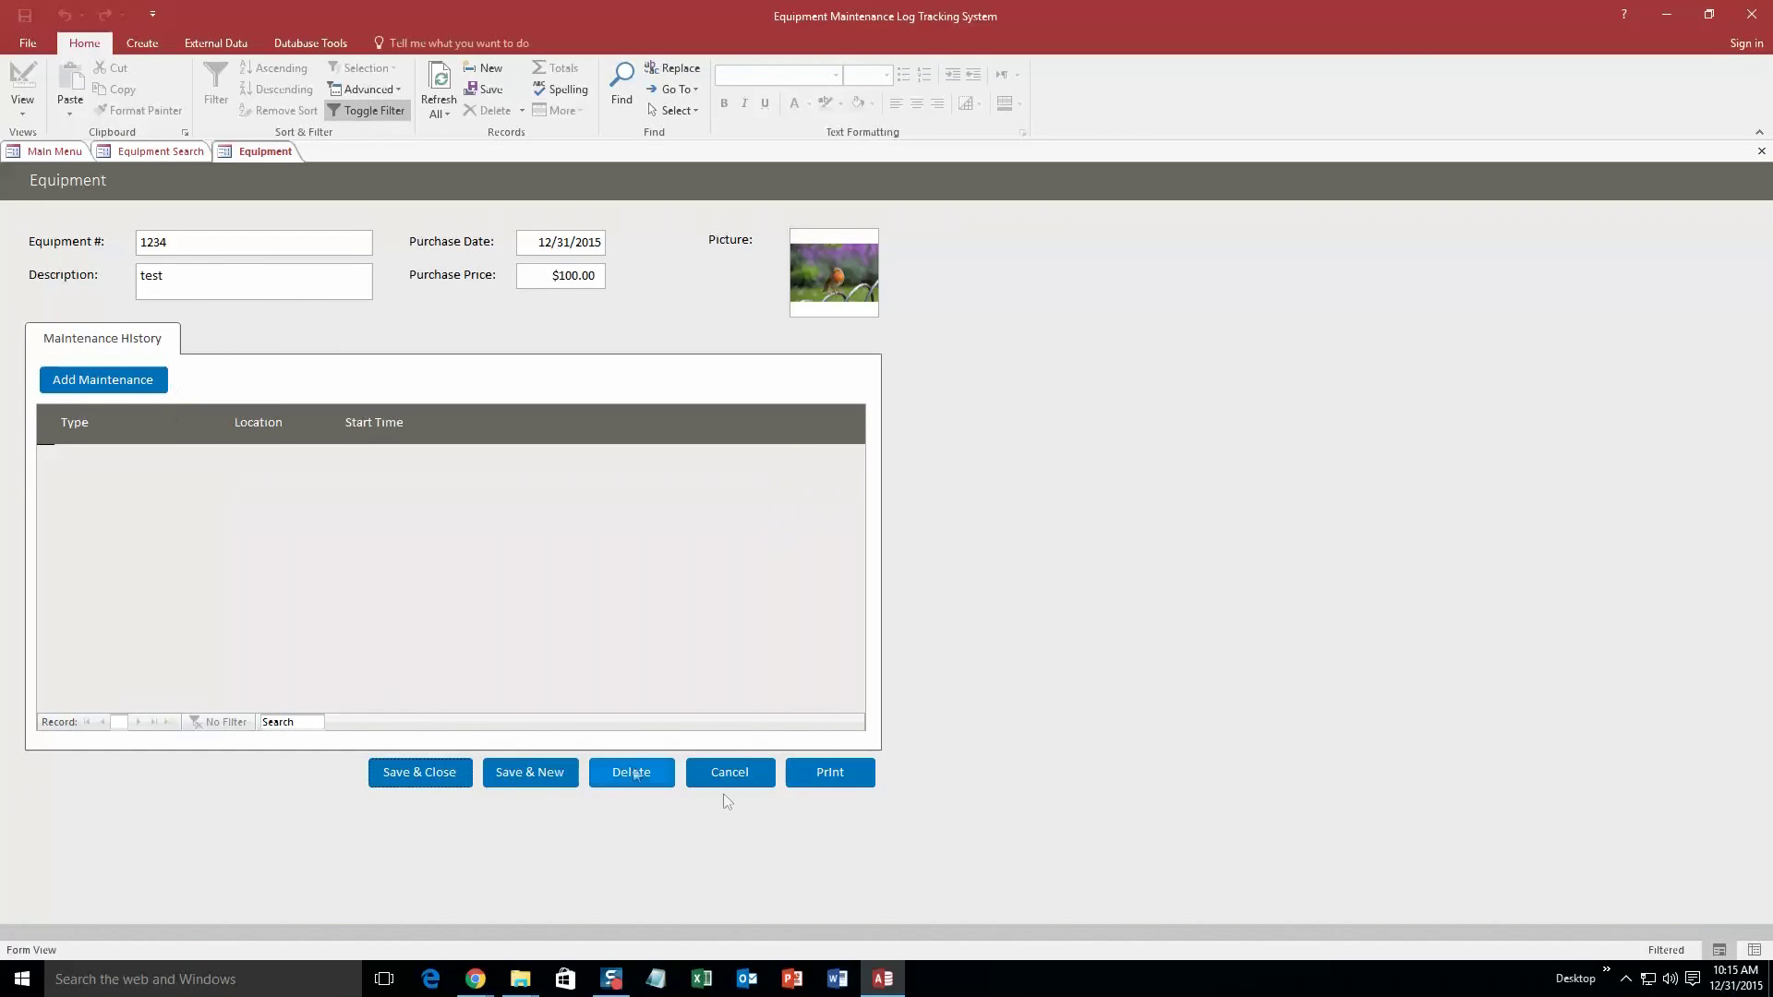
left_click(730, 772)
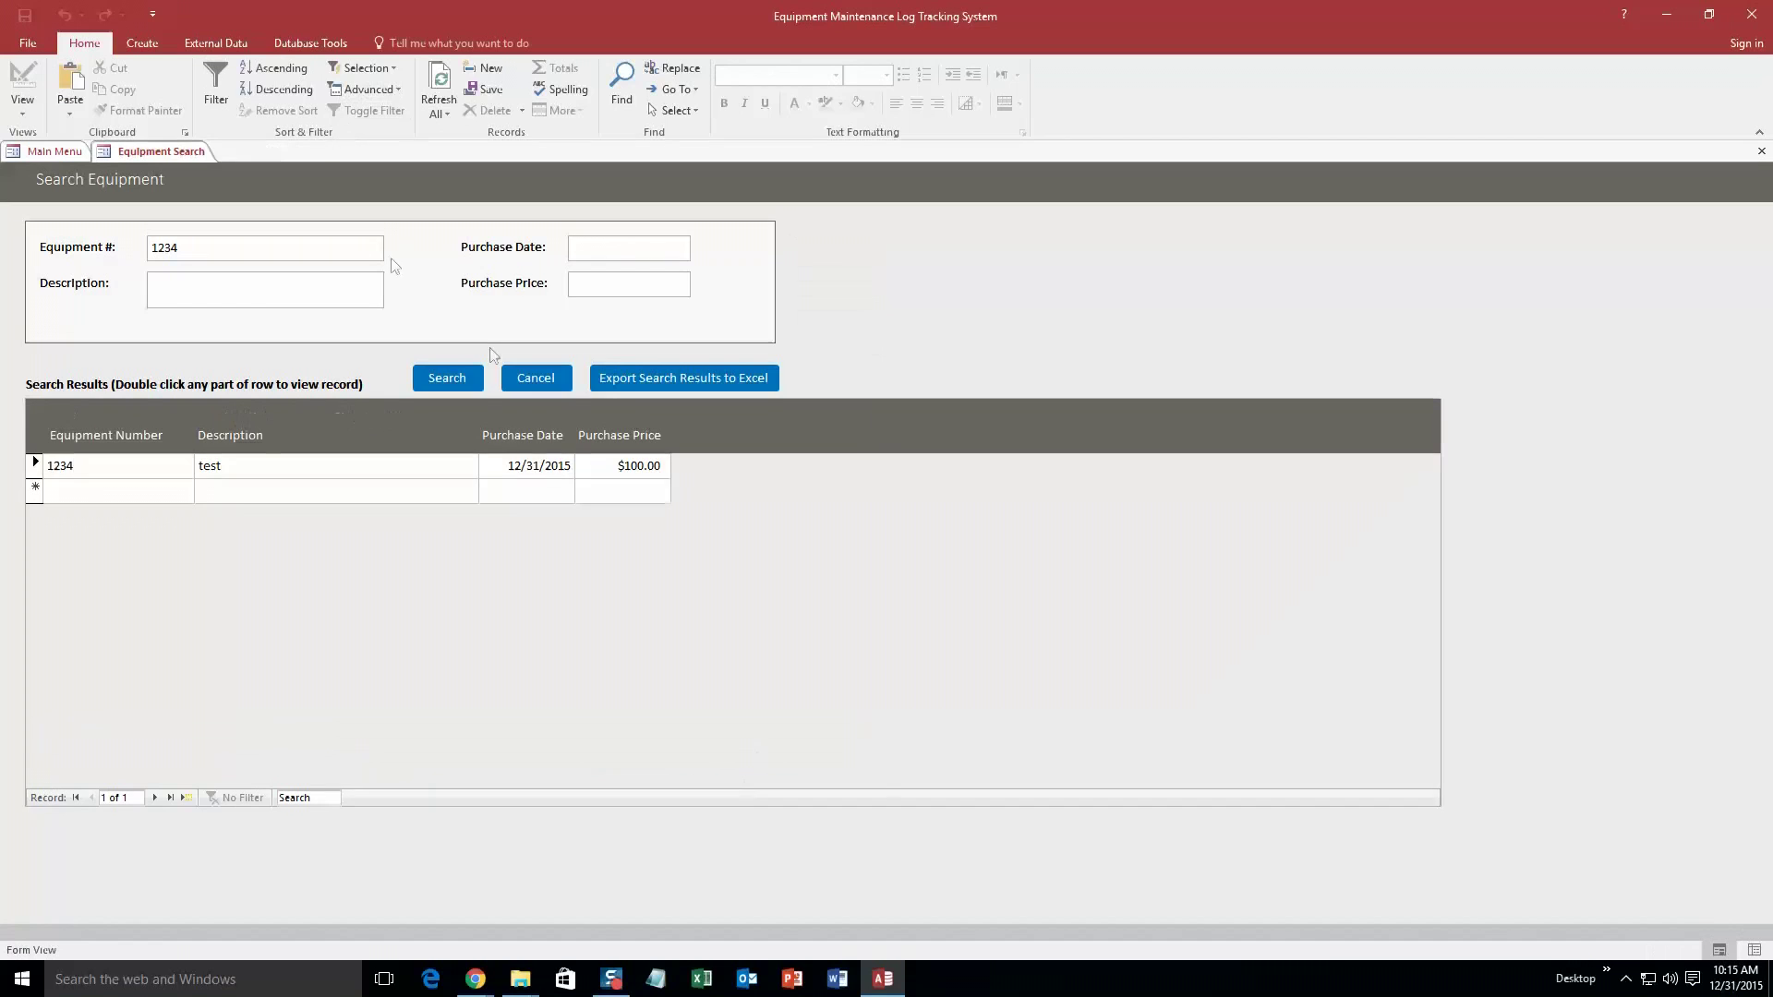
left_click(534, 378)
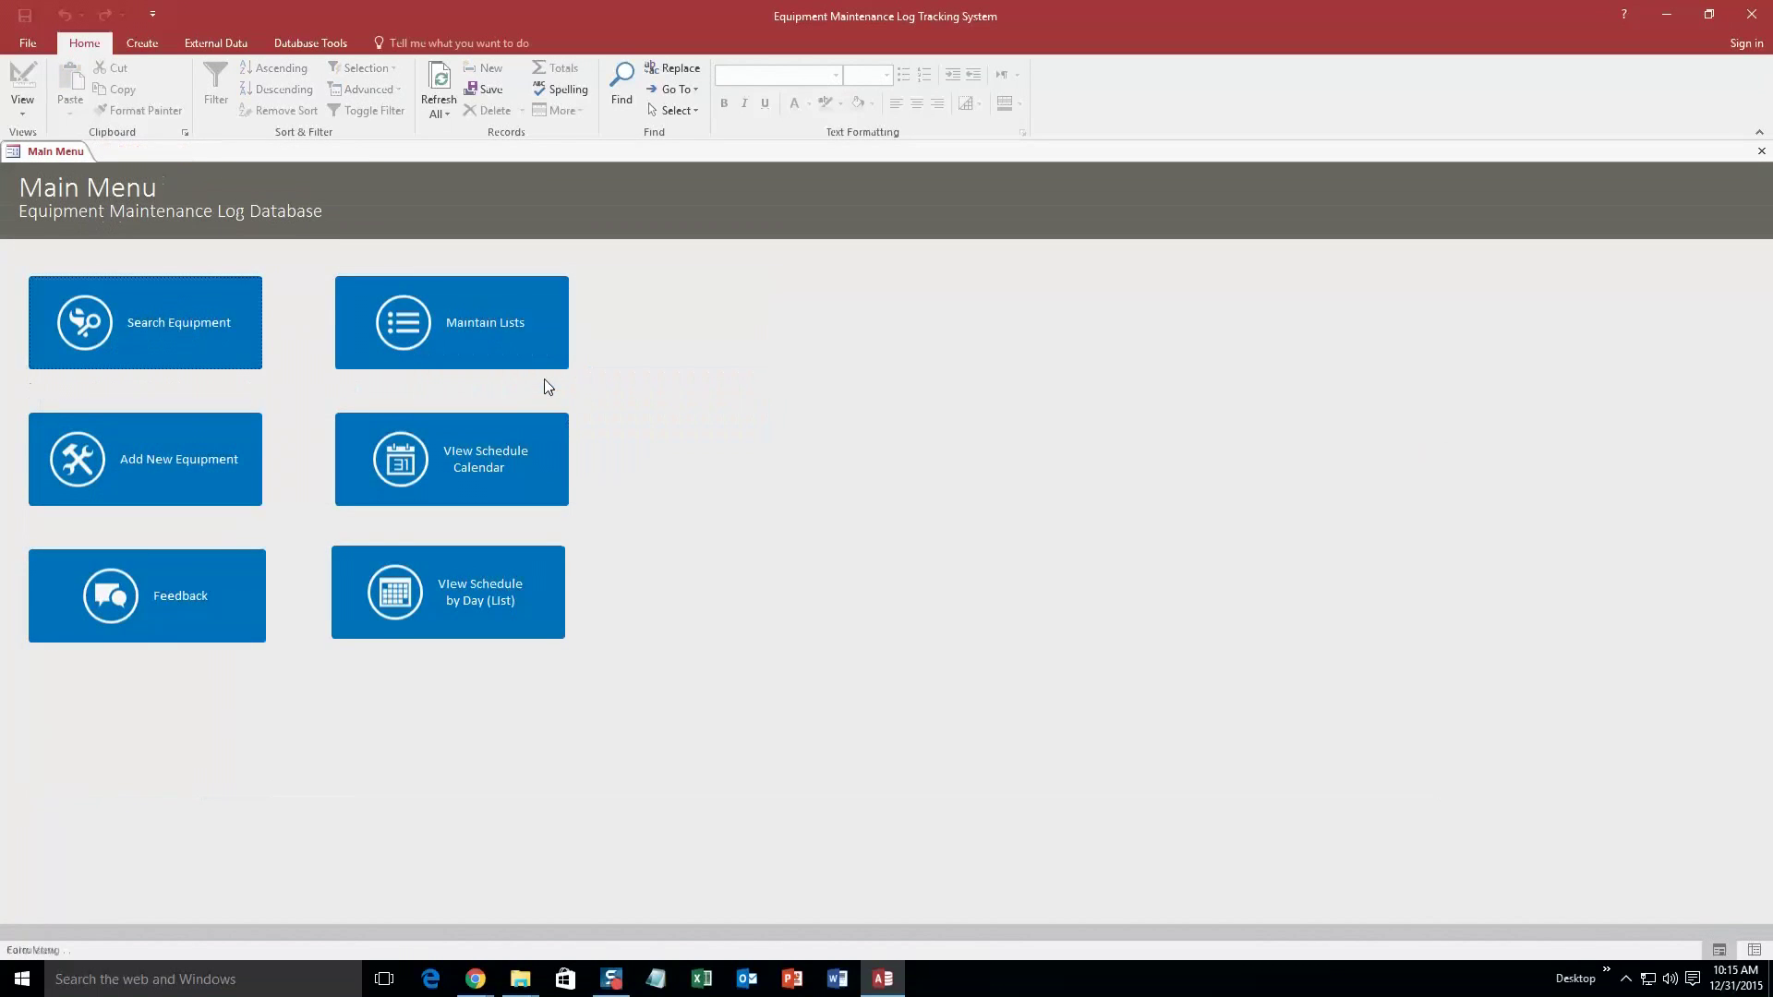
mouse_move(506, 460)
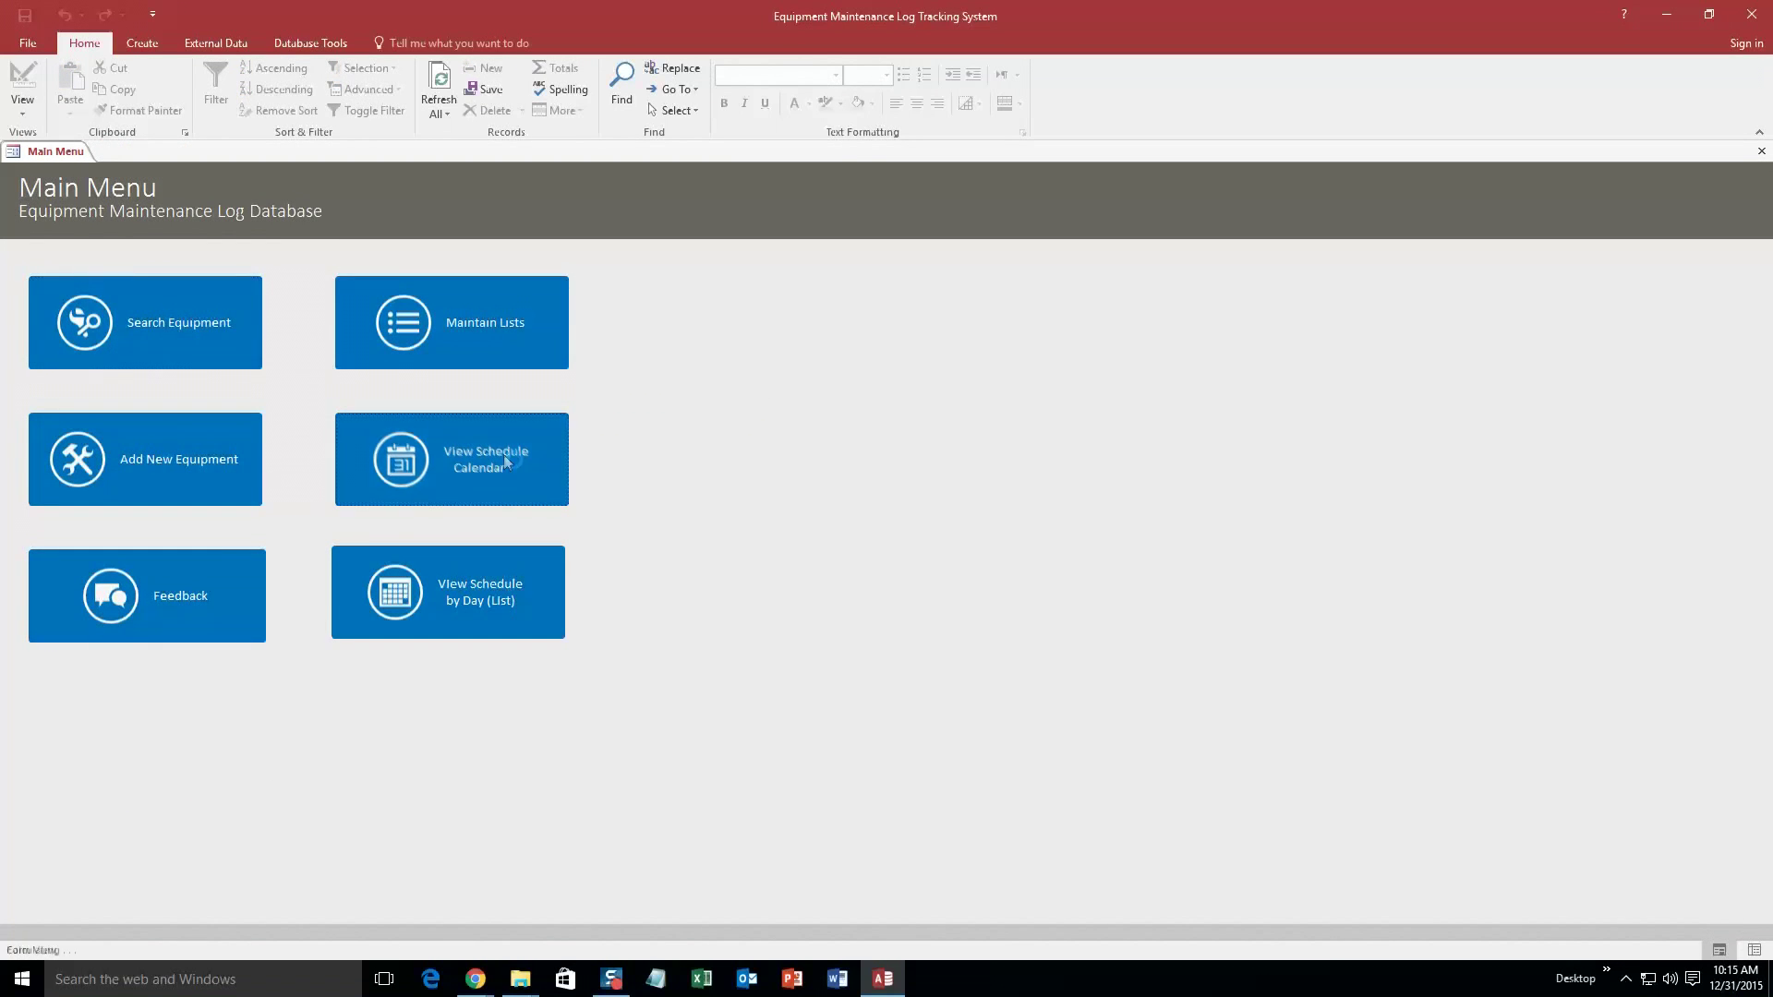
Add a calendar entry: equipment 1234, worker Person 1, Location 1, ending 09:00 AM.
left_click(450, 459)
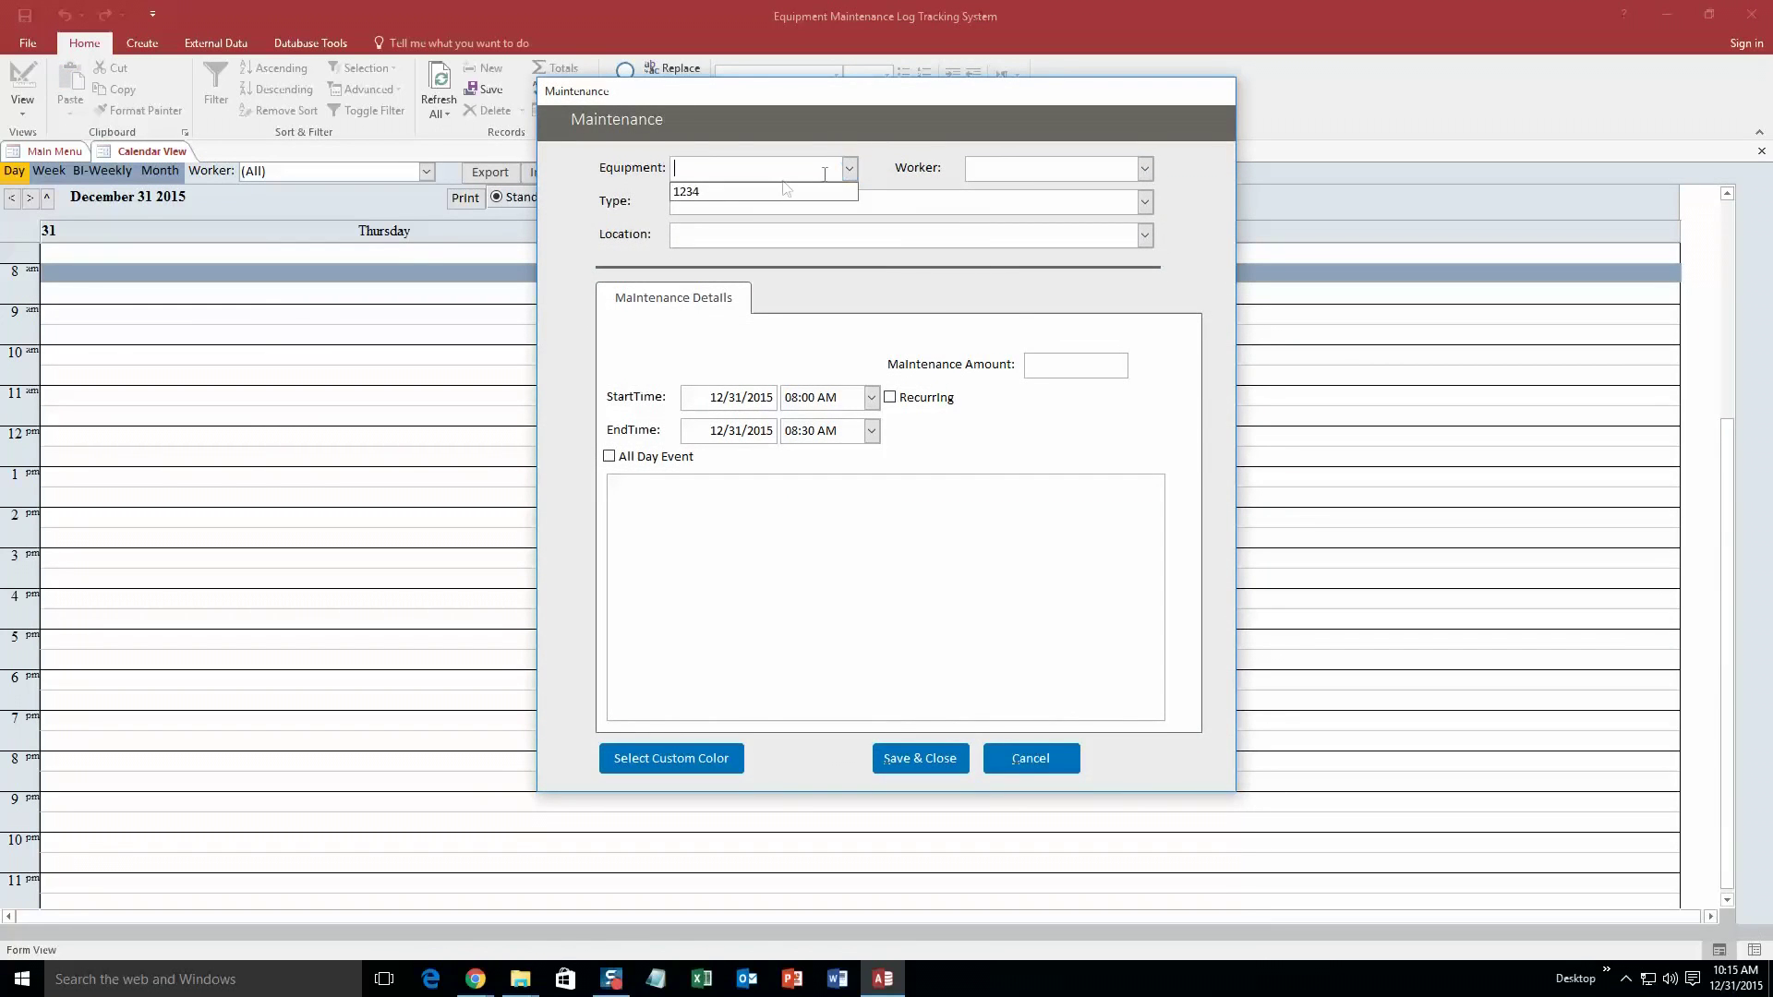
left_click(1143, 167)
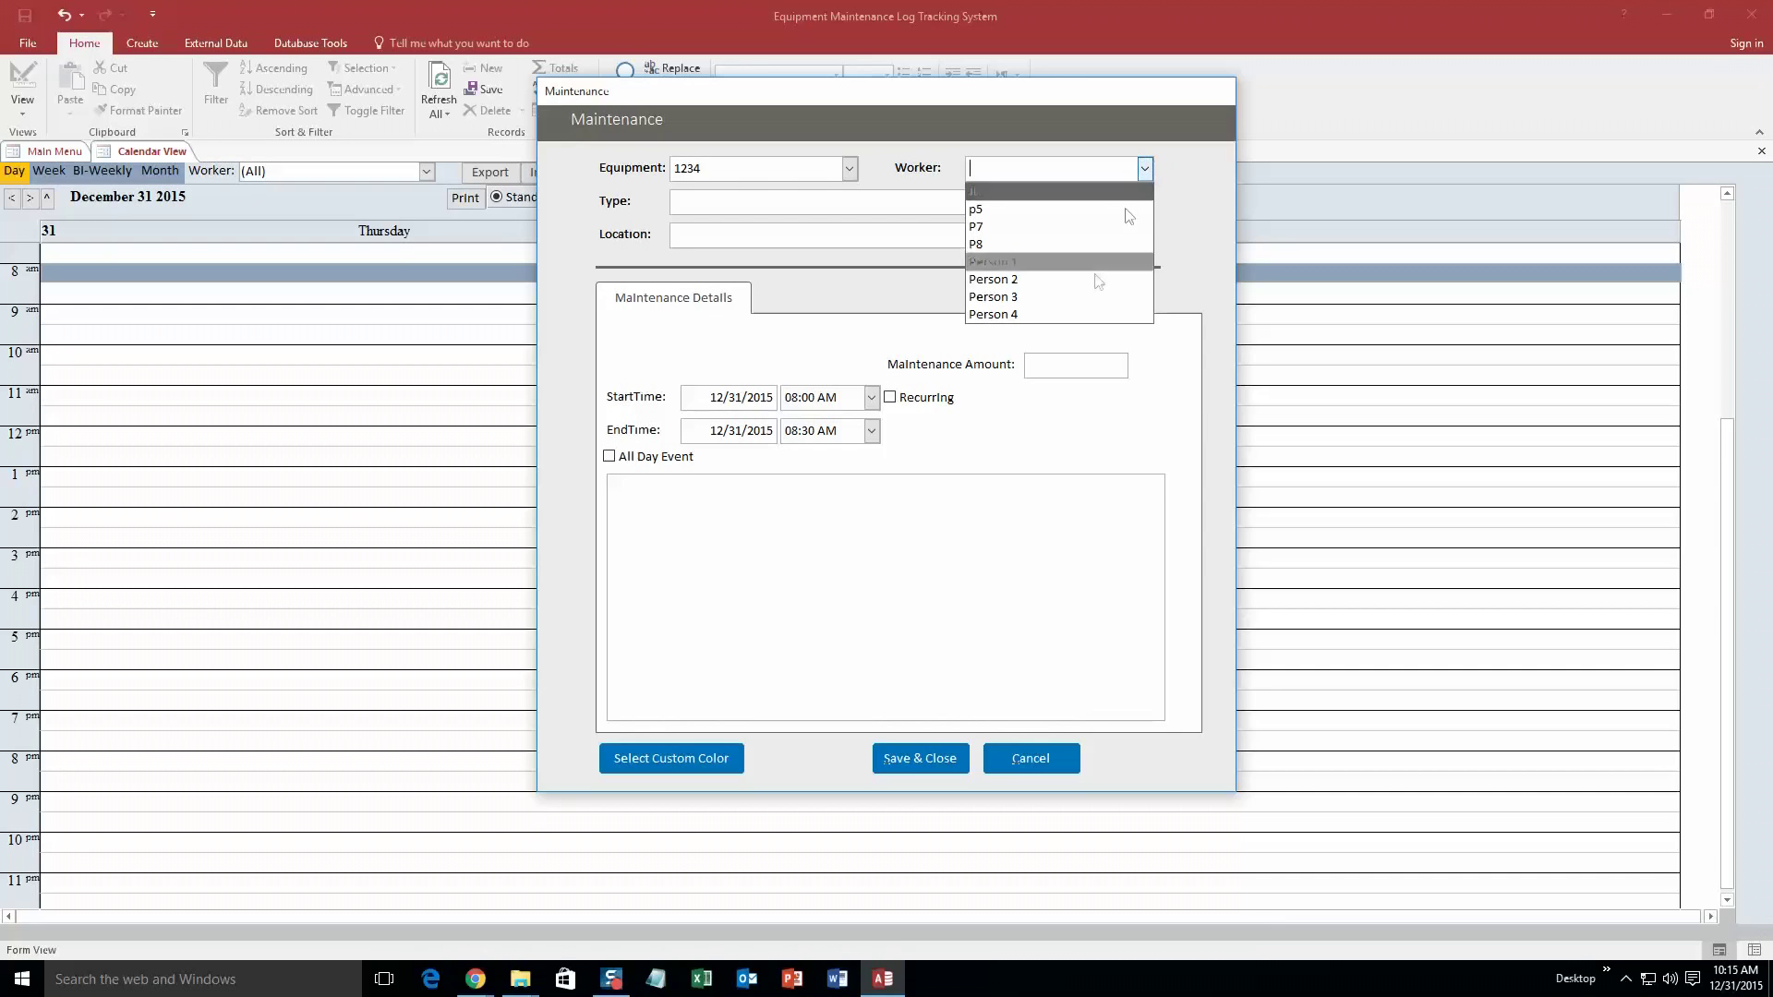
left_click(992, 261)
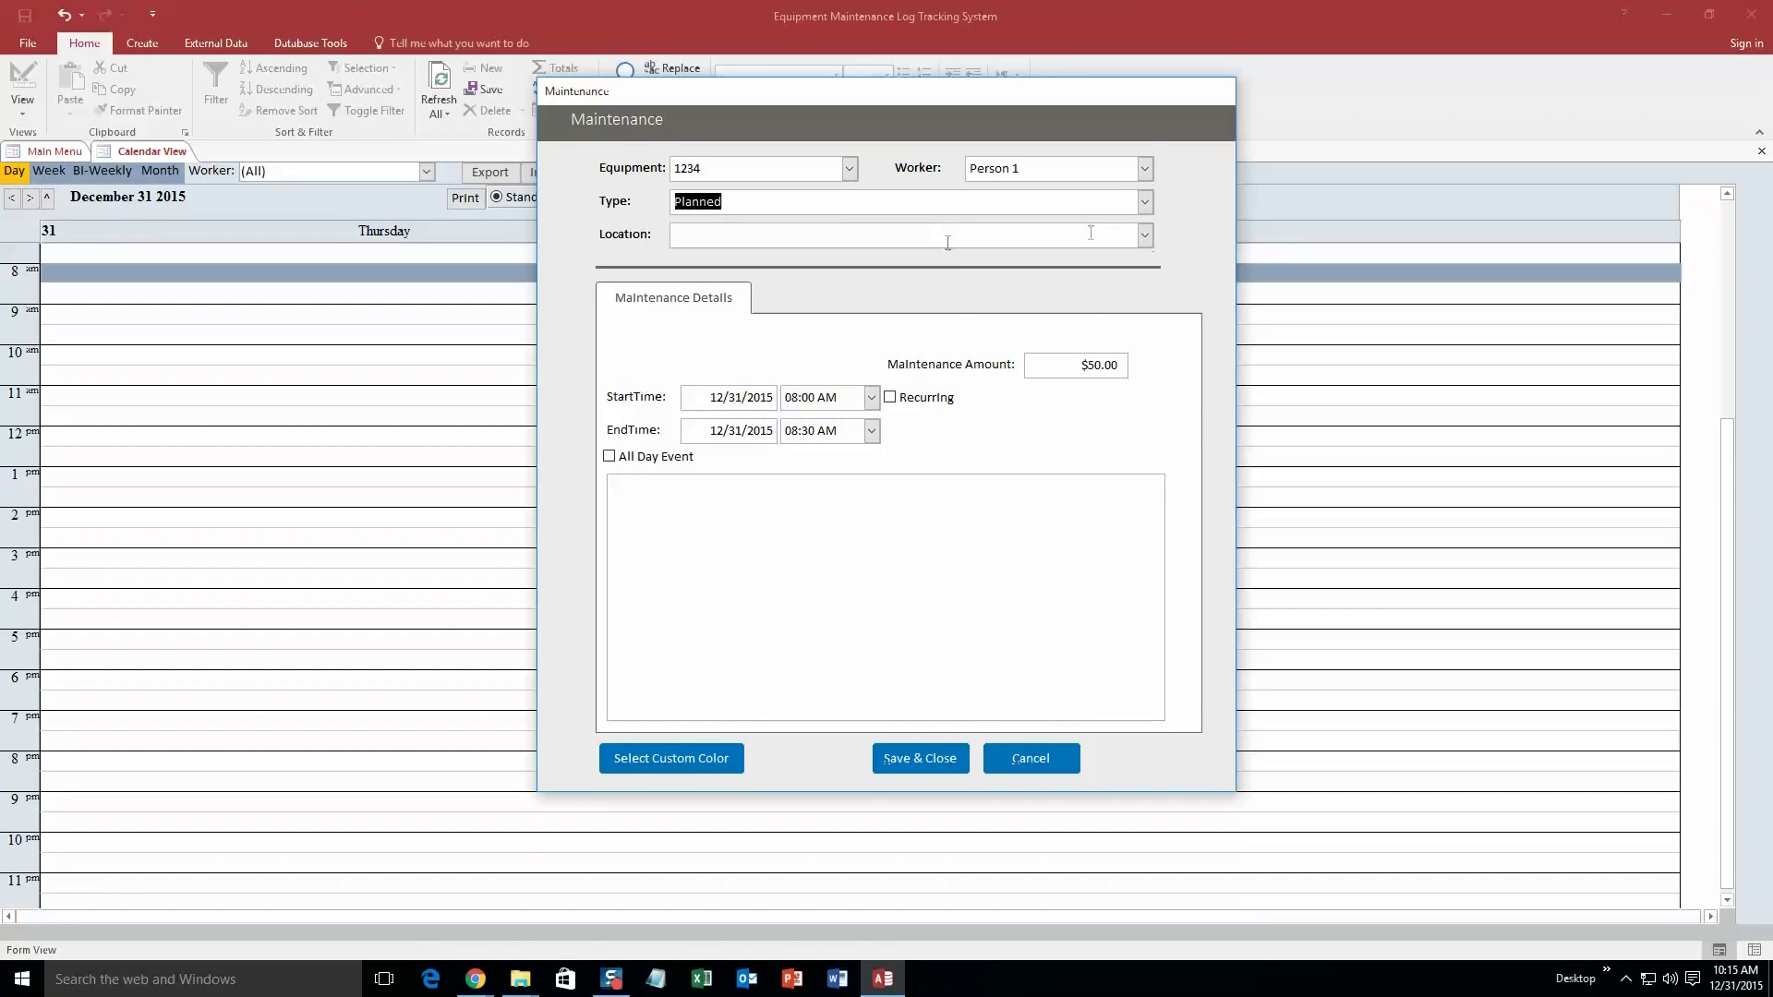
left_click(1143, 234)
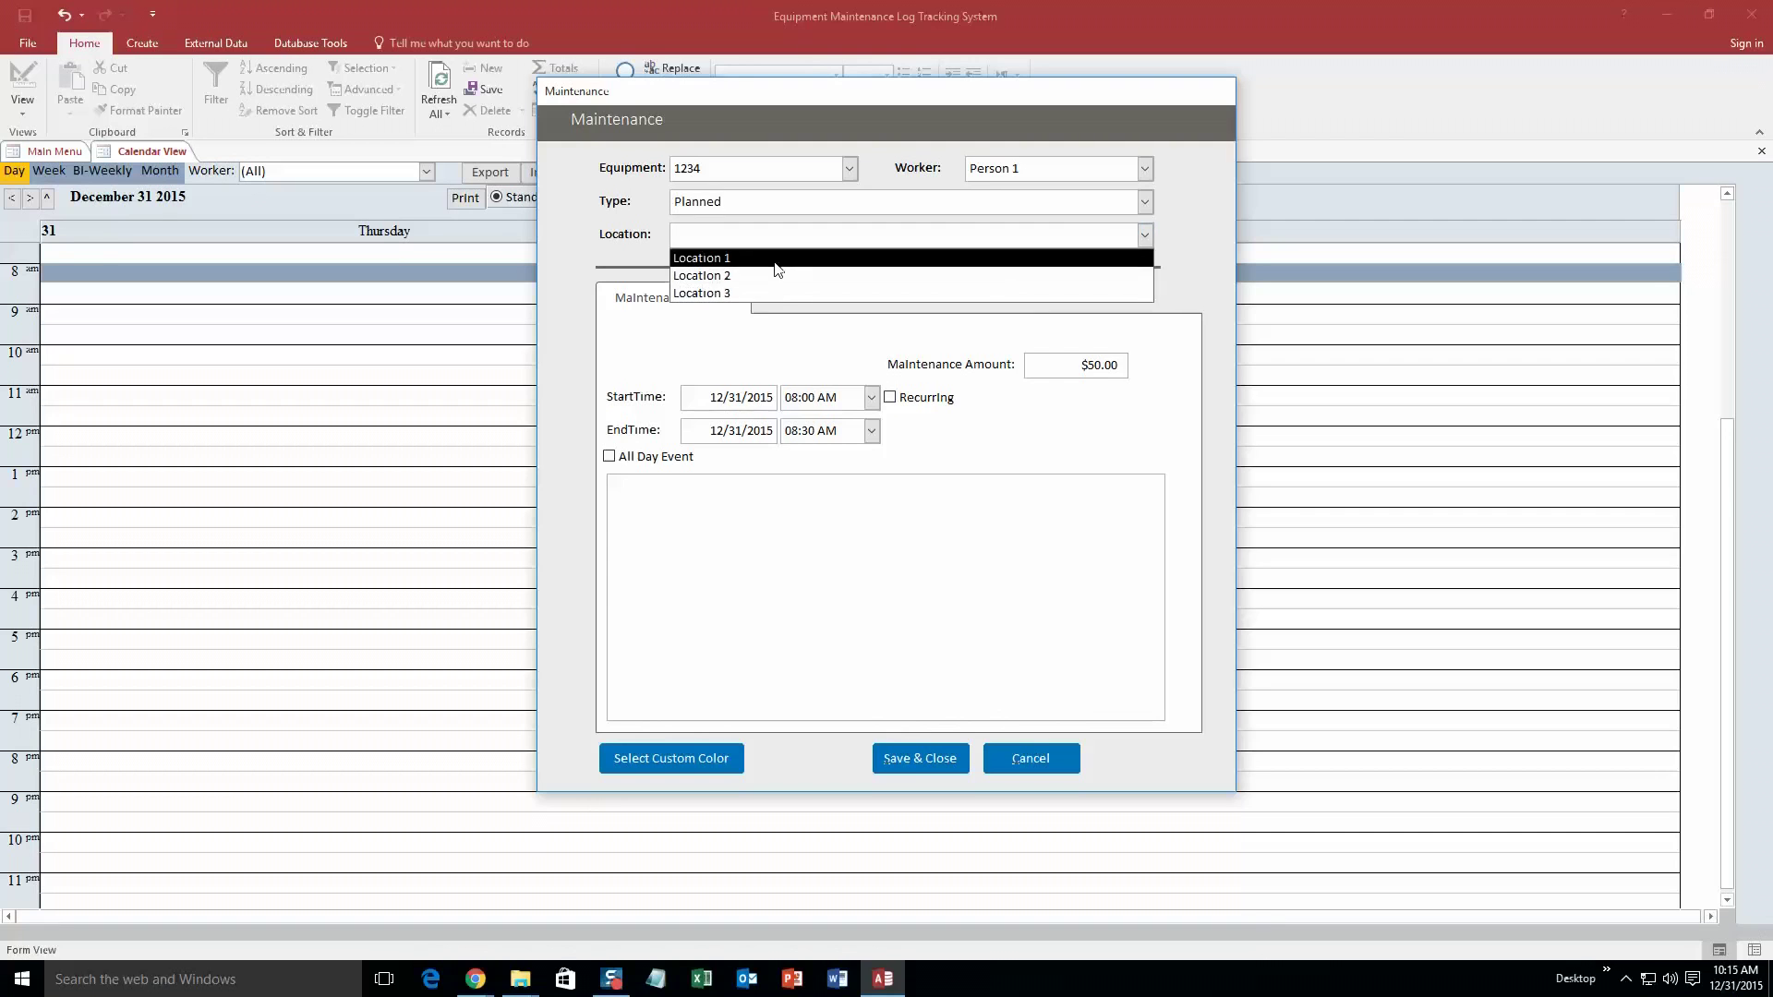
left_click(871, 431)
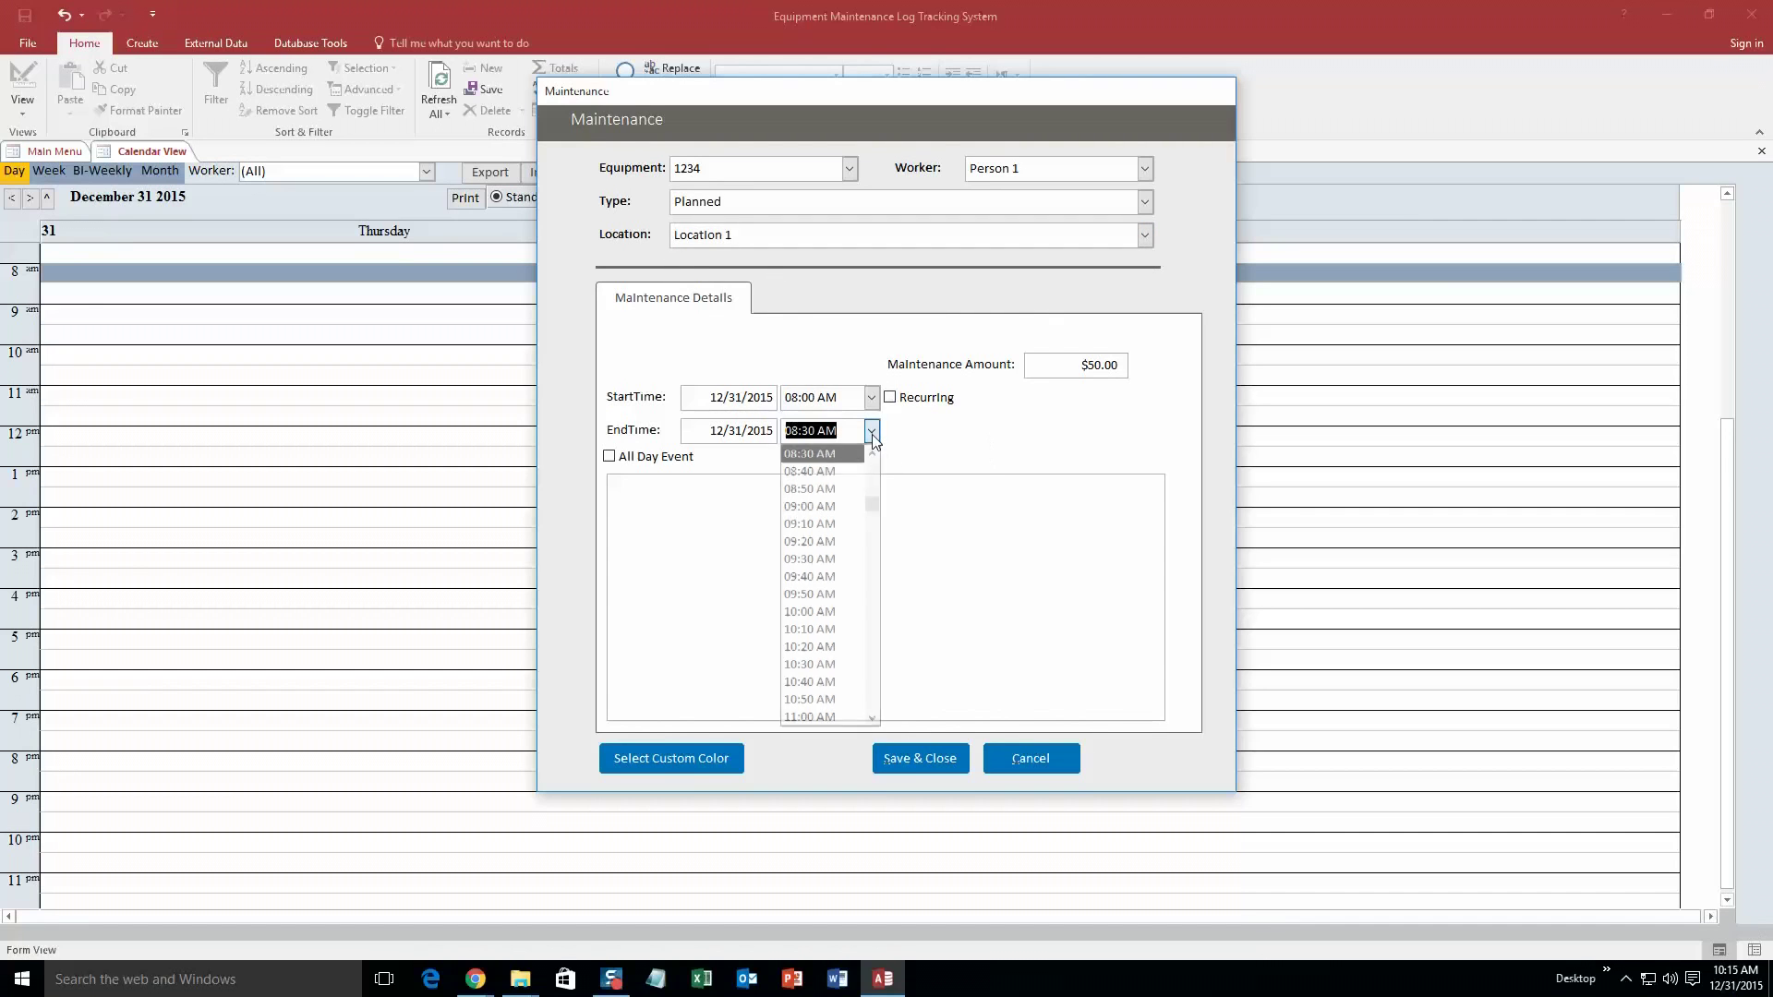
mouse_move(810, 505)
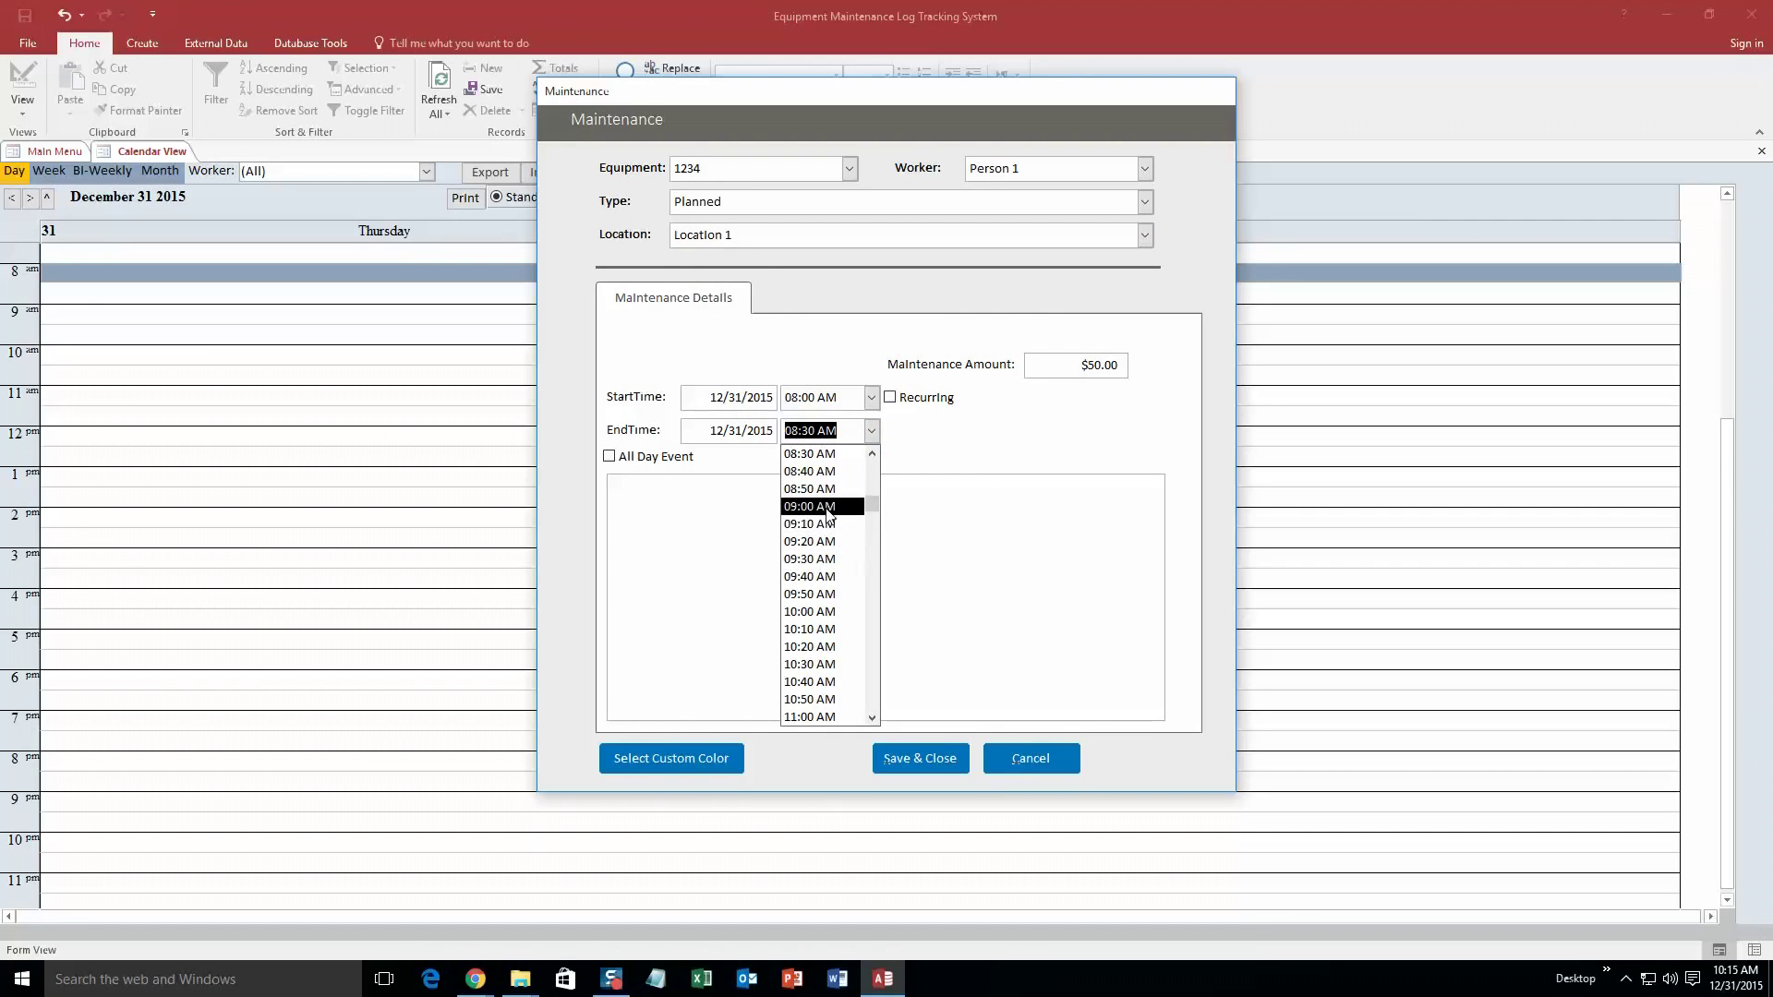
left_click(809, 505)
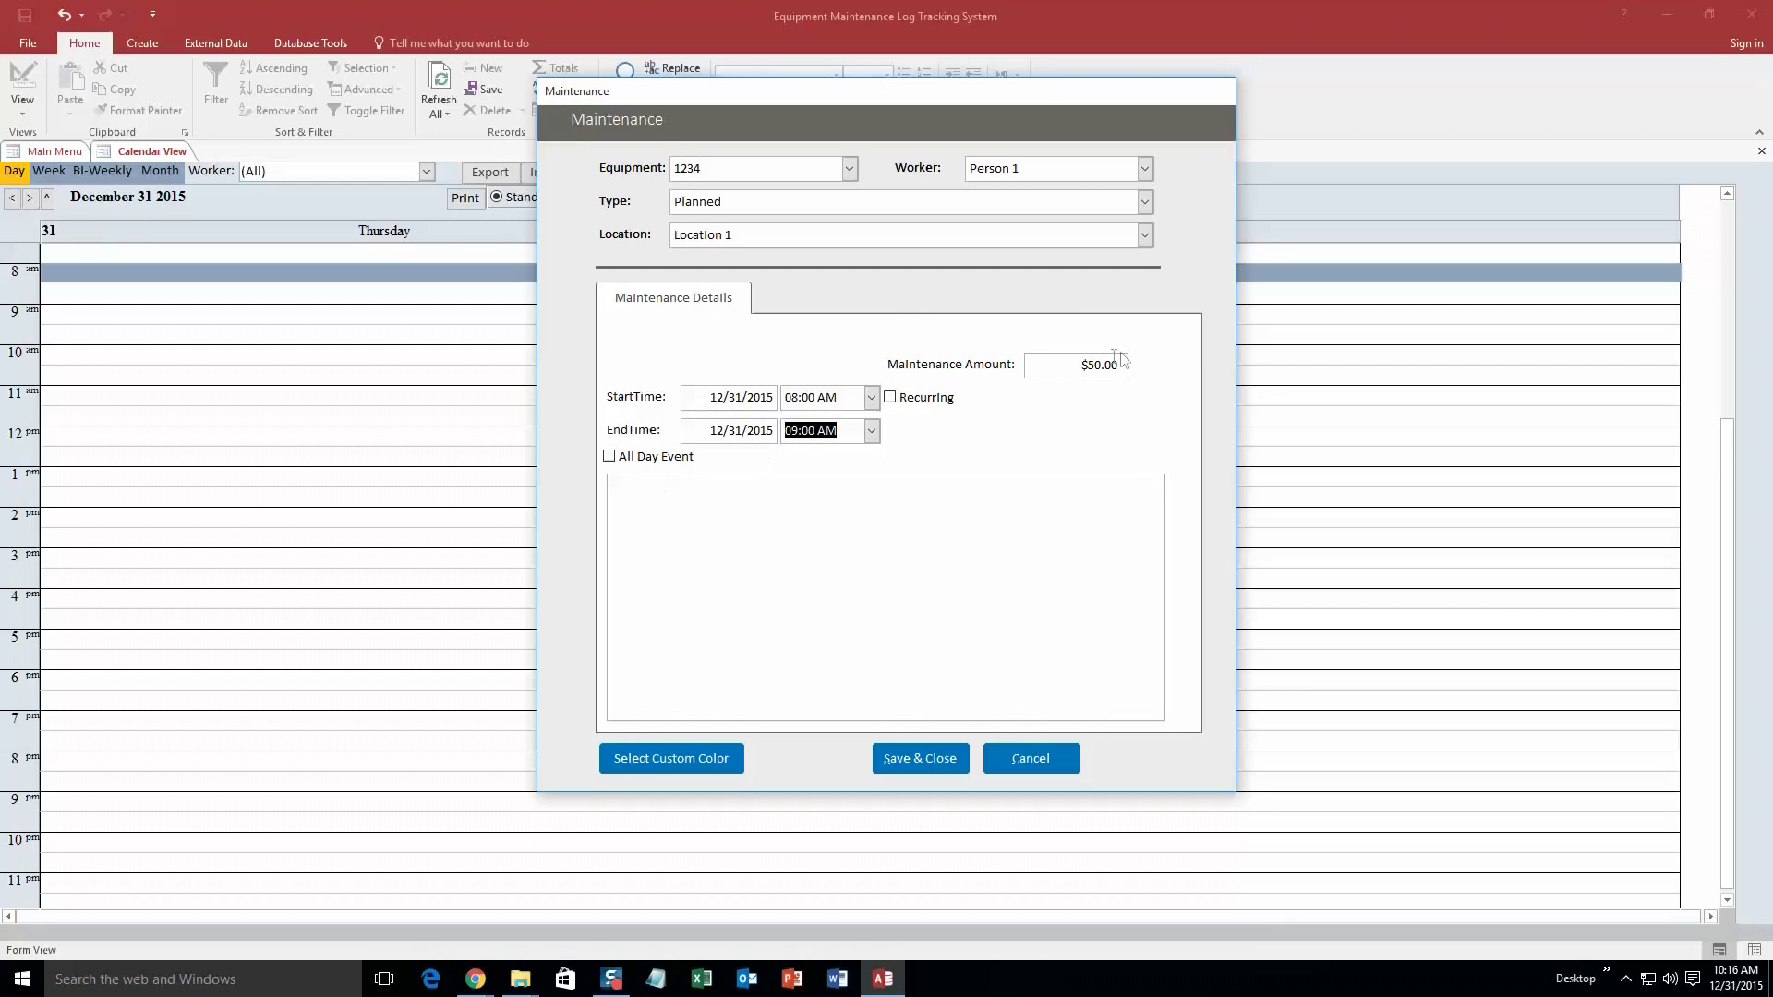
mouse_move(1123, 155)
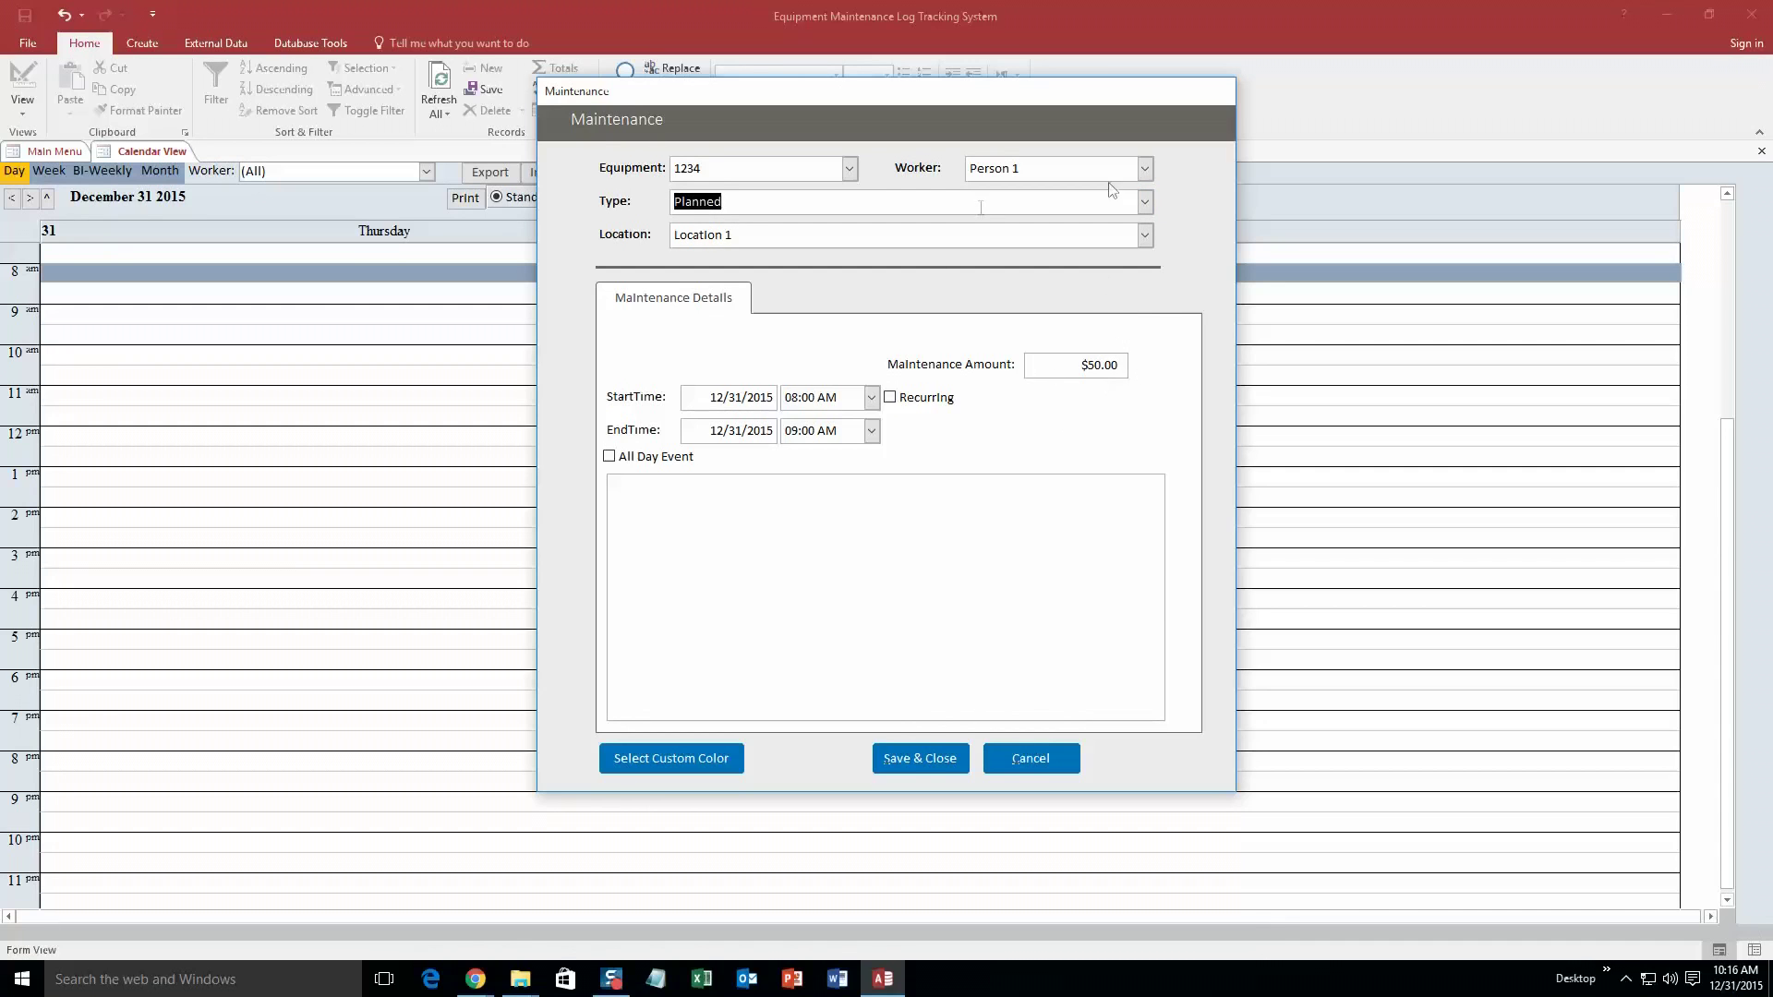
Confirm Person 1 as worker and give the appointment a custom cyan colour.
left_click(1143, 167)
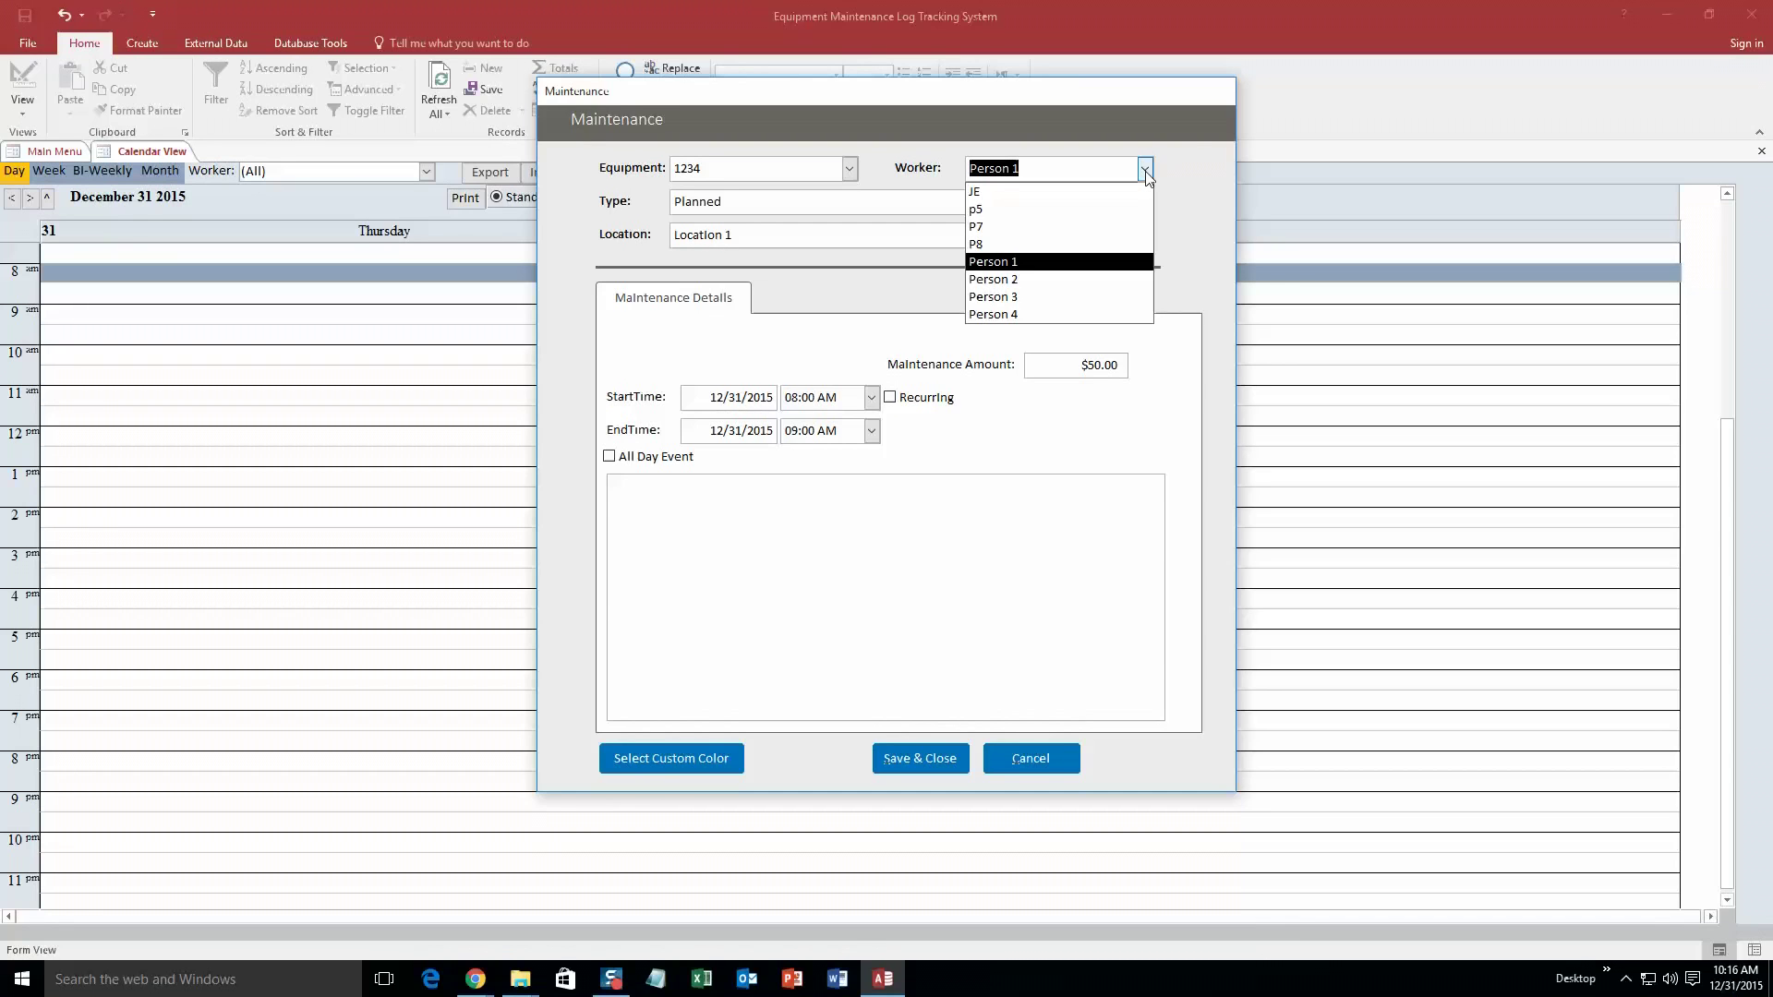
left_click(992, 261)
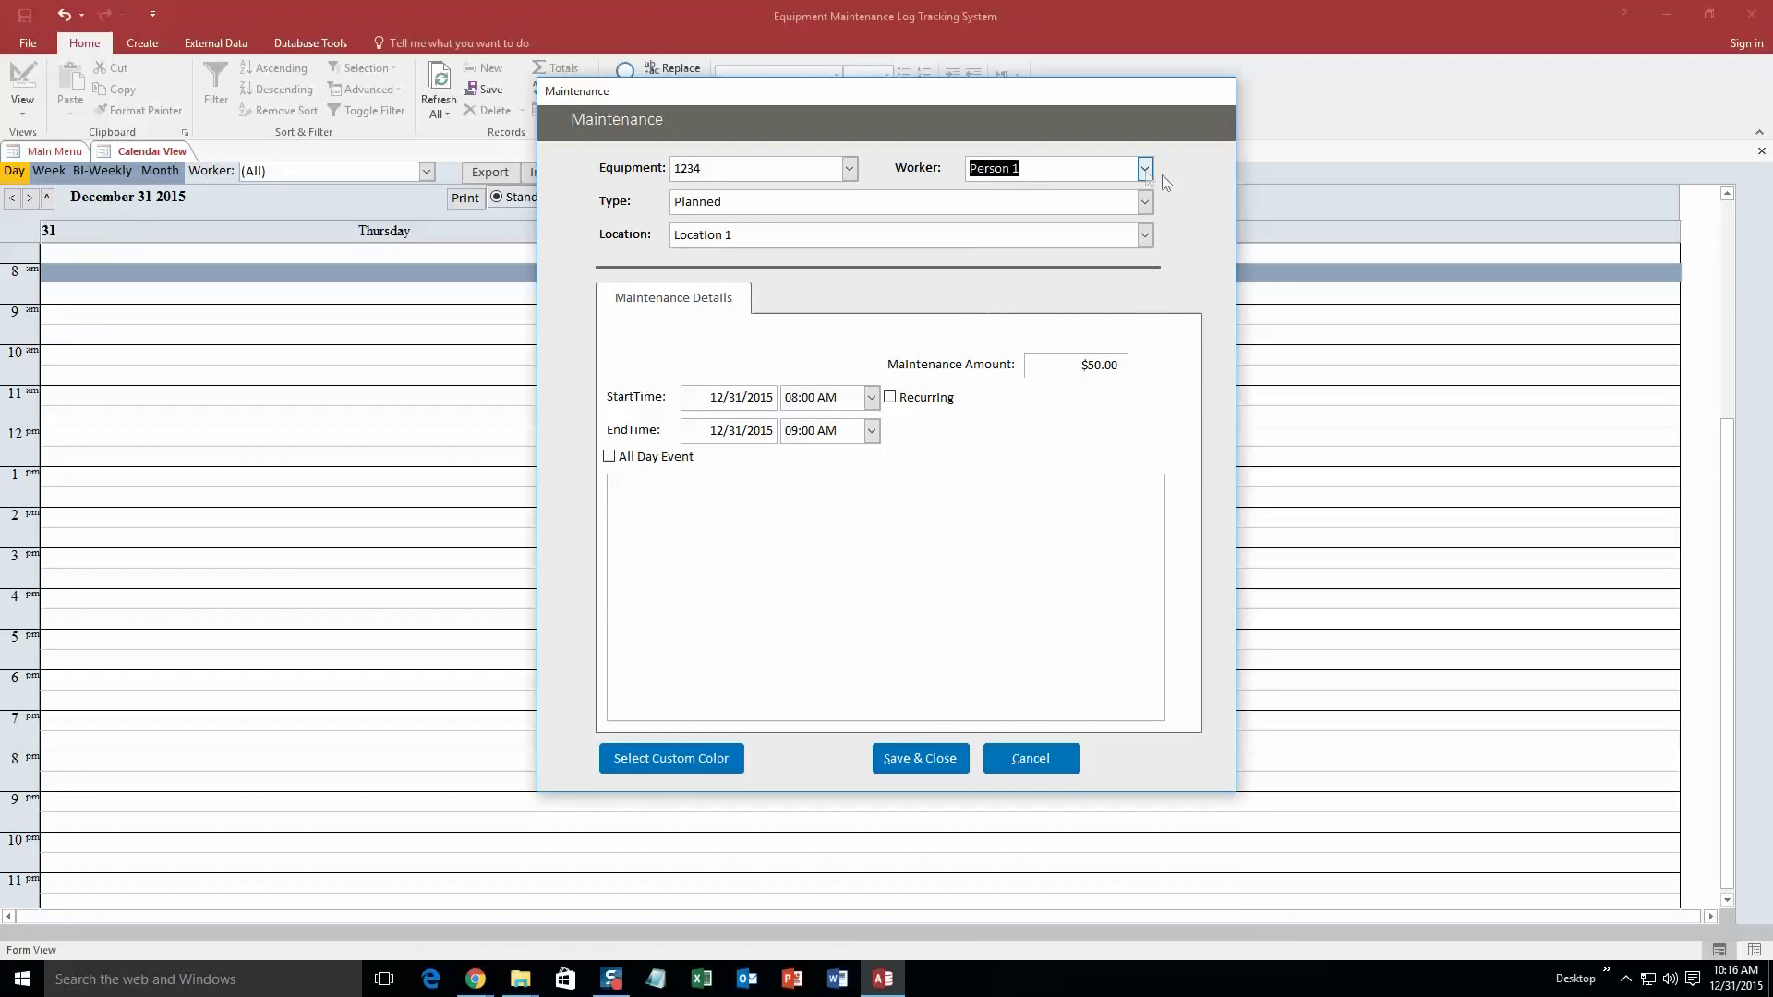
left_click(670, 758)
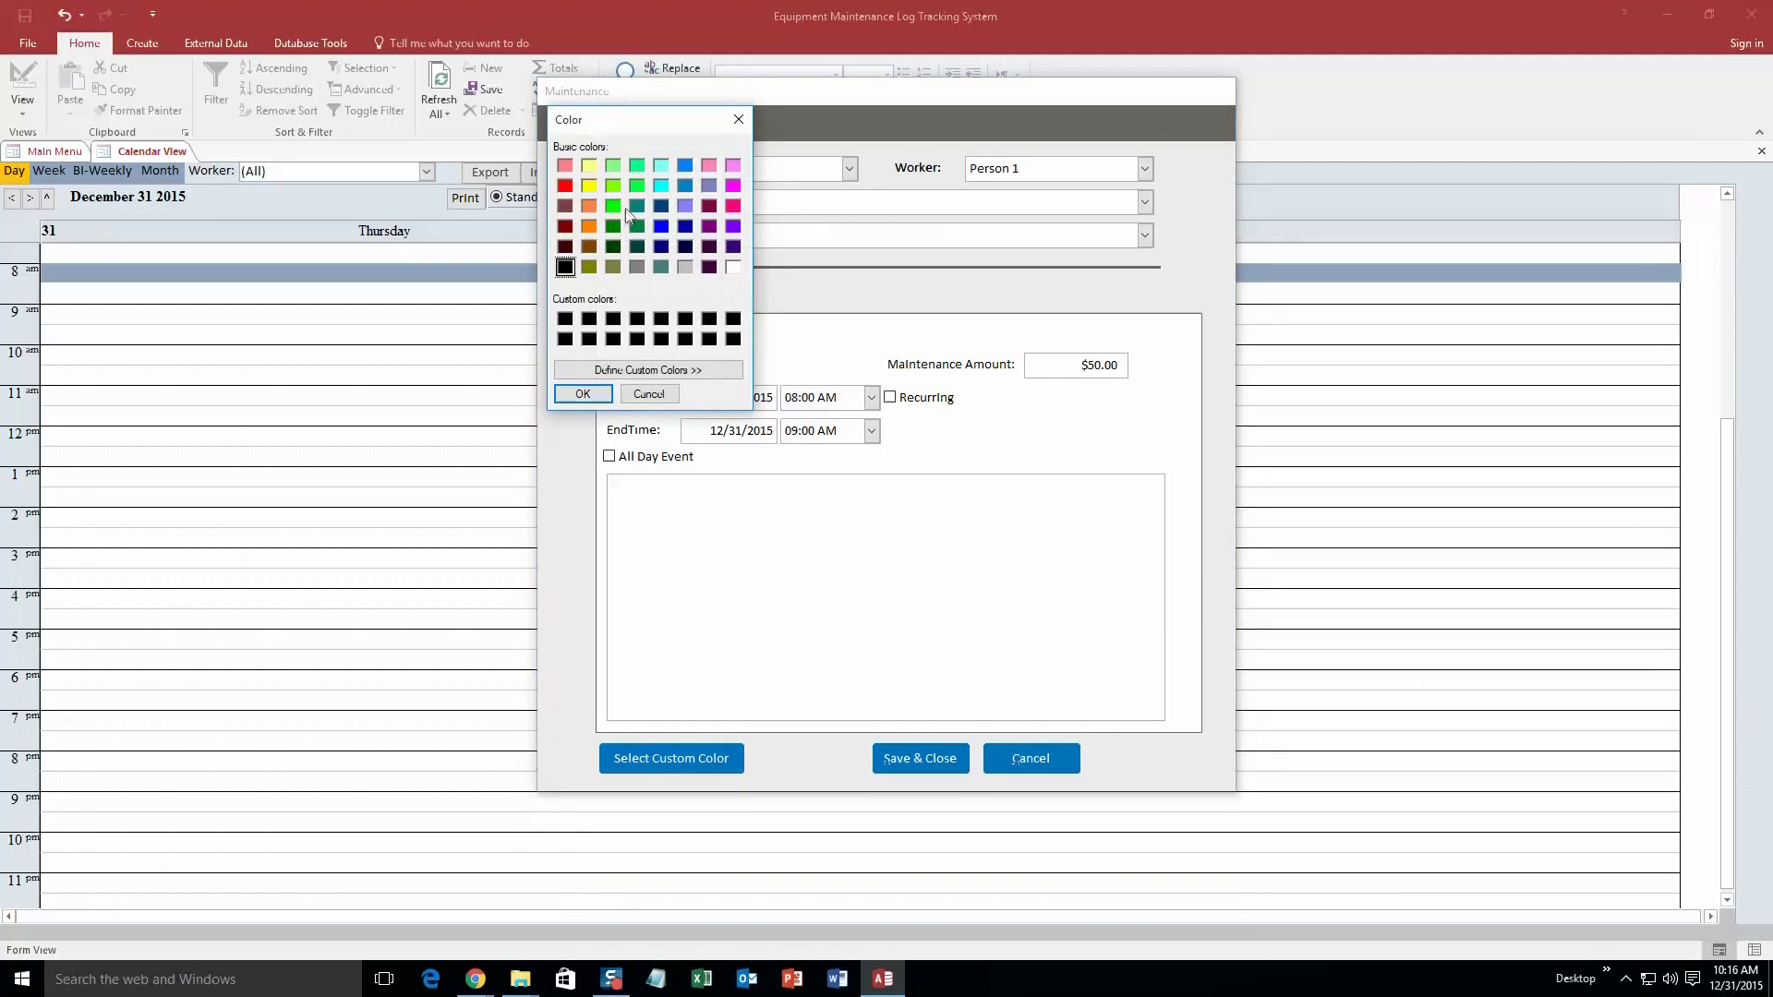
left_click(583, 393)
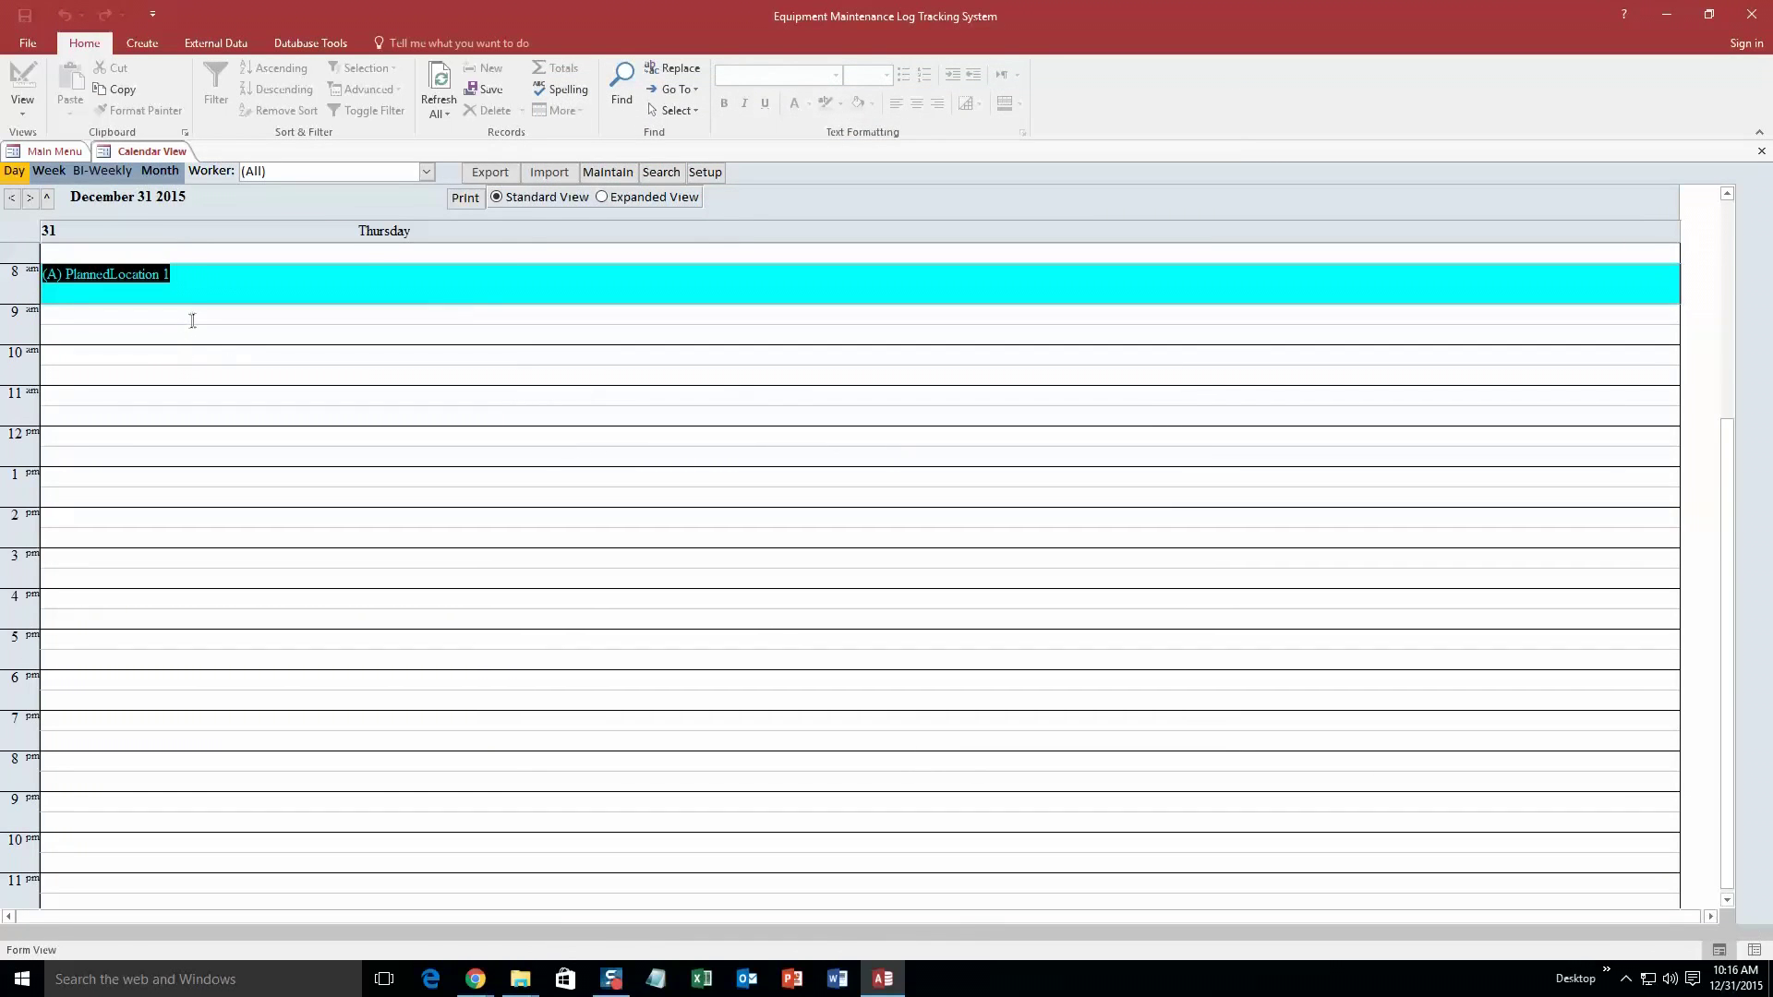
View the 12/31/2015 maintenance in the December month view, then close the calendar.
left_click(192, 279)
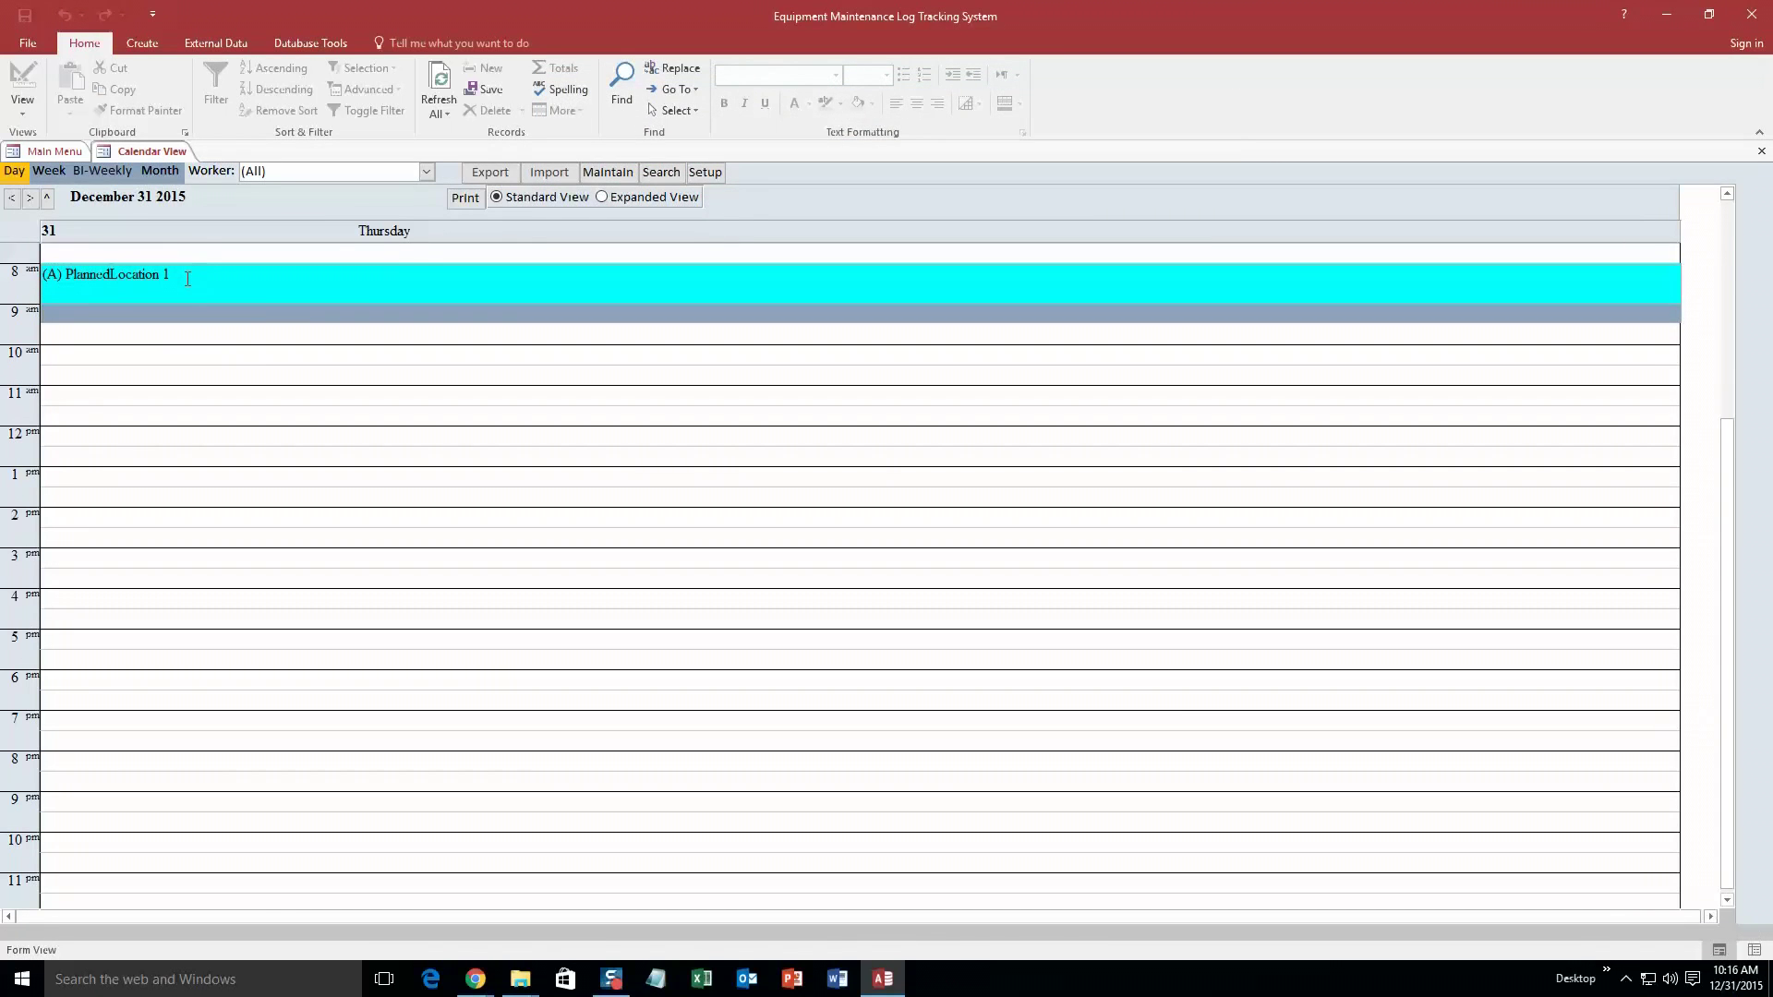
mouse_move(215, 313)
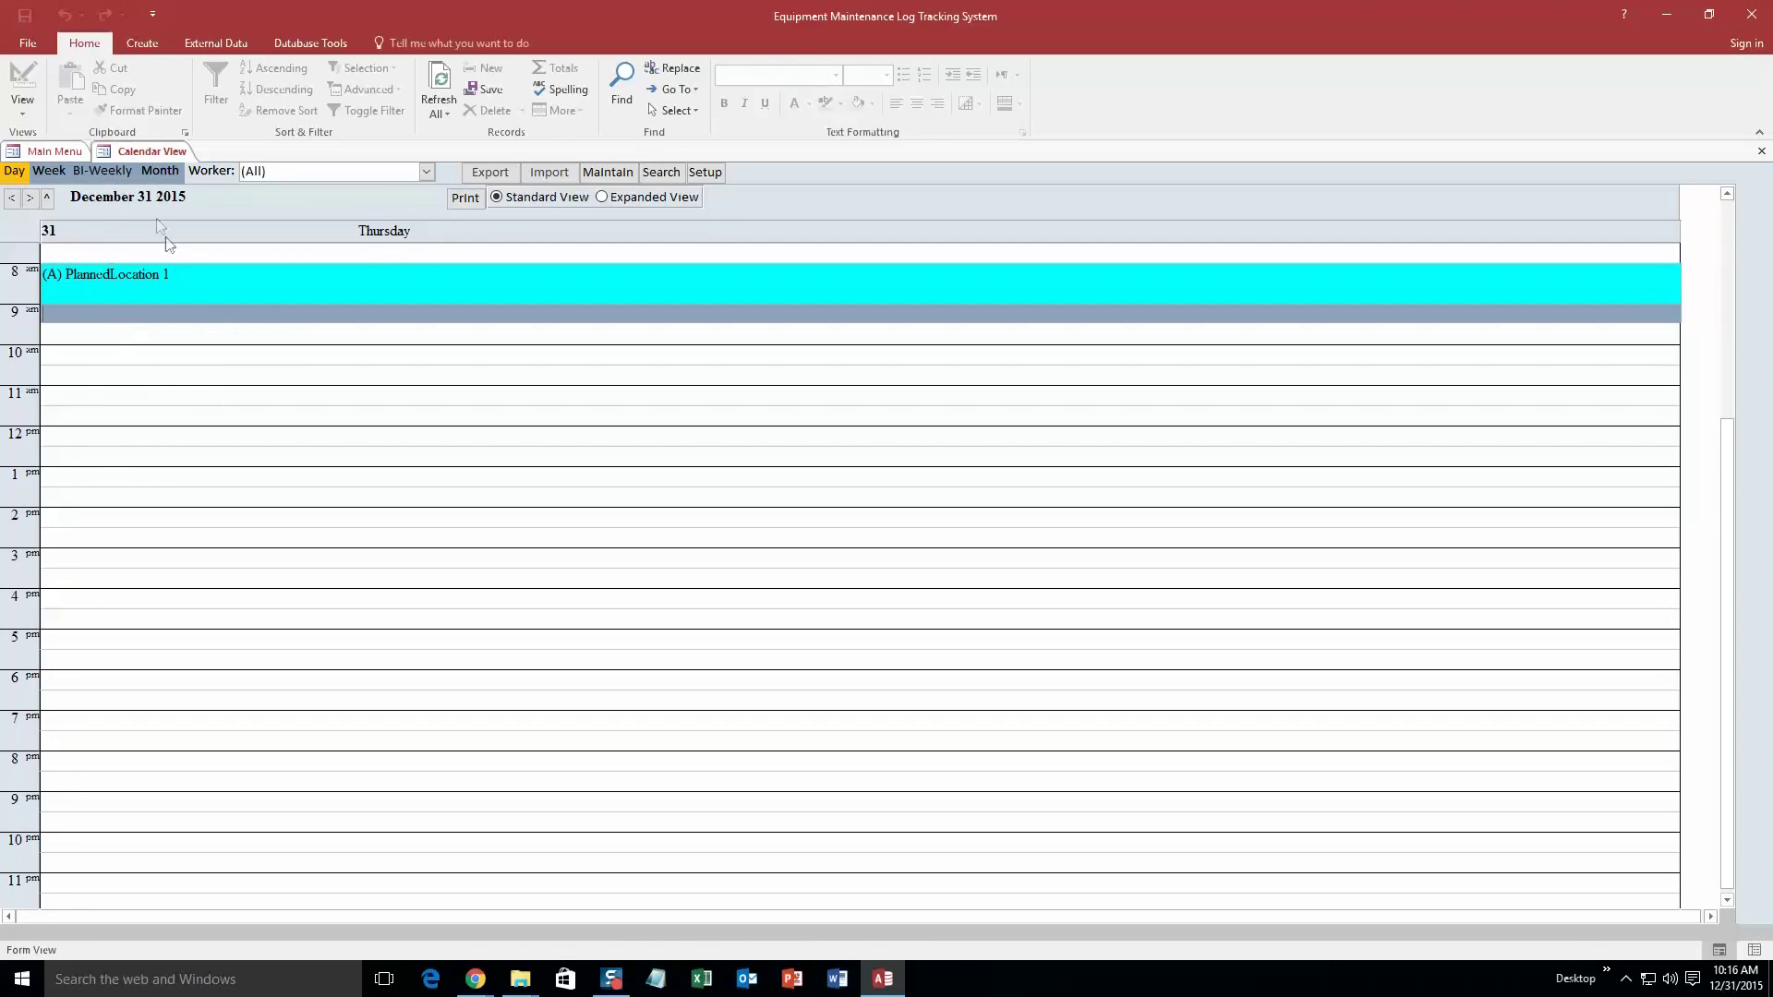
mouse_move(181, 242)
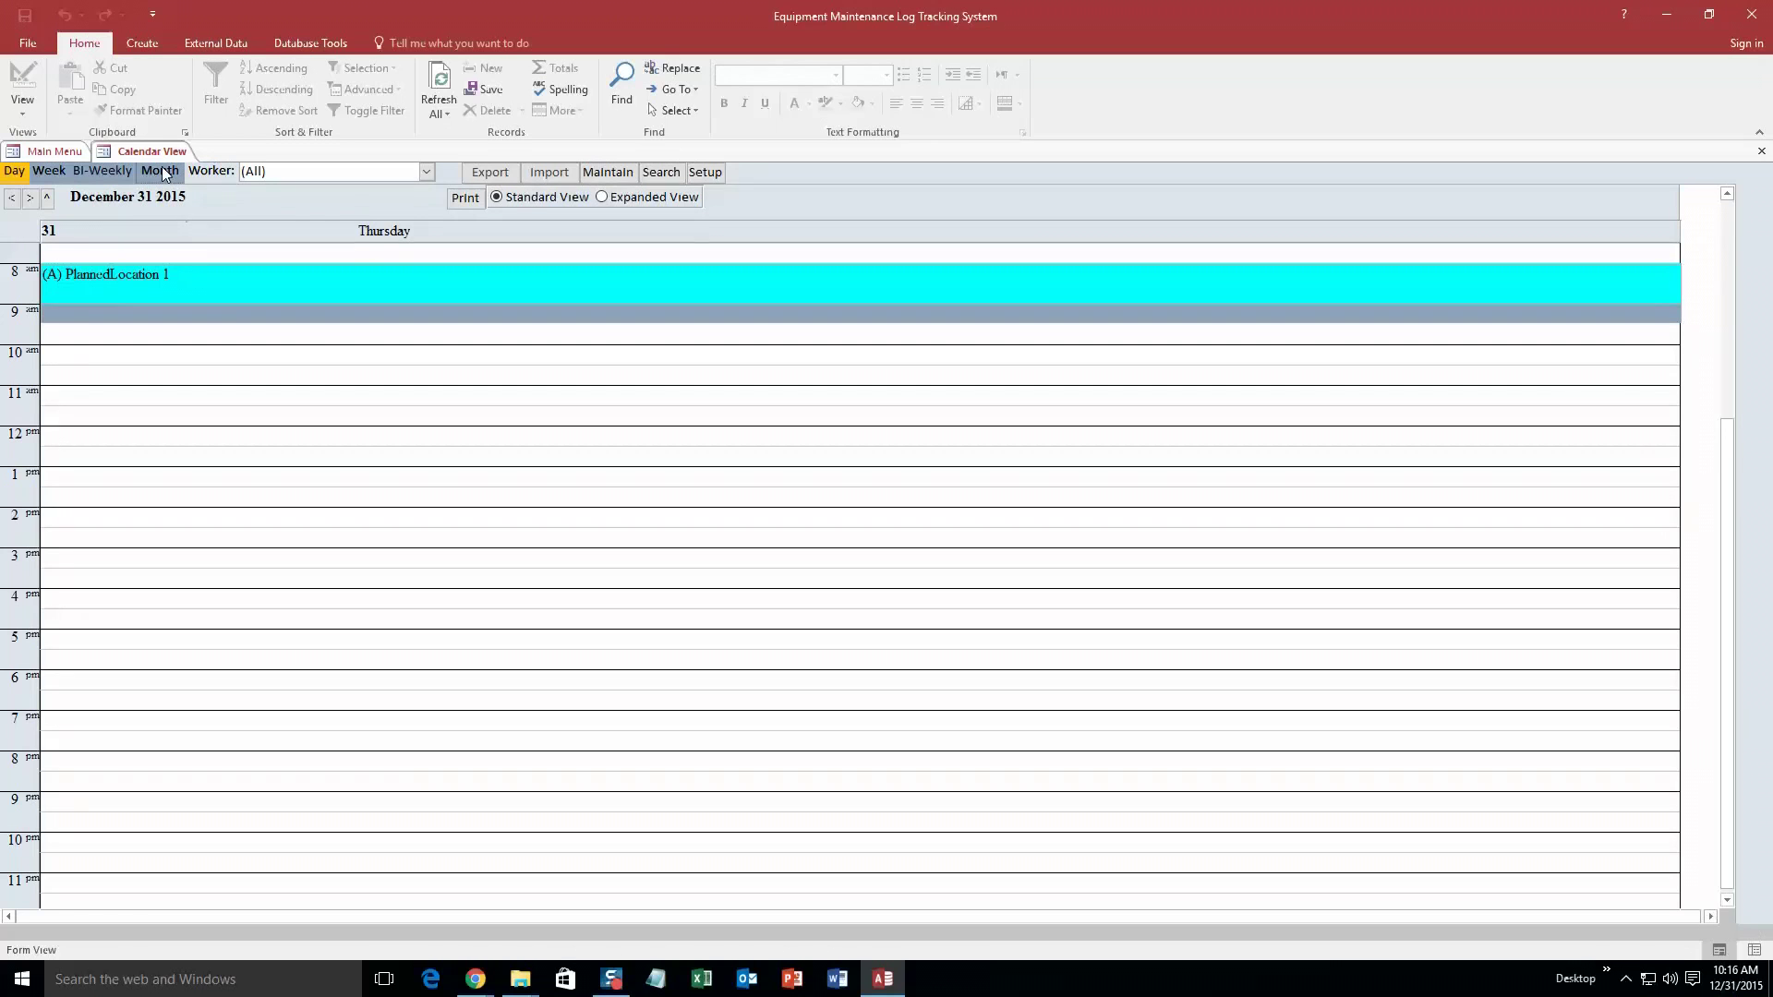
left_click(160, 171)
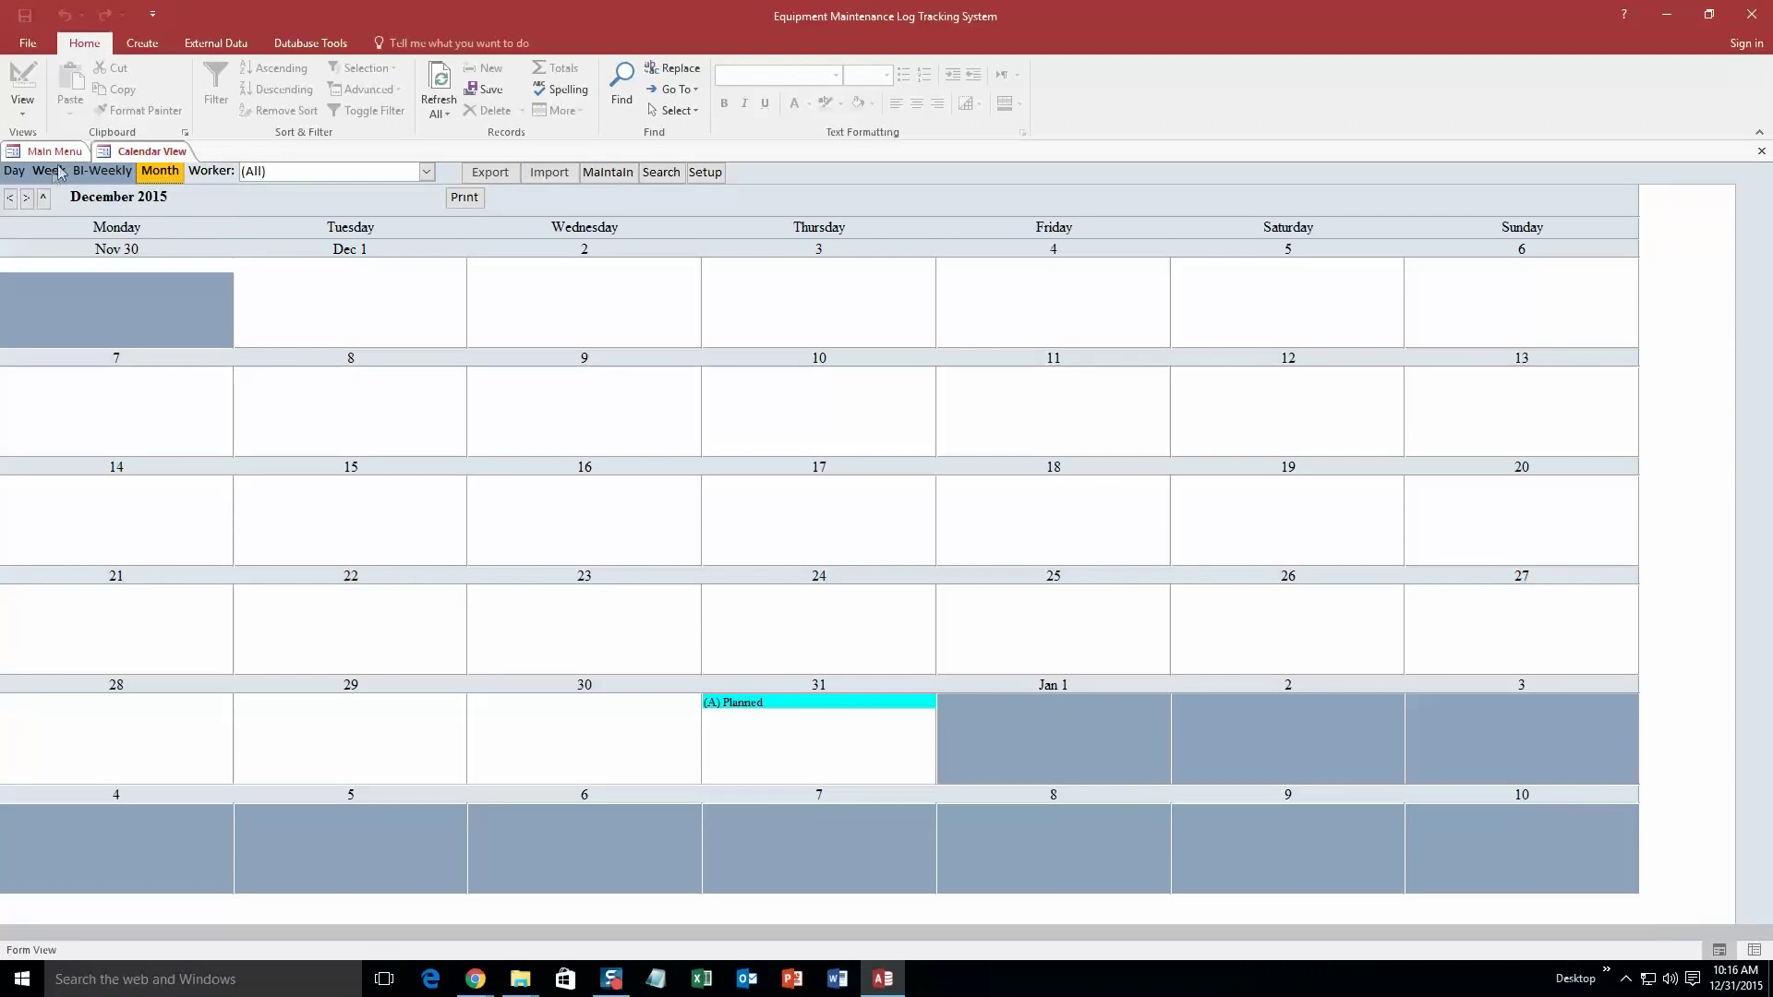
left_click(53, 151)
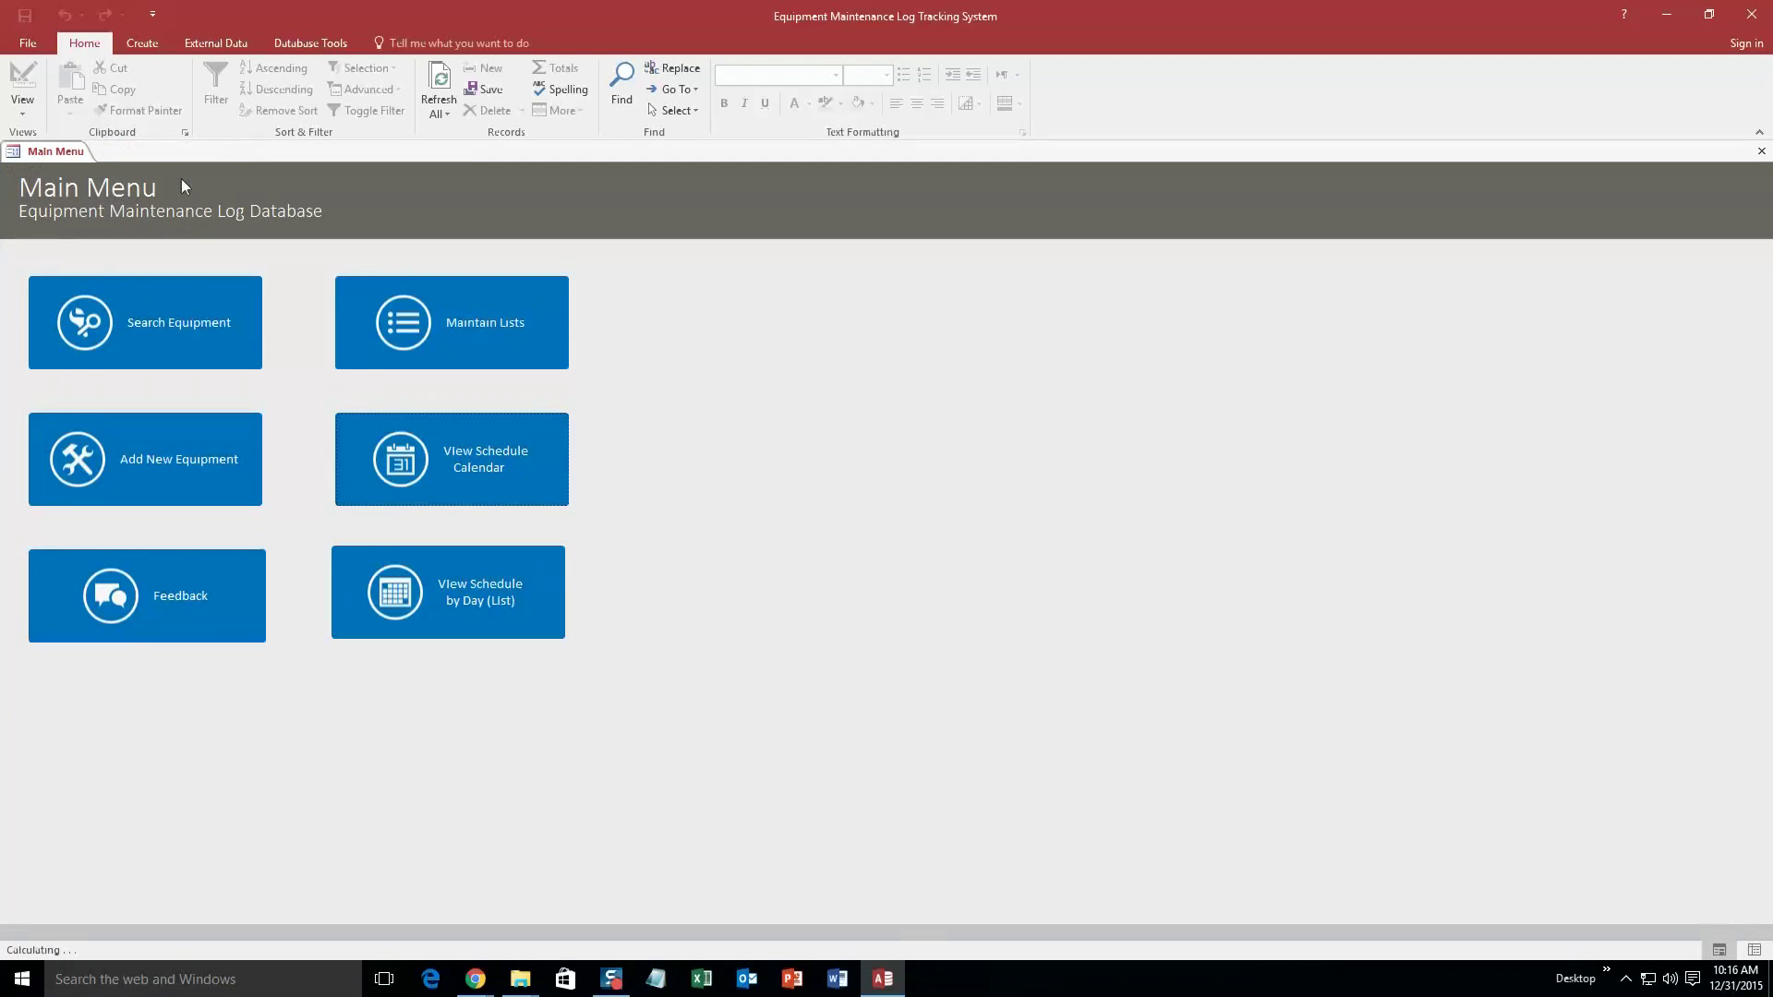
left_click(145, 323)
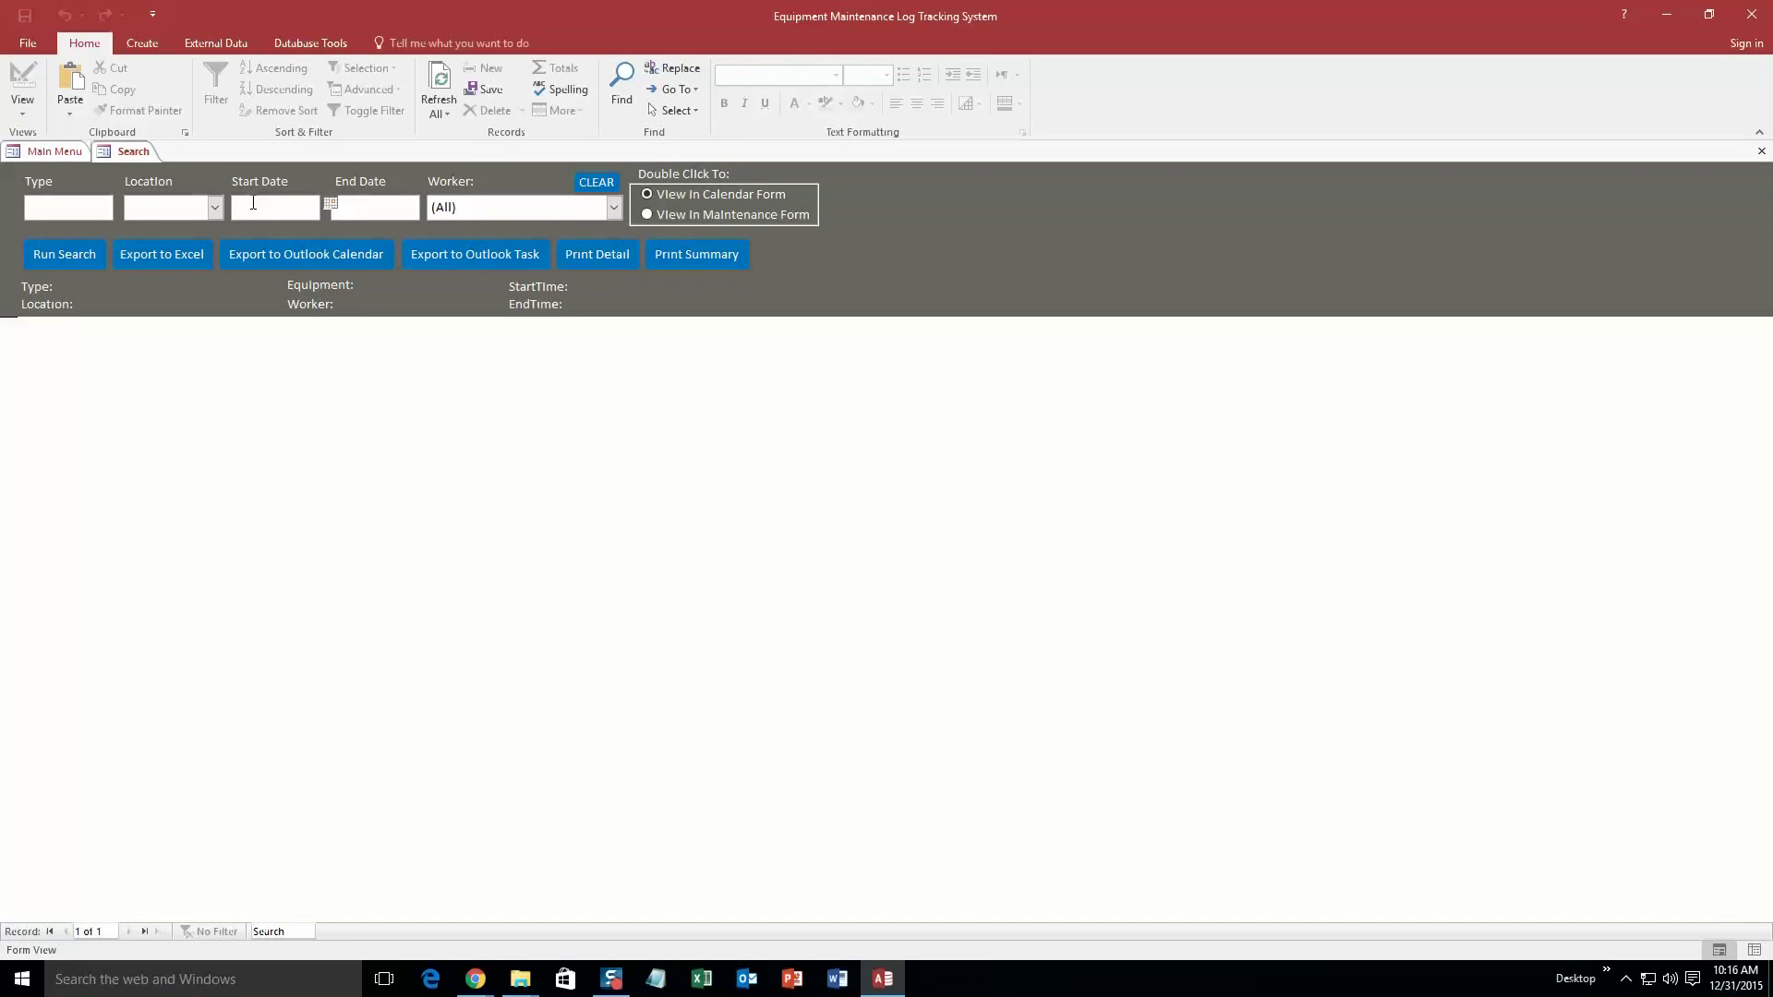
left_click(329, 205)
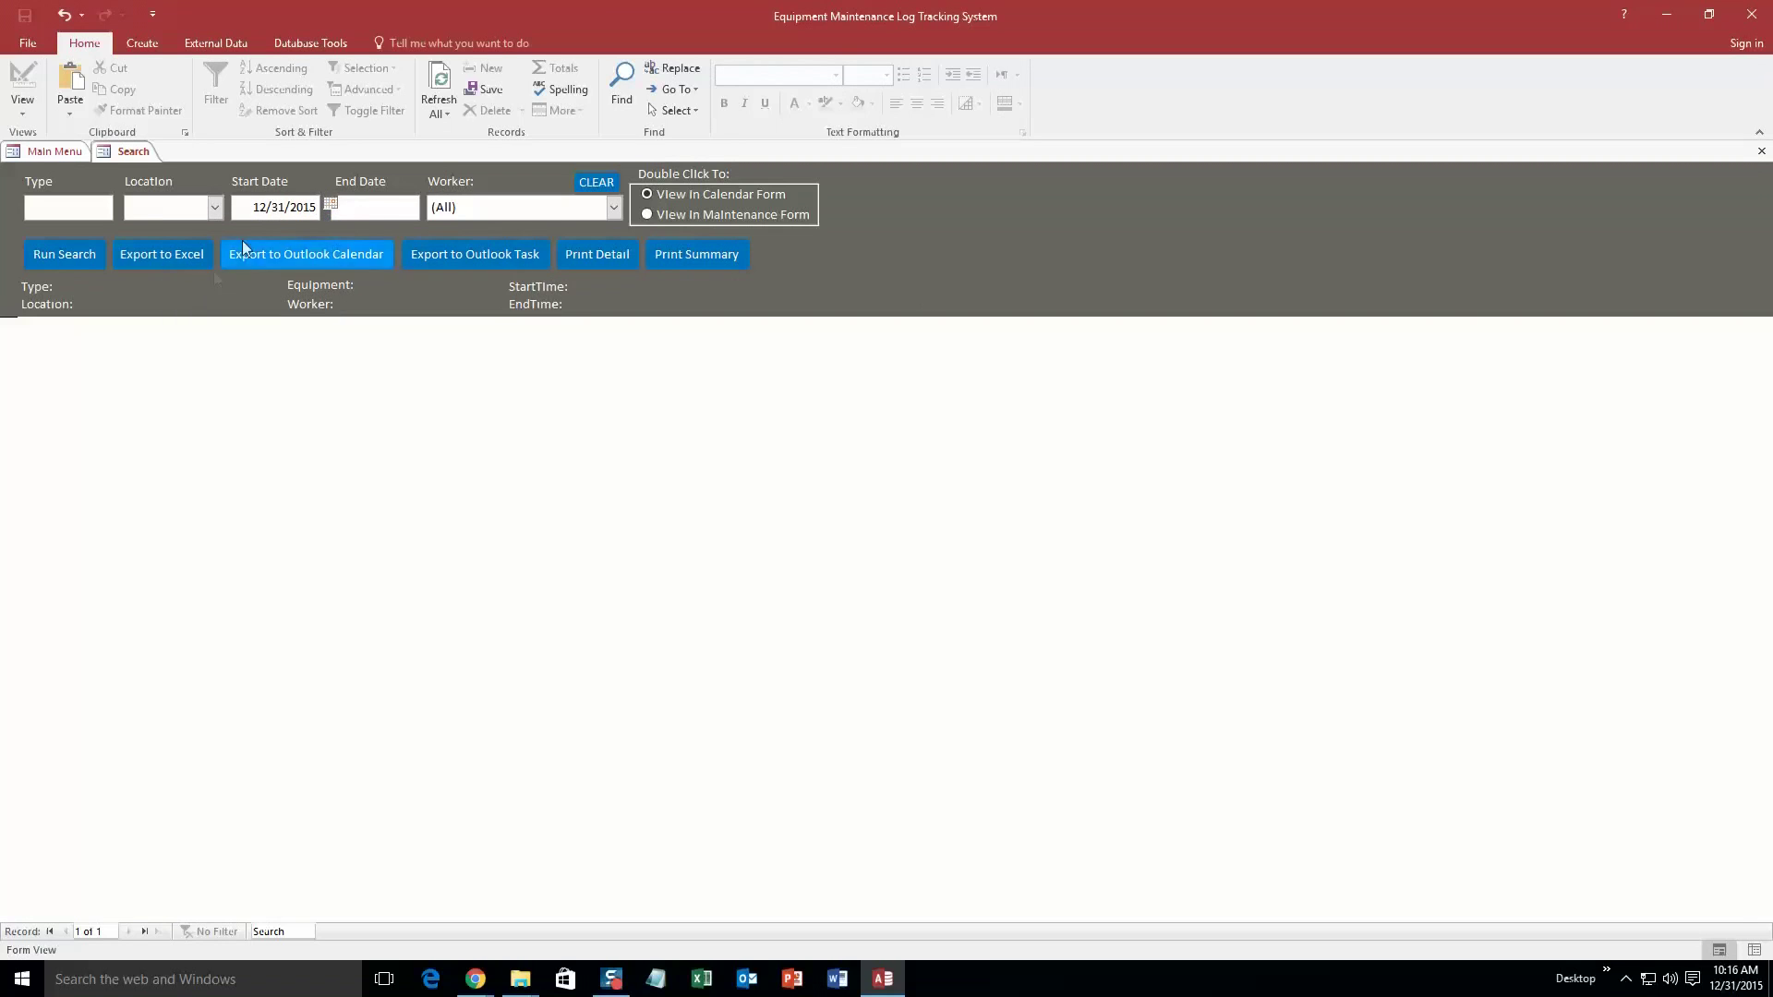
mouse_move(574, 222)
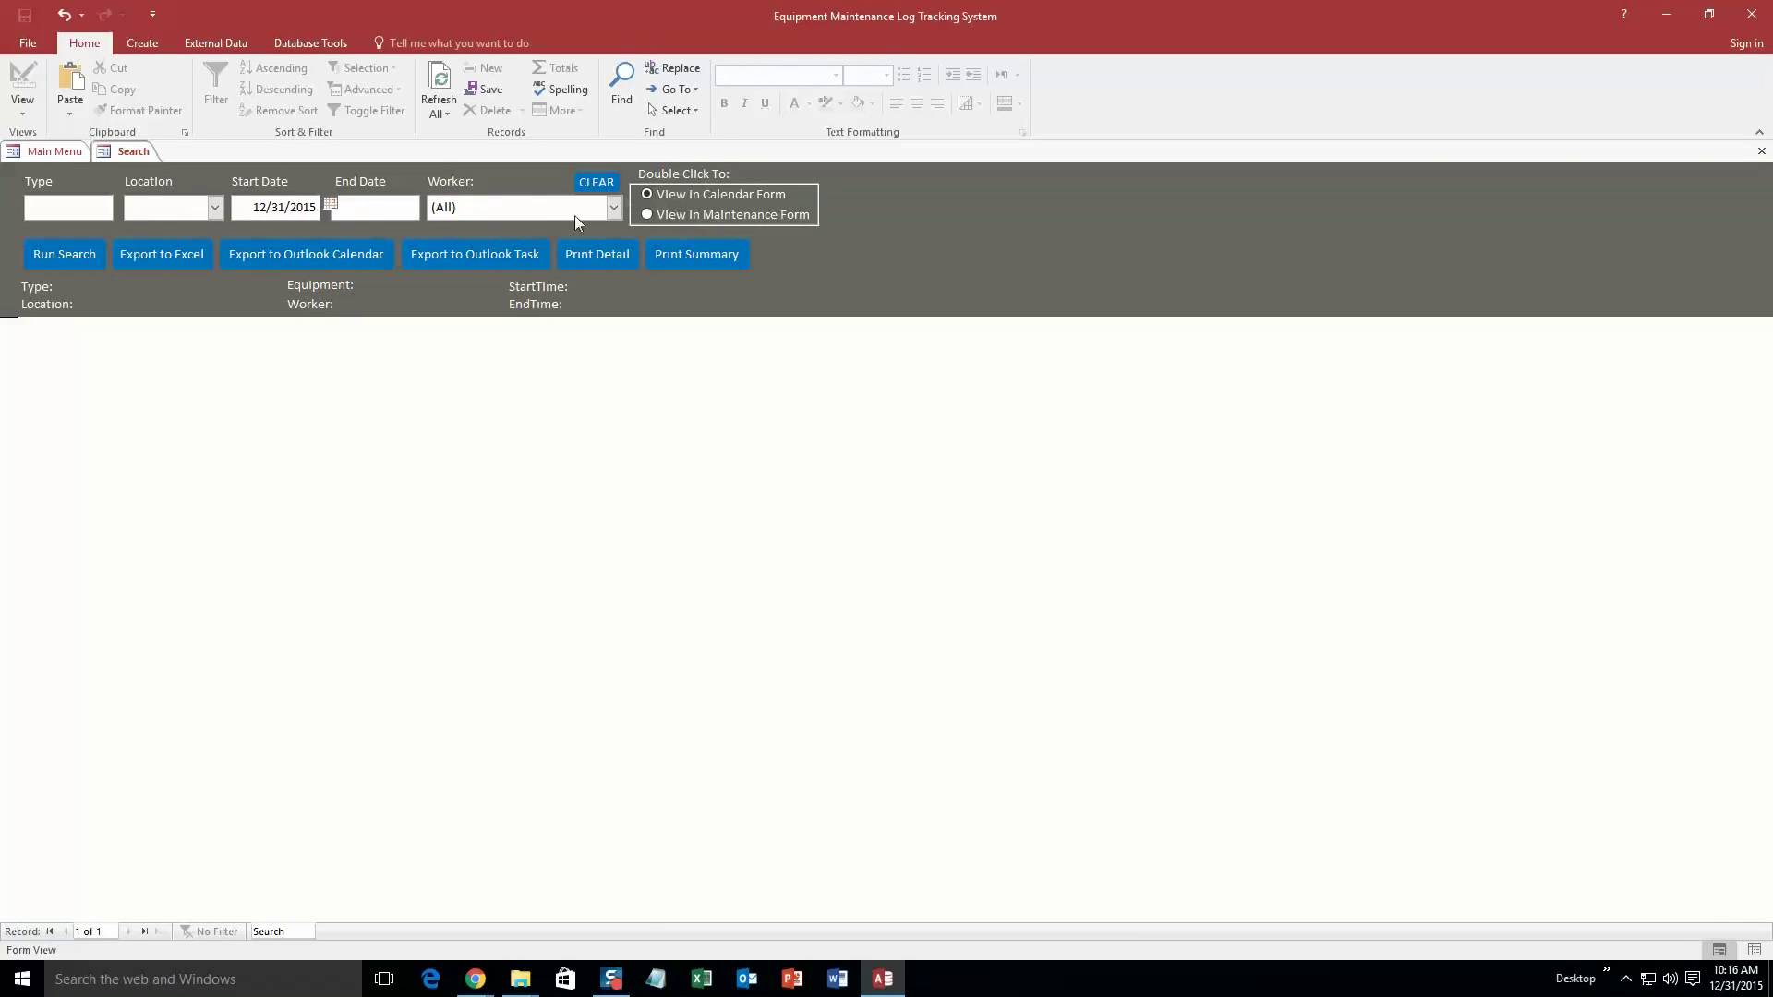
left_click(64, 253)
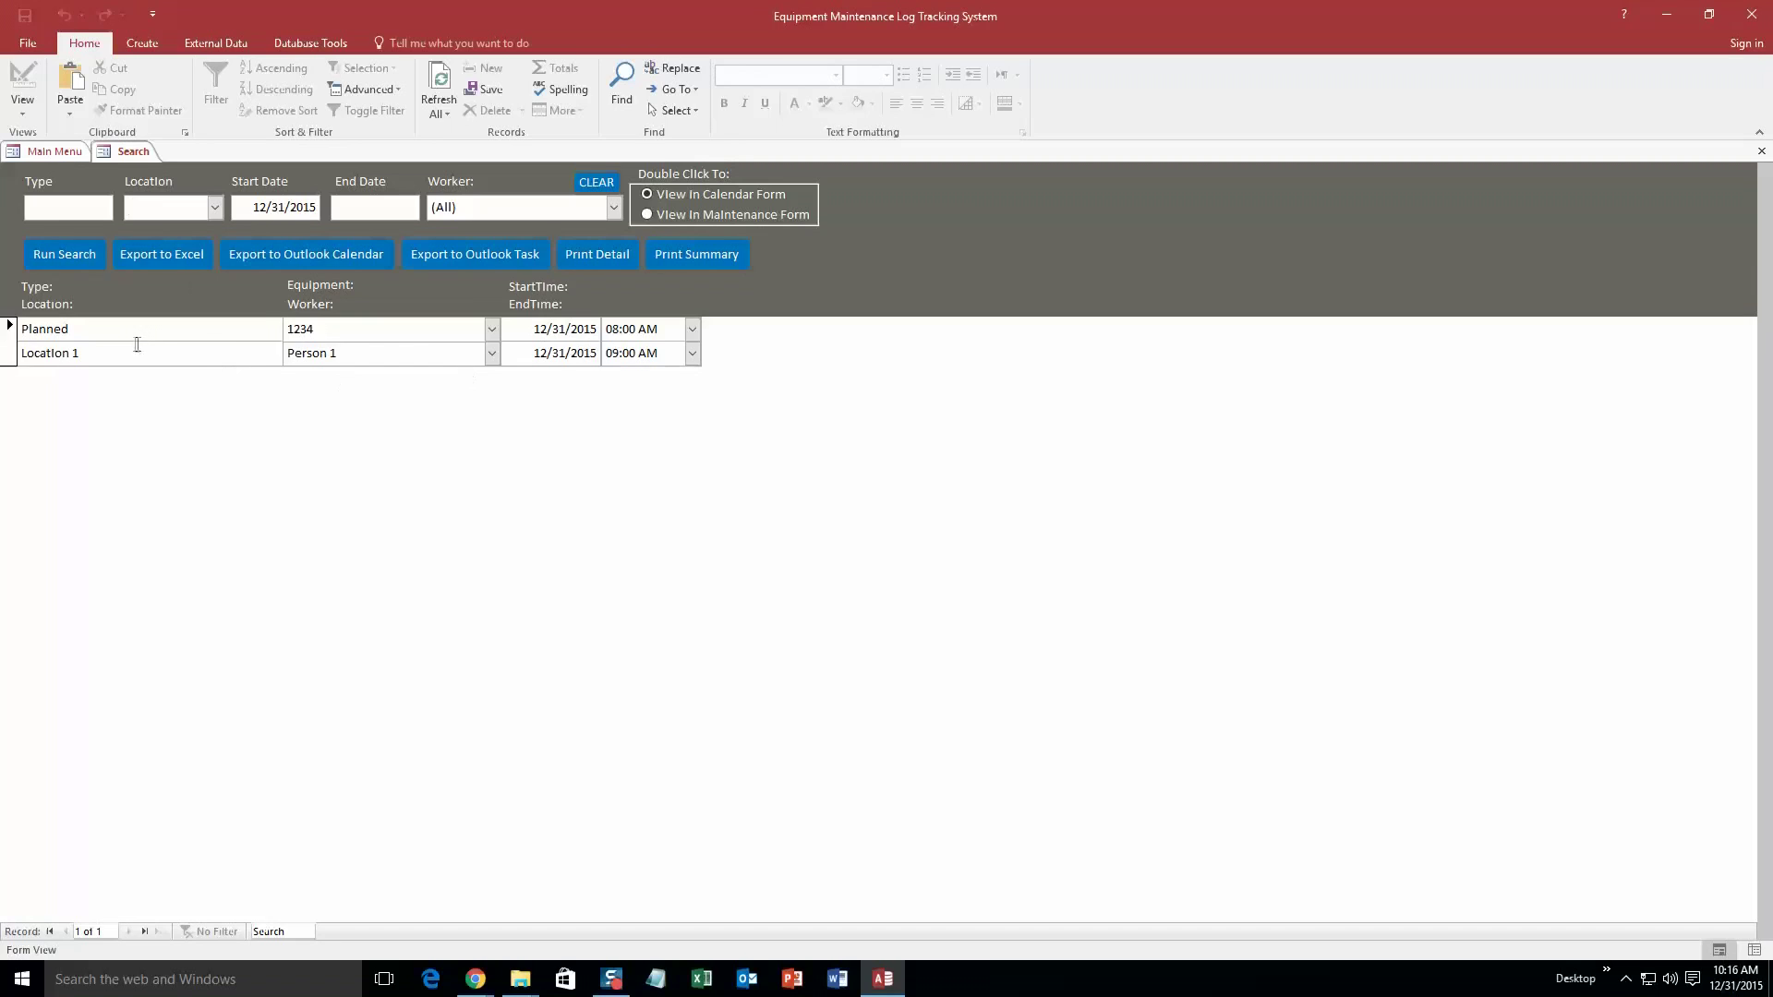
mouse_move(217, 364)
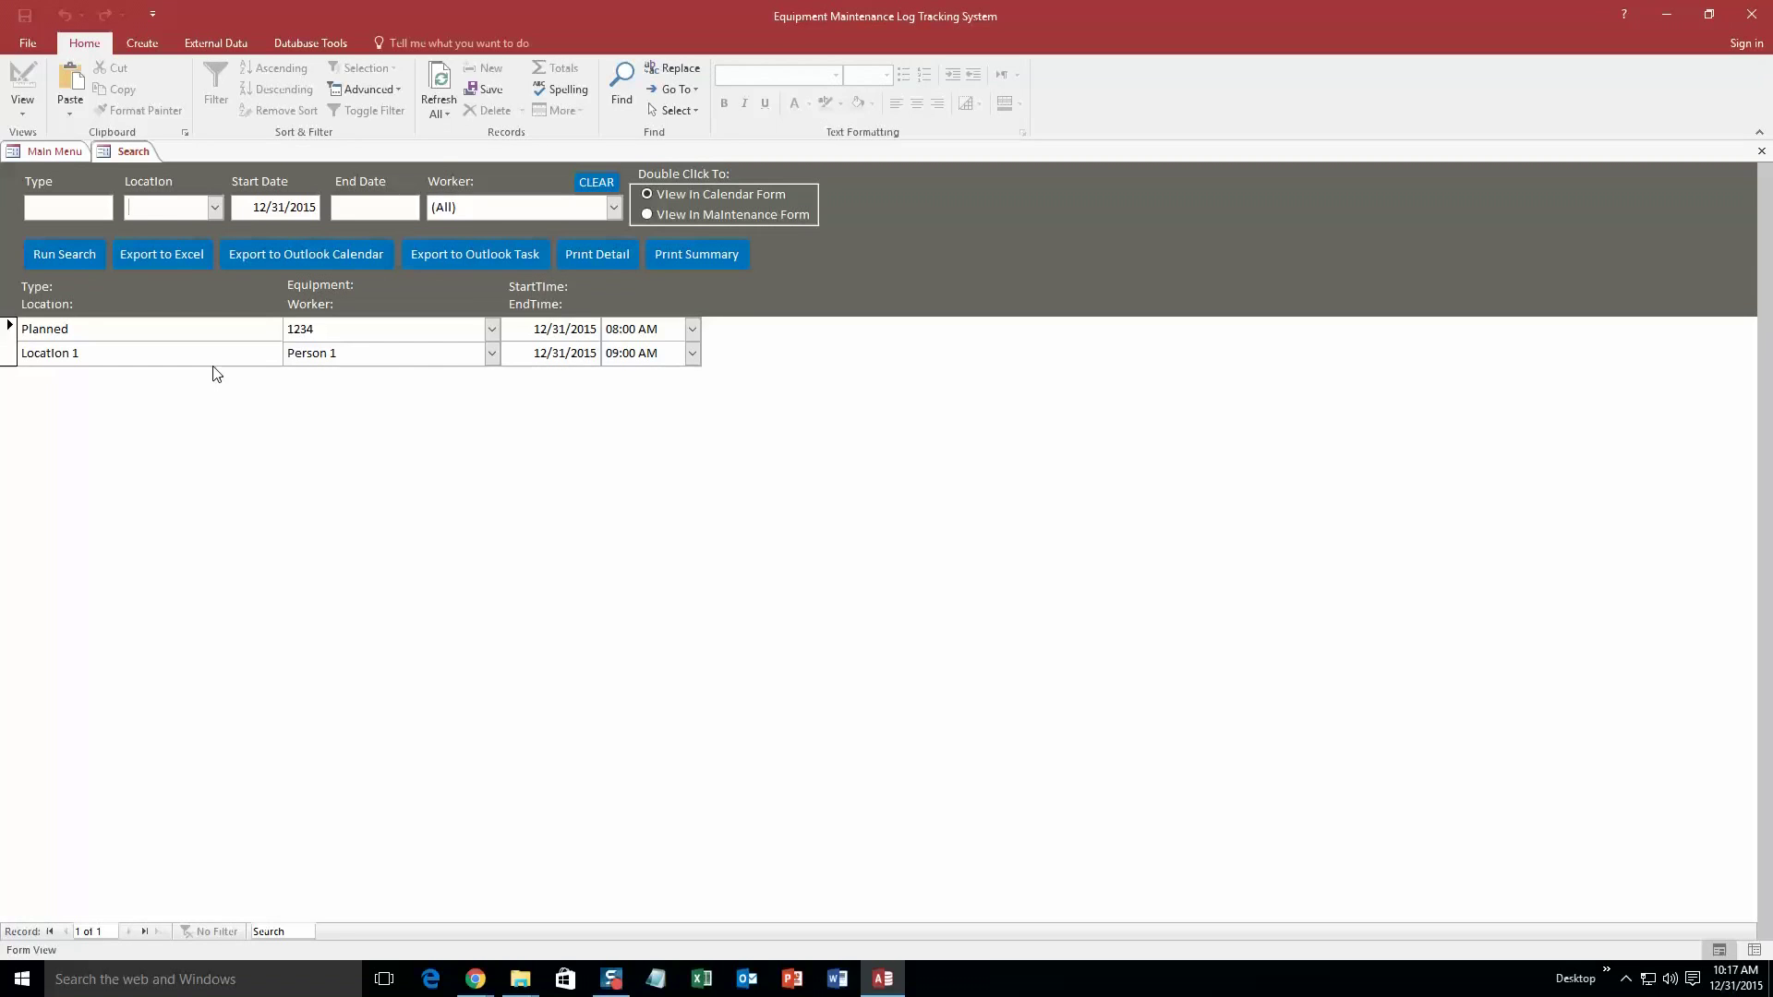
left_click(615, 207)
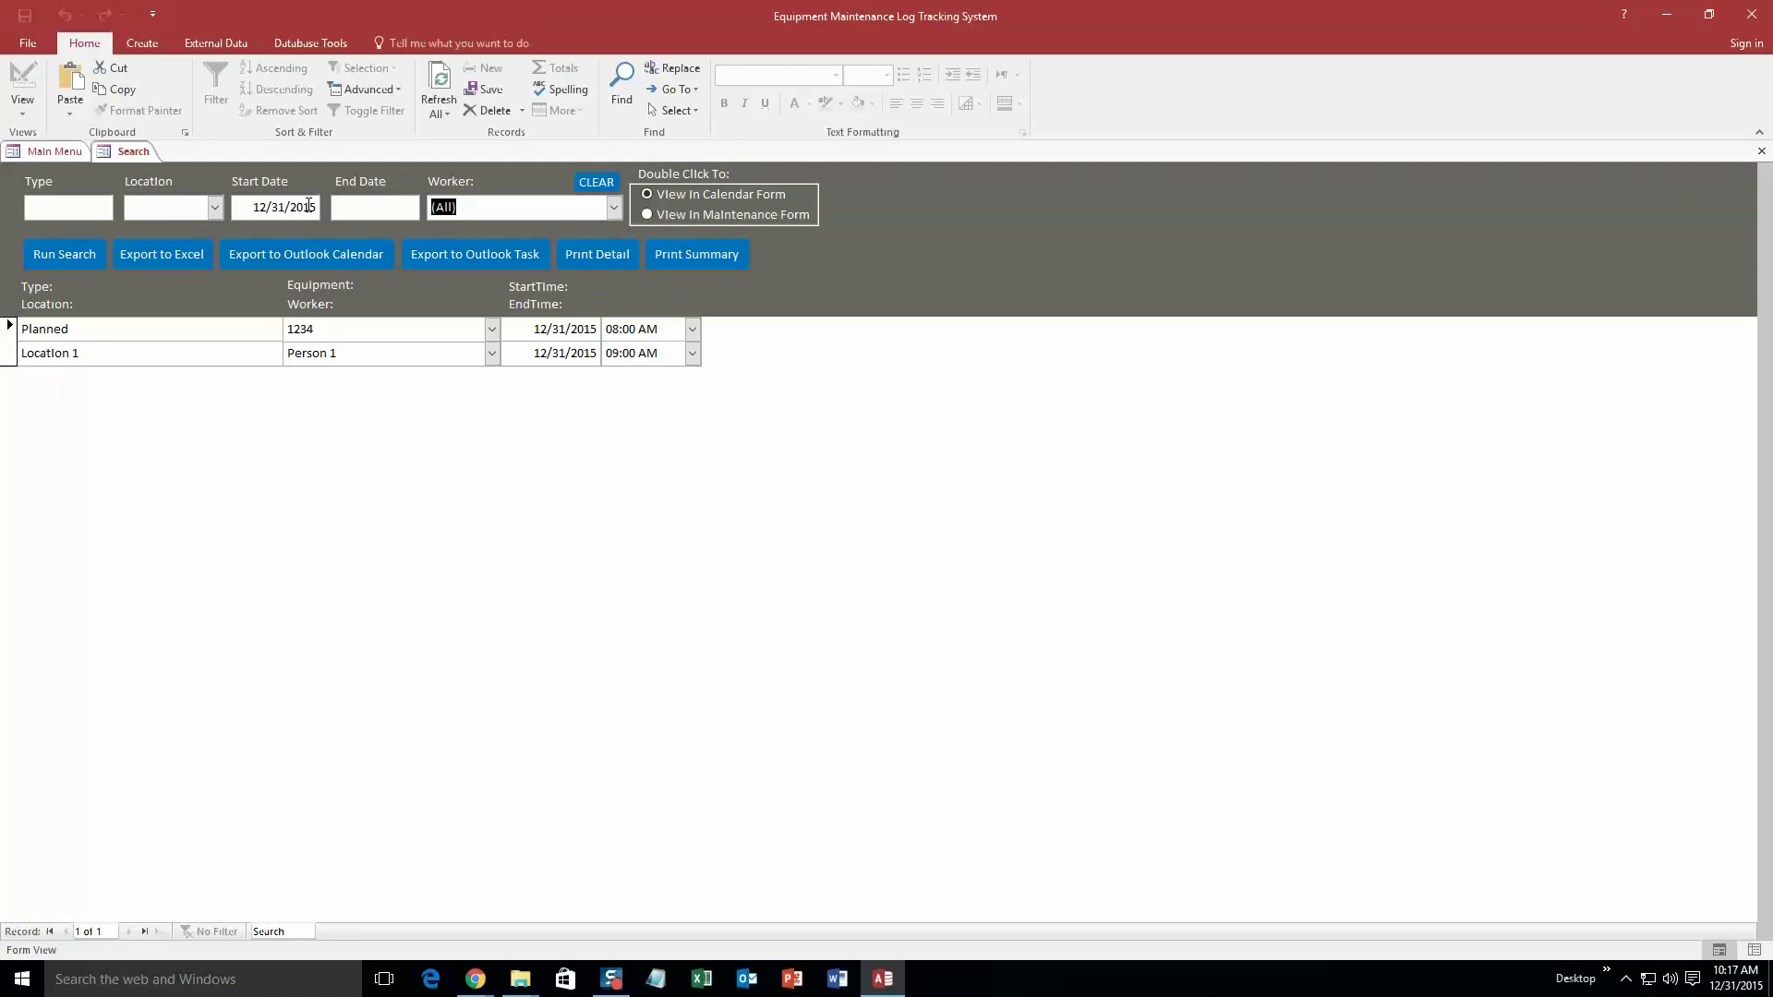
right_click(132, 150)
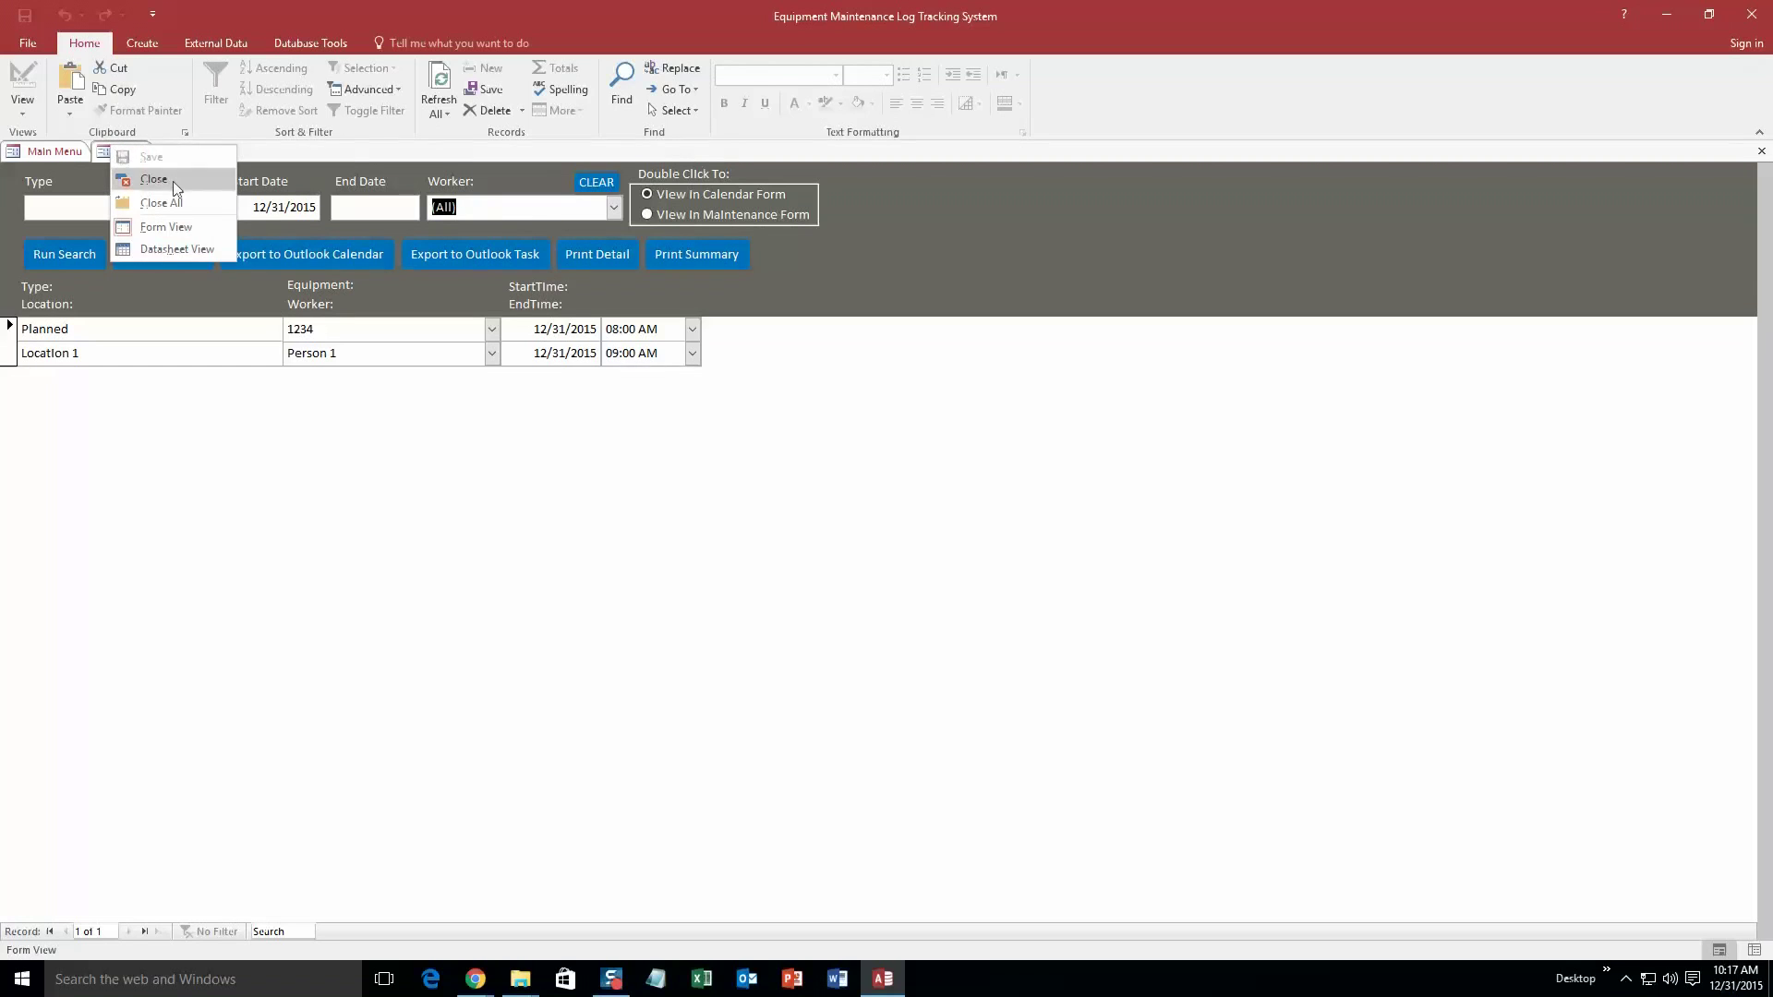
left_click(154, 178)
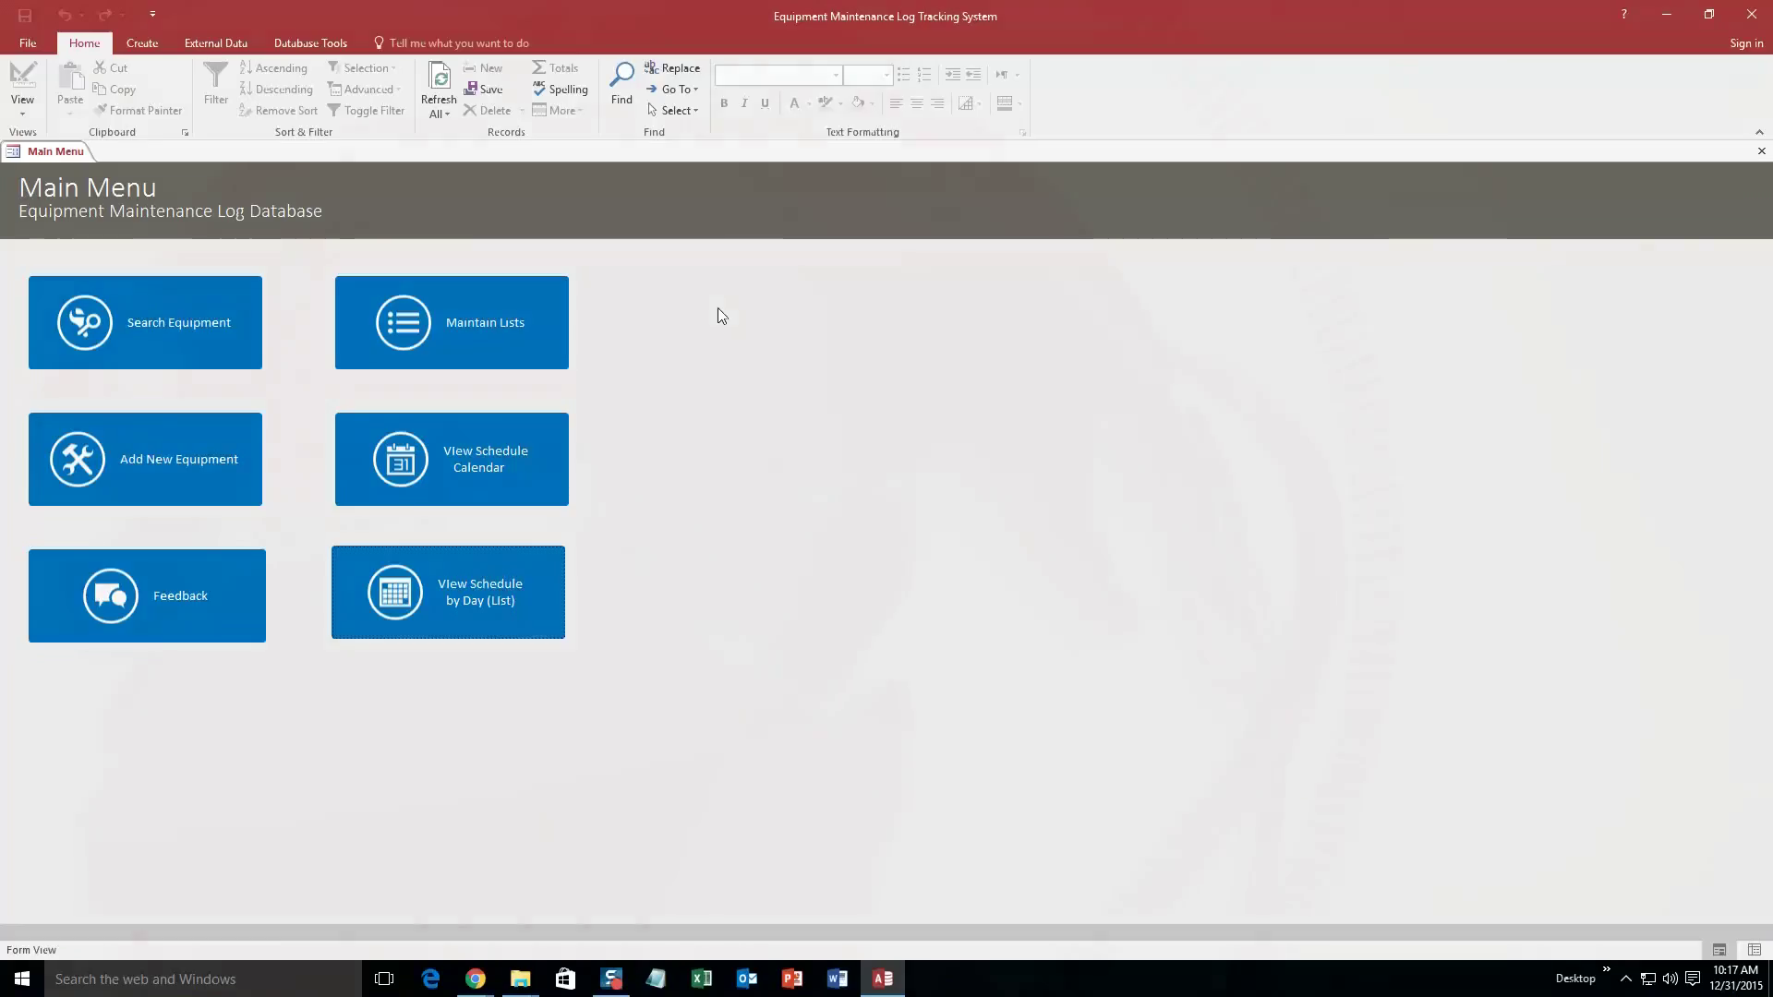